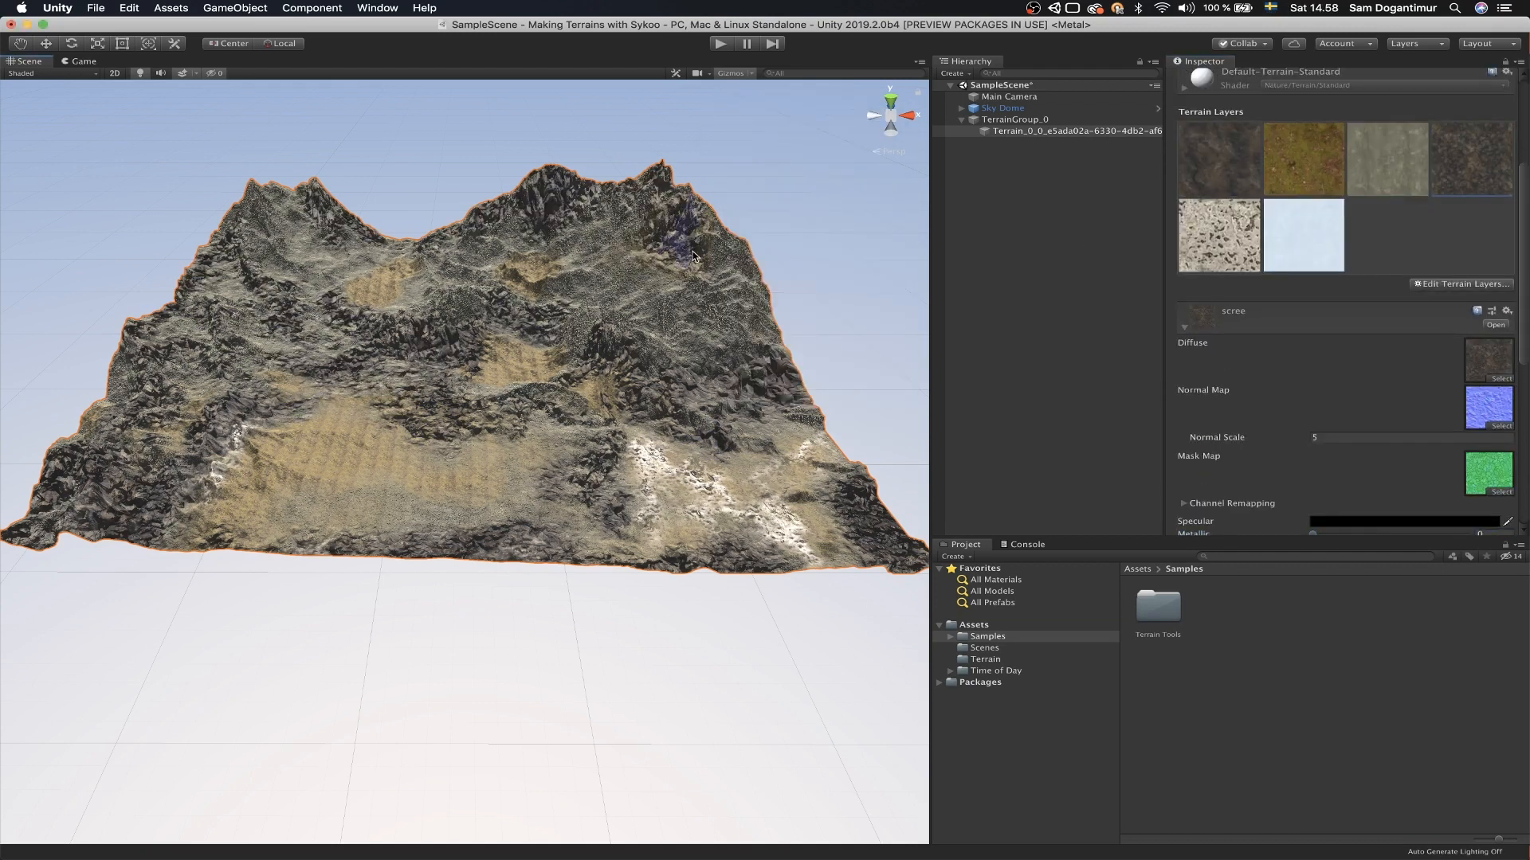
Step: Select the Terrain, choose the moss paint layer, then switch the tool to Smooth Height
left_click(1076, 130)
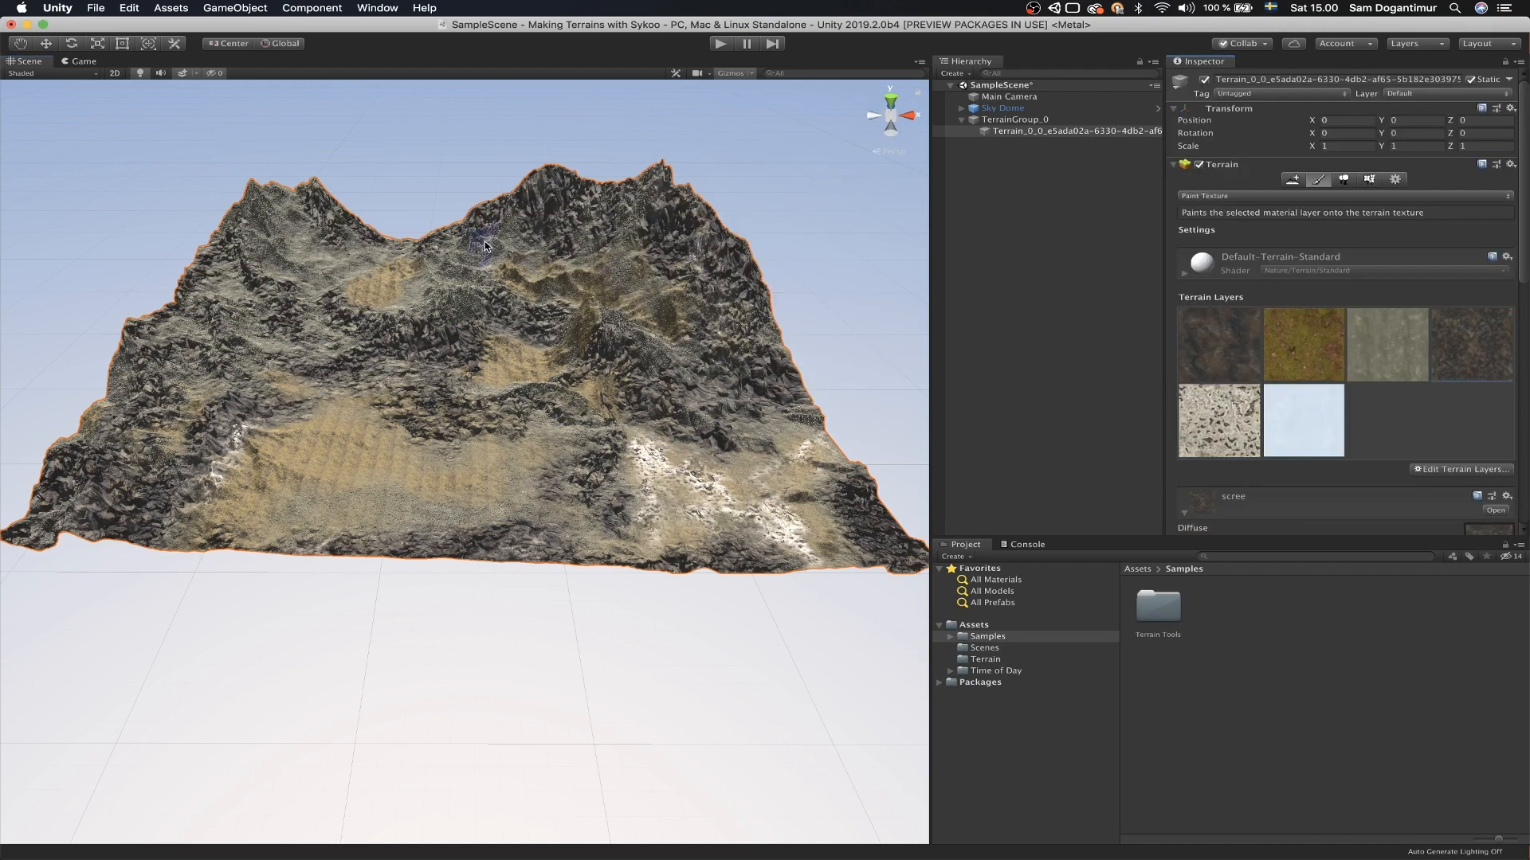
left_click(1302, 345)
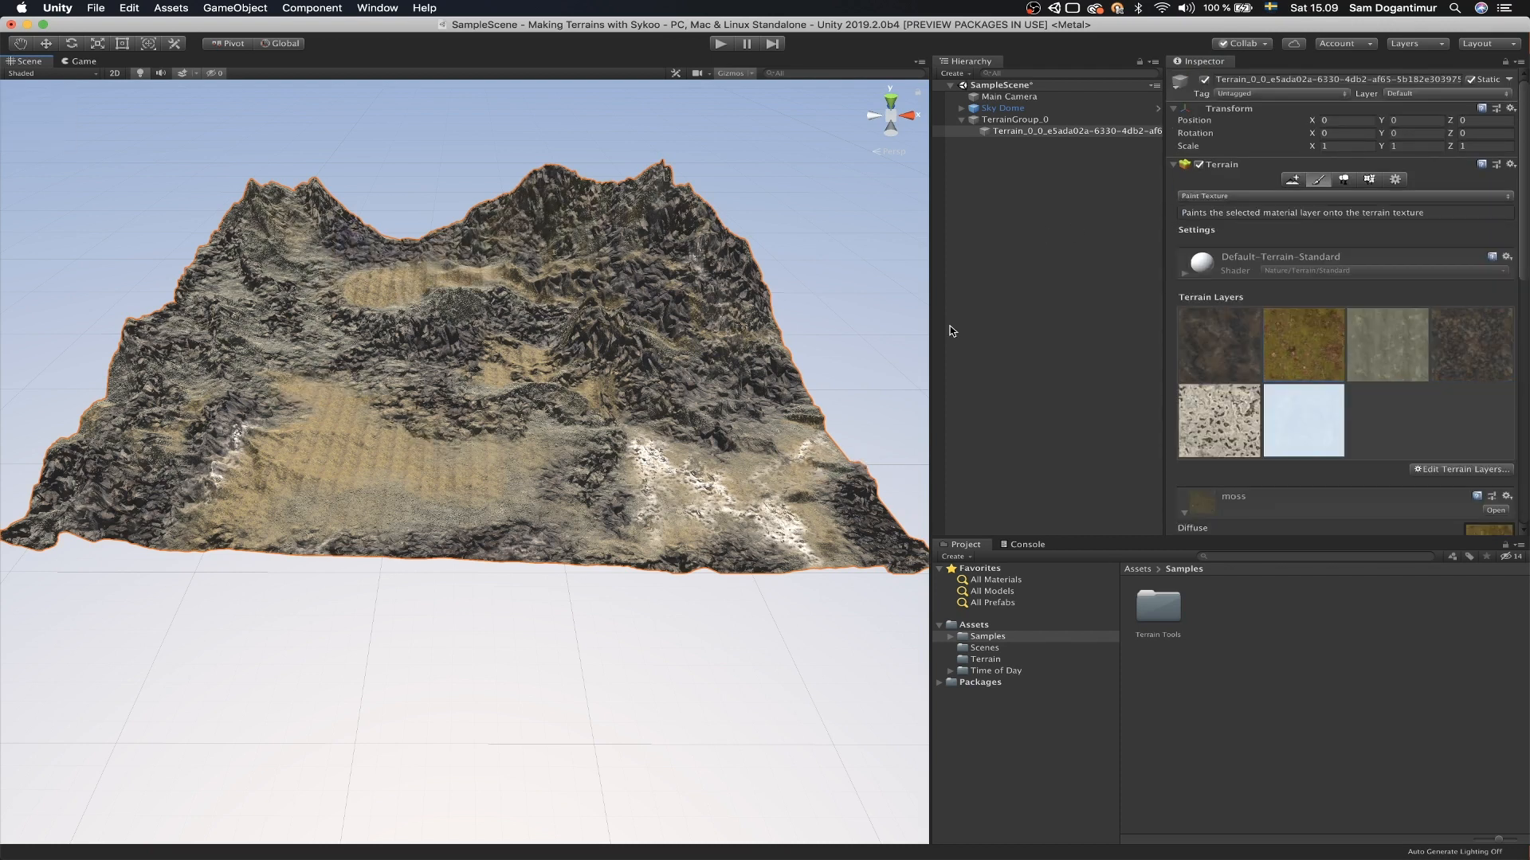
left_click(1302, 344)
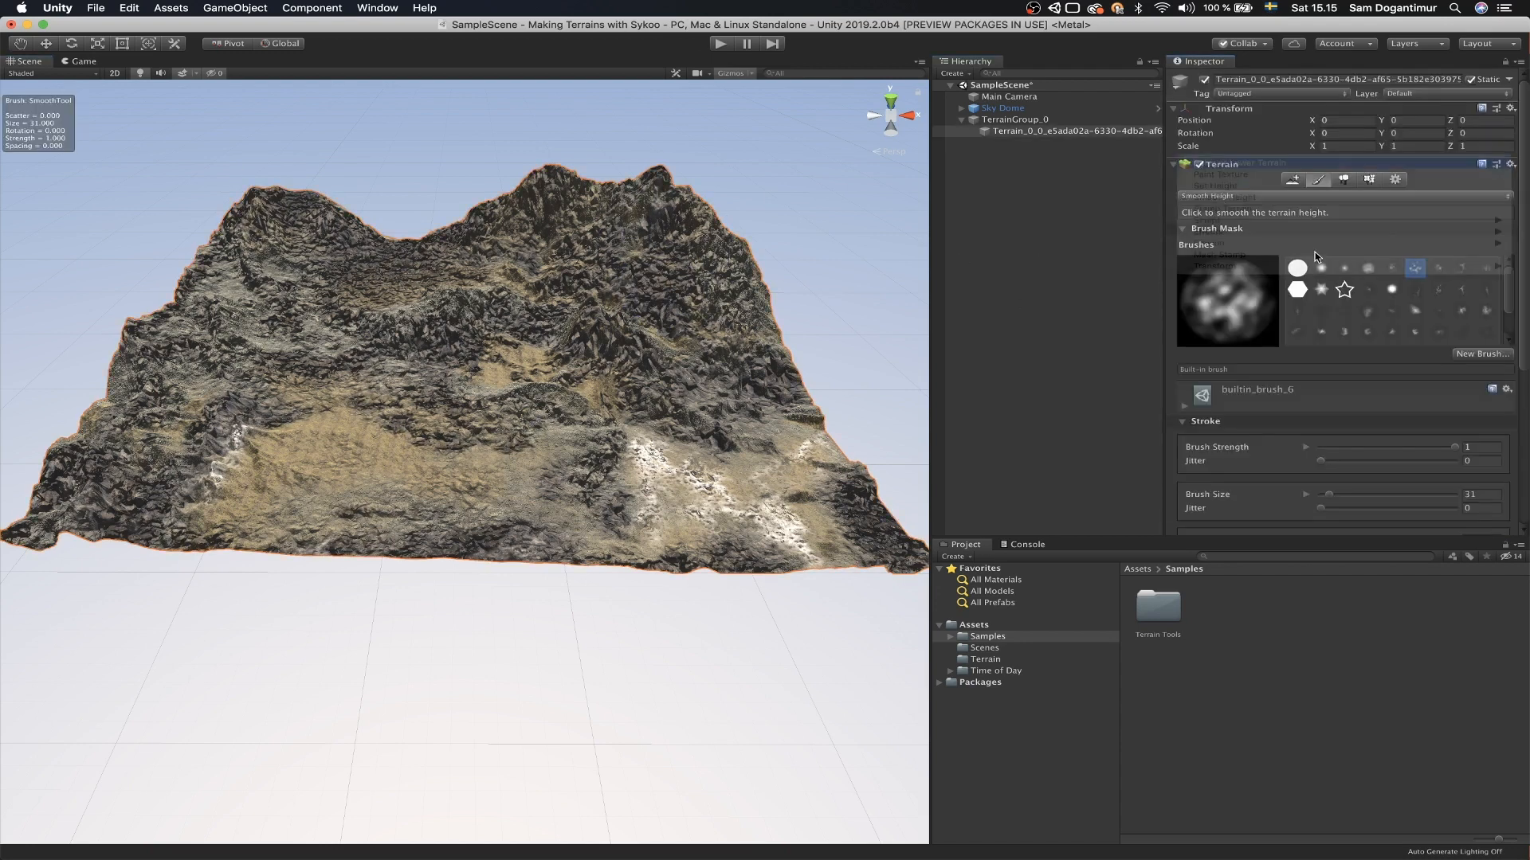
left_click(1415, 321)
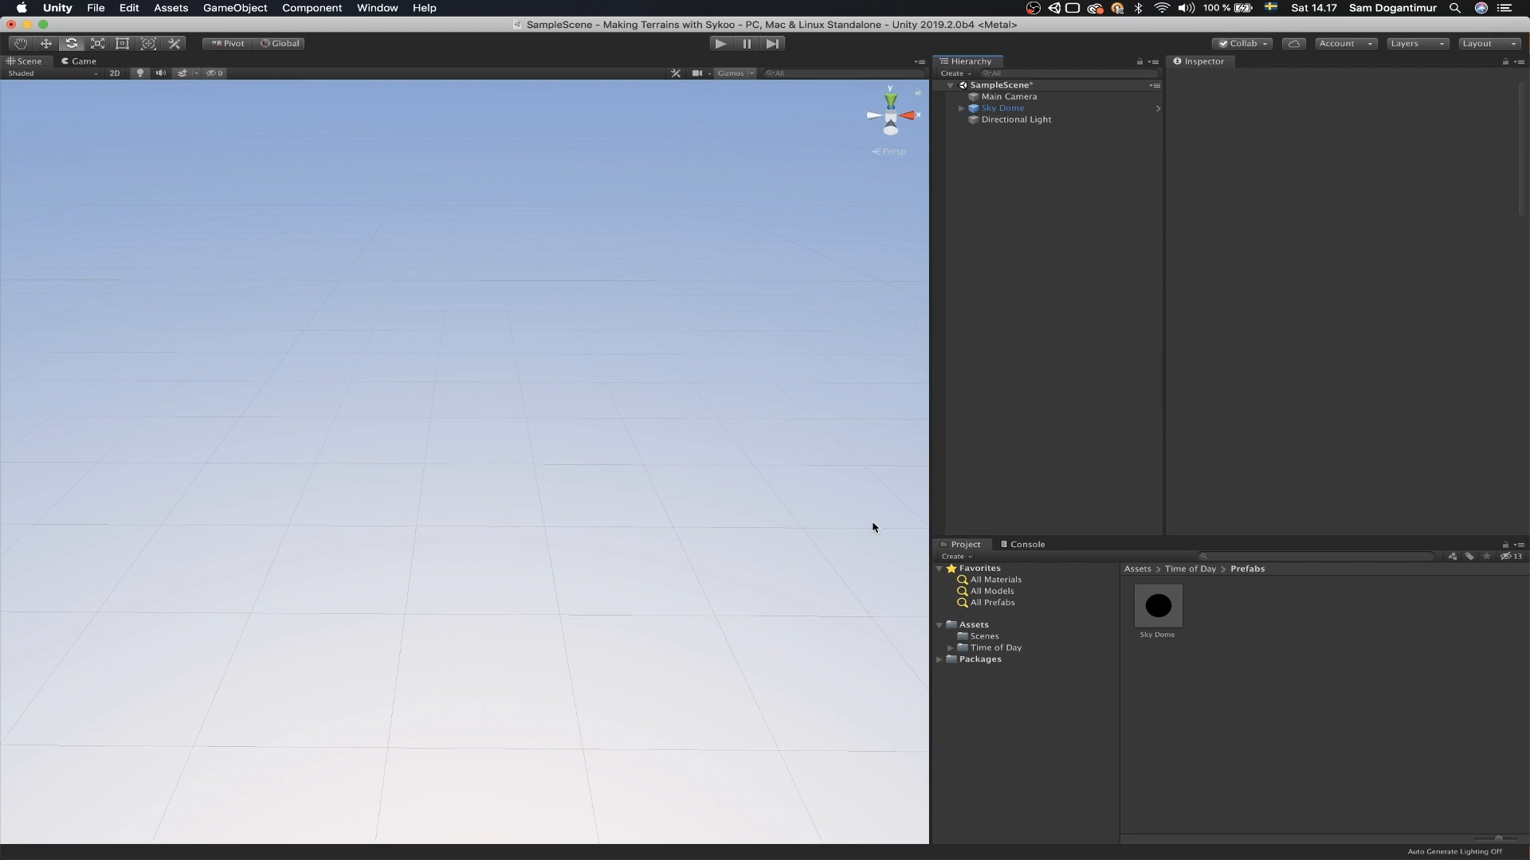
mouse_move(899, 521)
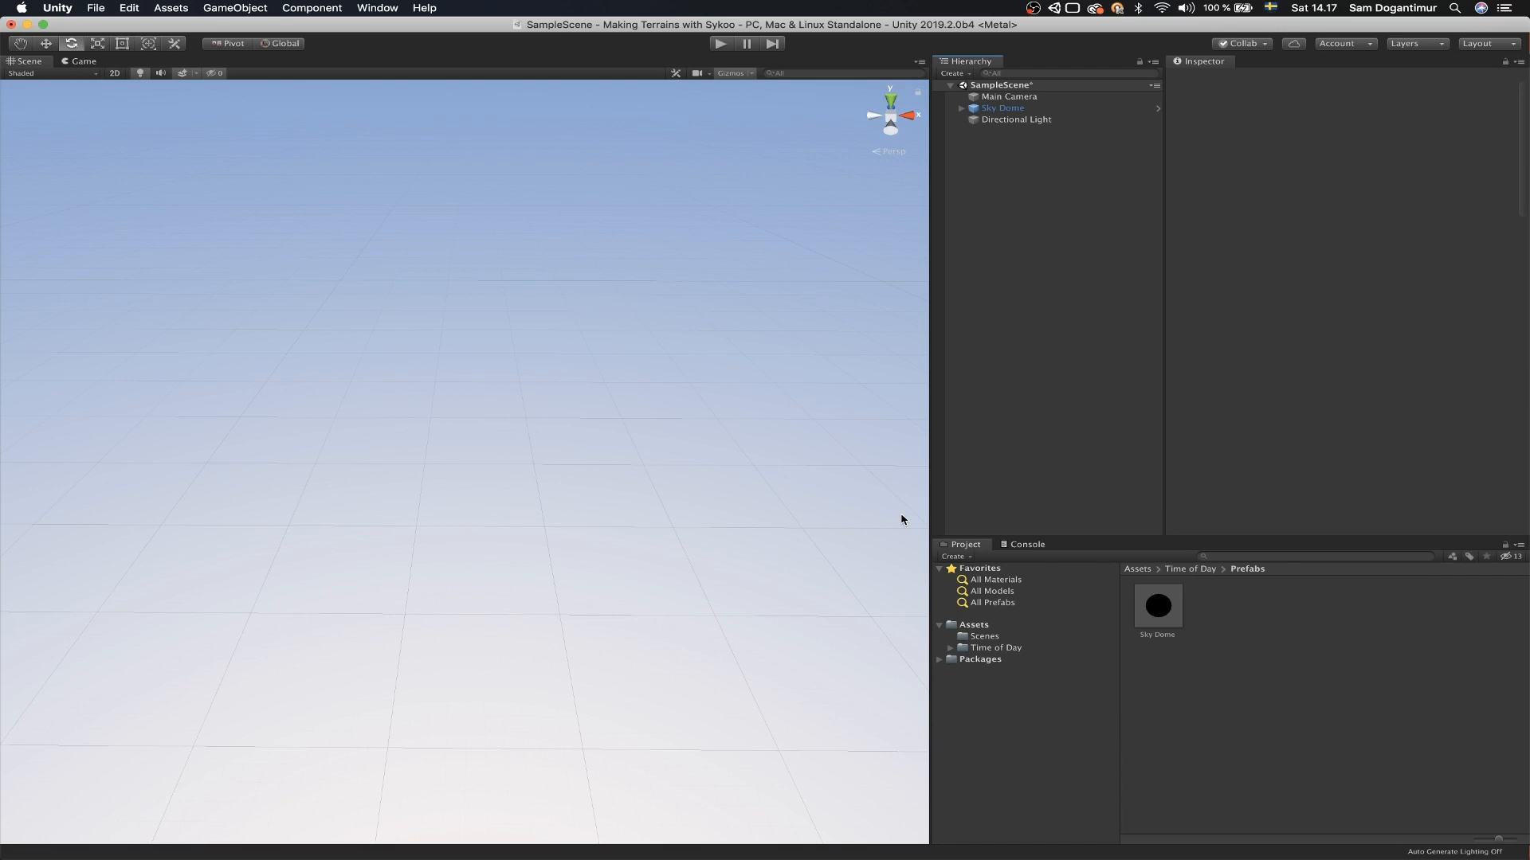
mouse_move(908, 504)
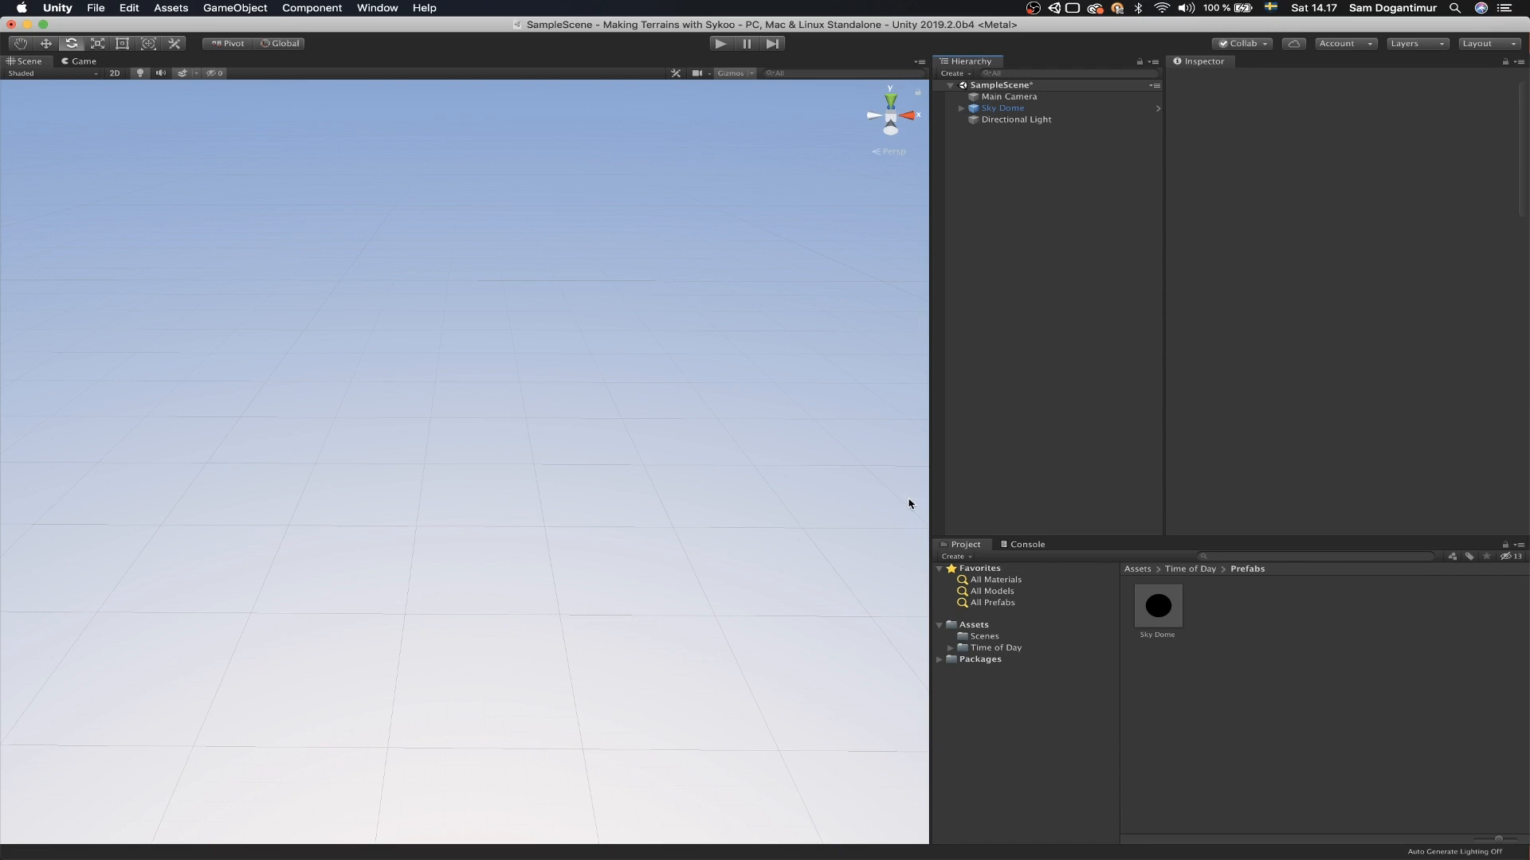
Step: Install the Terrain Tools preview package from the Package Manager
left_click(376, 7)
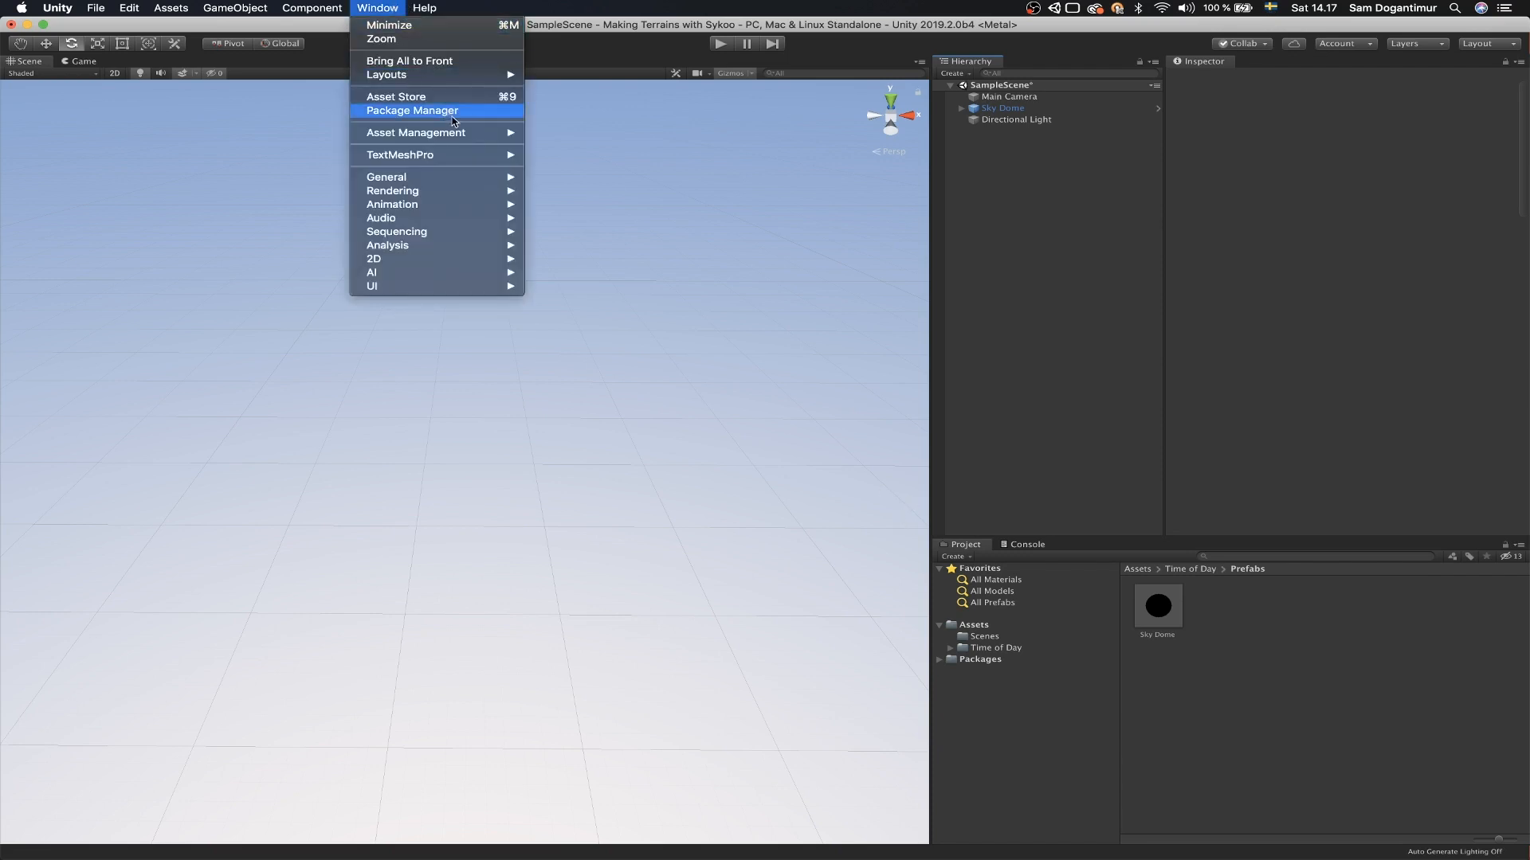
left_click(411, 110)
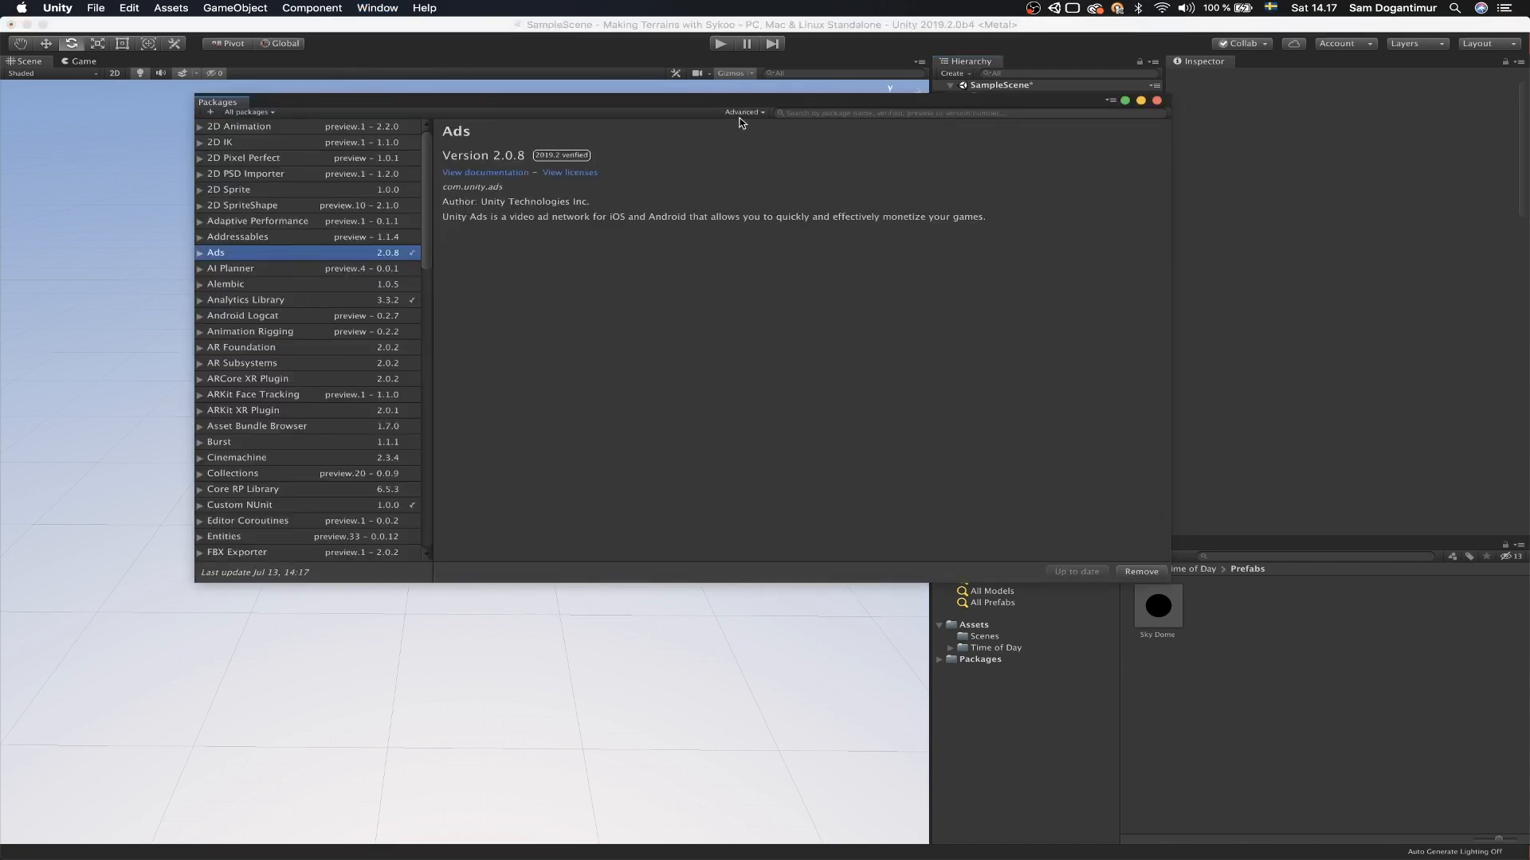
left_click(744, 111)
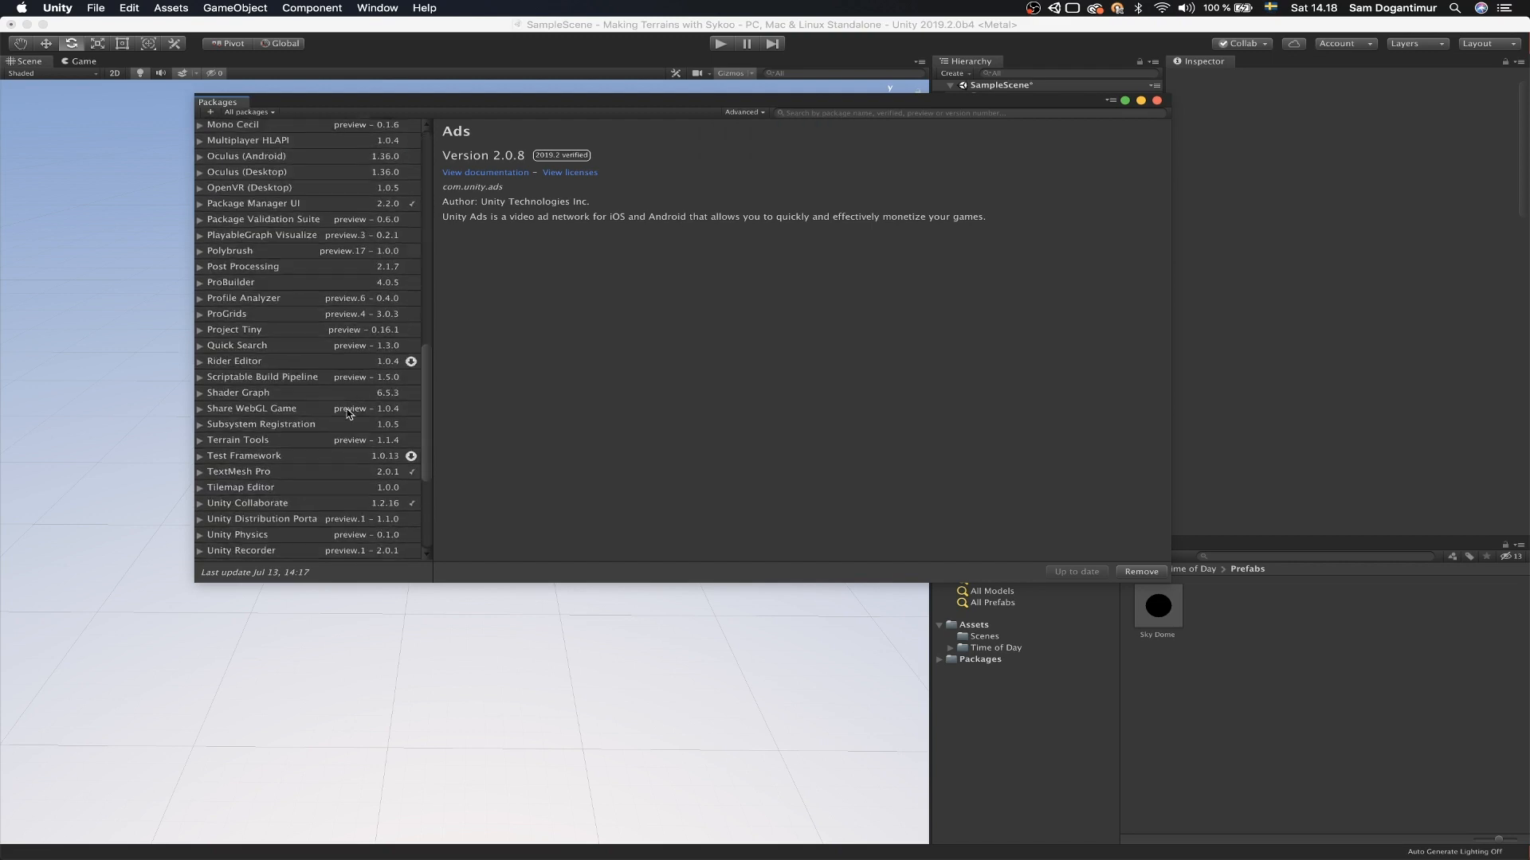
scroll("down", 3)
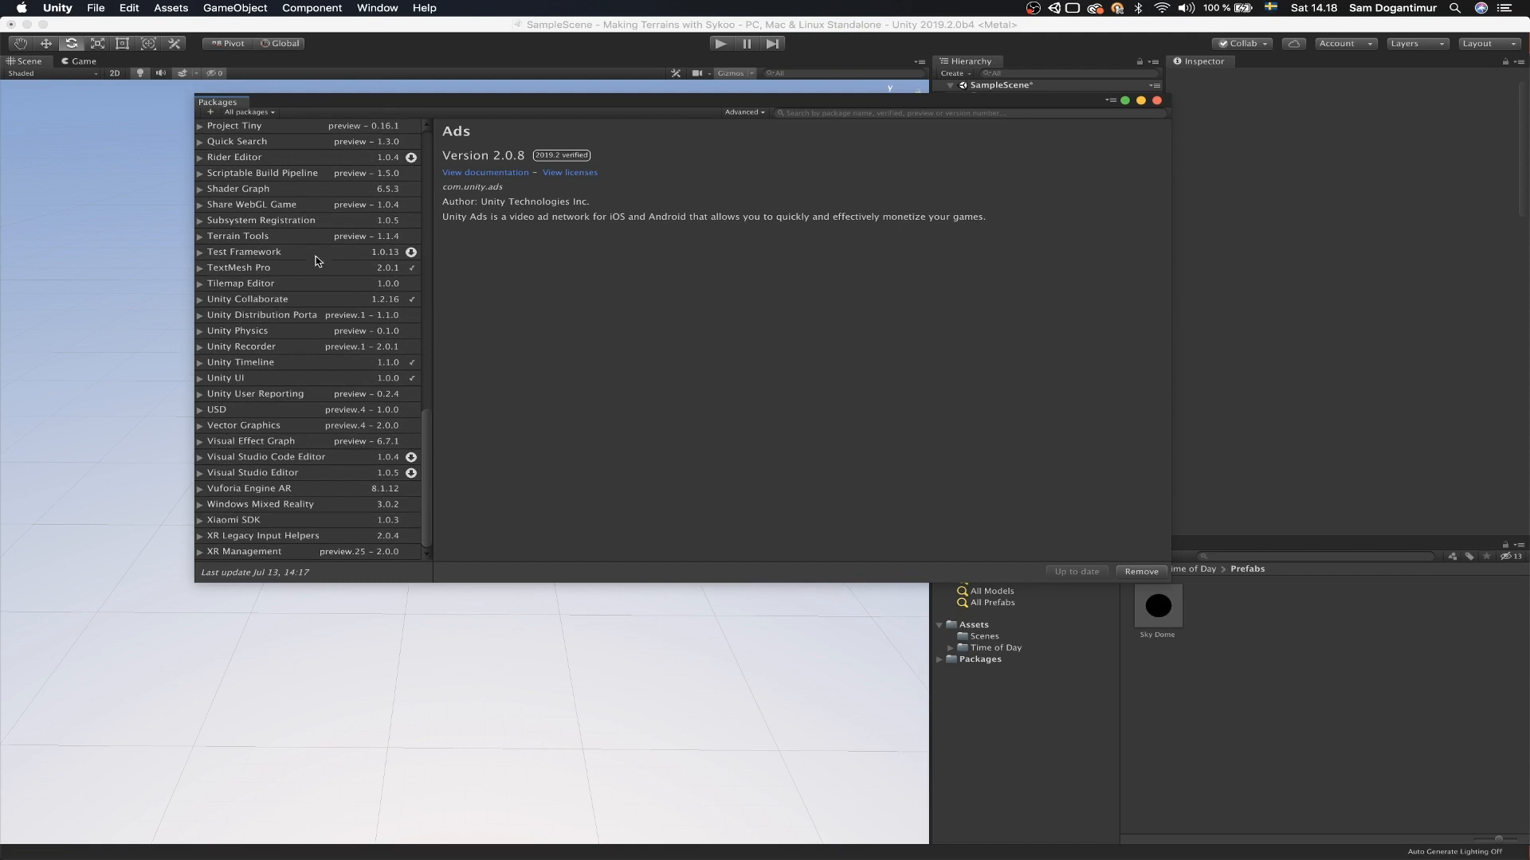
left_click(237, 236)
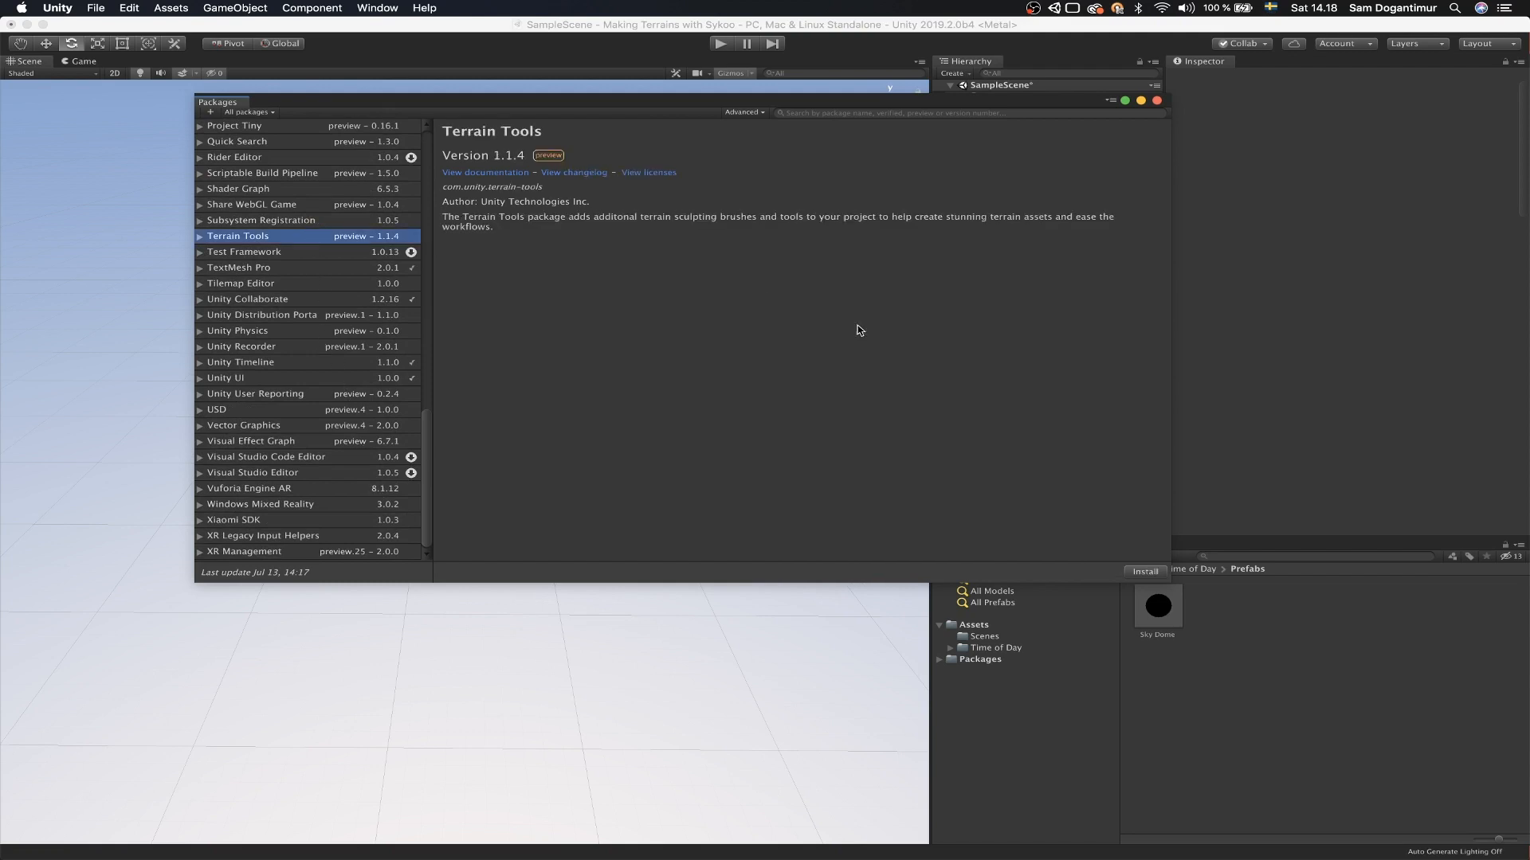
left_click(1144, 571)
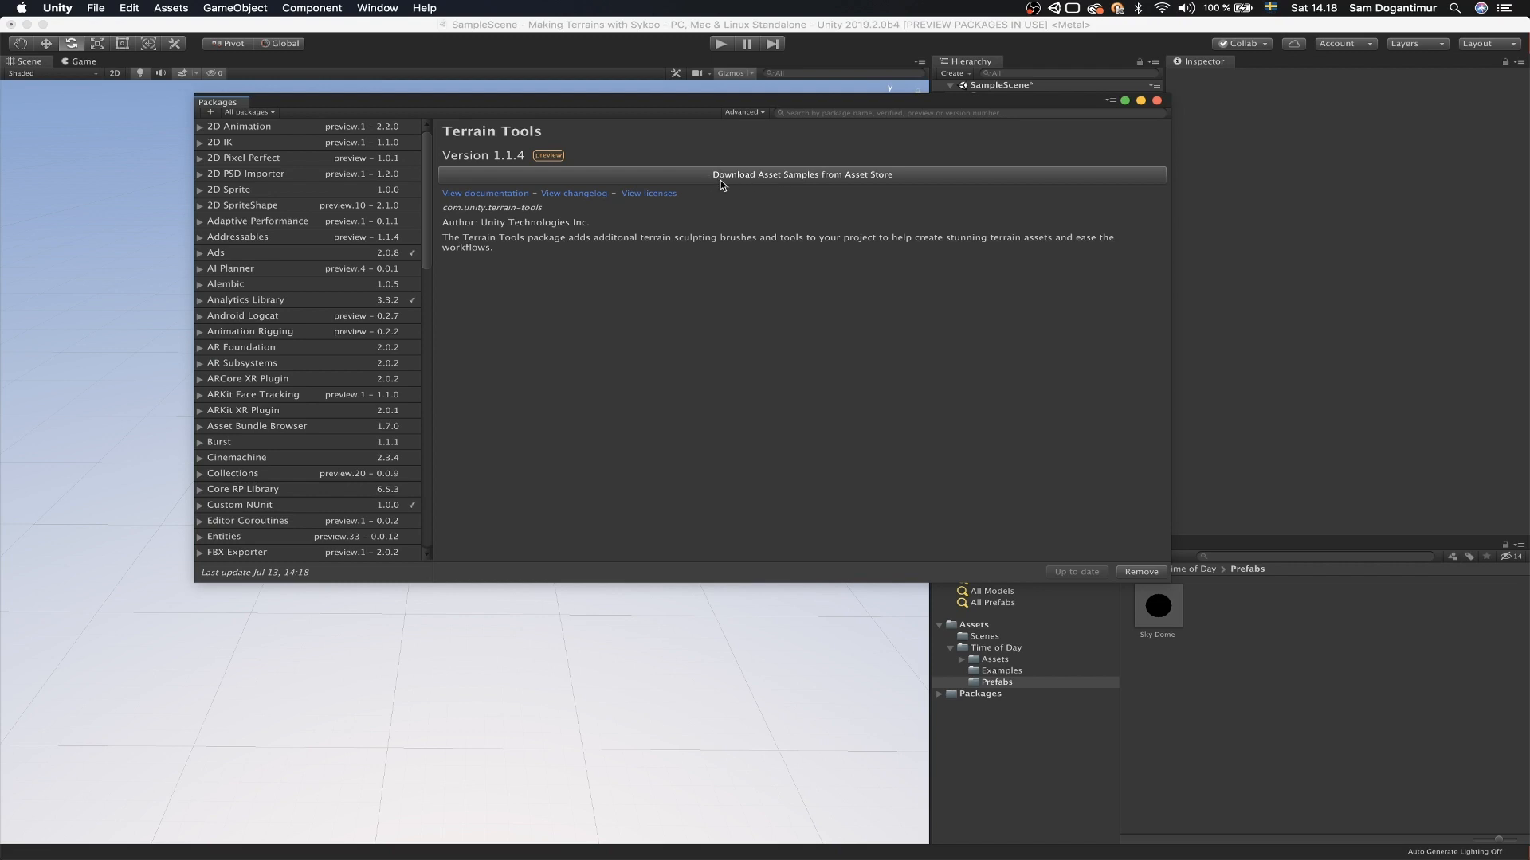
mouse_move(915, 185)
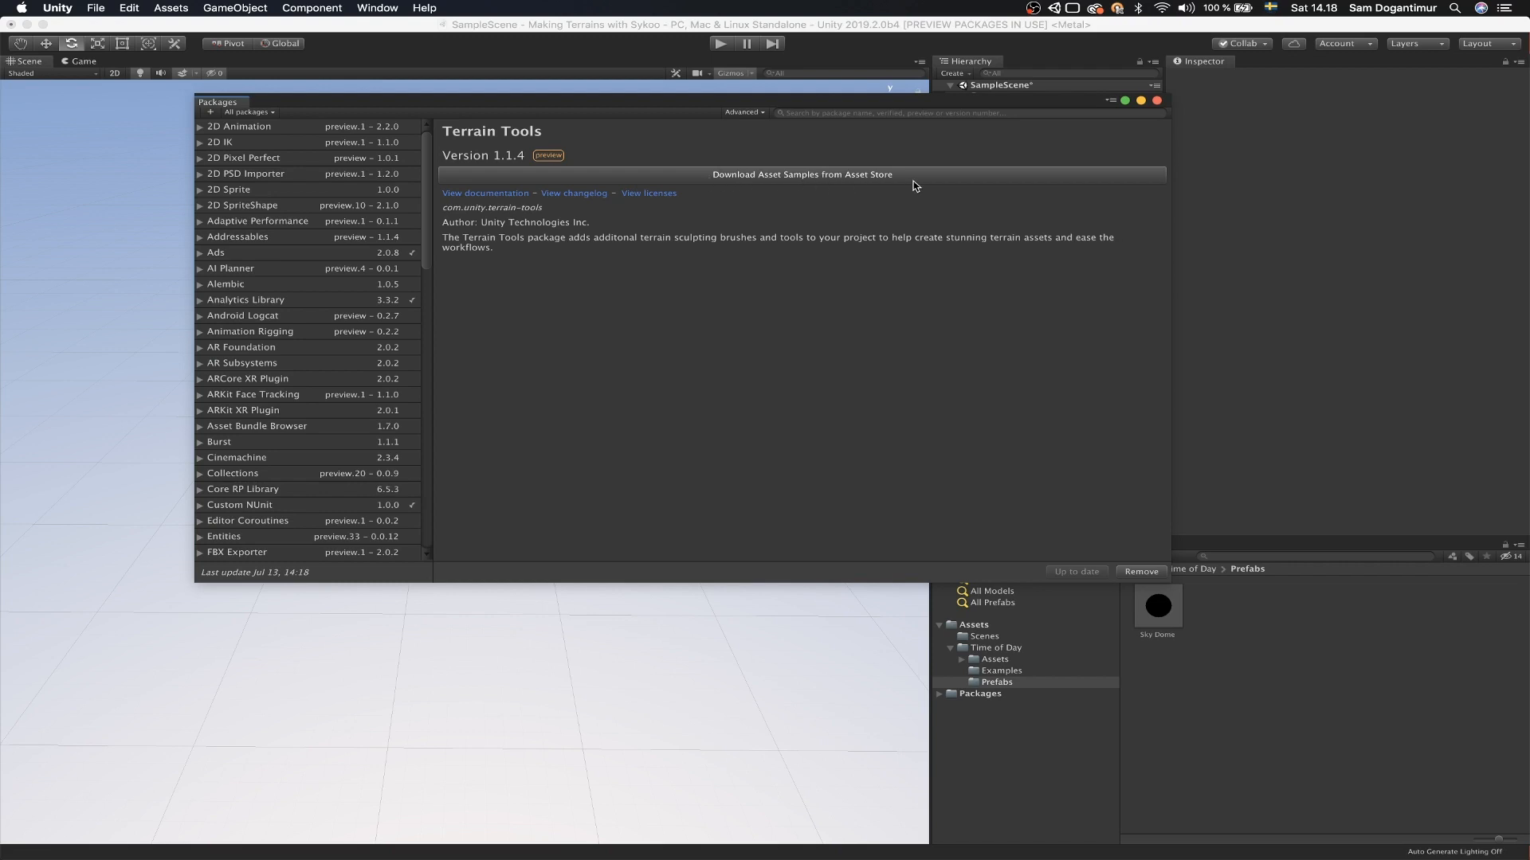
Step: Download and import the Terrain Tools Sample Asset Pack from the Asset Store
left_click(802, 176)
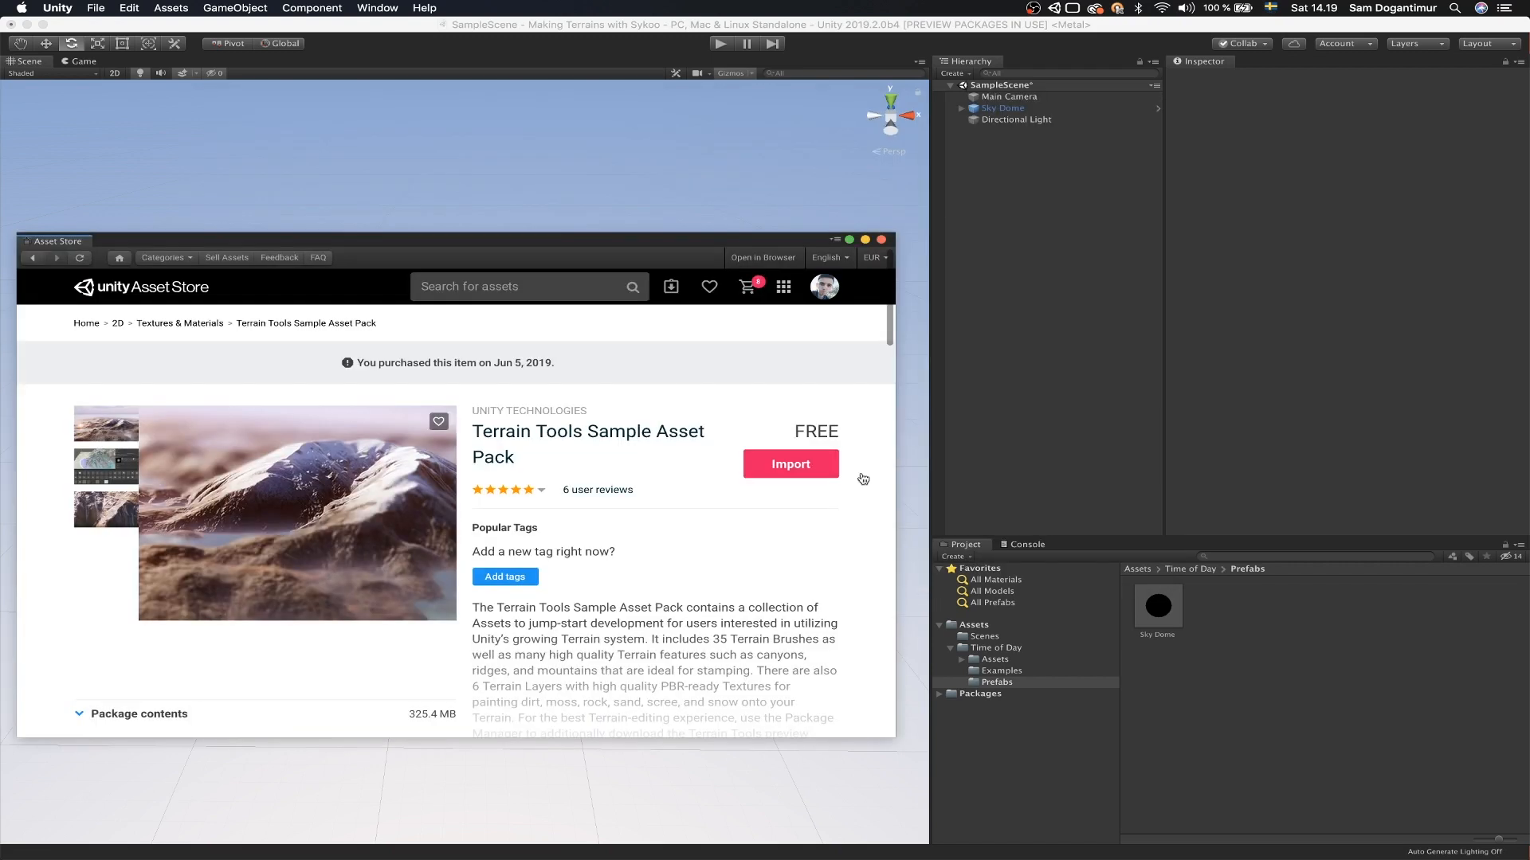
mouse_move(480, 446)
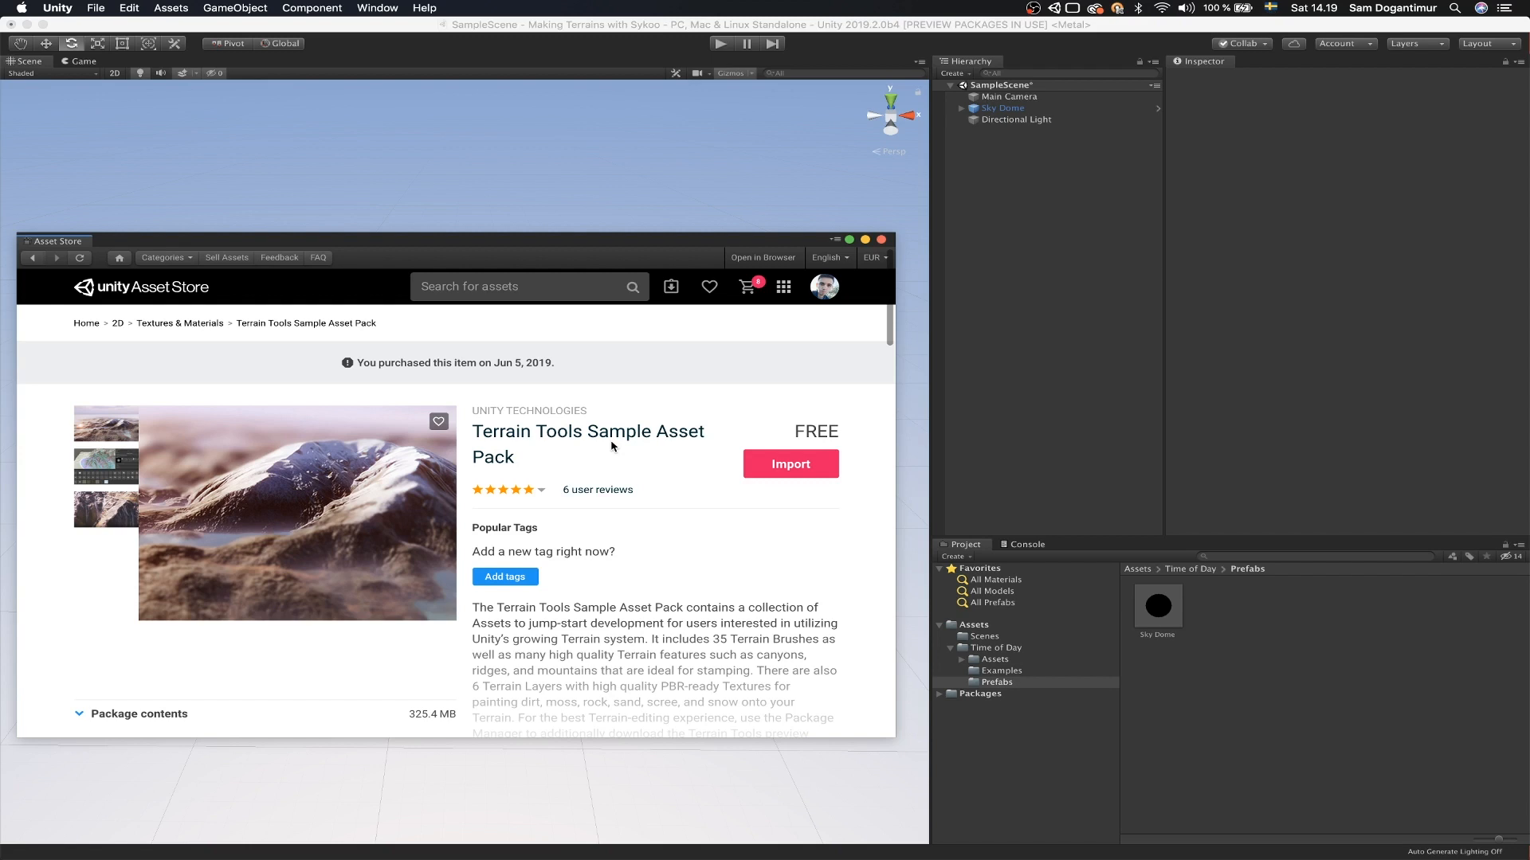
mouse_move(272, 523)
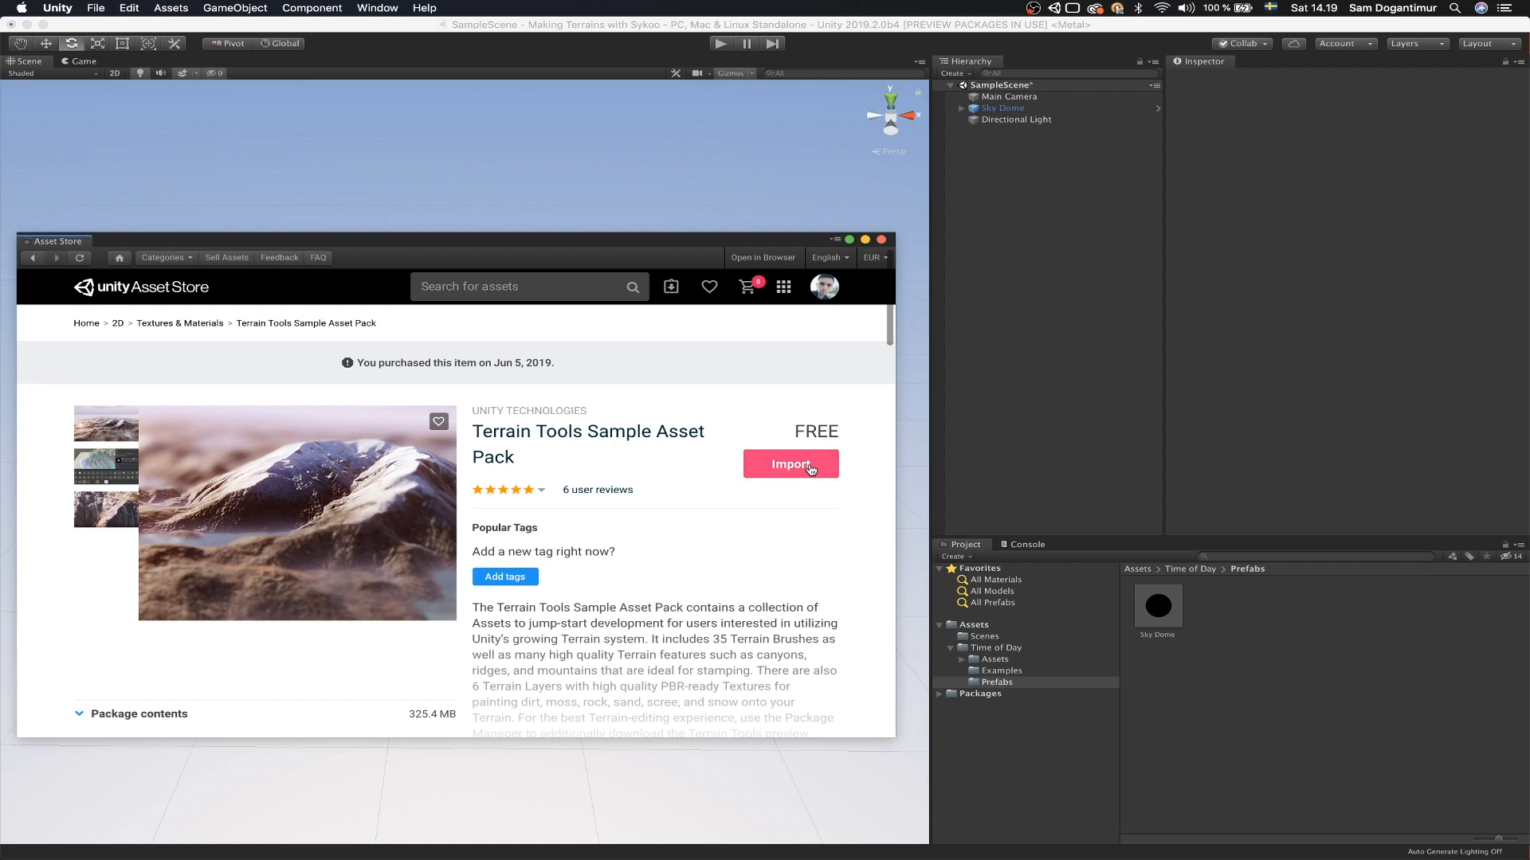
left_click(788, 463)
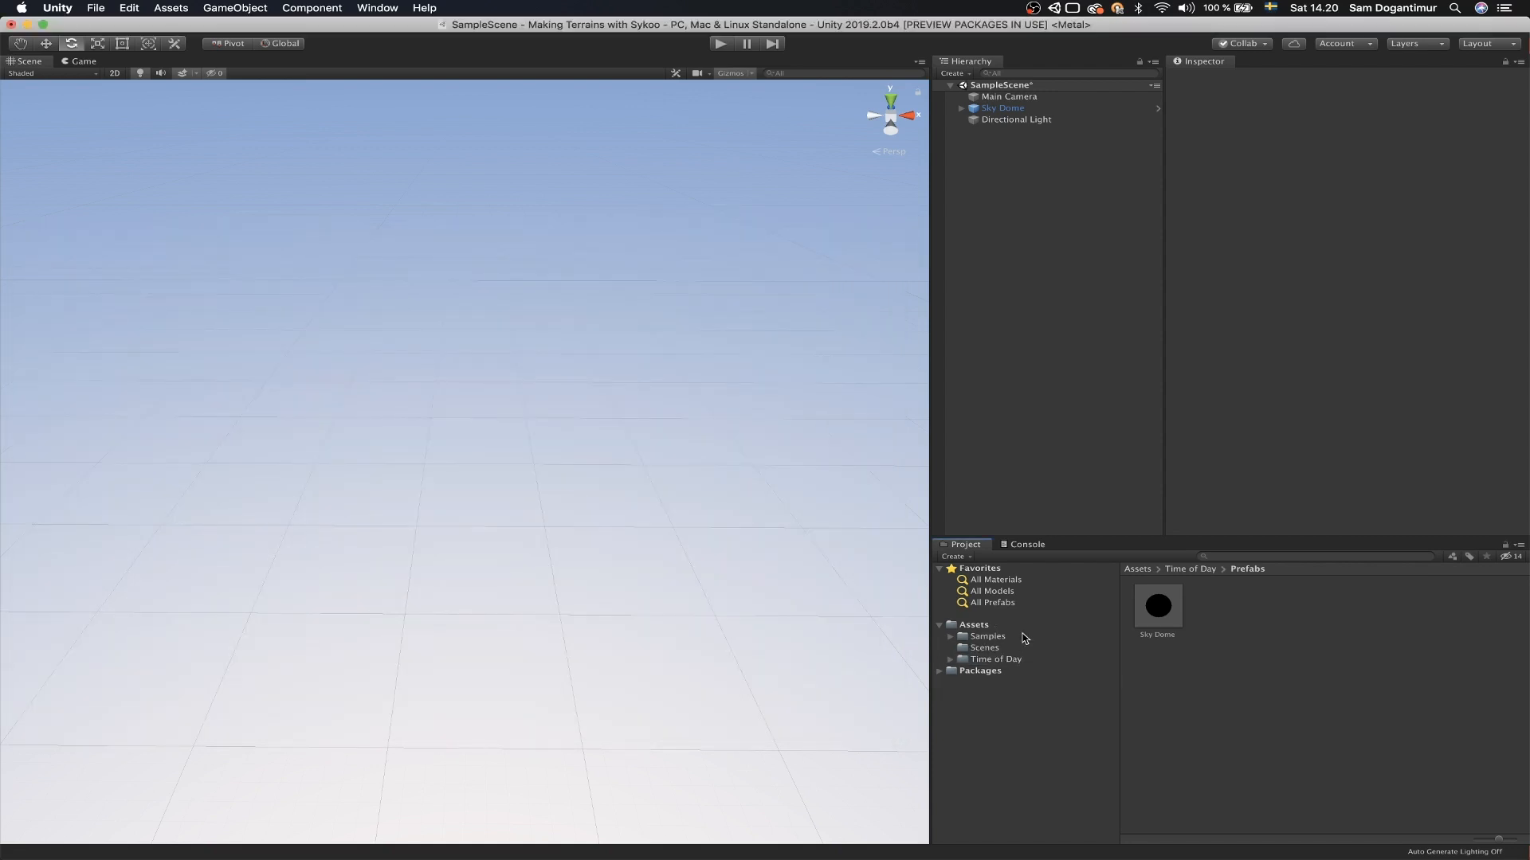
Step: Browse the Samples folder in project assets, dismissing the Hierarchy's 3D Object menu
left_click(985, 635)
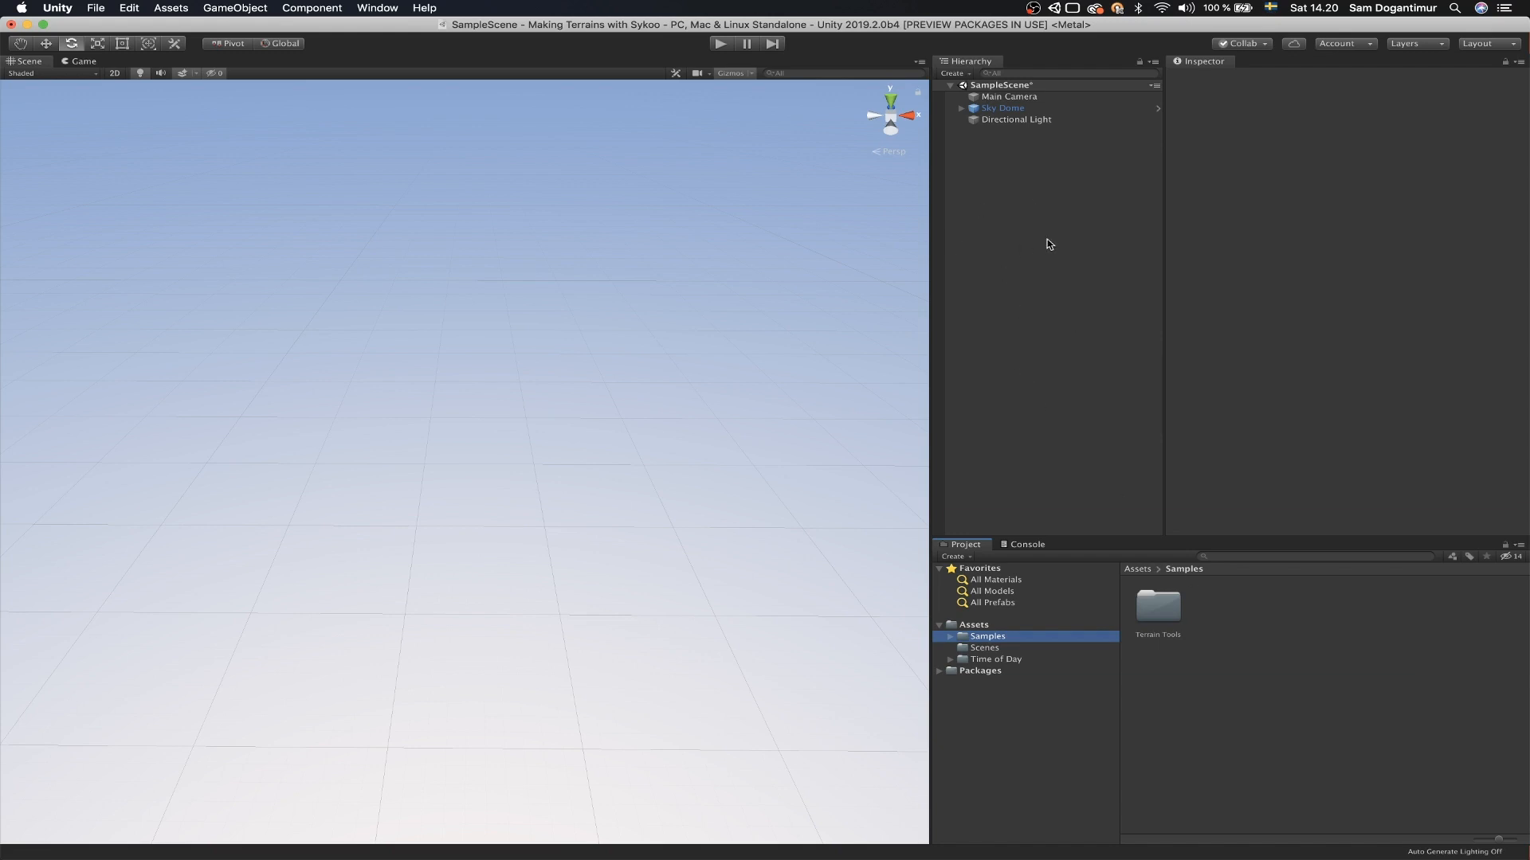
right_click(1049, 243)
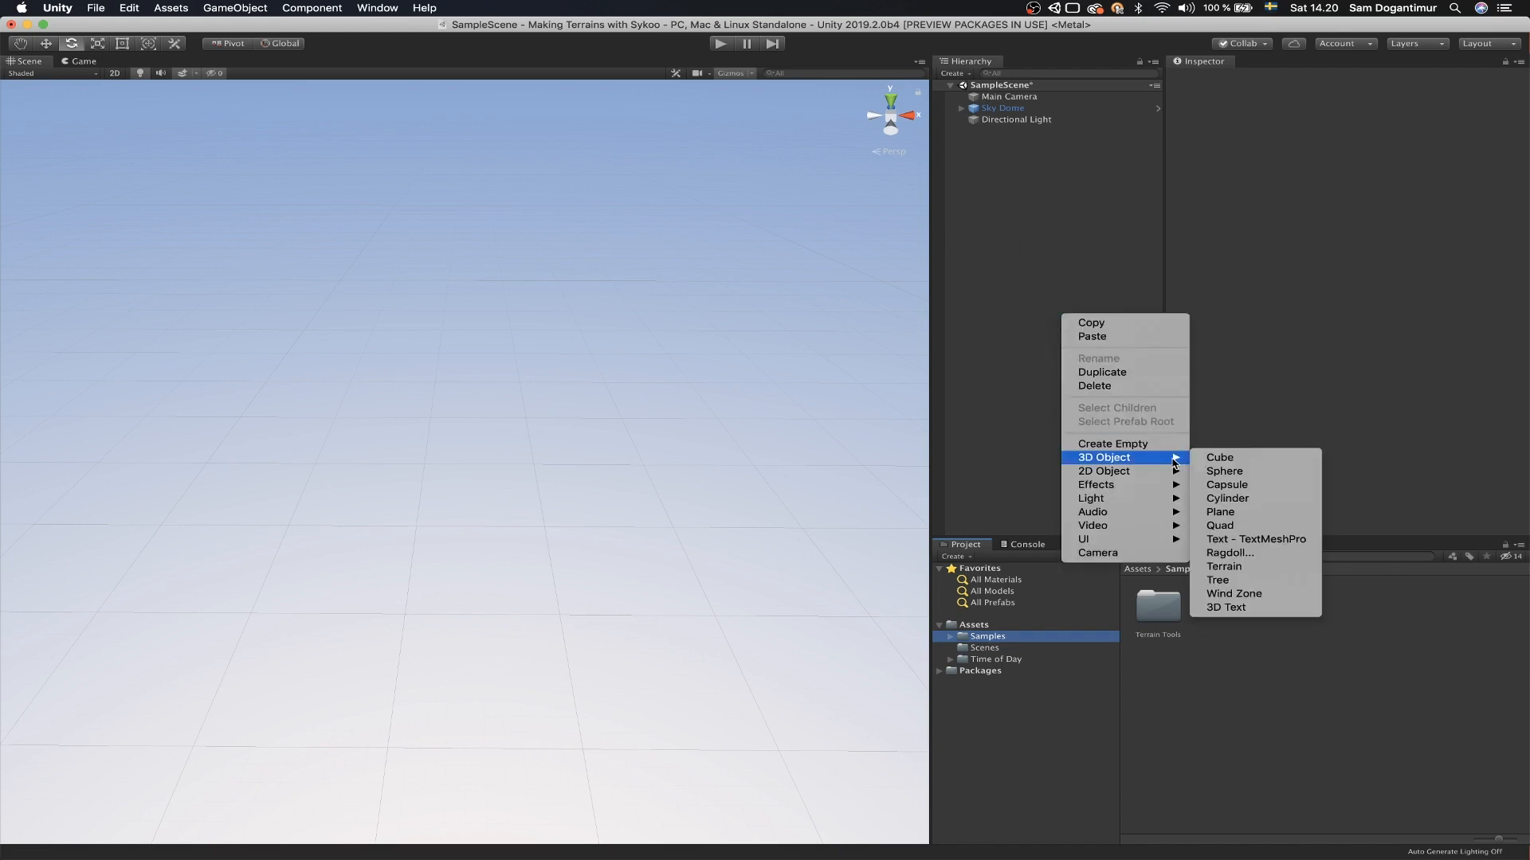
mouse_move(1224, 568)
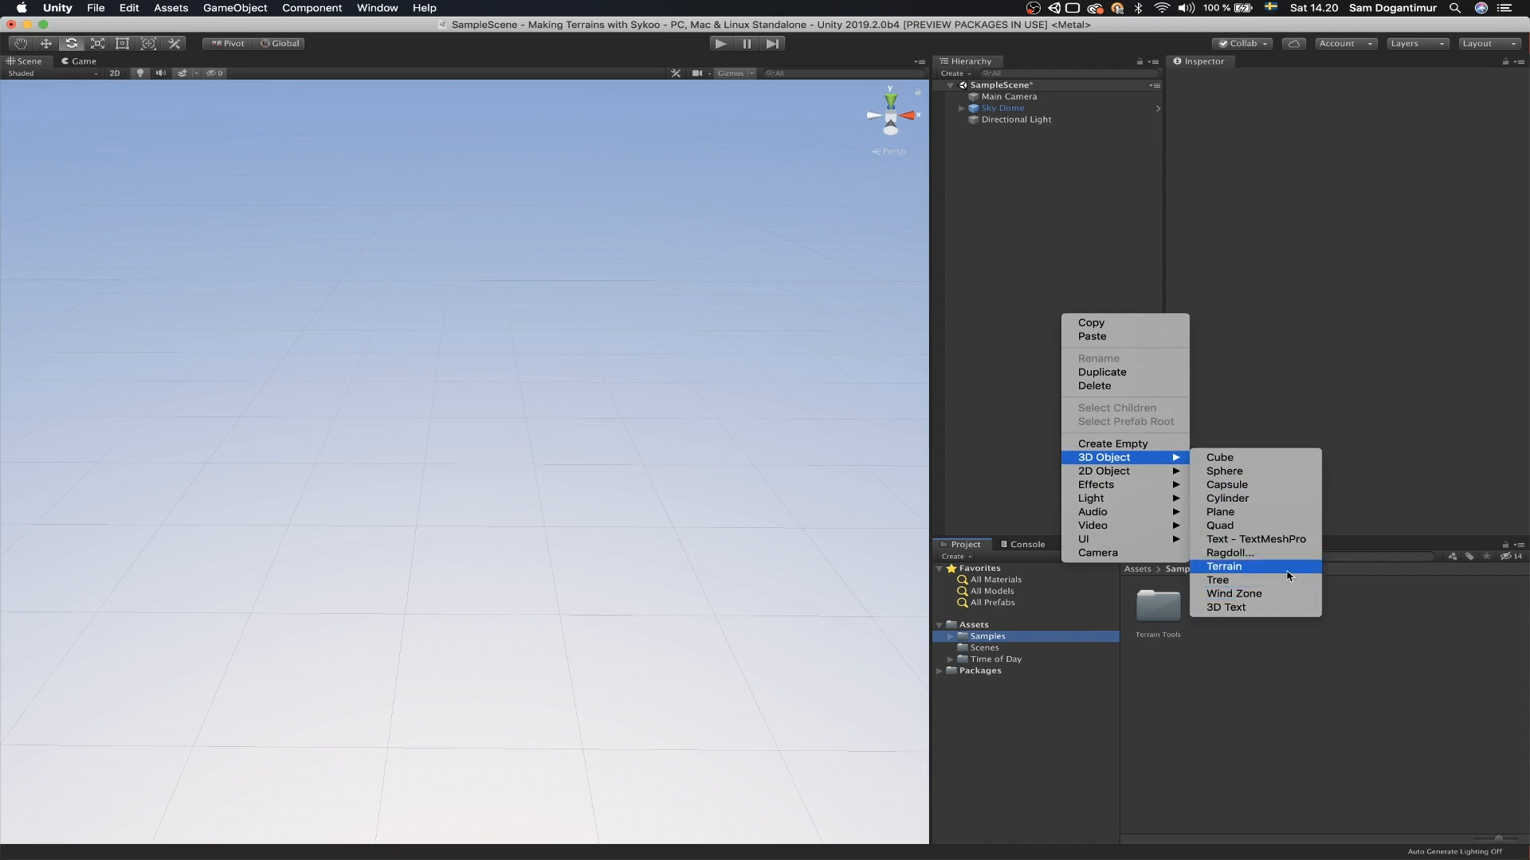
left_click(1222, 567)
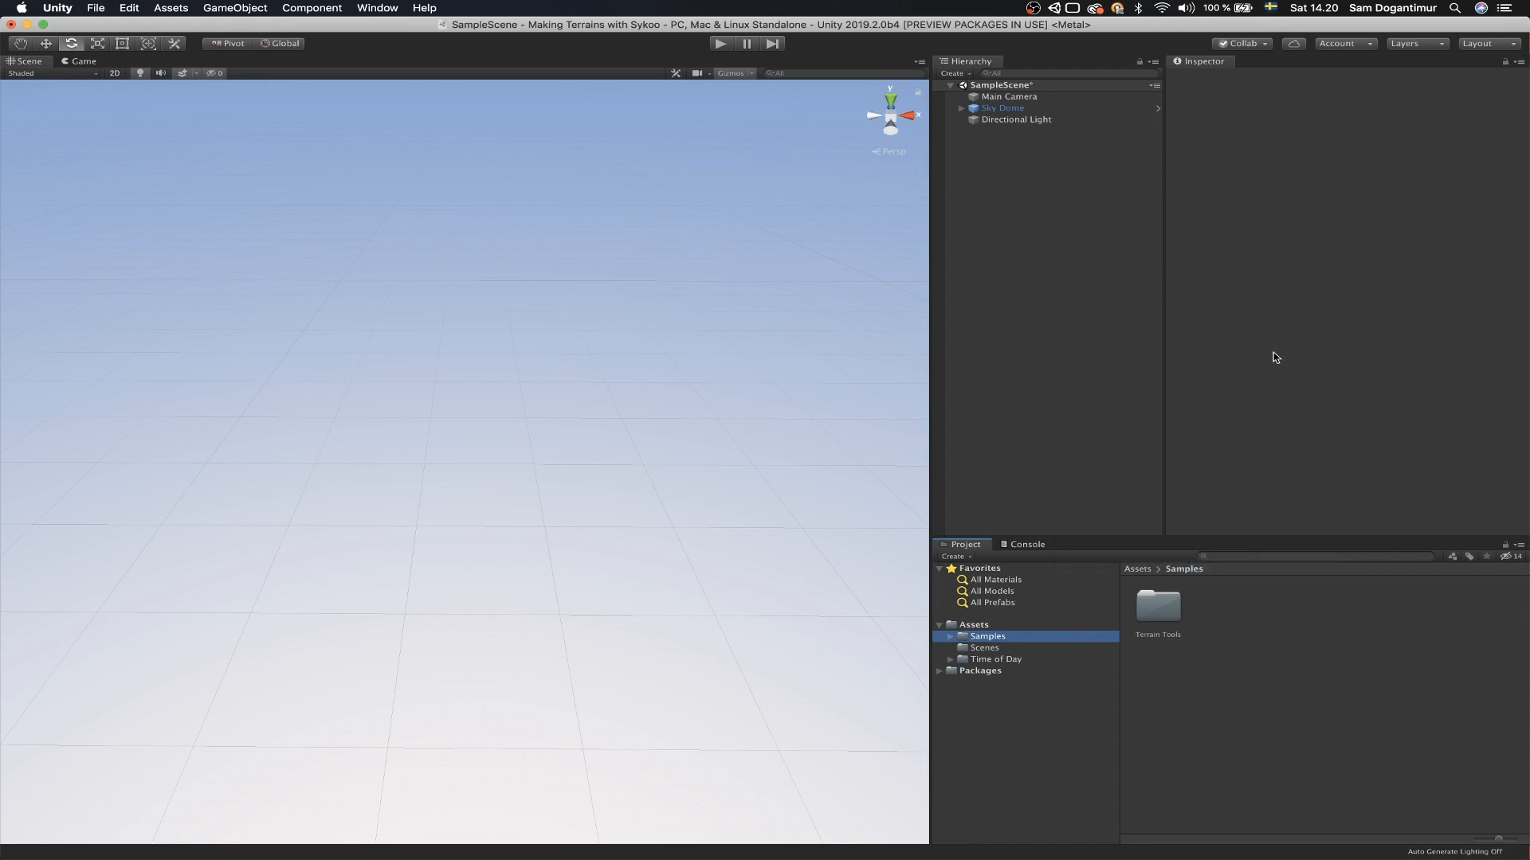
mouse_move(953, 293)
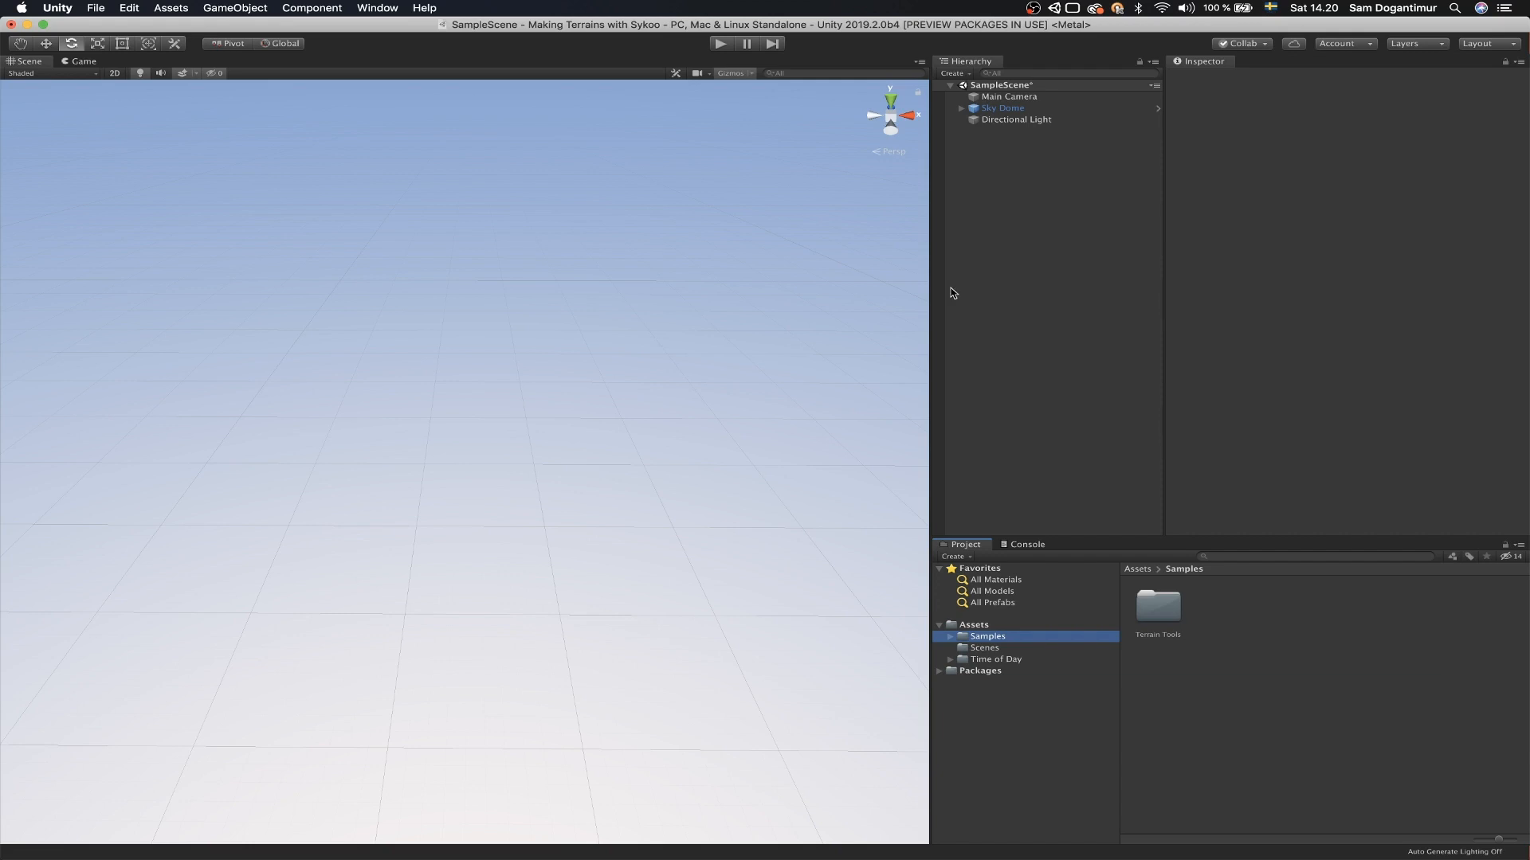
Step: Bring up the Terrain Toolbox from the Window menu and move it left over the scene
left_click(376, 8)
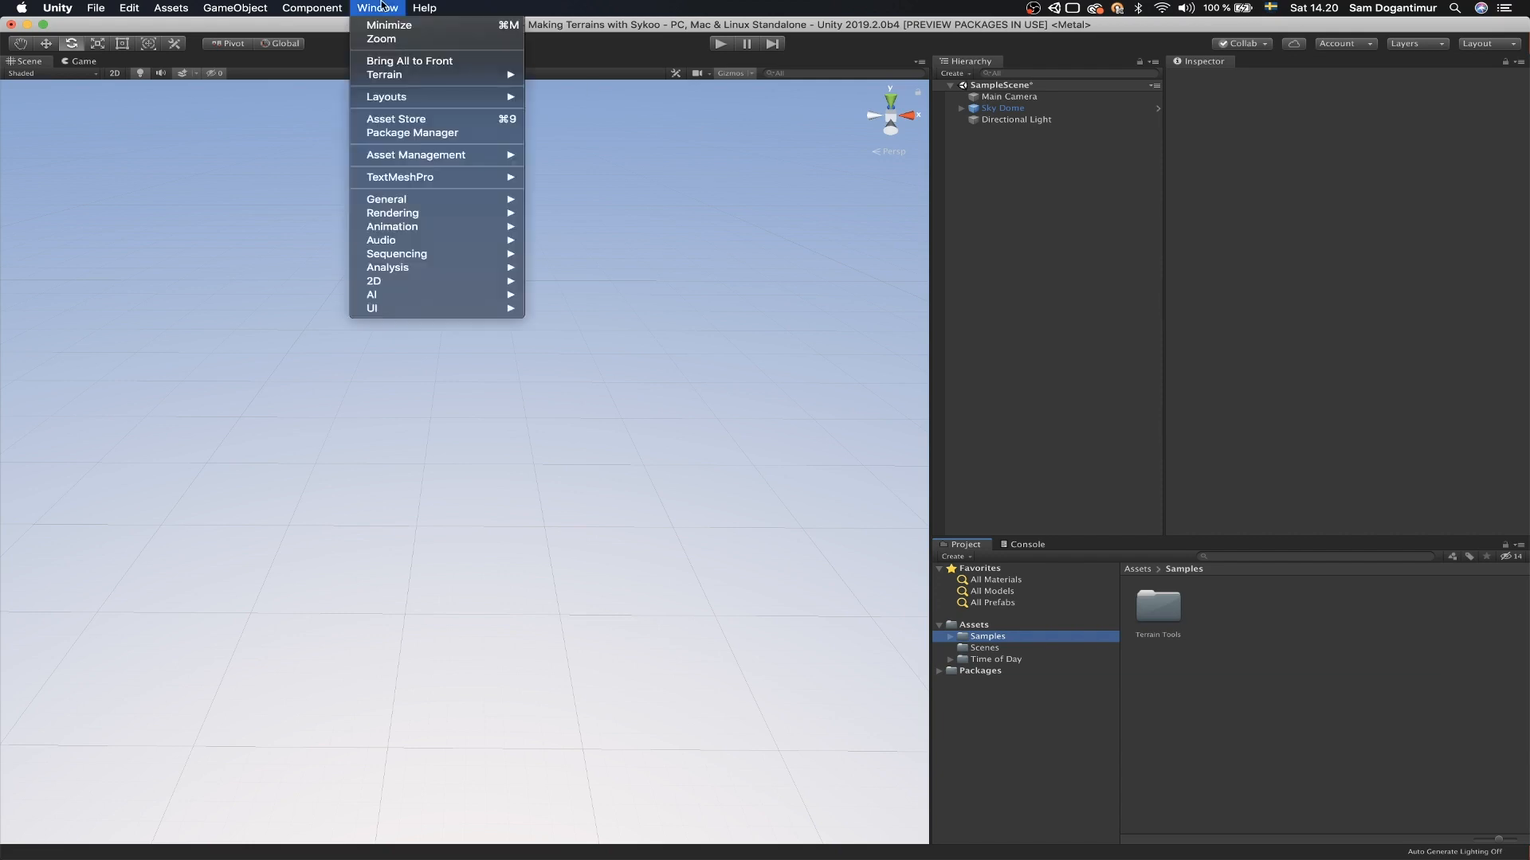
mouse_move(384, 75)
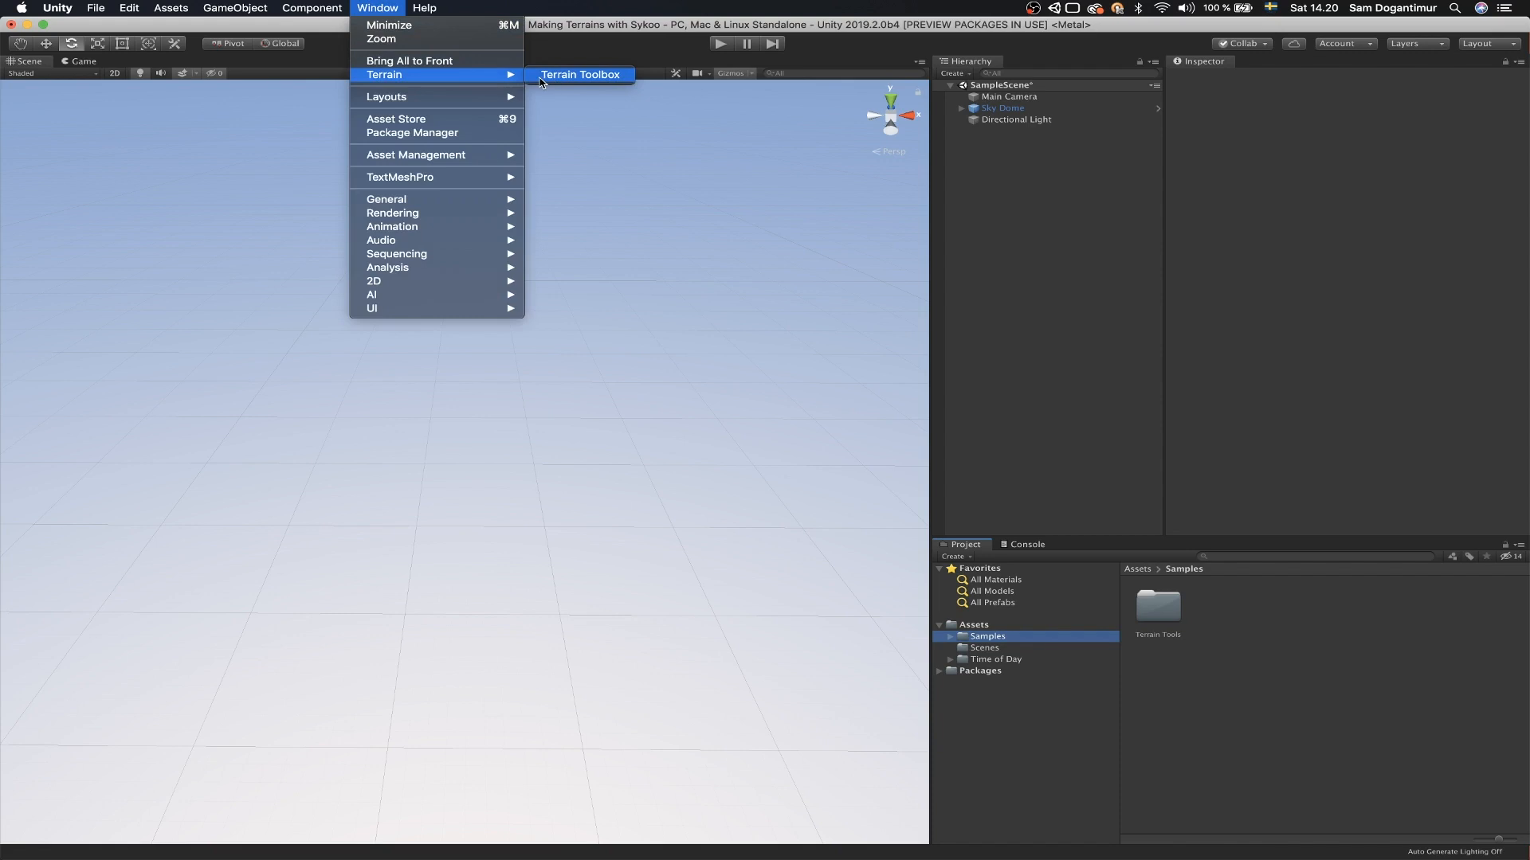
left_click(580, 74)
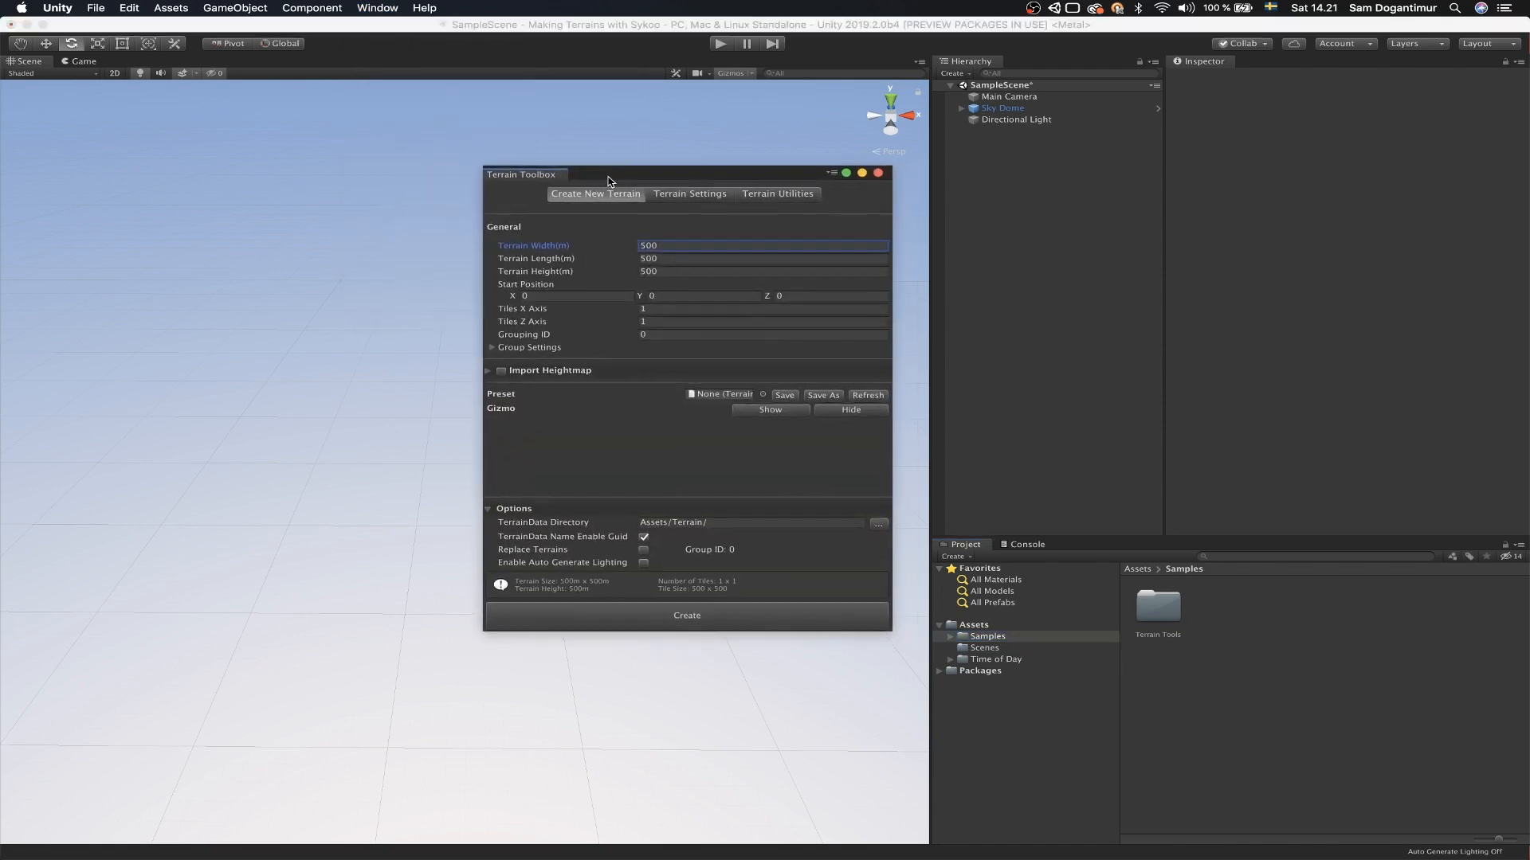
left_click_drag(609, 176, 409, 162)
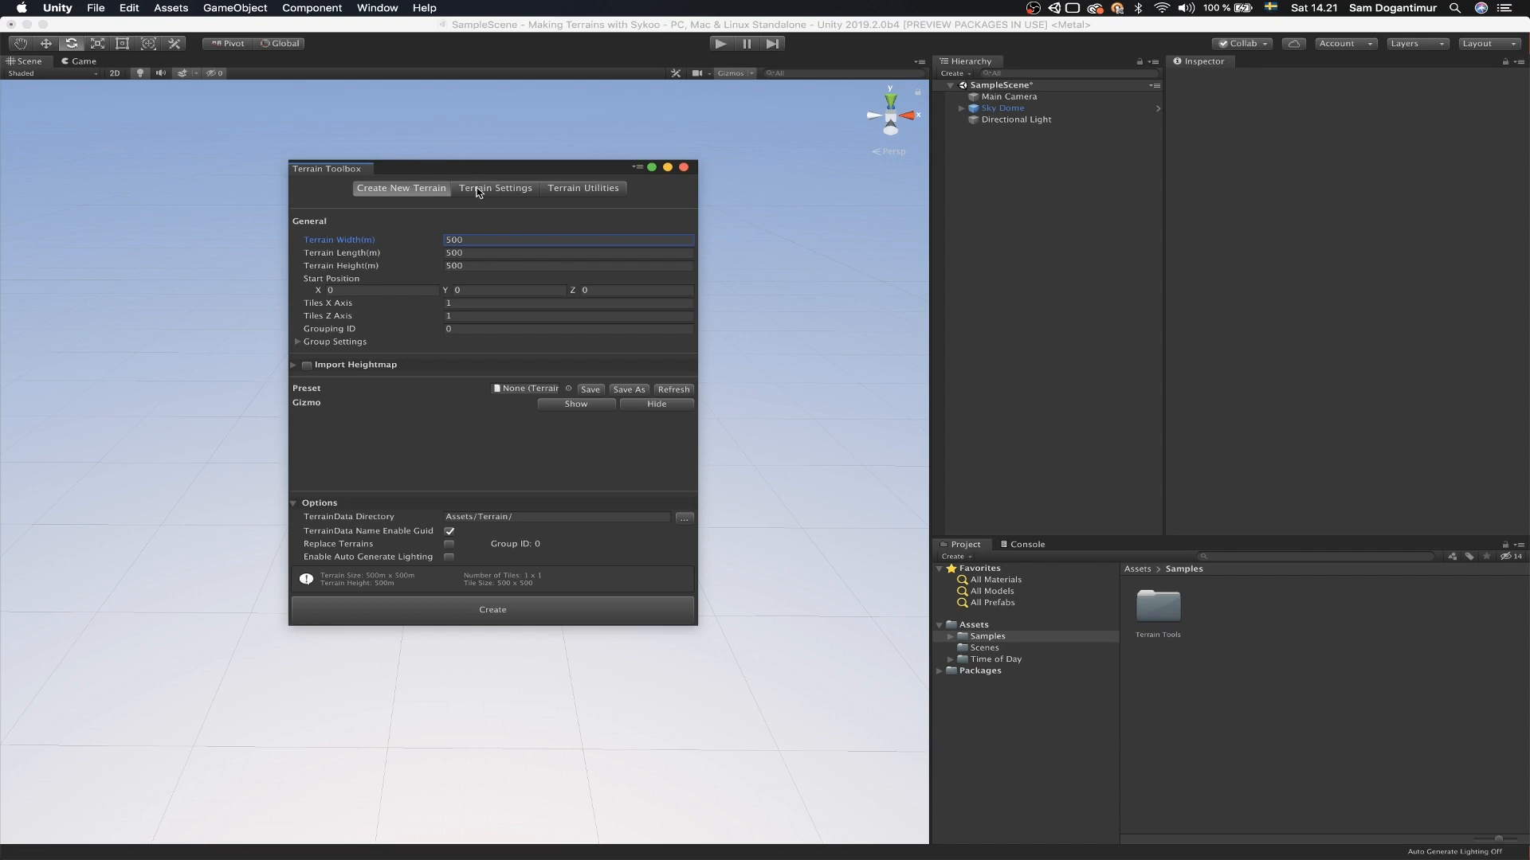
mouse_move(446, 236)
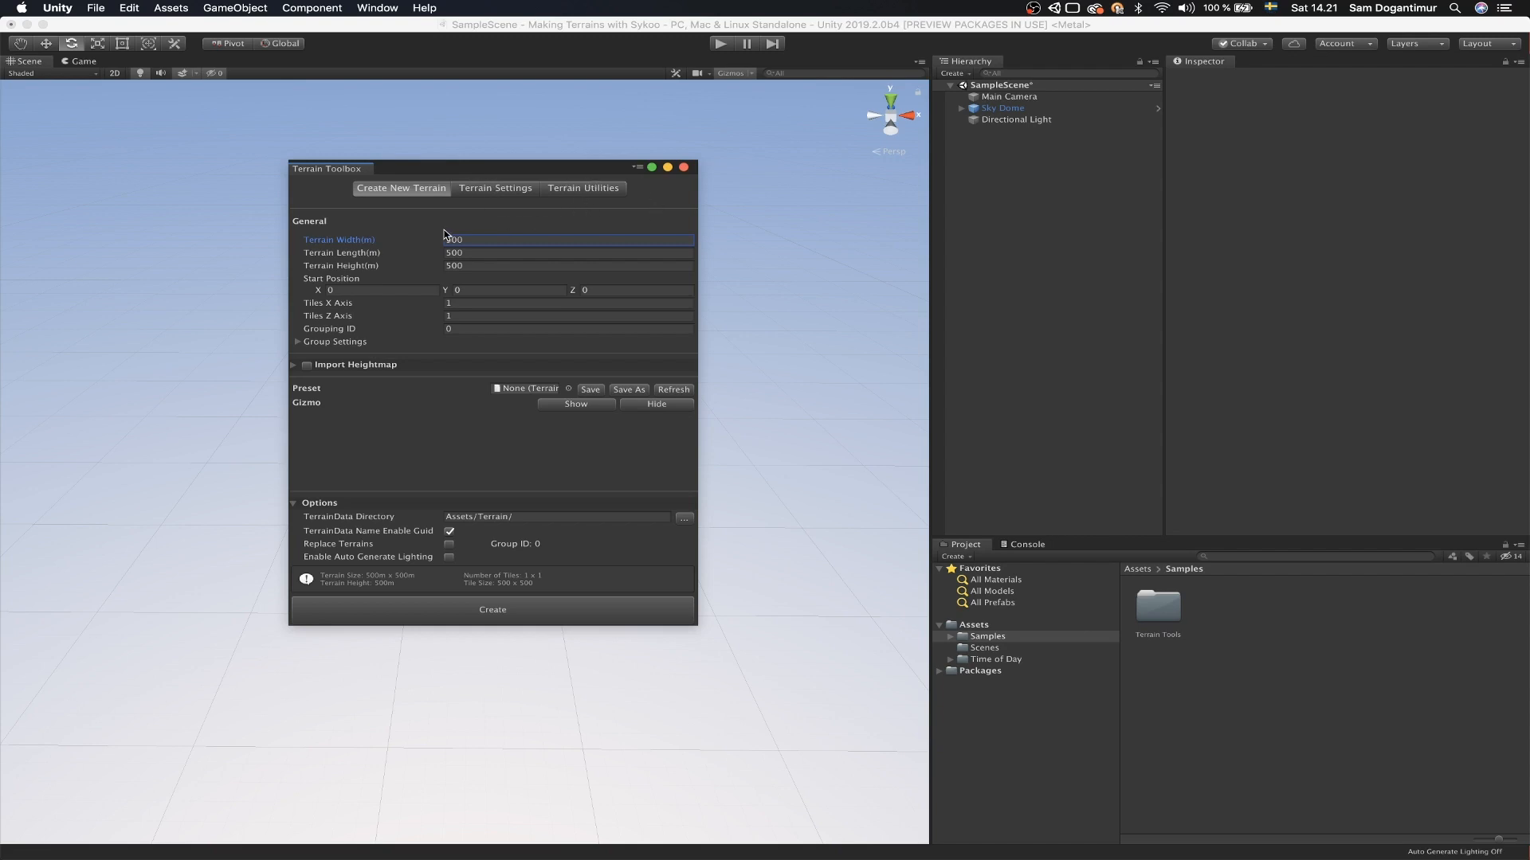
mouse_move(440, 233)
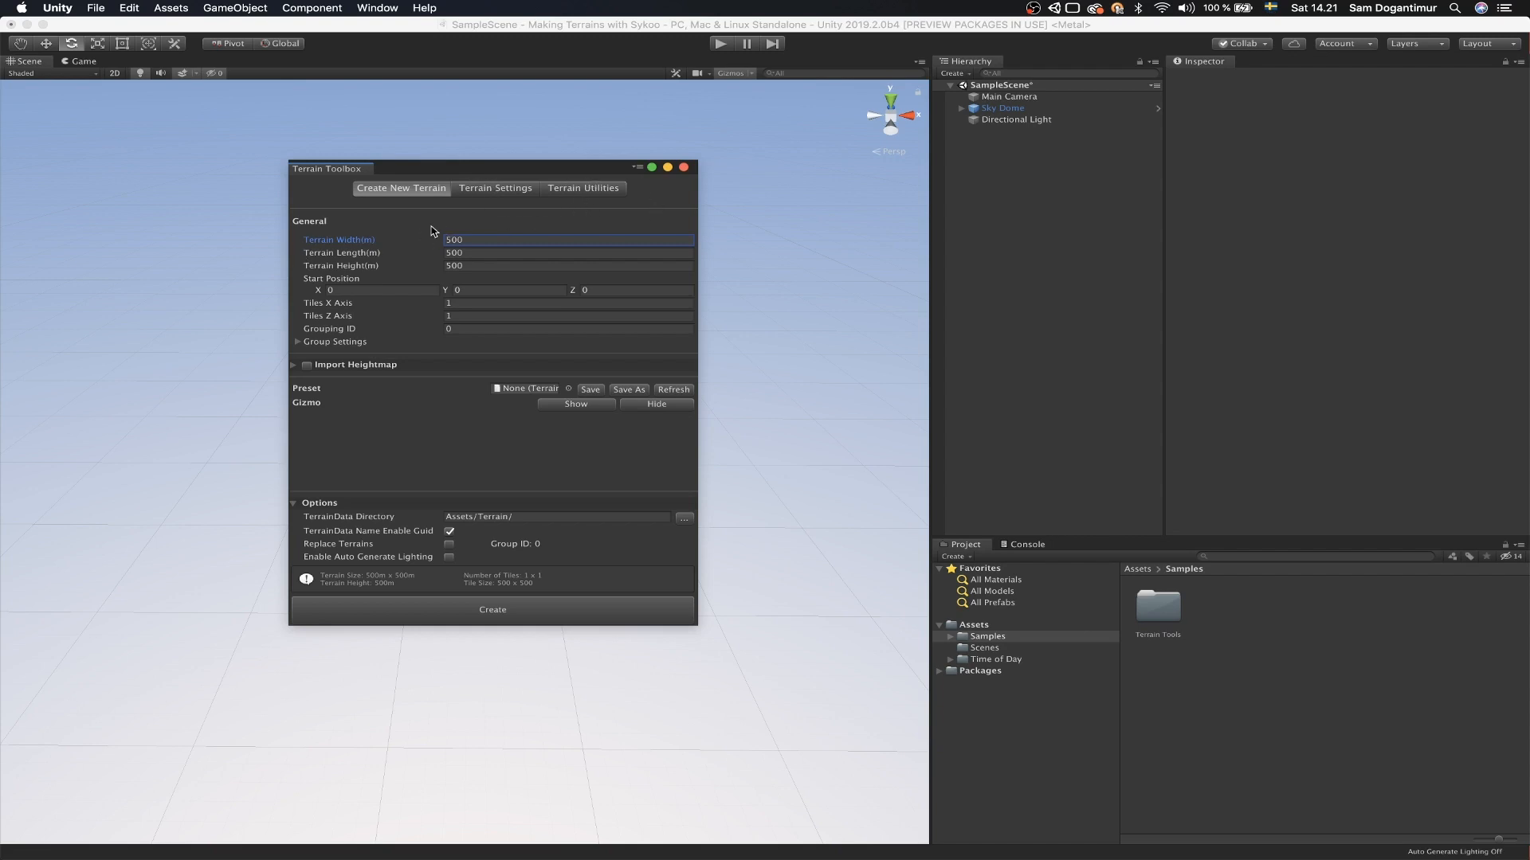
mouse_move(410, 258)
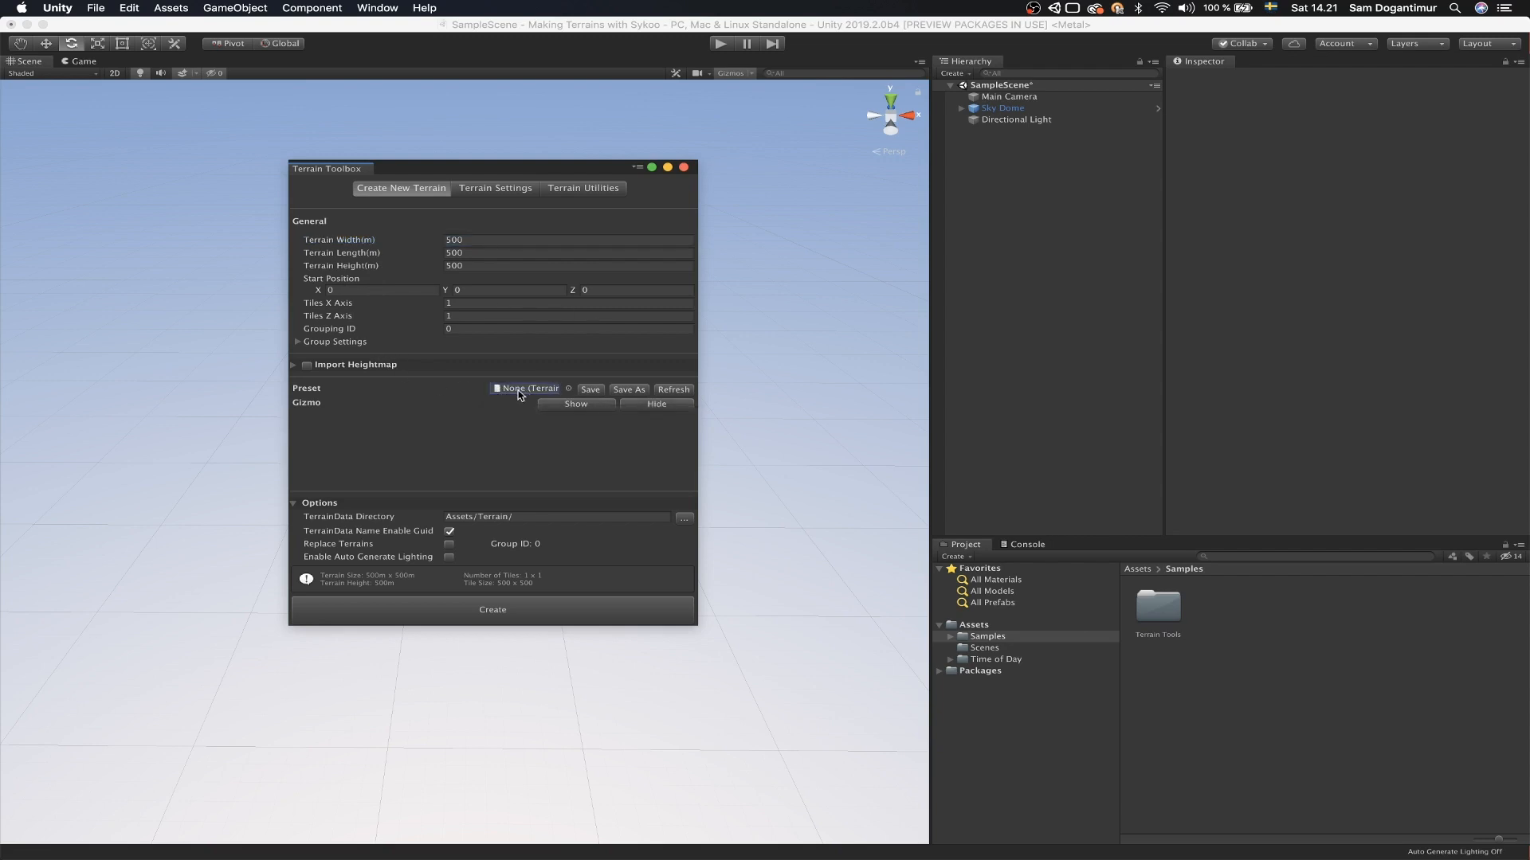
mouse_move(551, 397)
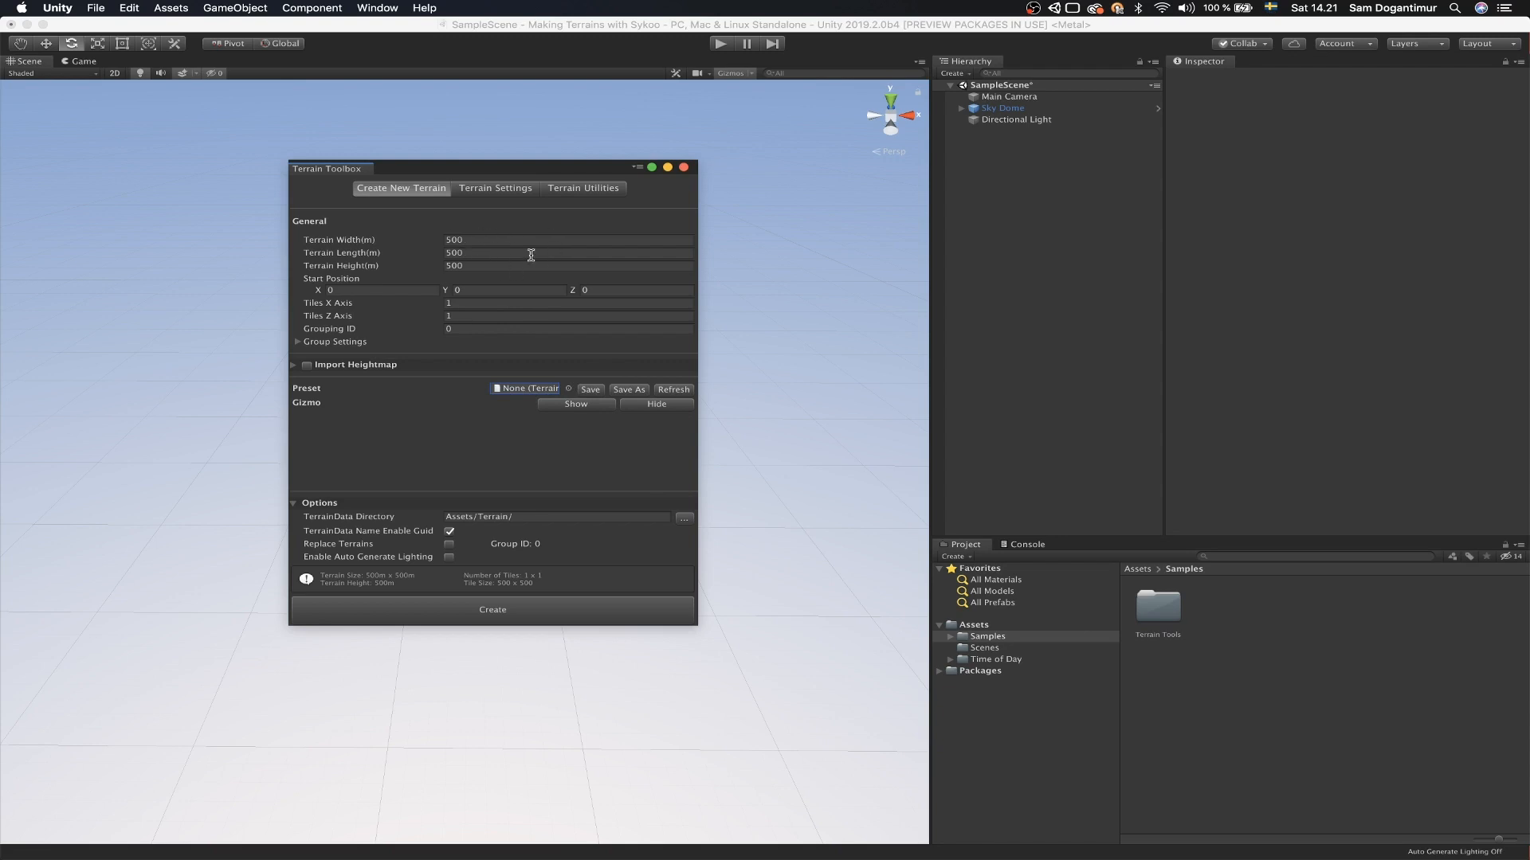
mouse_move(529, 454)
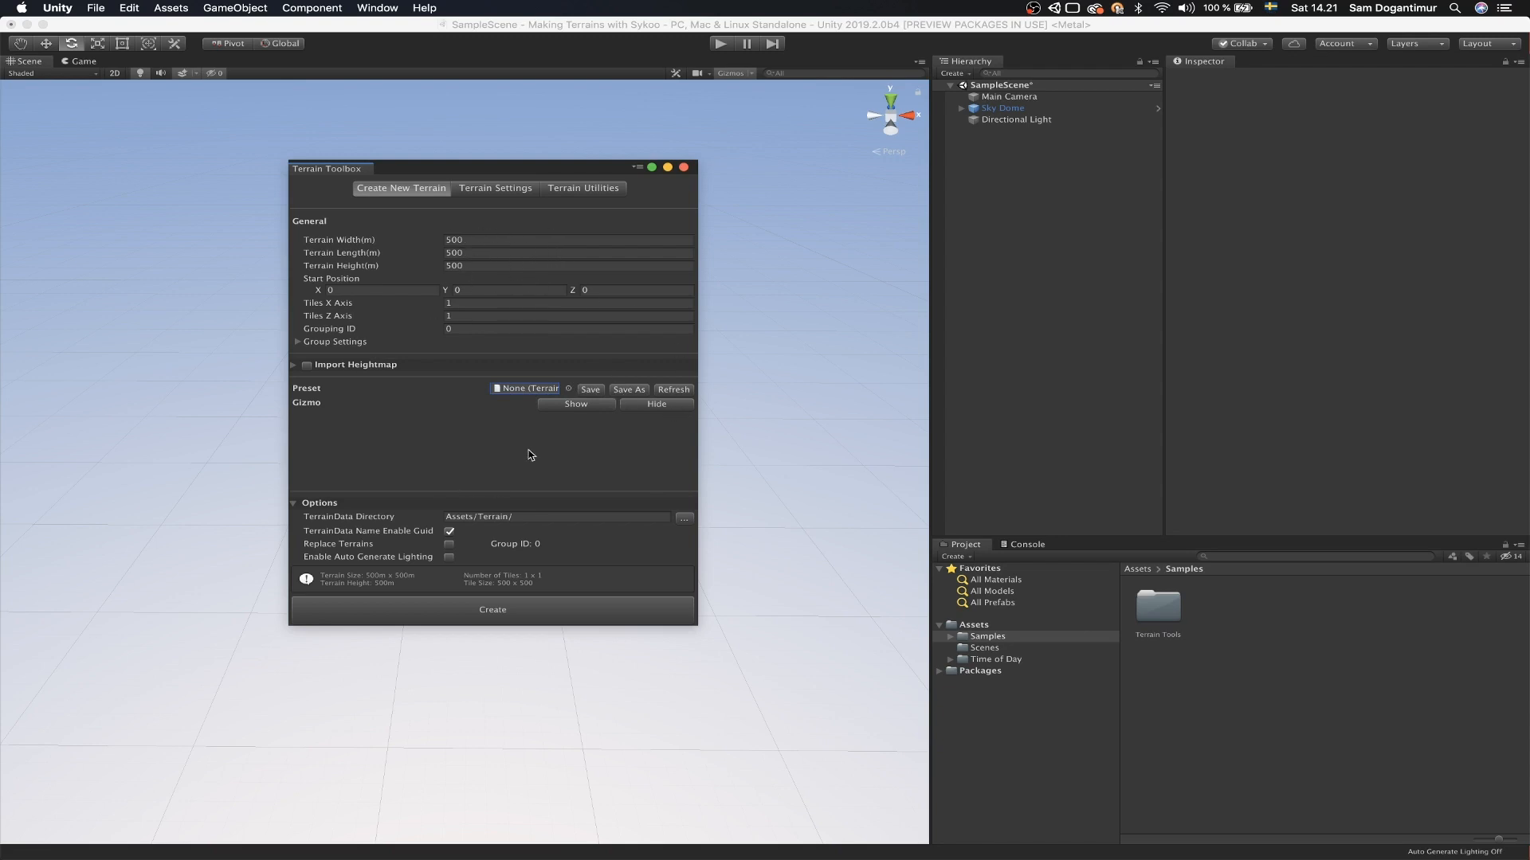
mouse_move(654, 454)
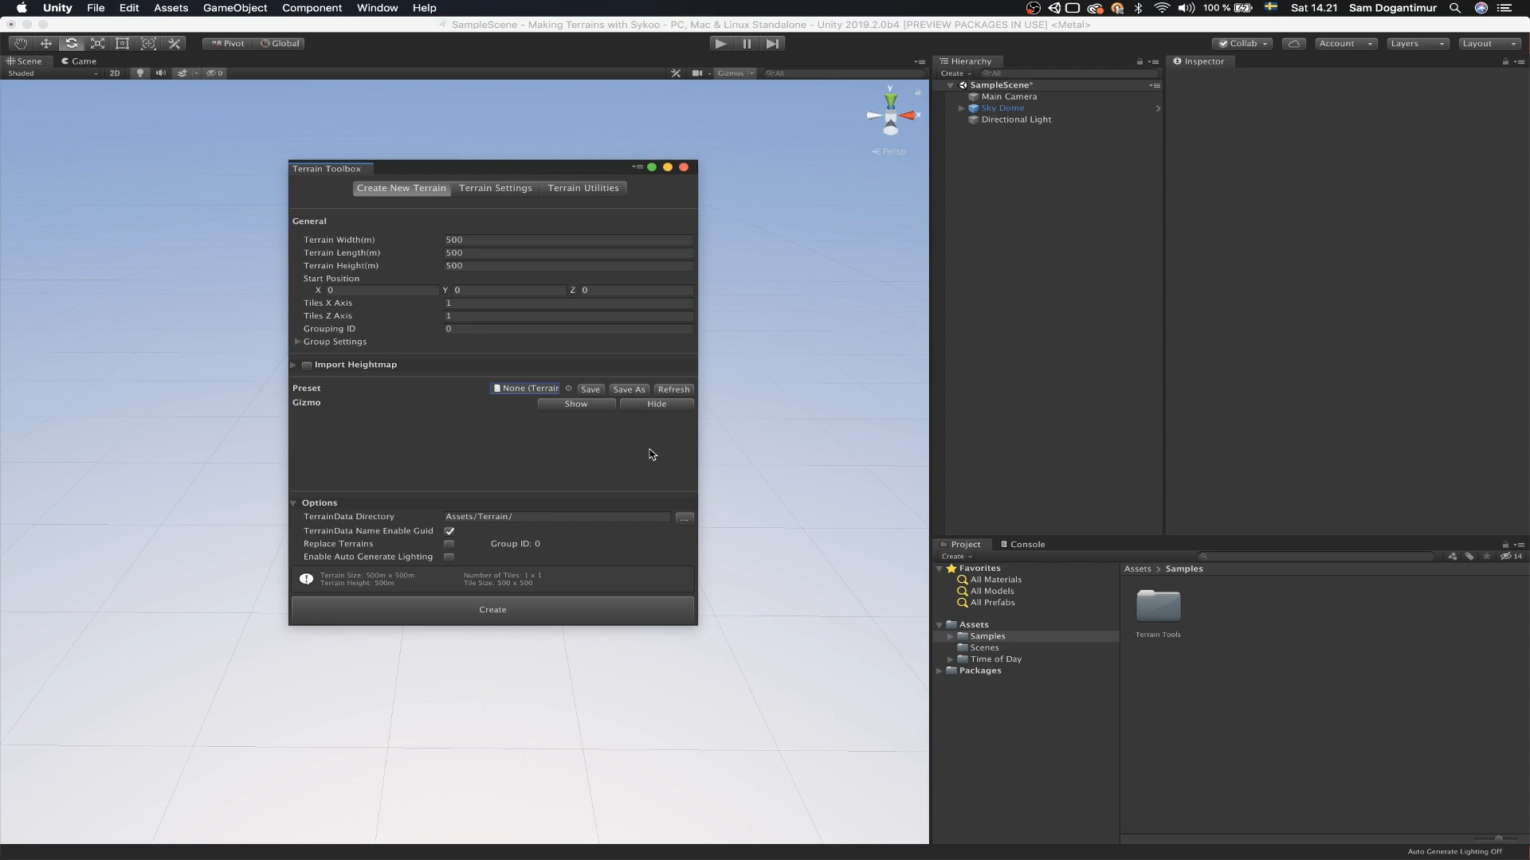
mouse_move(507, 640)
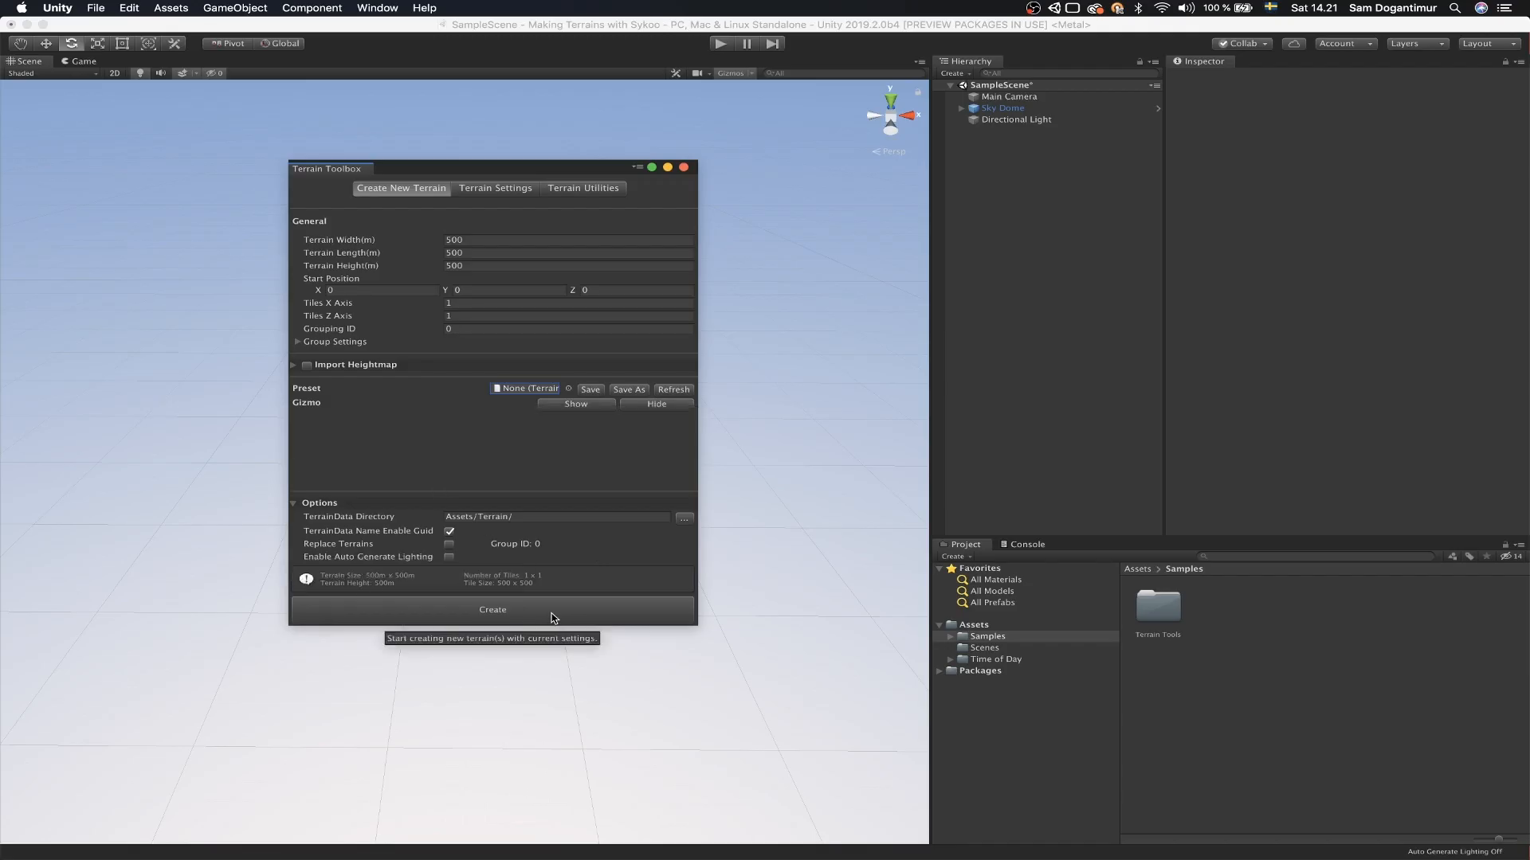
Step: Create the 500 m terrain, close the toolbox and select the Terrain tile inside TerrainGroup_0
left_click(493, 609)
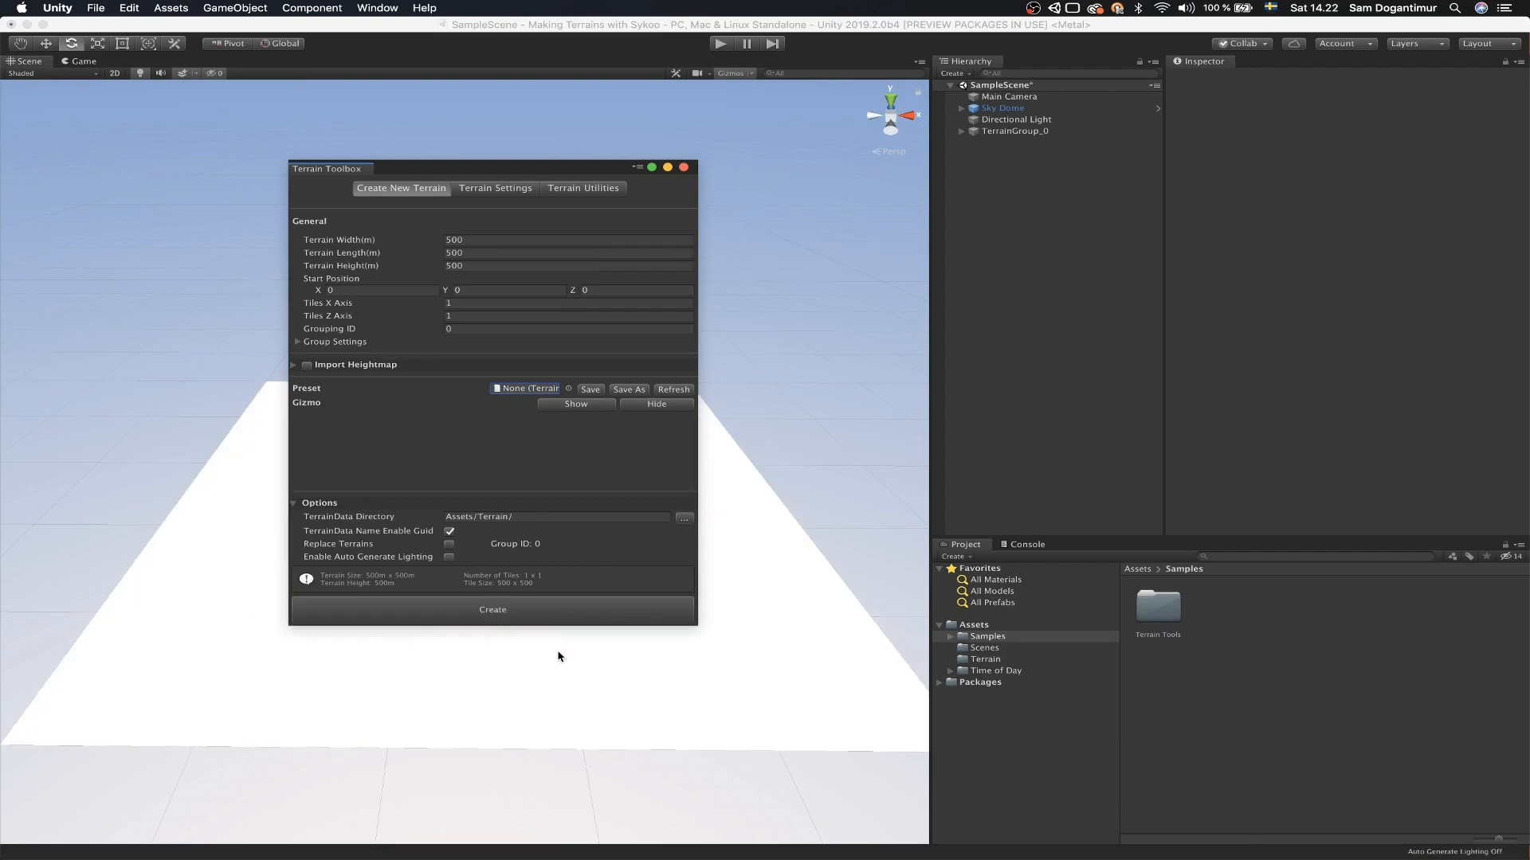
left_click(1015, 130)
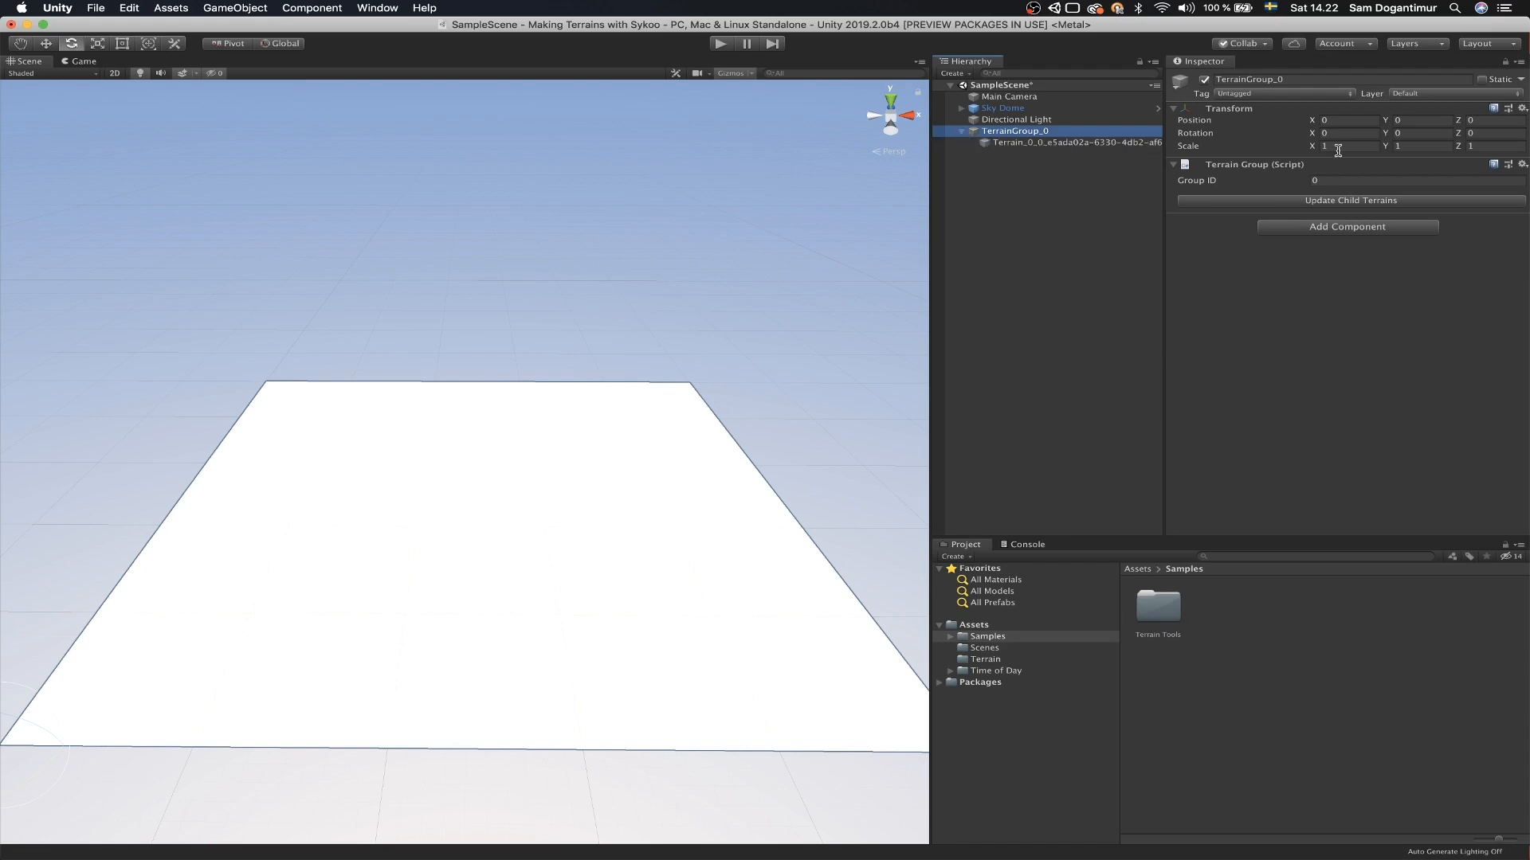
left_click(1072, 142)
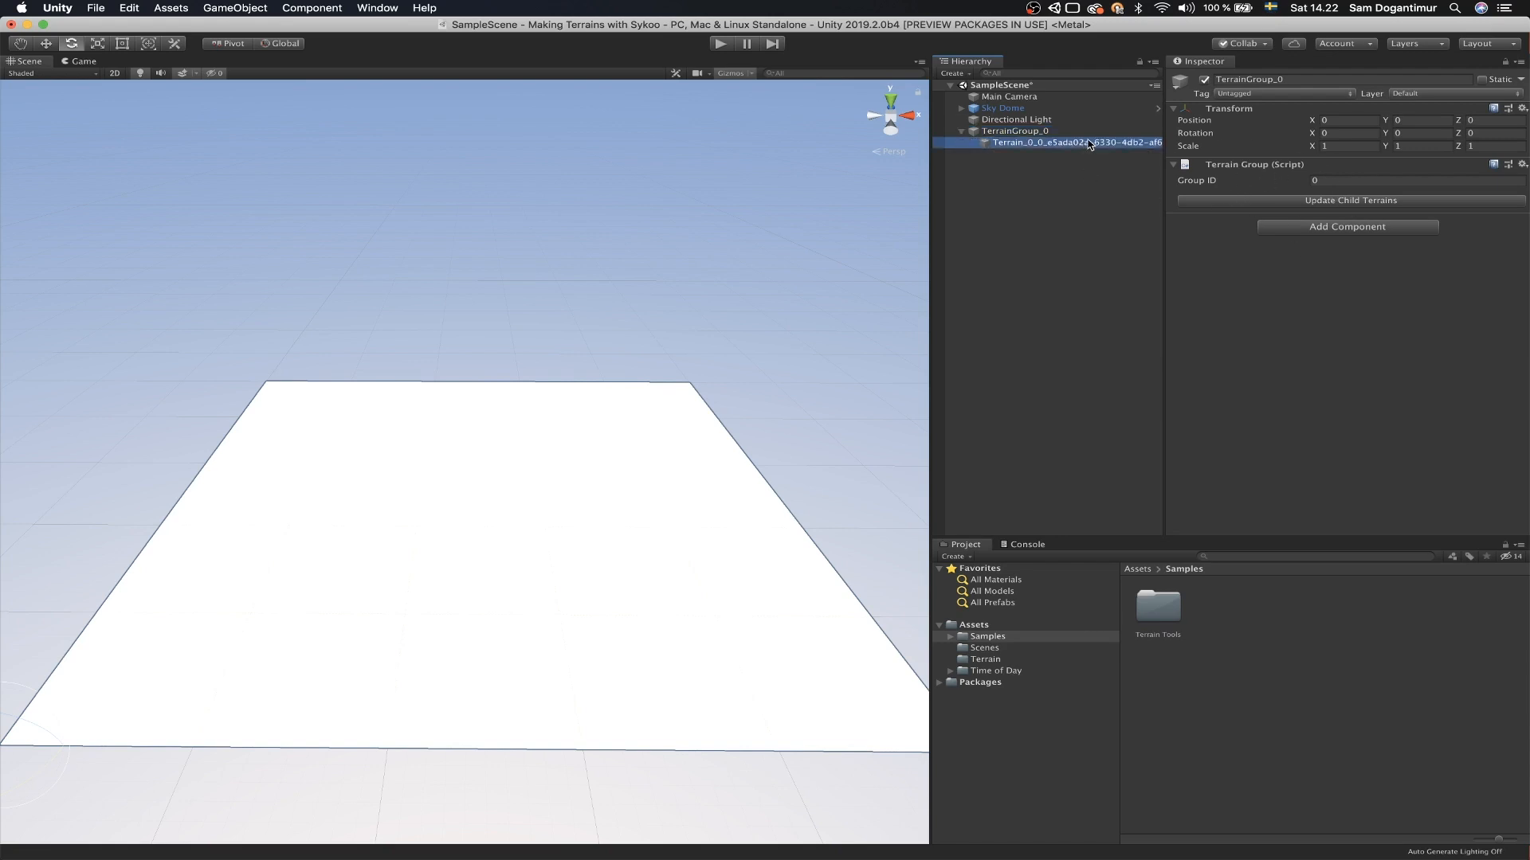
left_click(1072, 142)
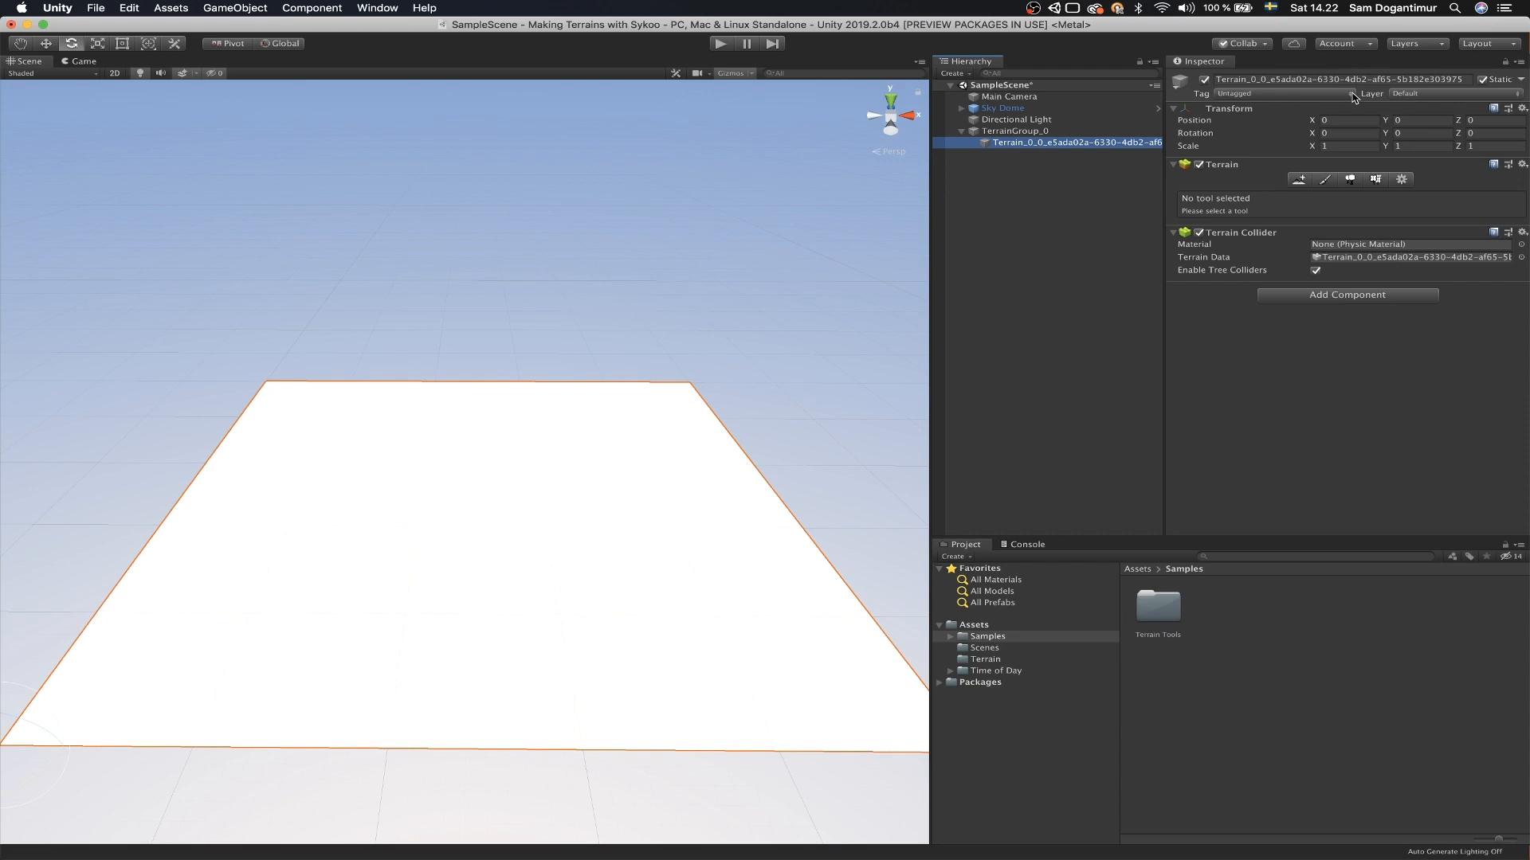
mouse_move(1354, 97)
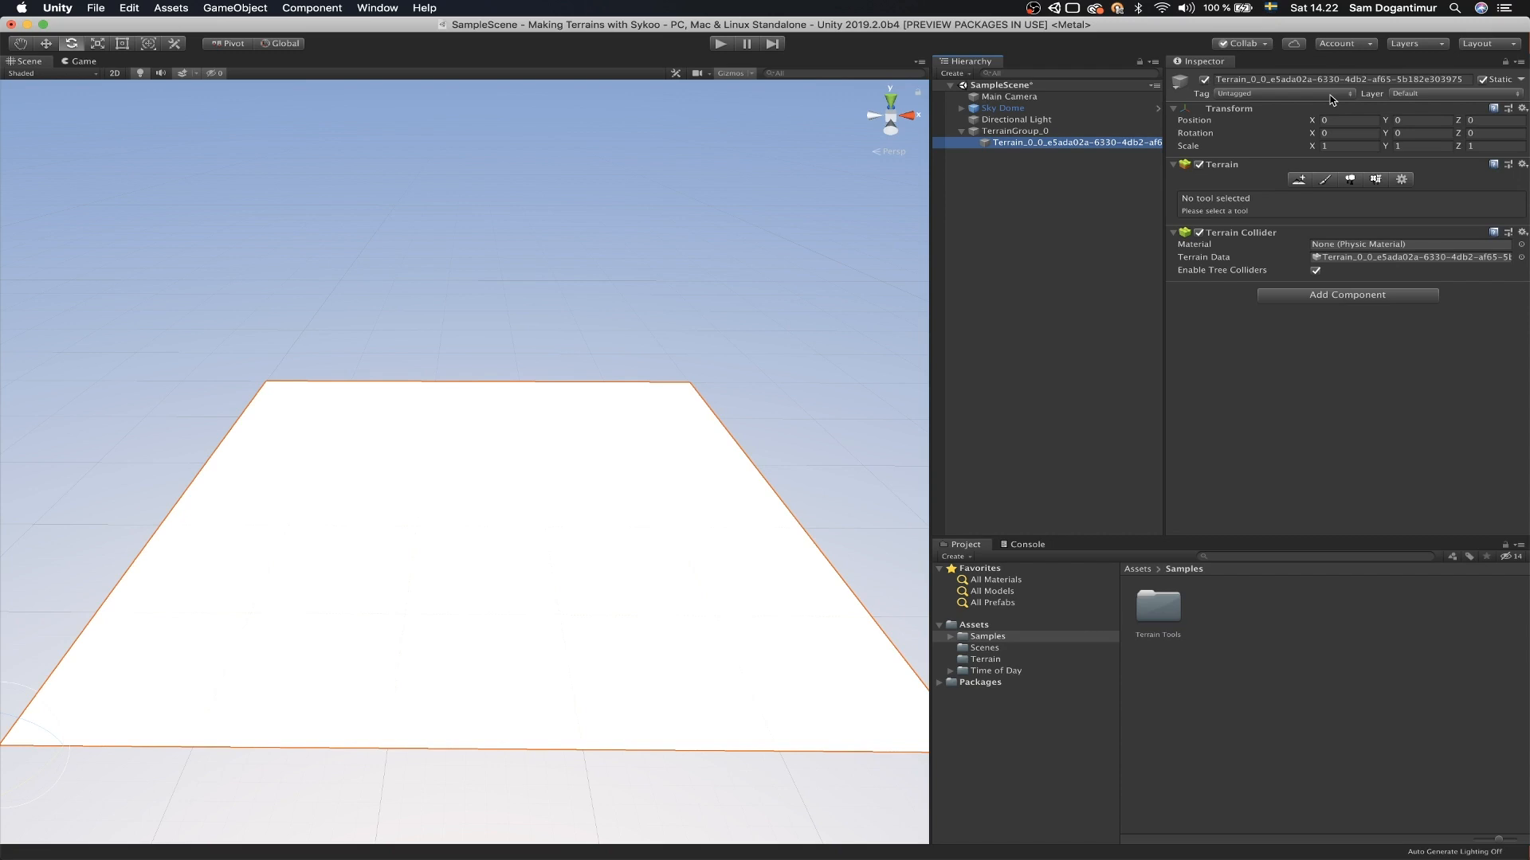
mouse_move(233, 730)
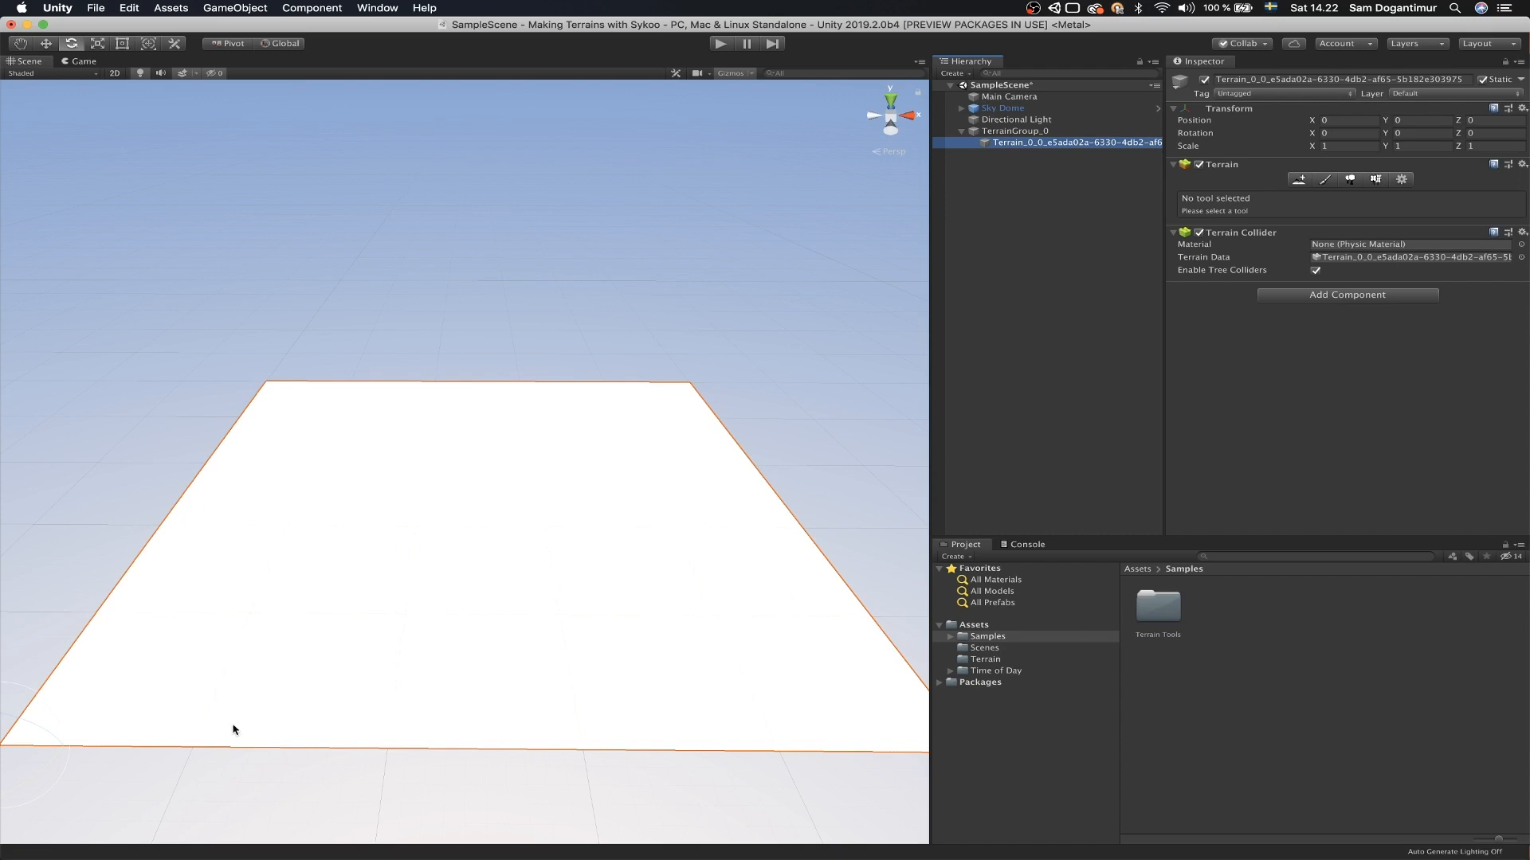
mouse_move(341, 492)
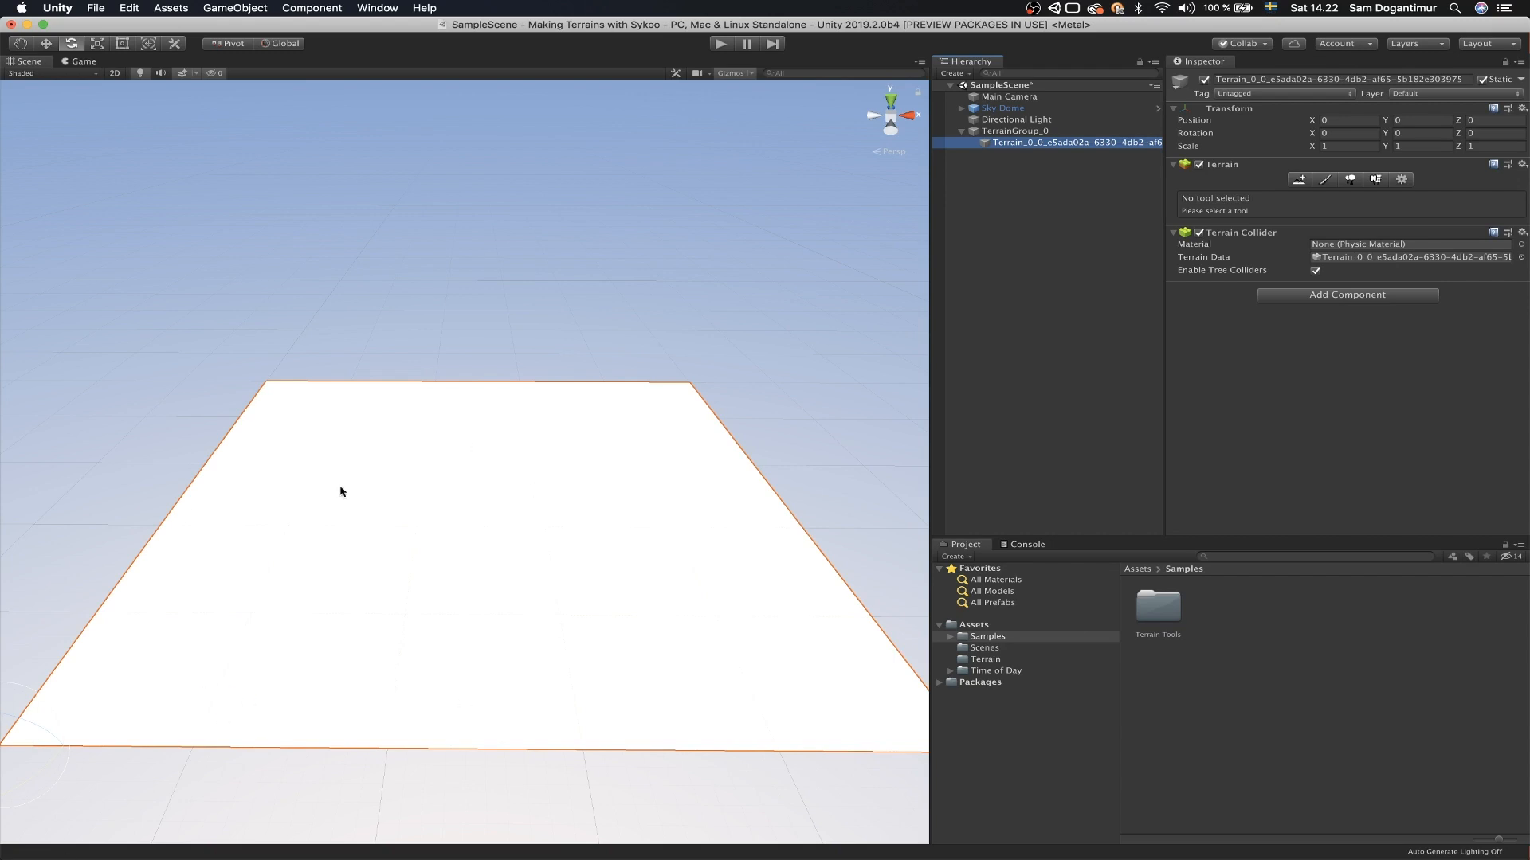
mouse_move(306, 712)
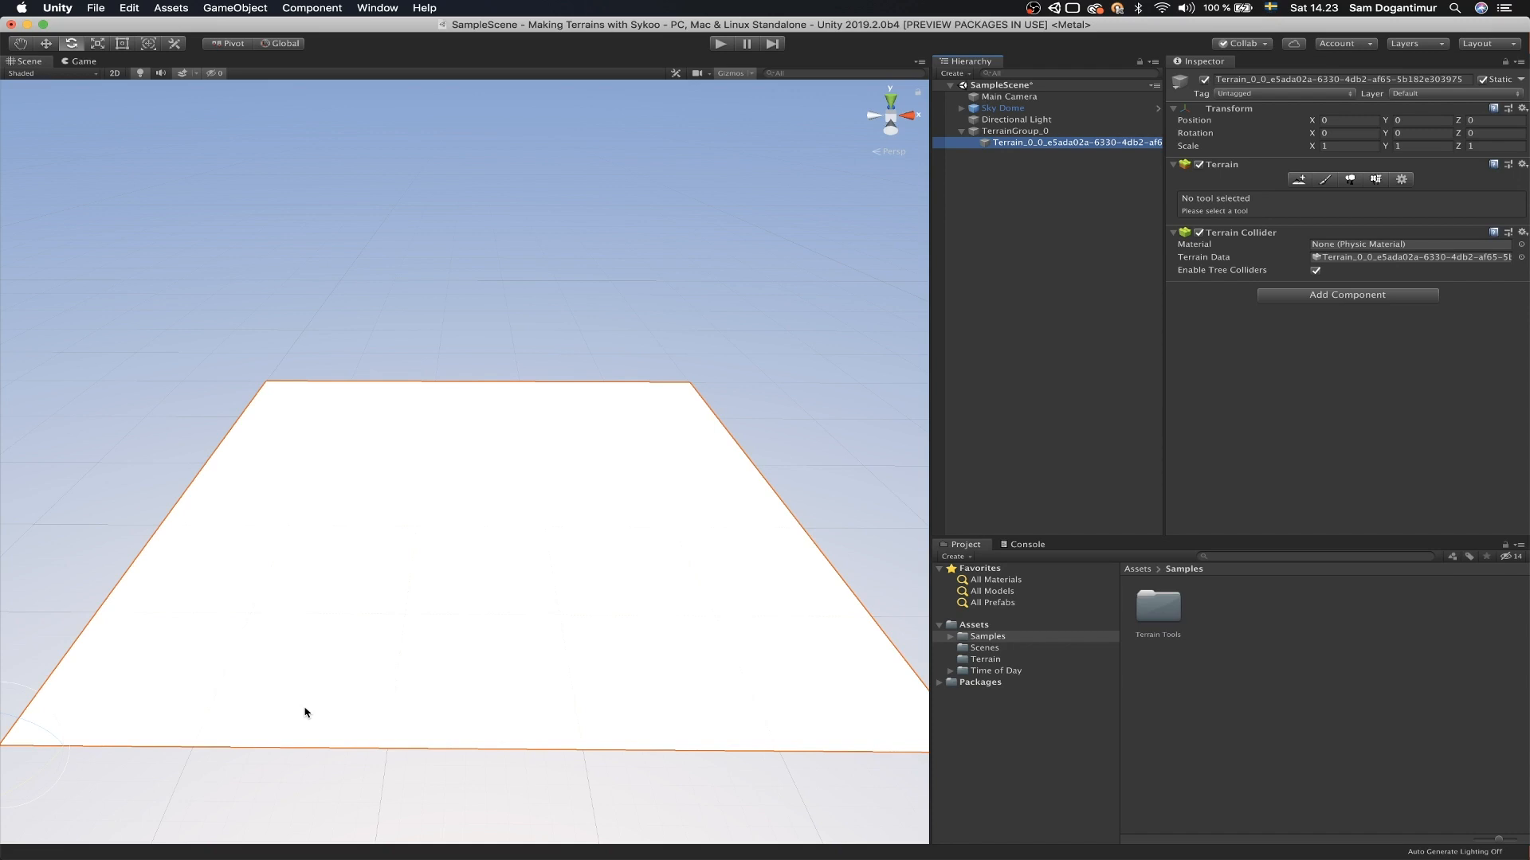
mouse_move(972, 496)
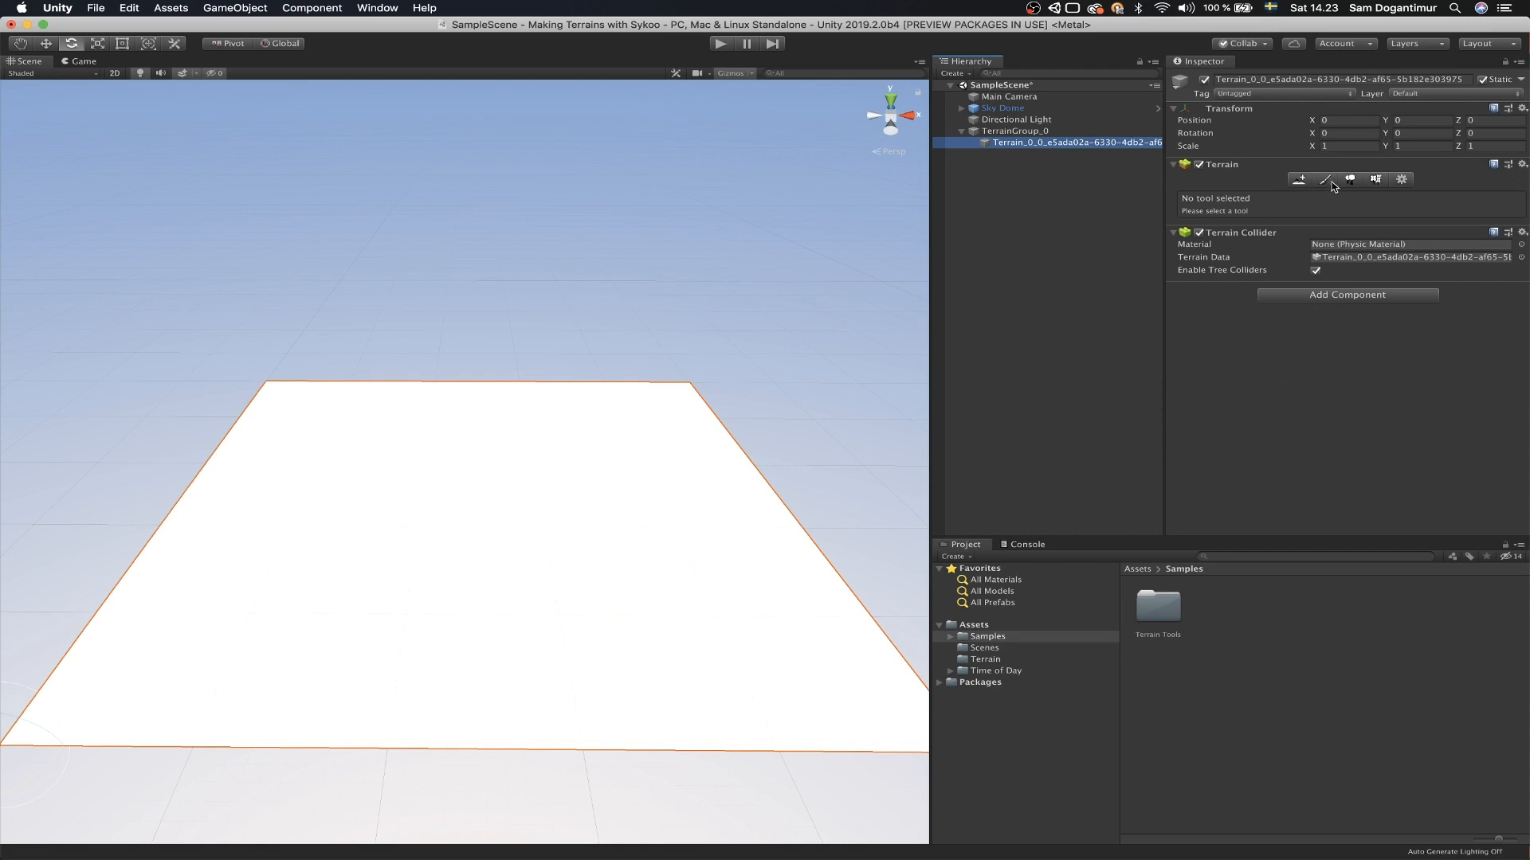
Step: Activate the Paint Terrain tool in Paint Texture mode
left_click(1318, 180)
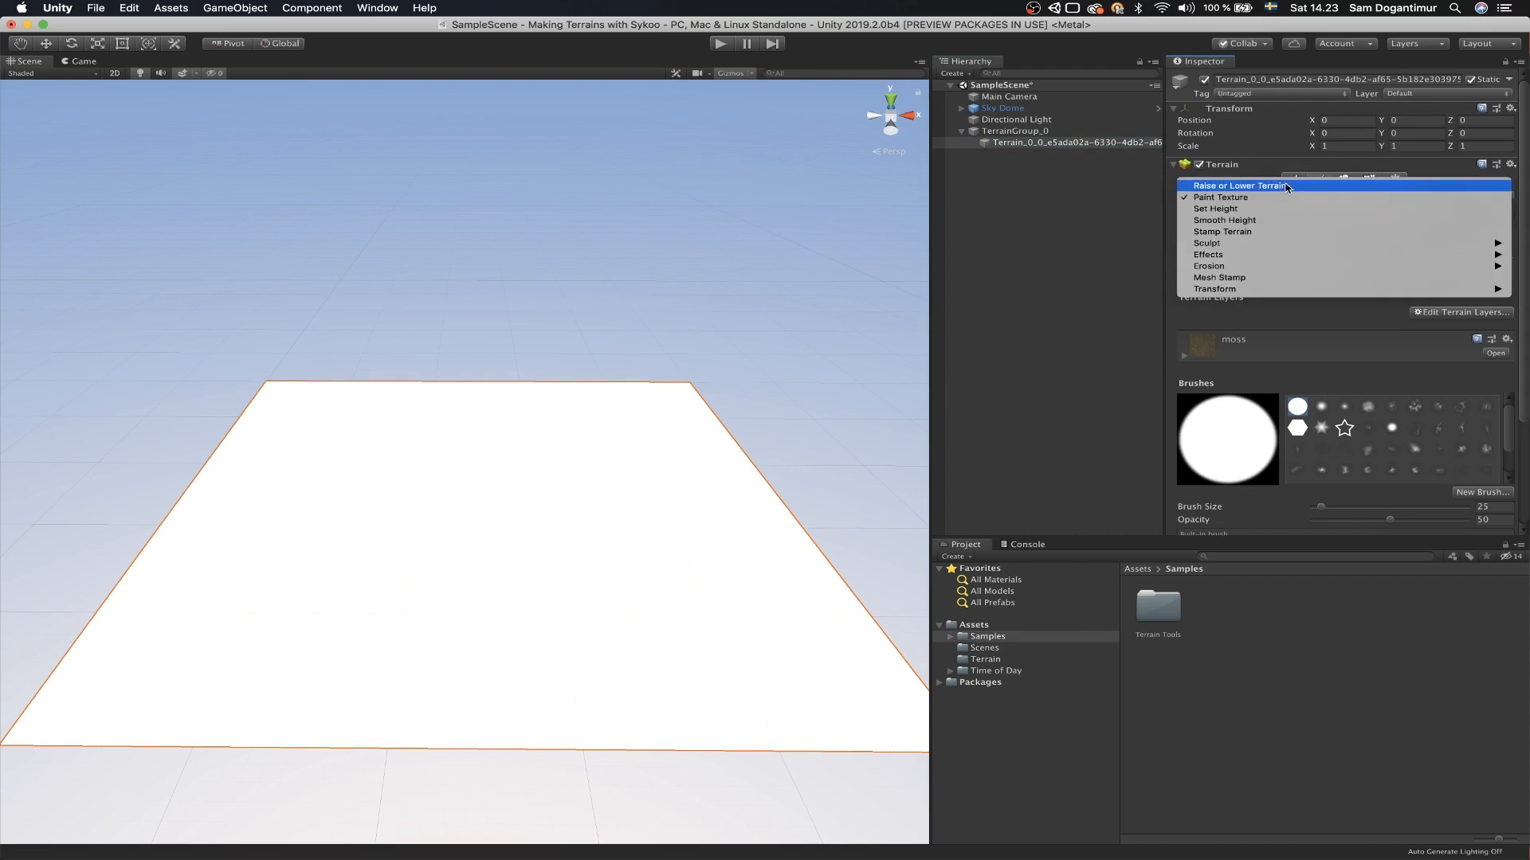
left_click(1221, 198)
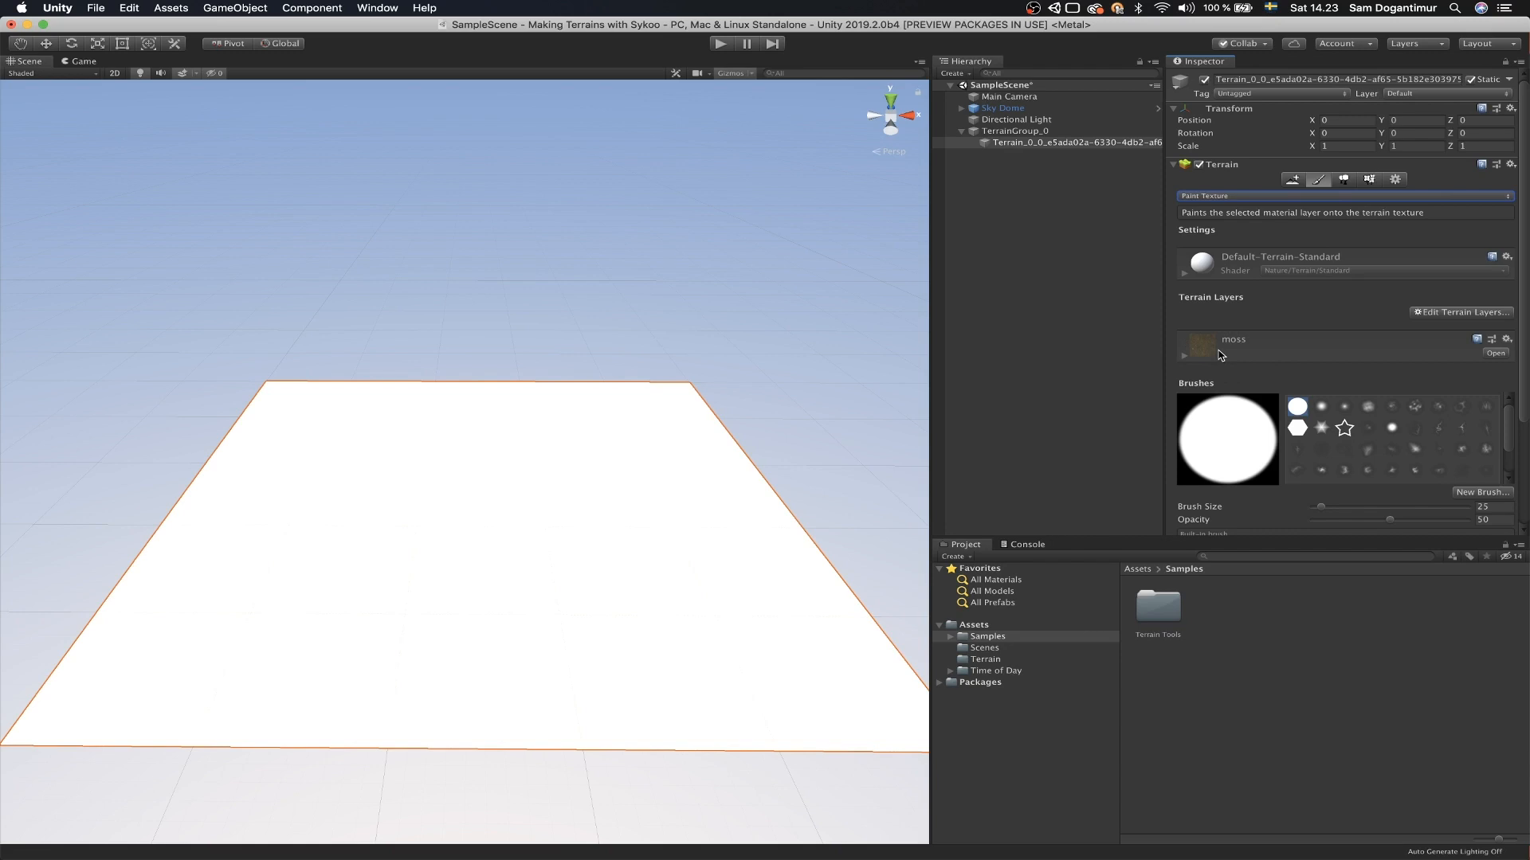
mouse_move(1360, 367)
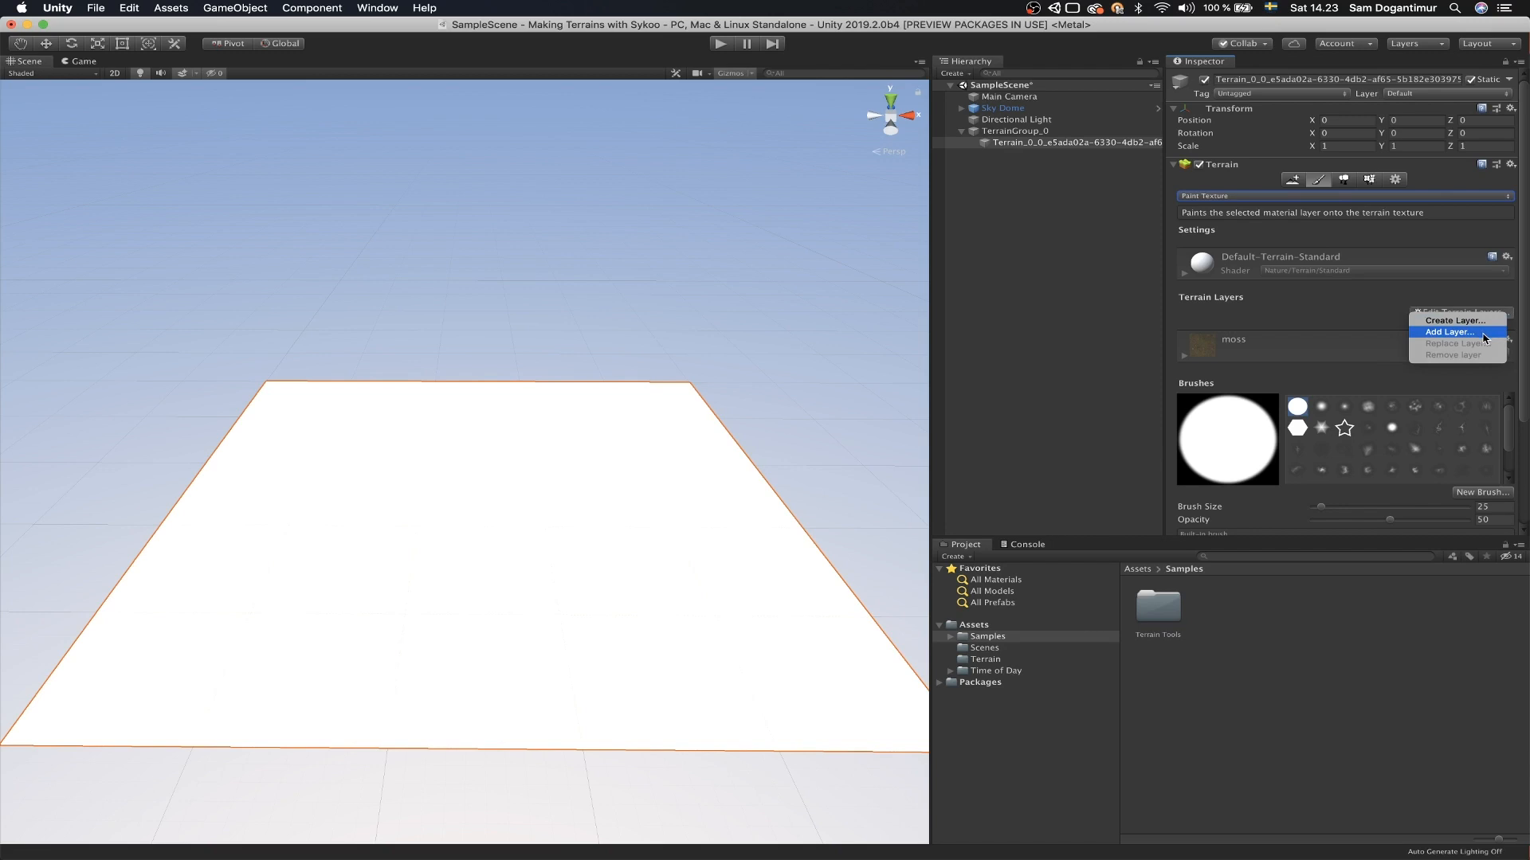
Step: Add the rock and moss terrain layers so rock covers the whole terrain
left_click(1447, 332)
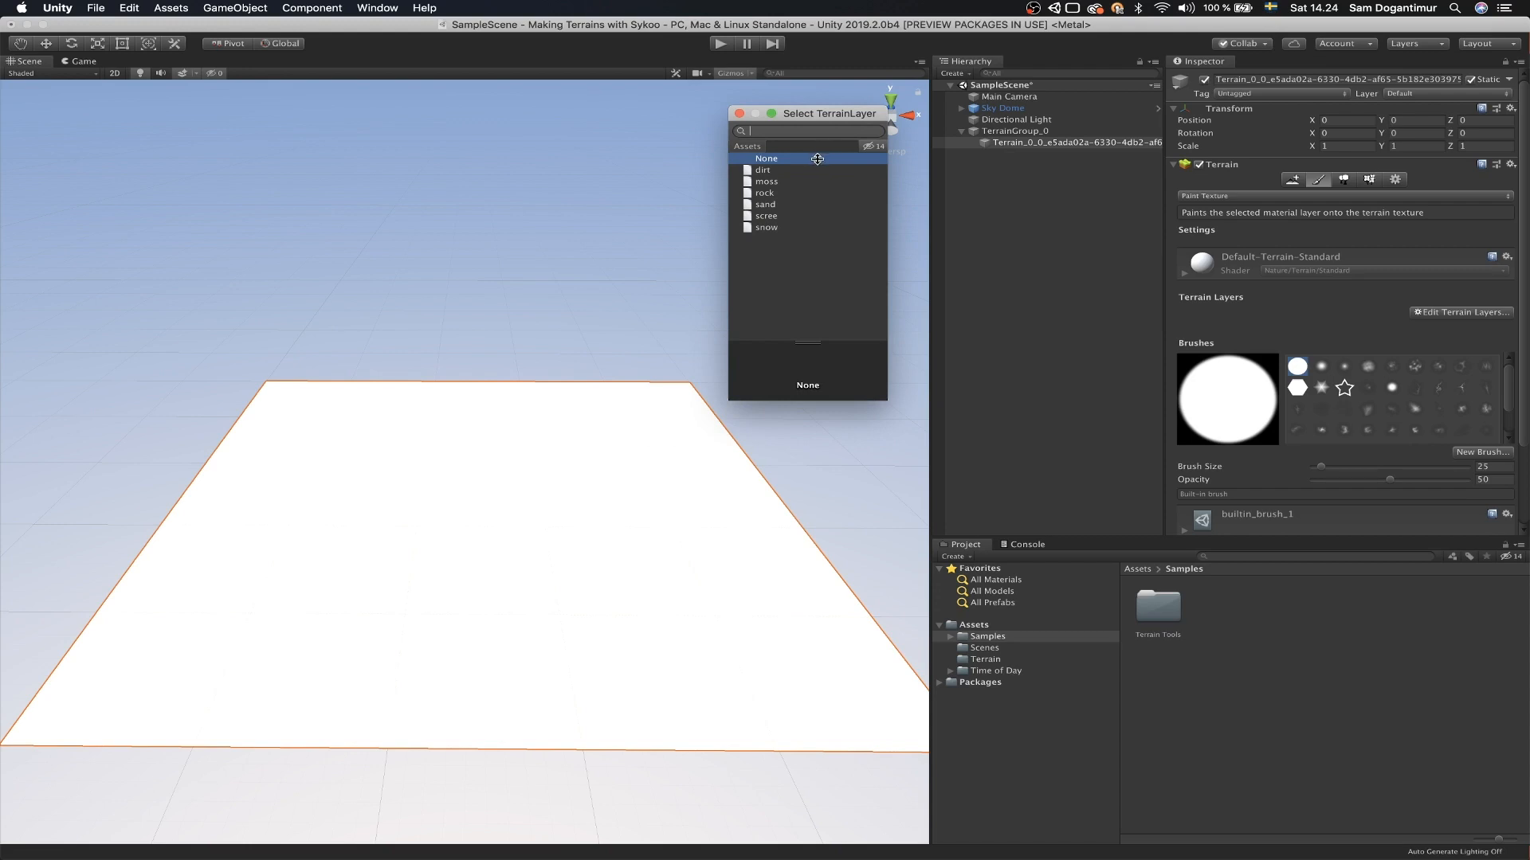
mouse_move(1172, 624)
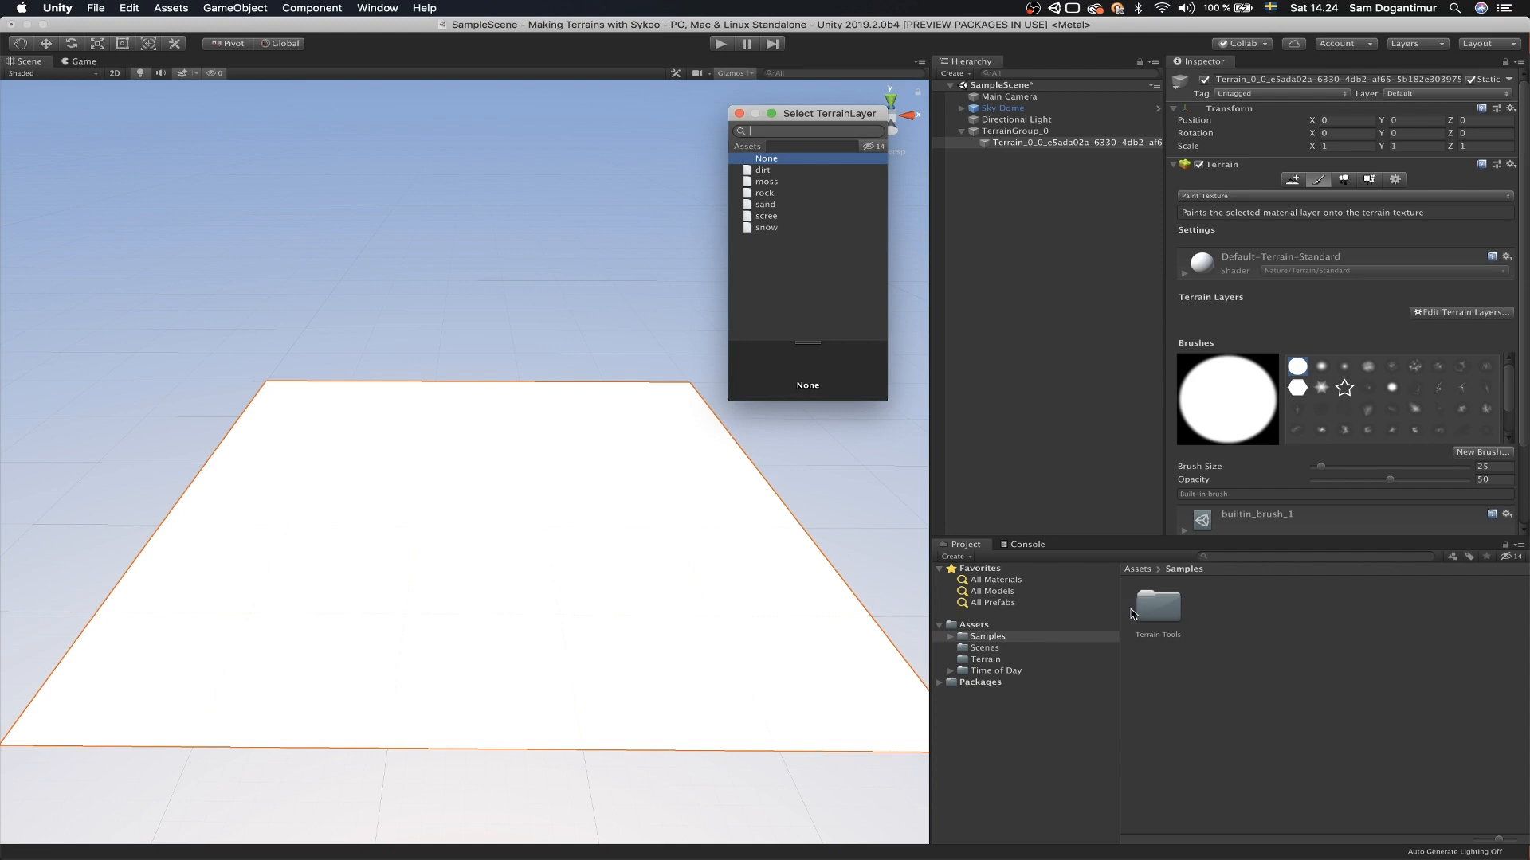
mouse_move(786, 188)
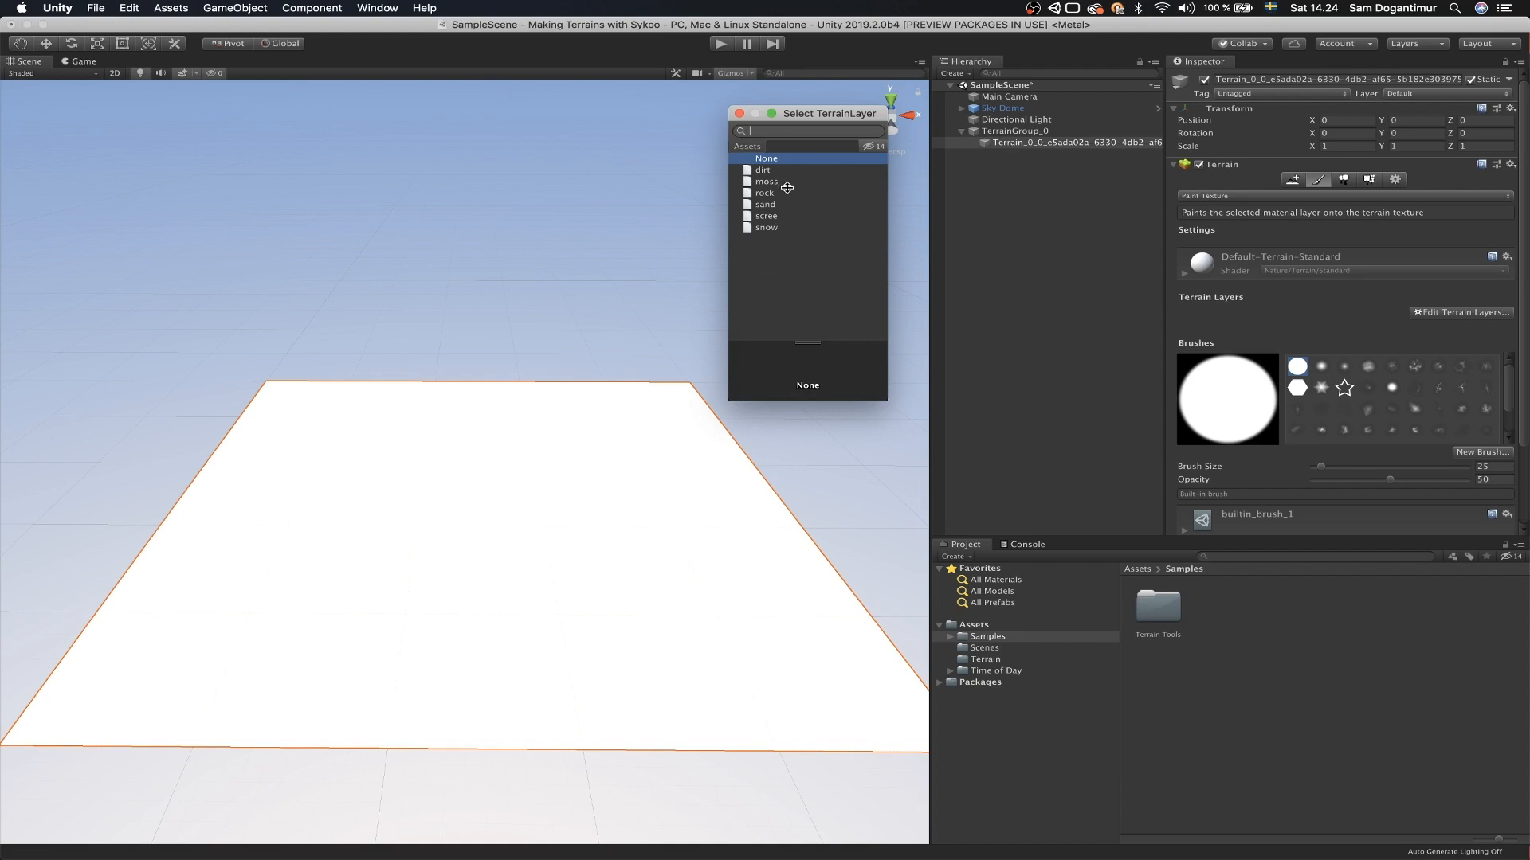
mouse_move(767, 238)
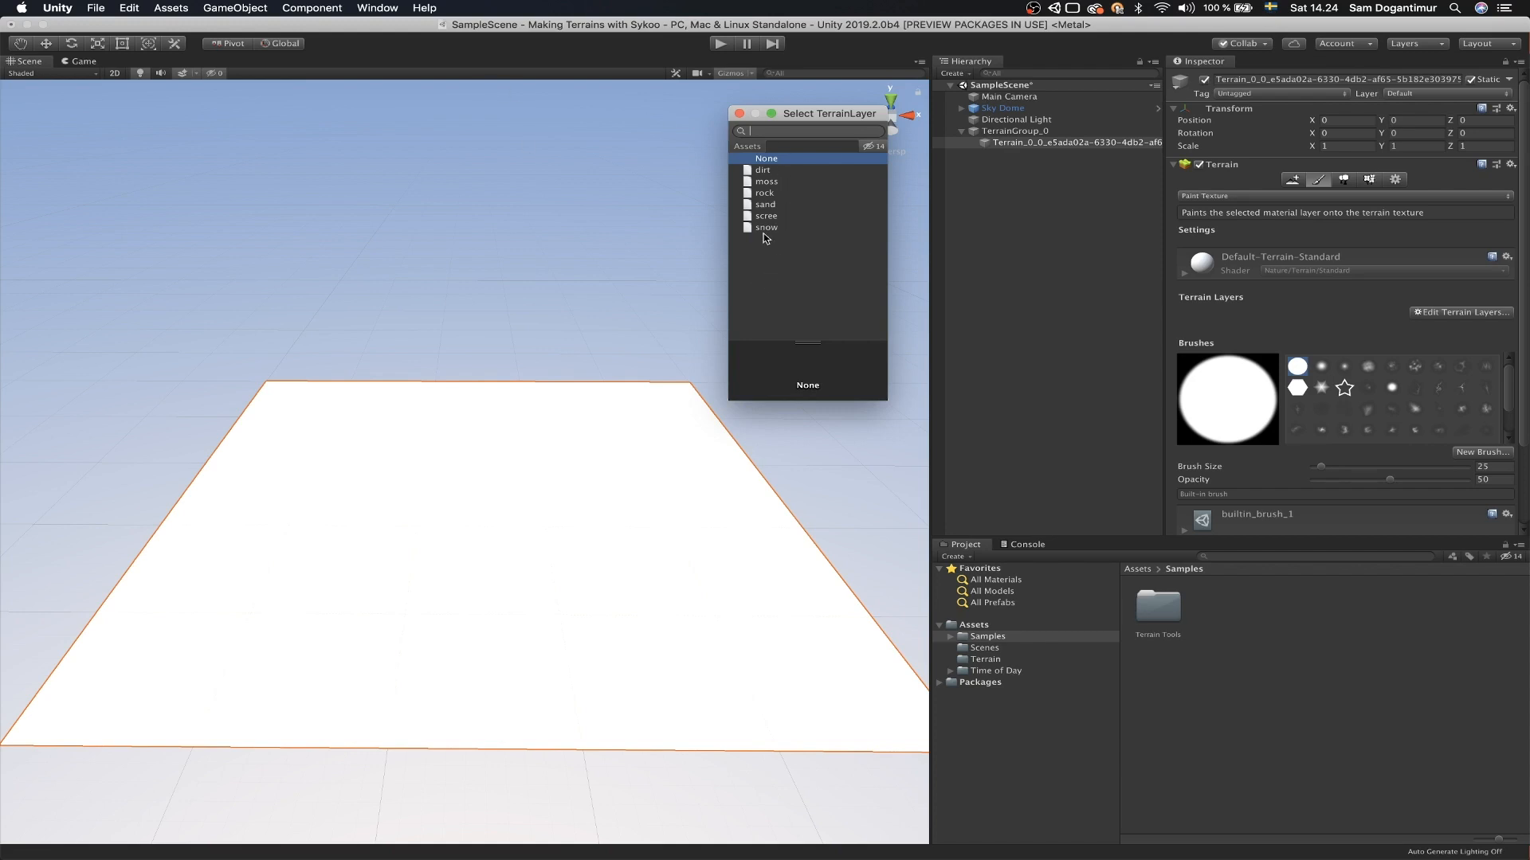
mouse_move(789, 209)
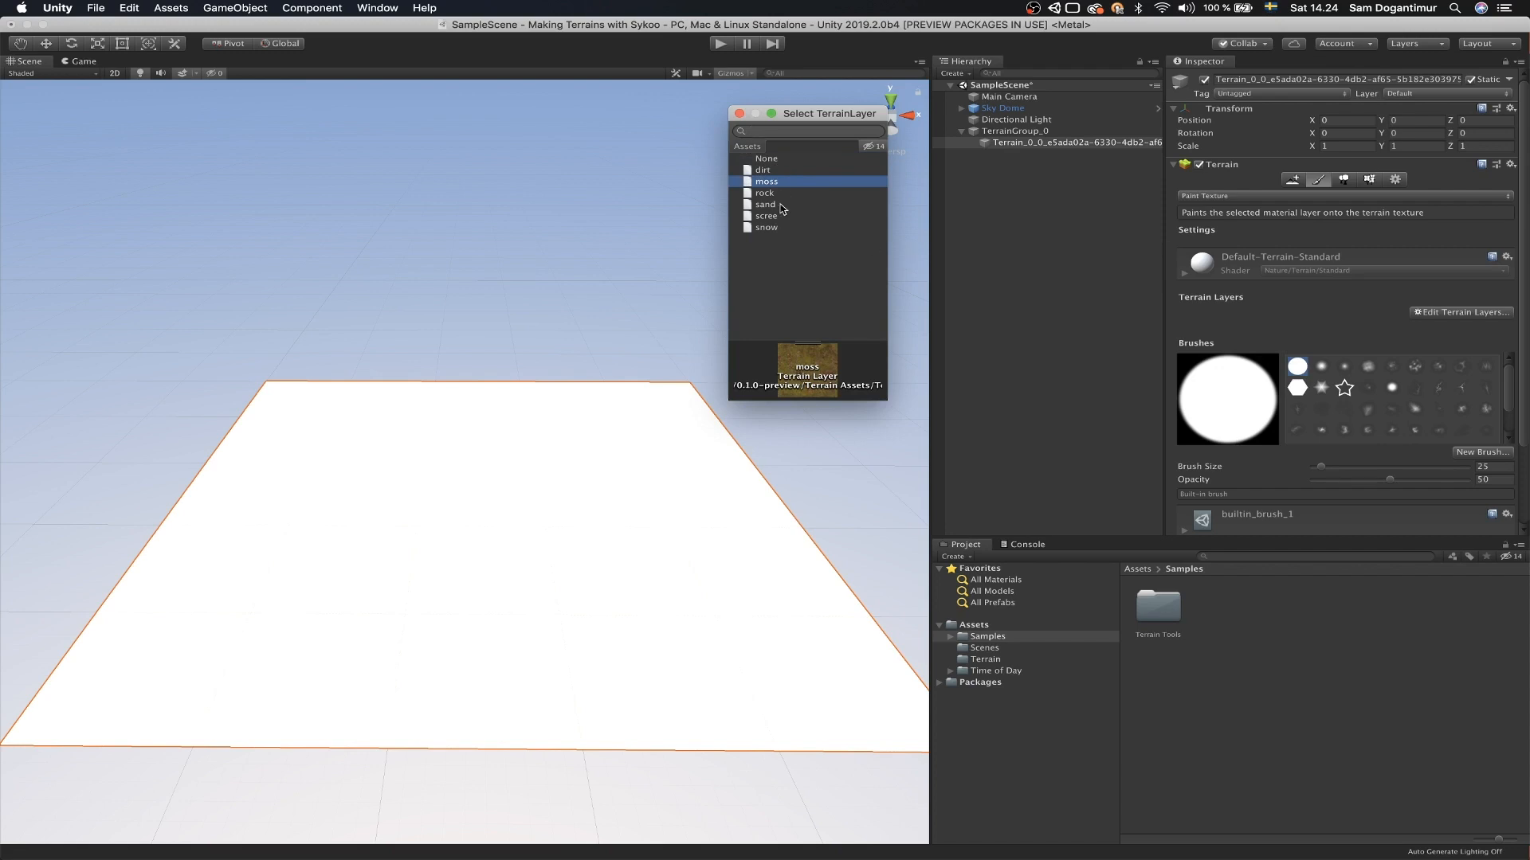
mouse_move(786, 195)
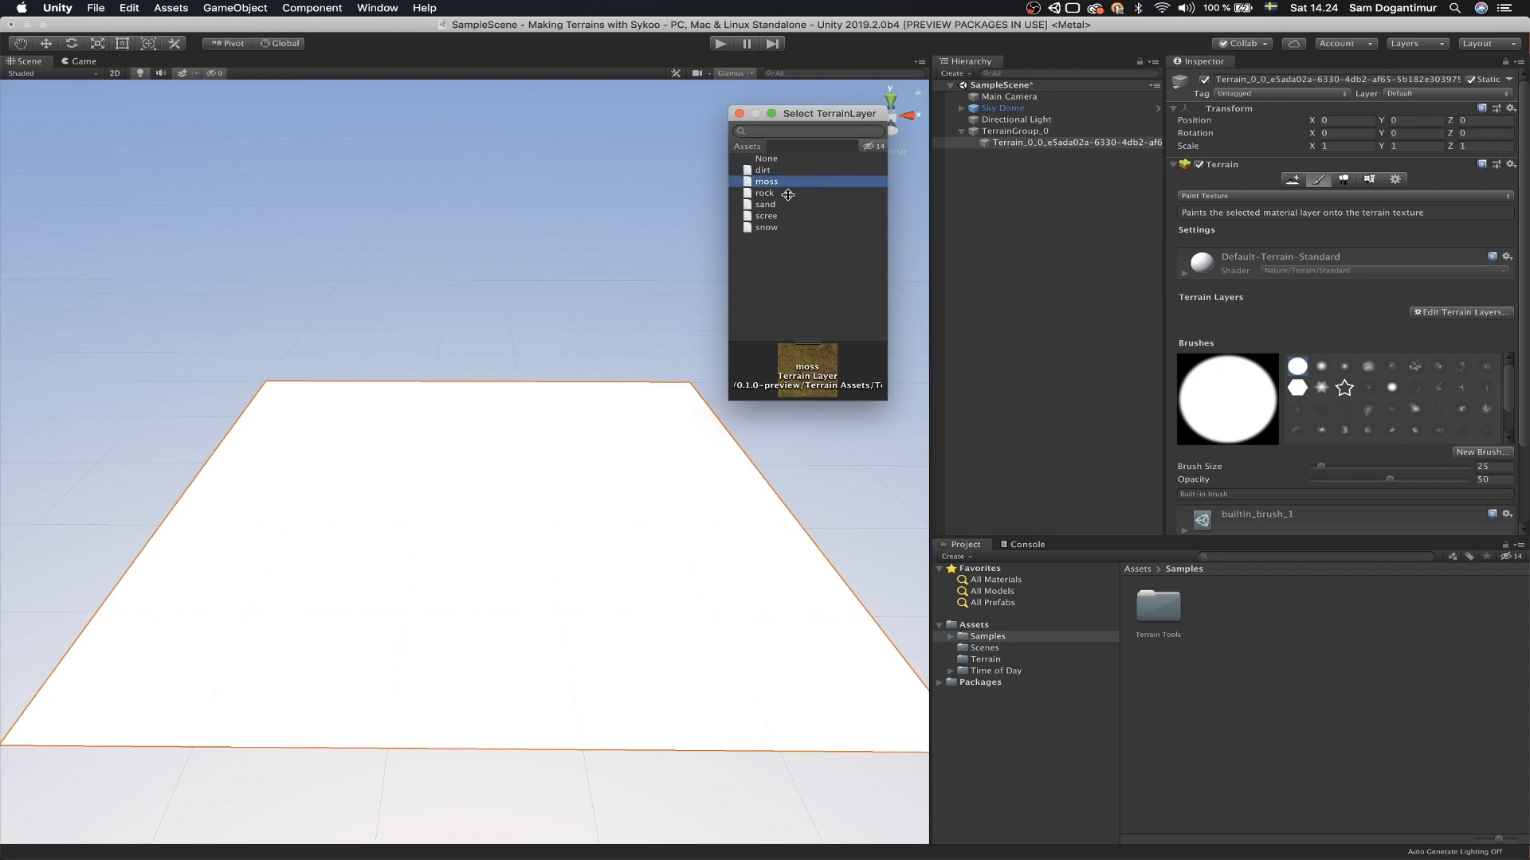
left_click(765, 193)
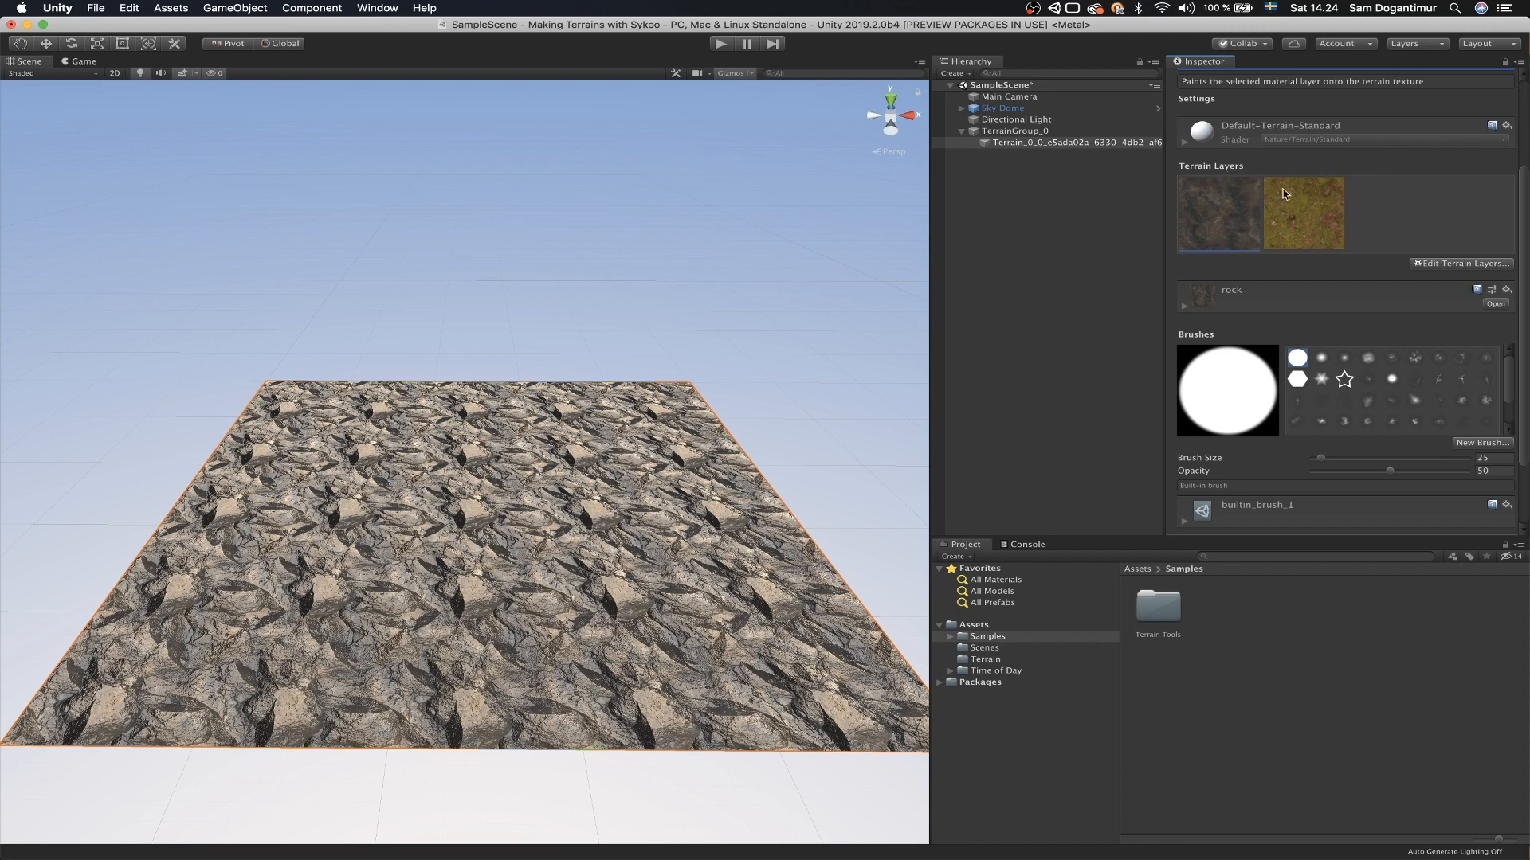
left_click(1303, 213)
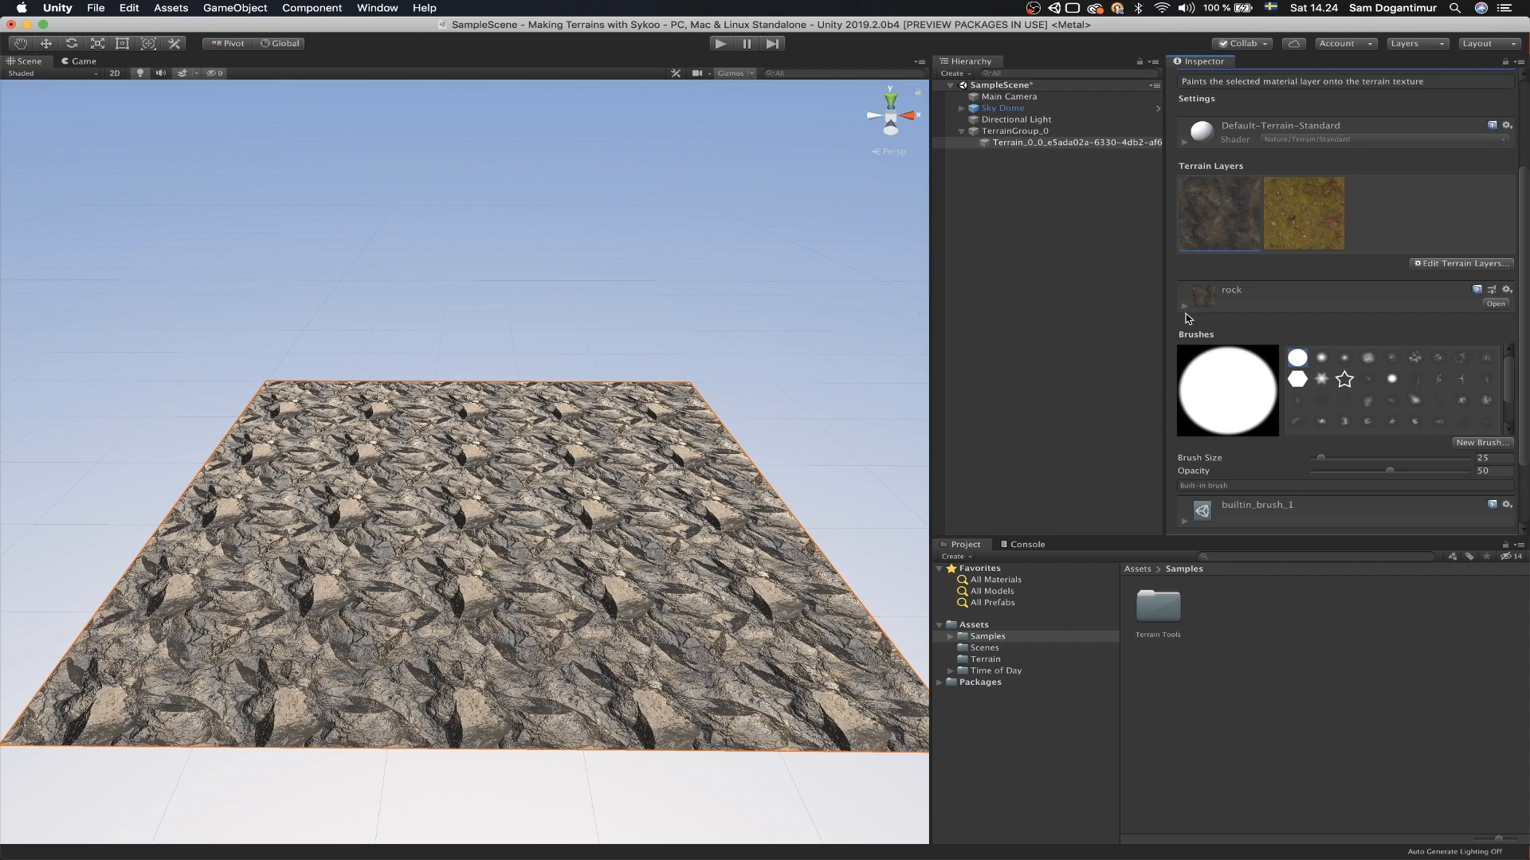
mouse_move(1189, 316)
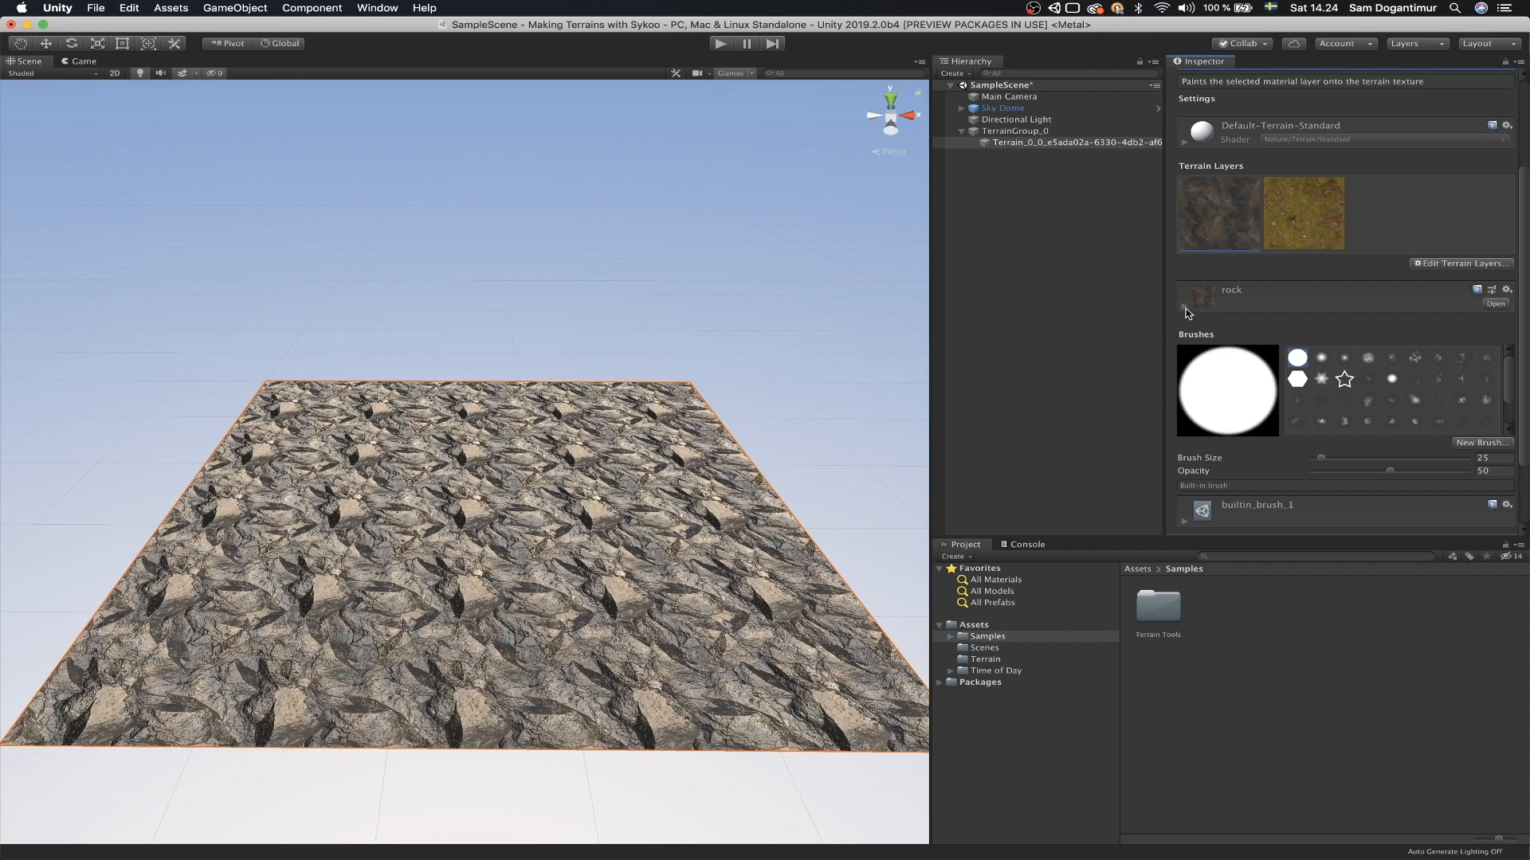
Step: Set the rock layer's tiling size to 10 by 10
left_click(1186, 306)
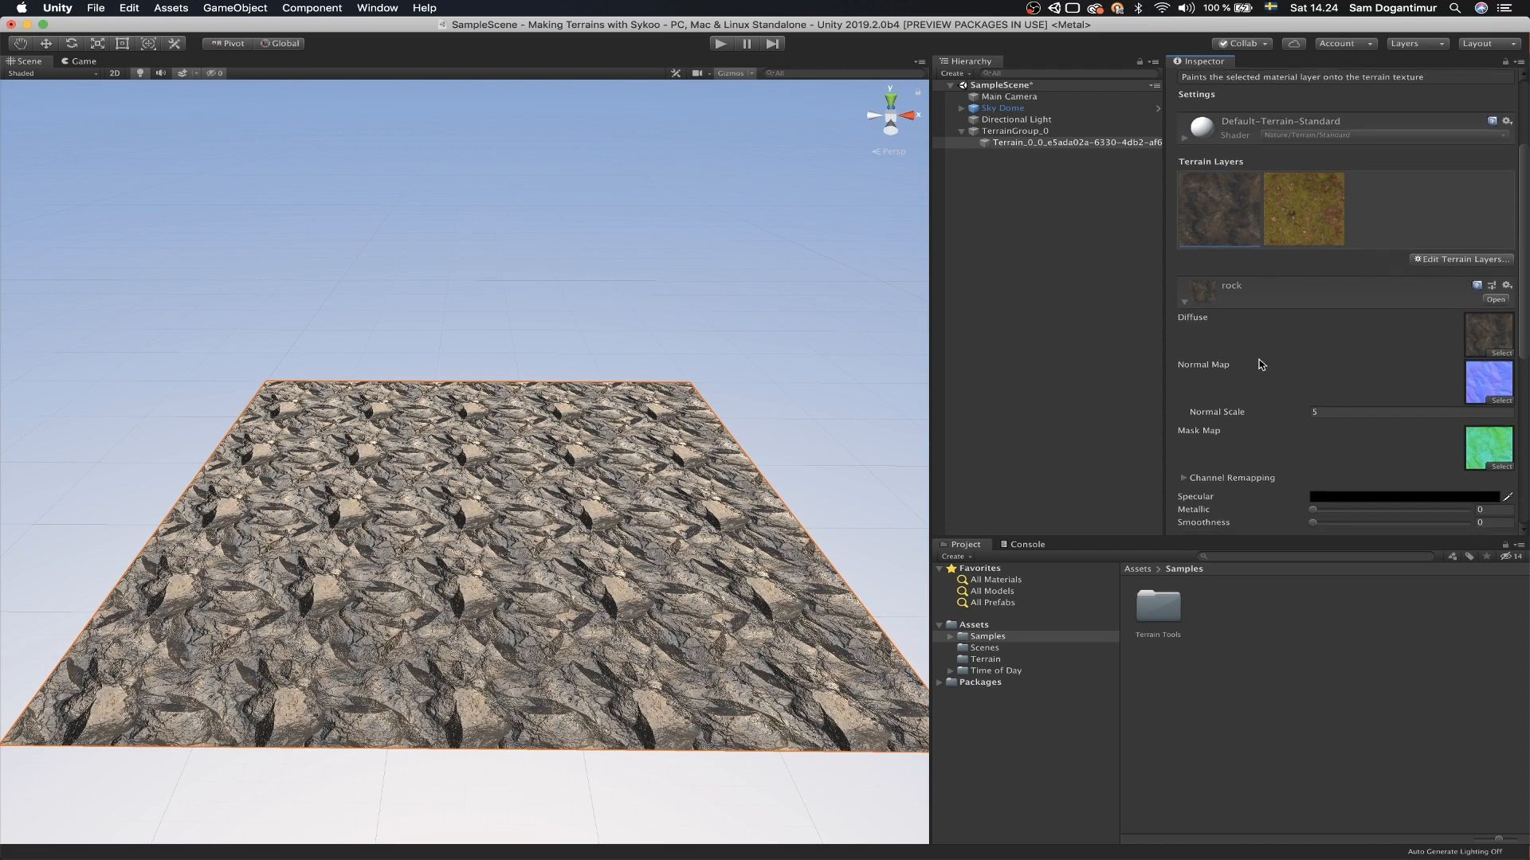
scroll("down", 3)
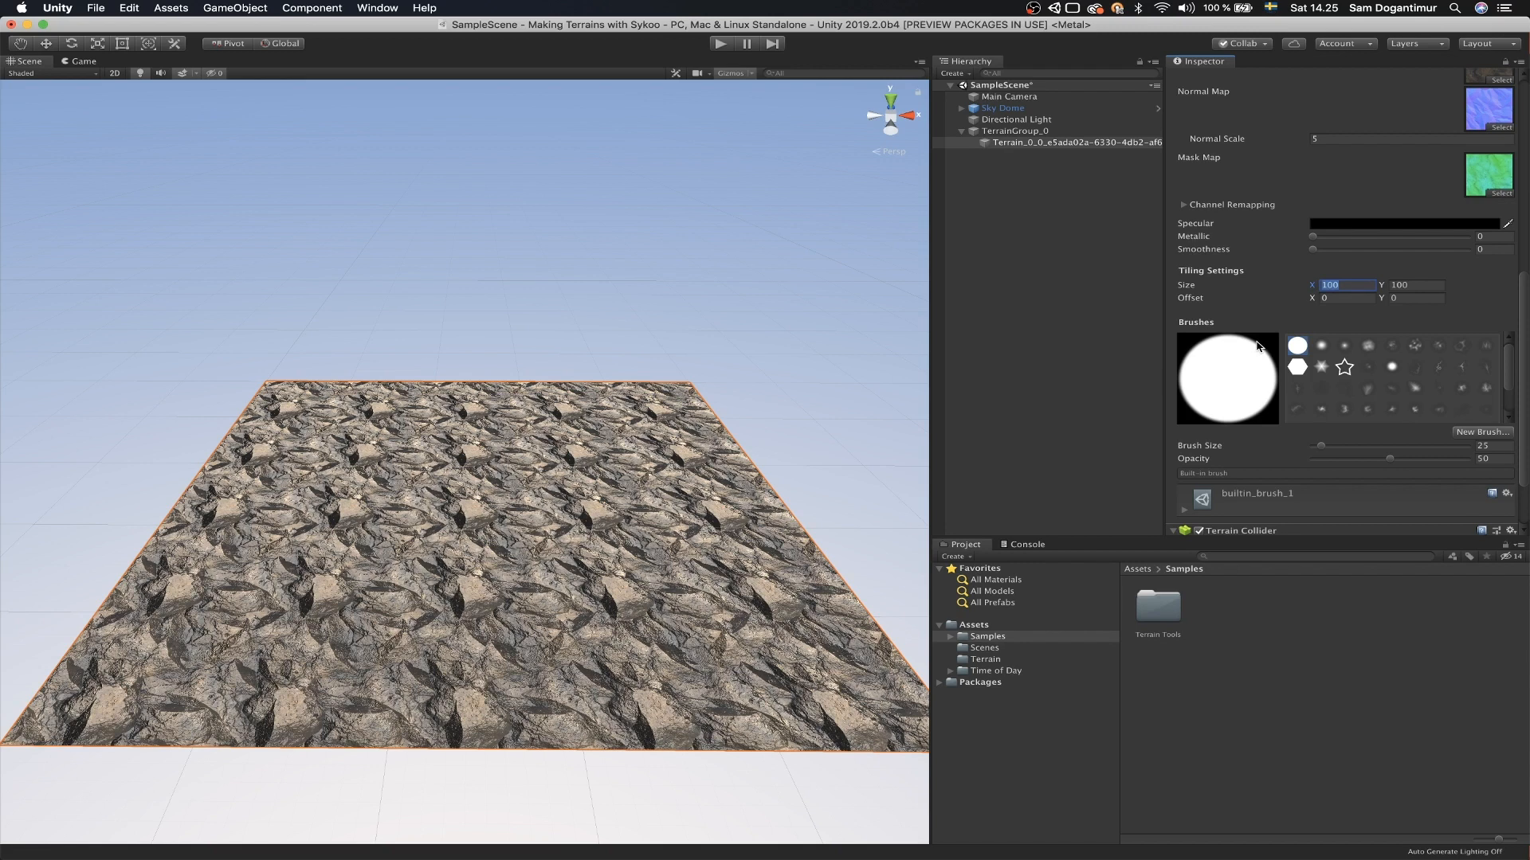
type("10")
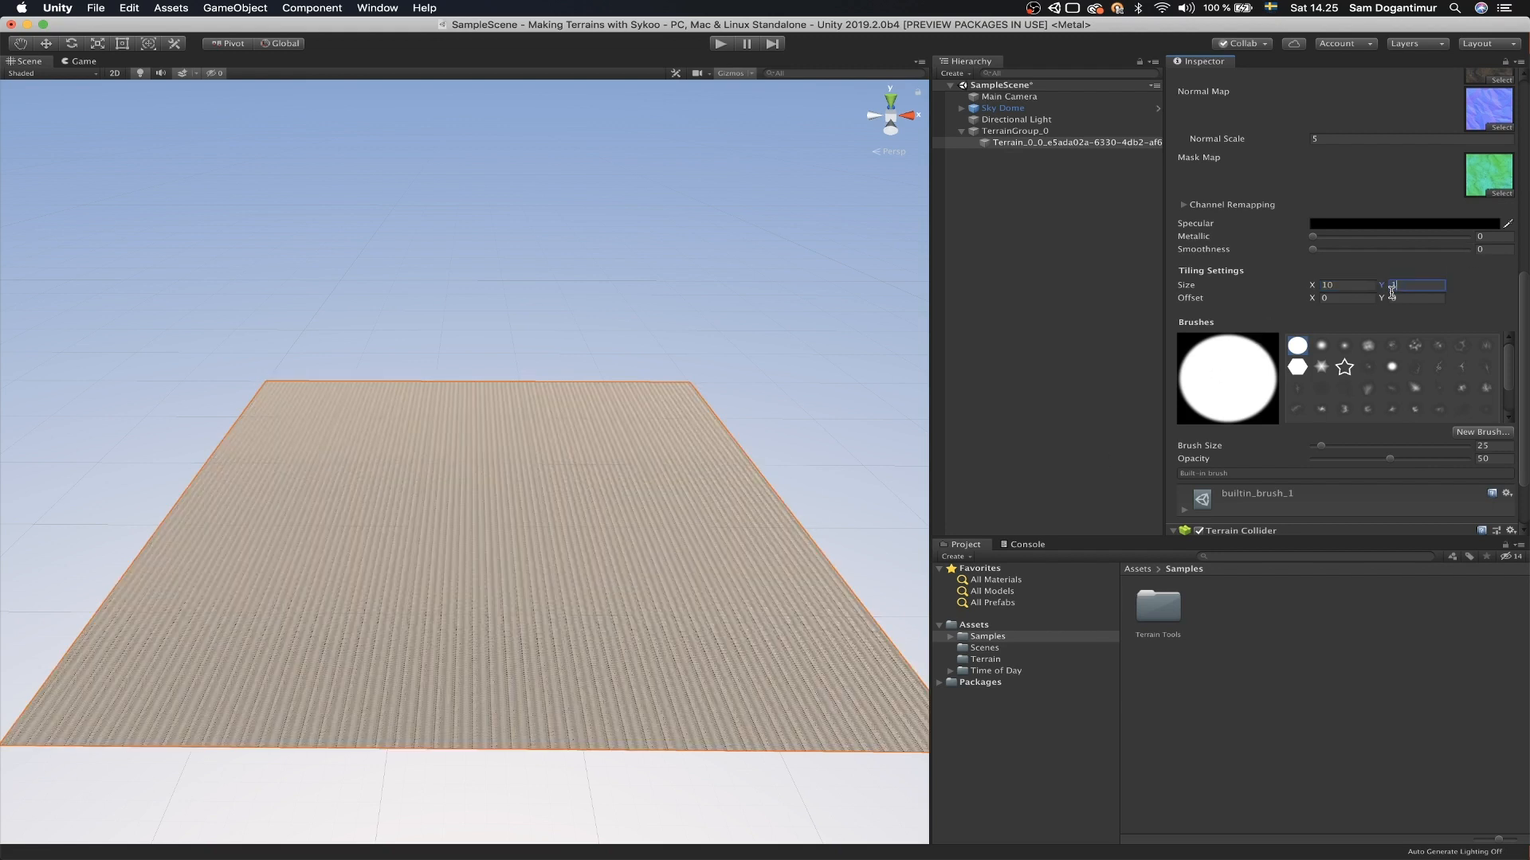
type("10")
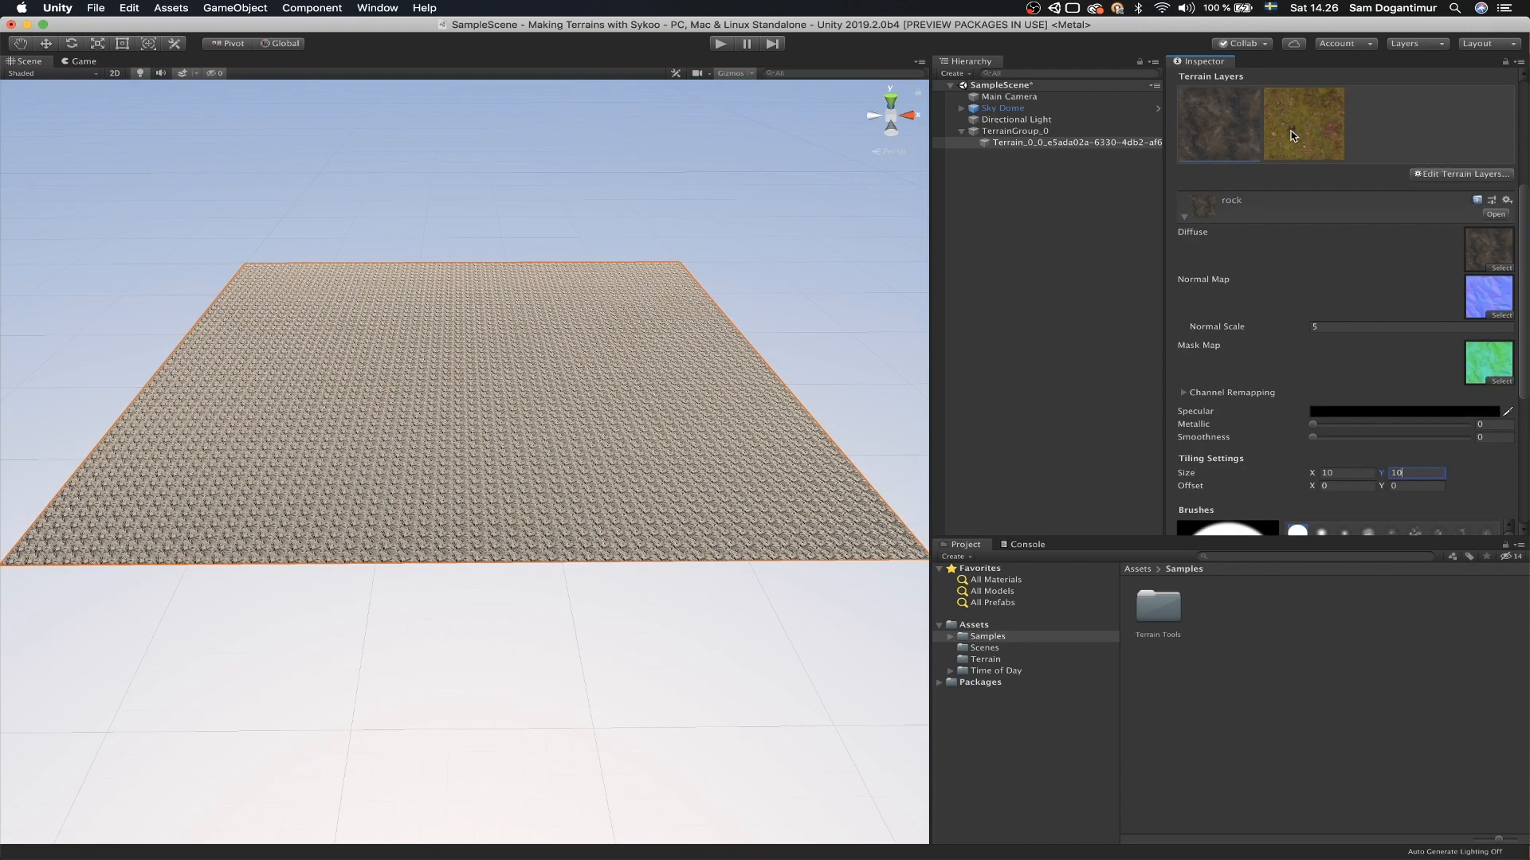
Step: Select the moss layer and enlarge the brush size from 25 to beyond 367
left_click(1301, 124)
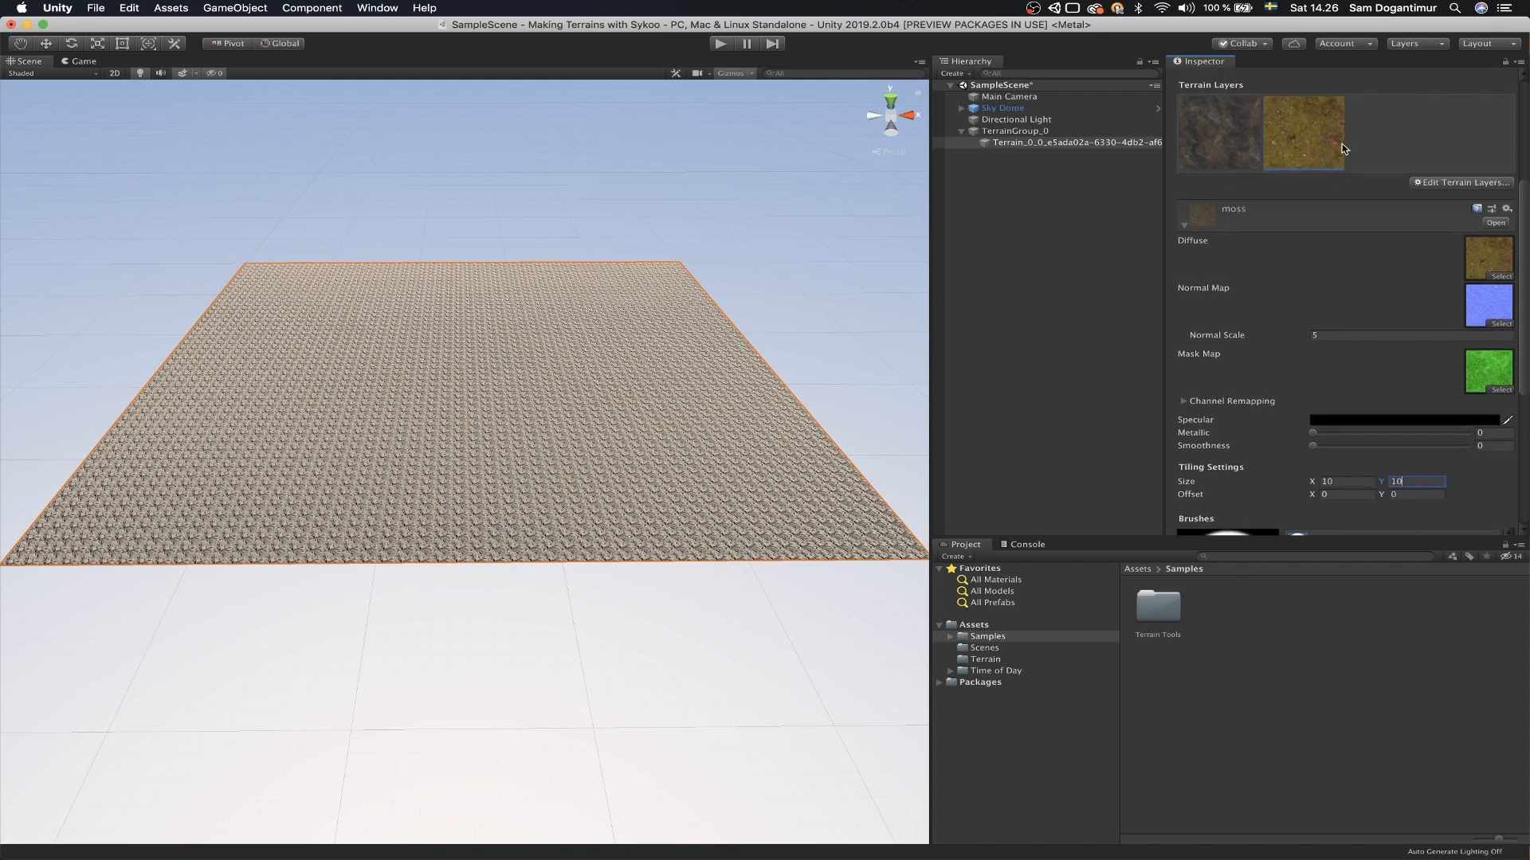
scroll("down", 3)
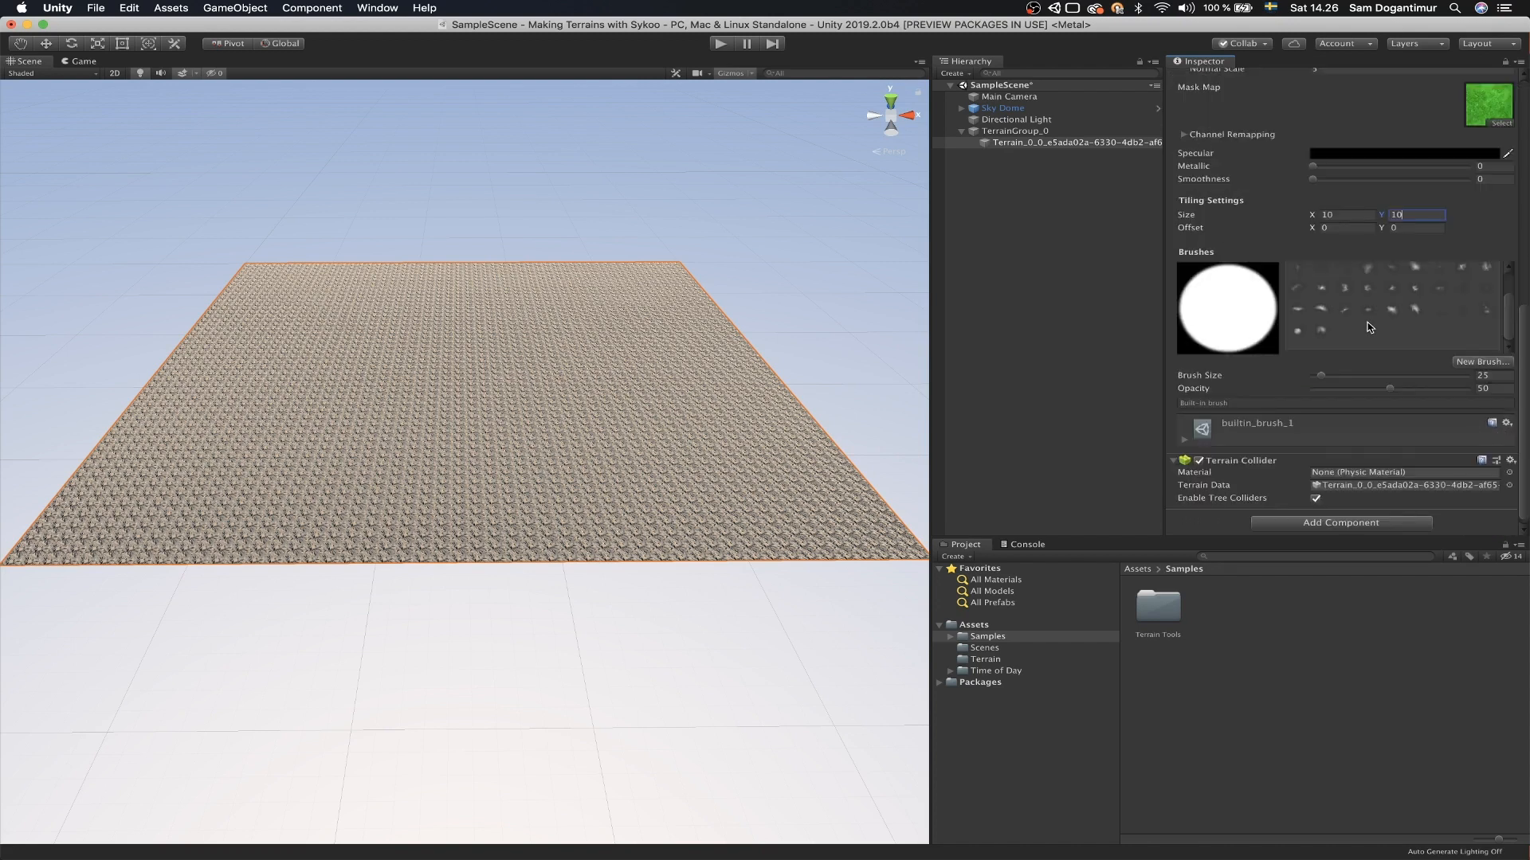
mouse_move(1206, 253)
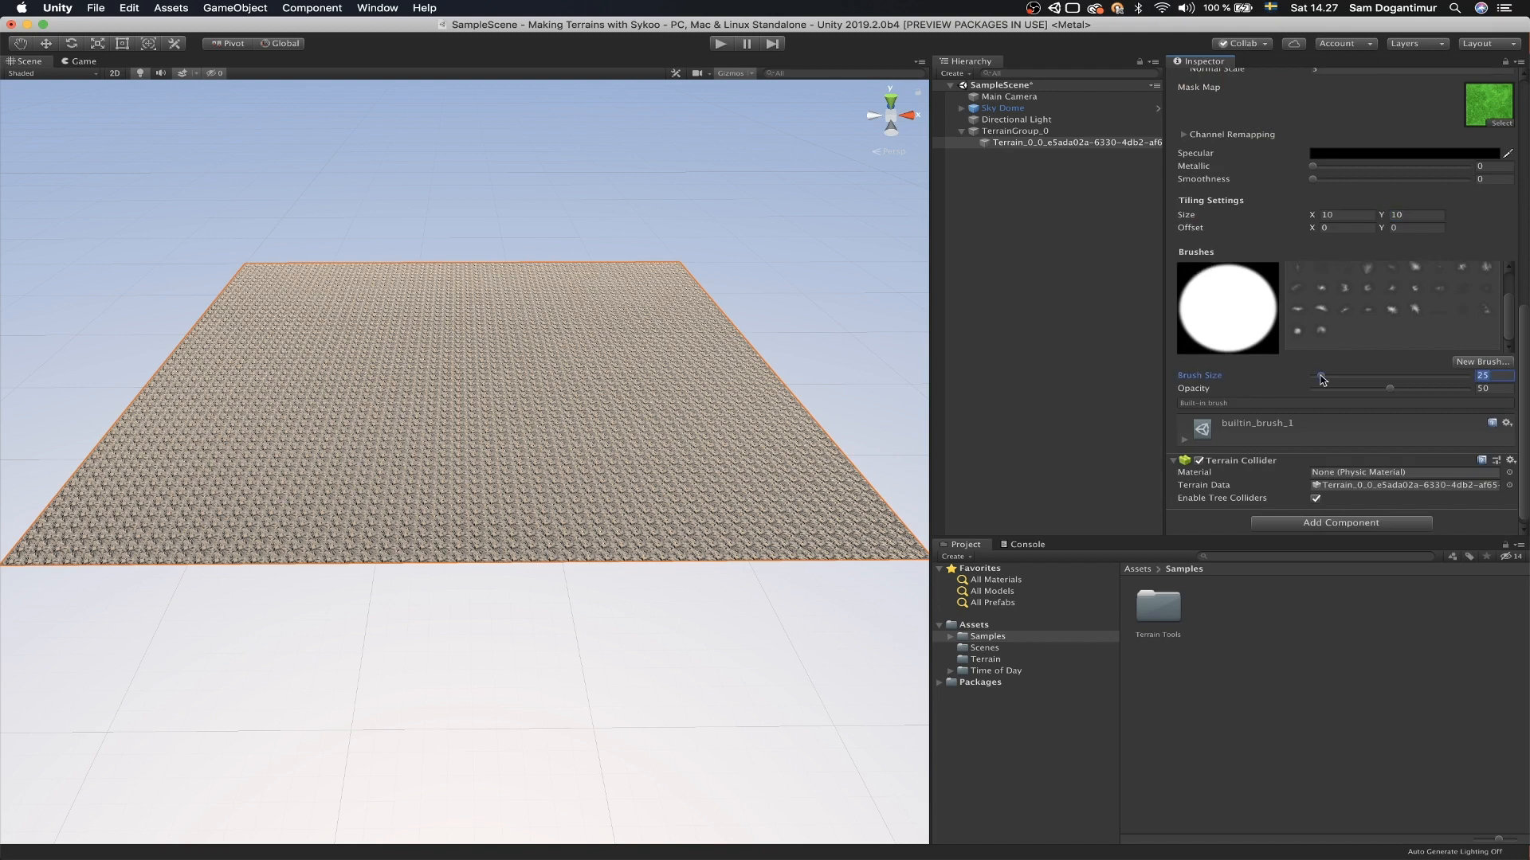
left_click_drag(1319, 380, 1343, 379)
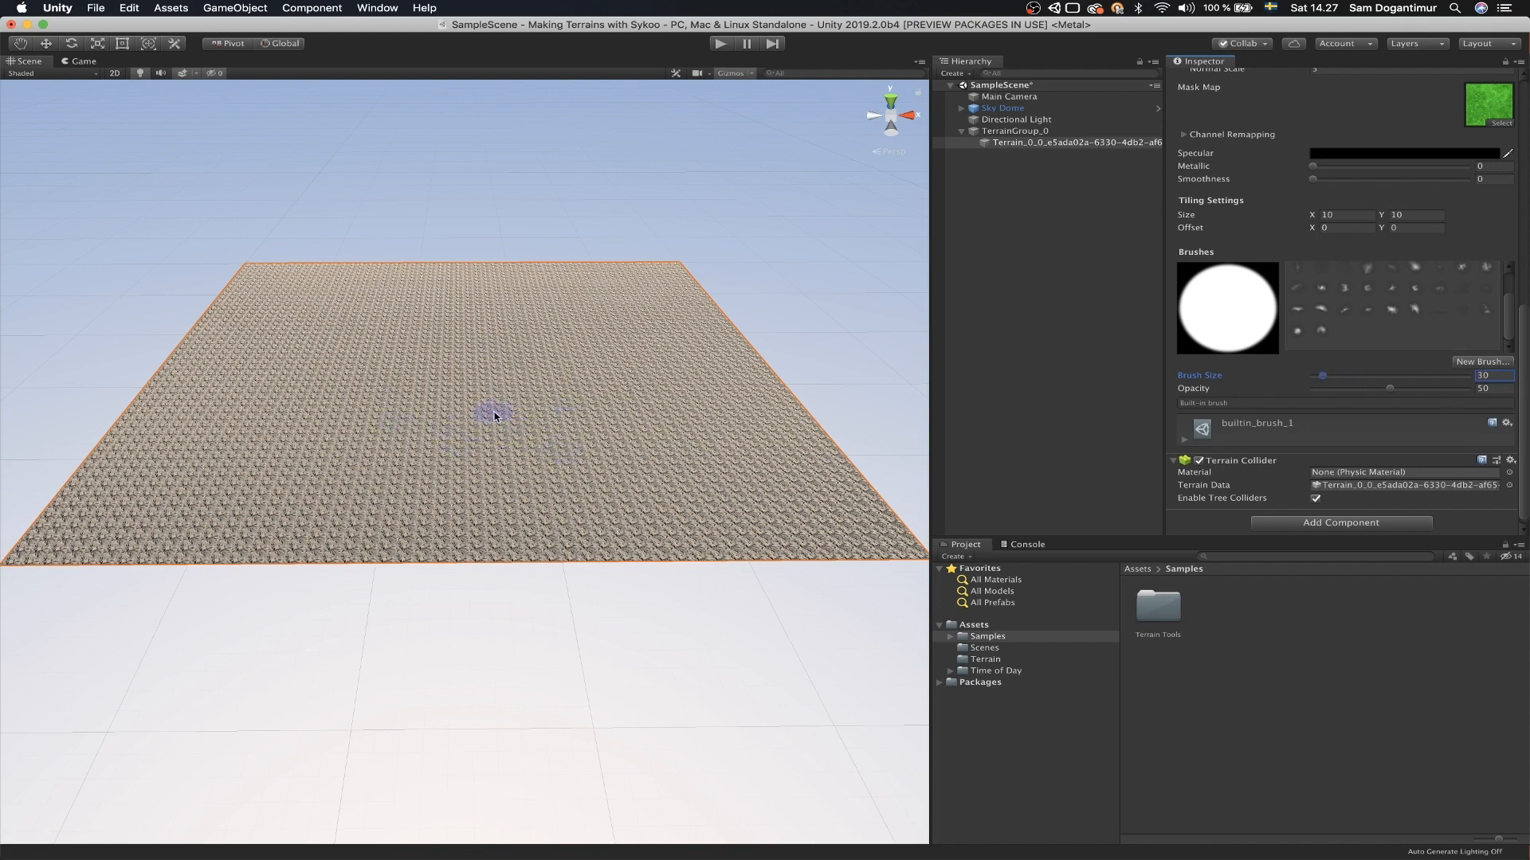
left_click_drag(1324, 376, 1434, 376)
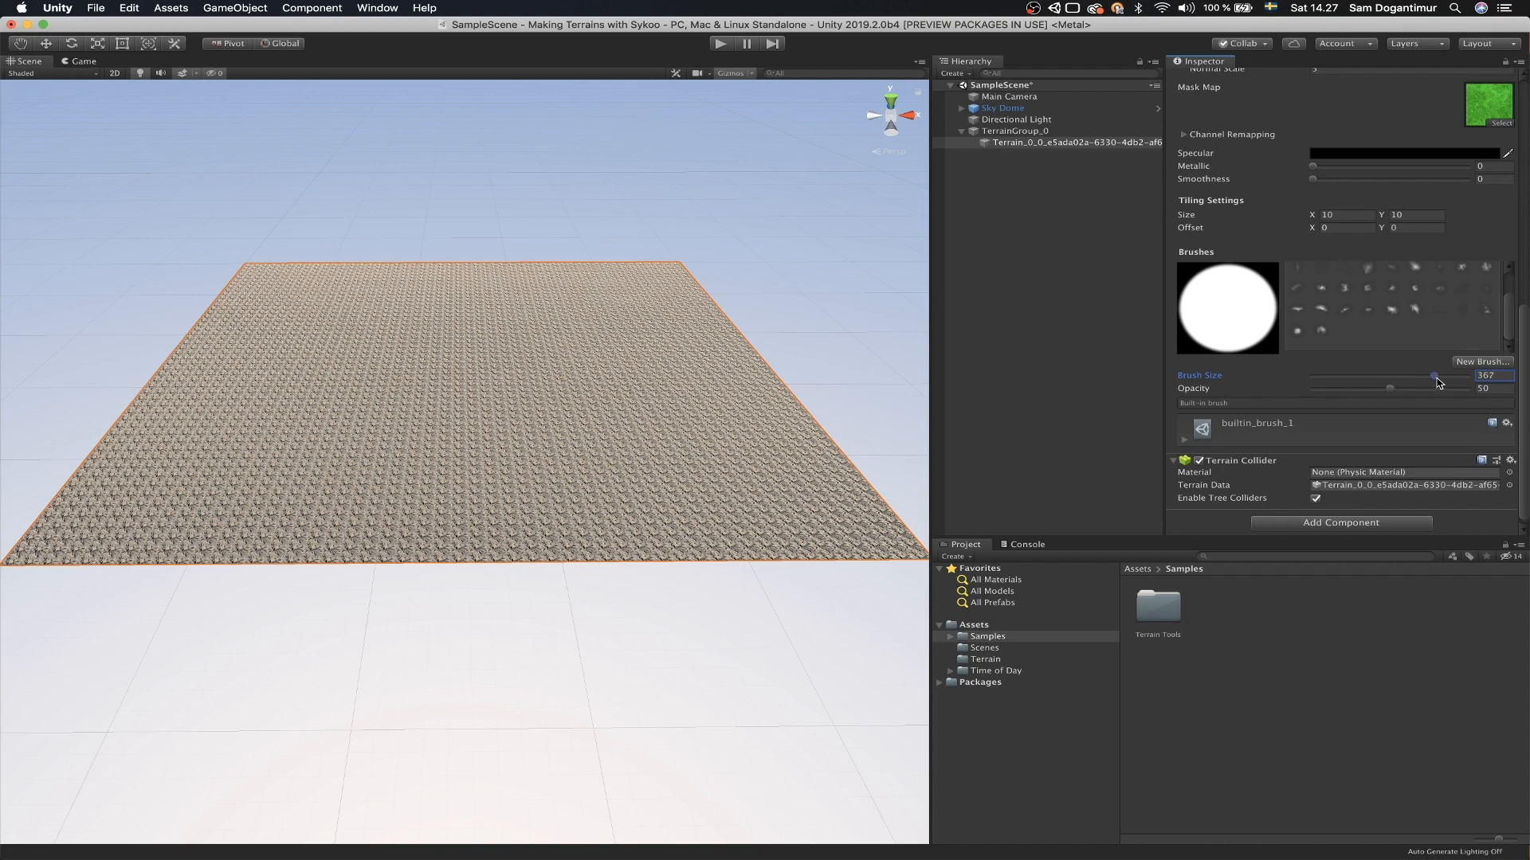
left_click_drag(1431, 376, 1453, 376)
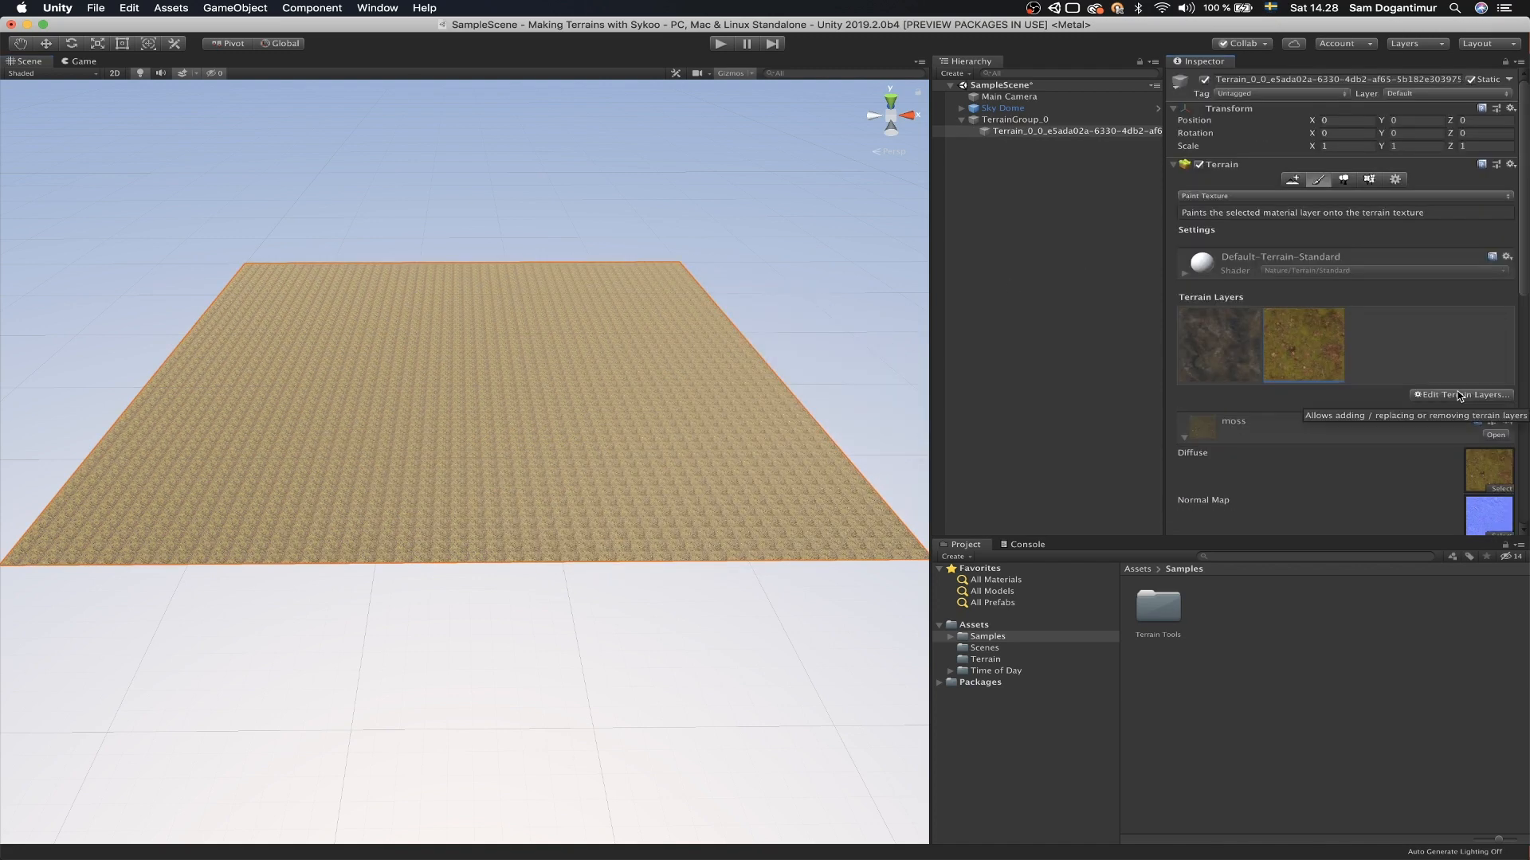
mouse_move(1463, 397)
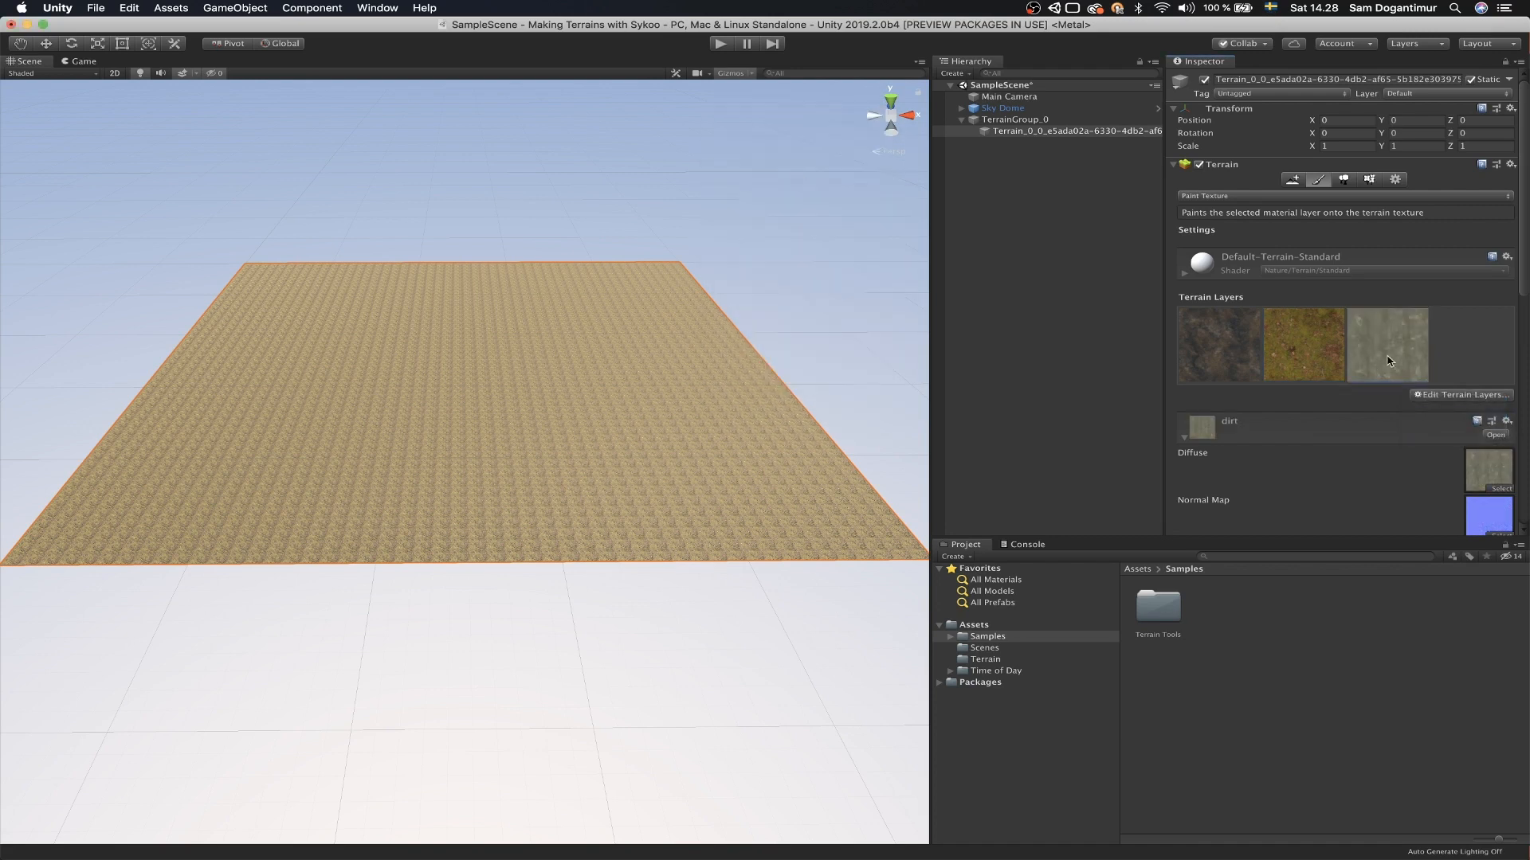
mouse_move(1216, 446)
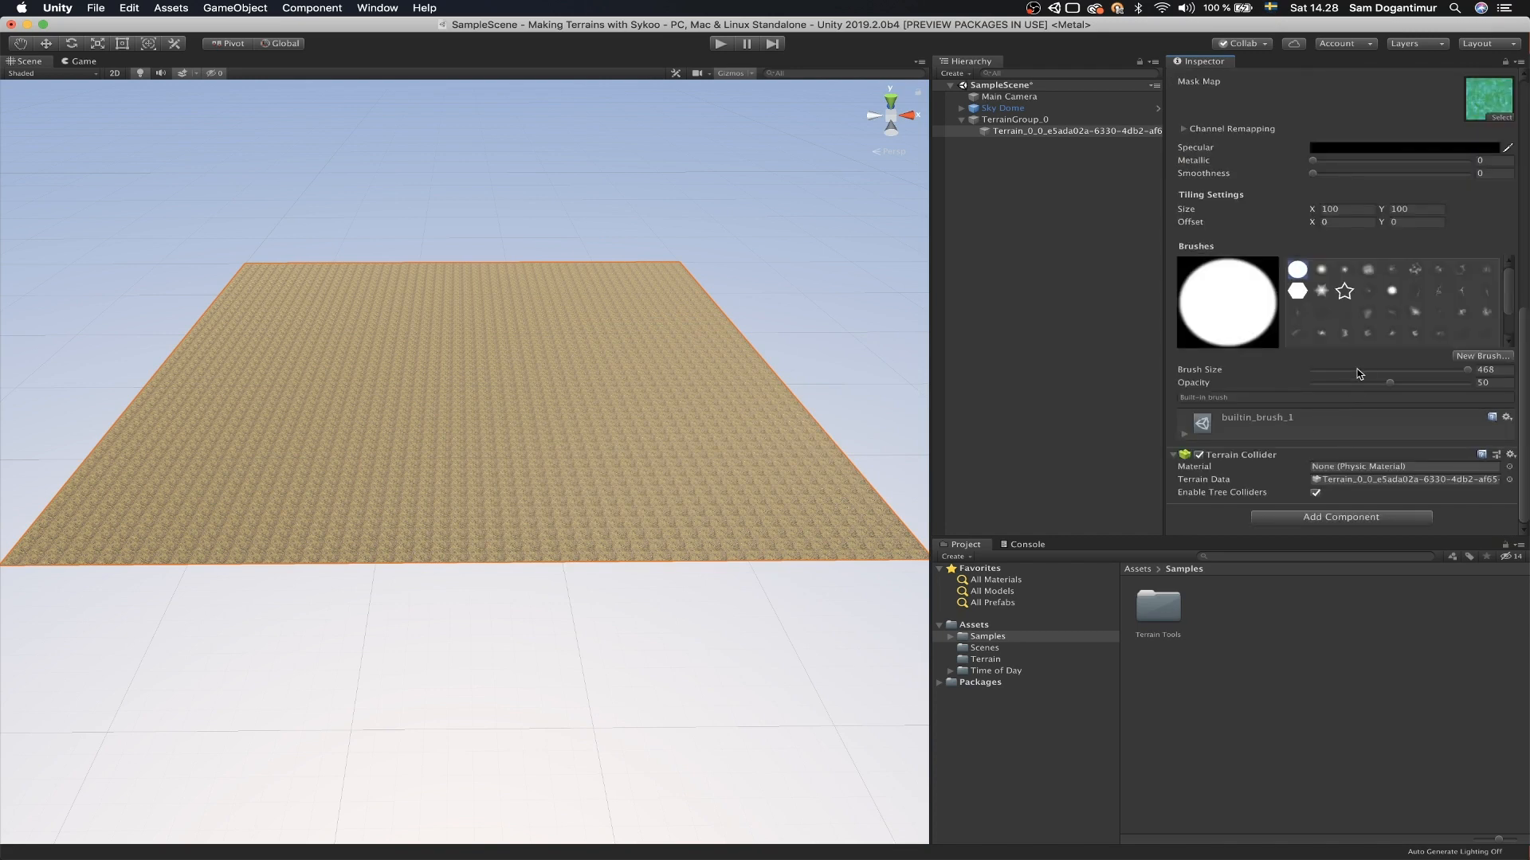
Step: Set Brush Size to 143 and choose the soft-edged round builtin brush
left_click_drag(1466, 368, 1359, 368)
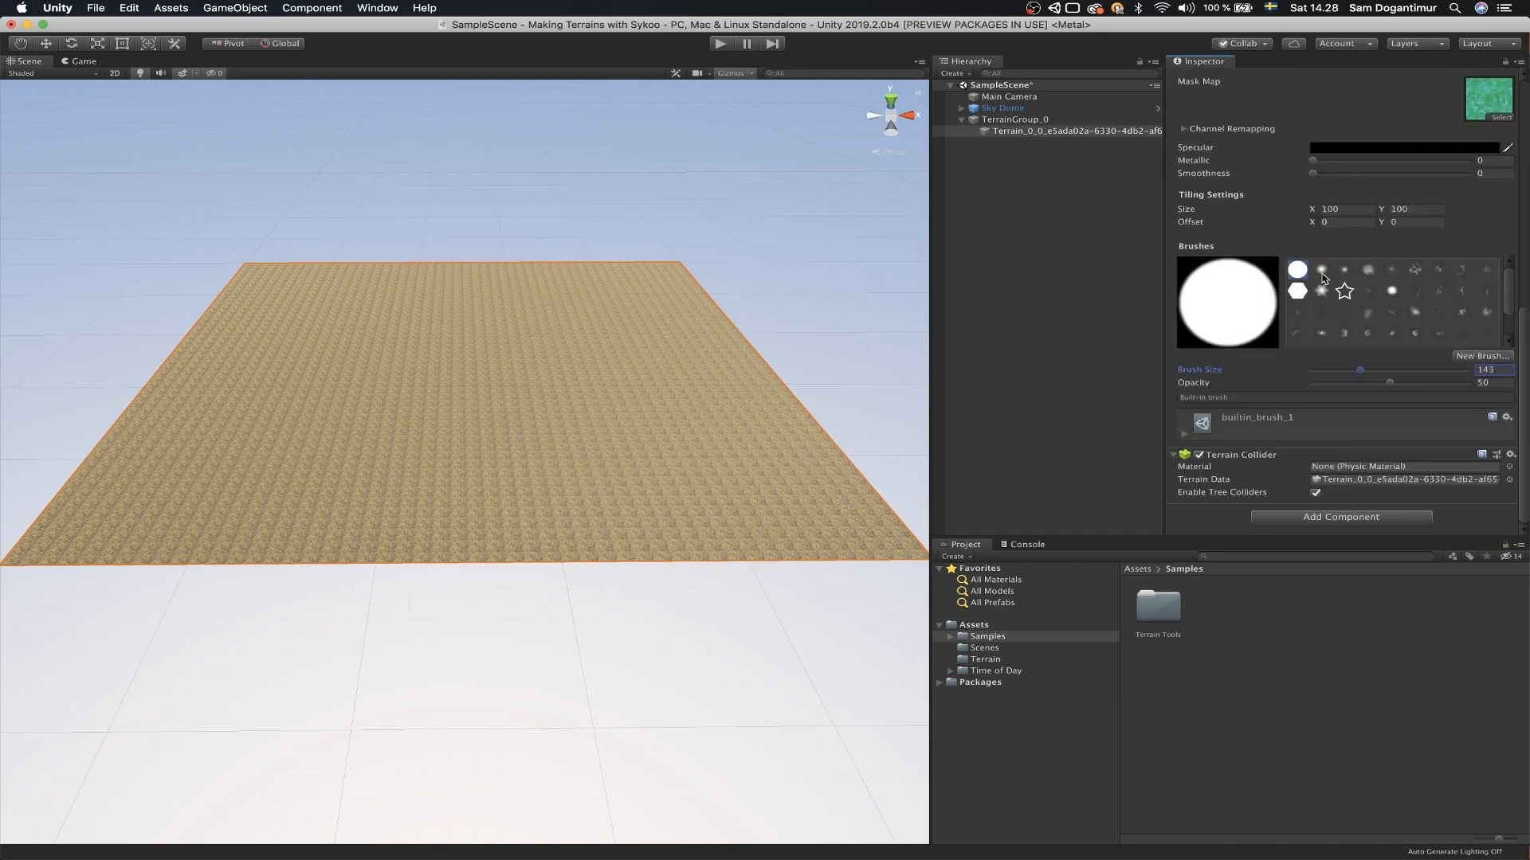
left_click(1319, 270)
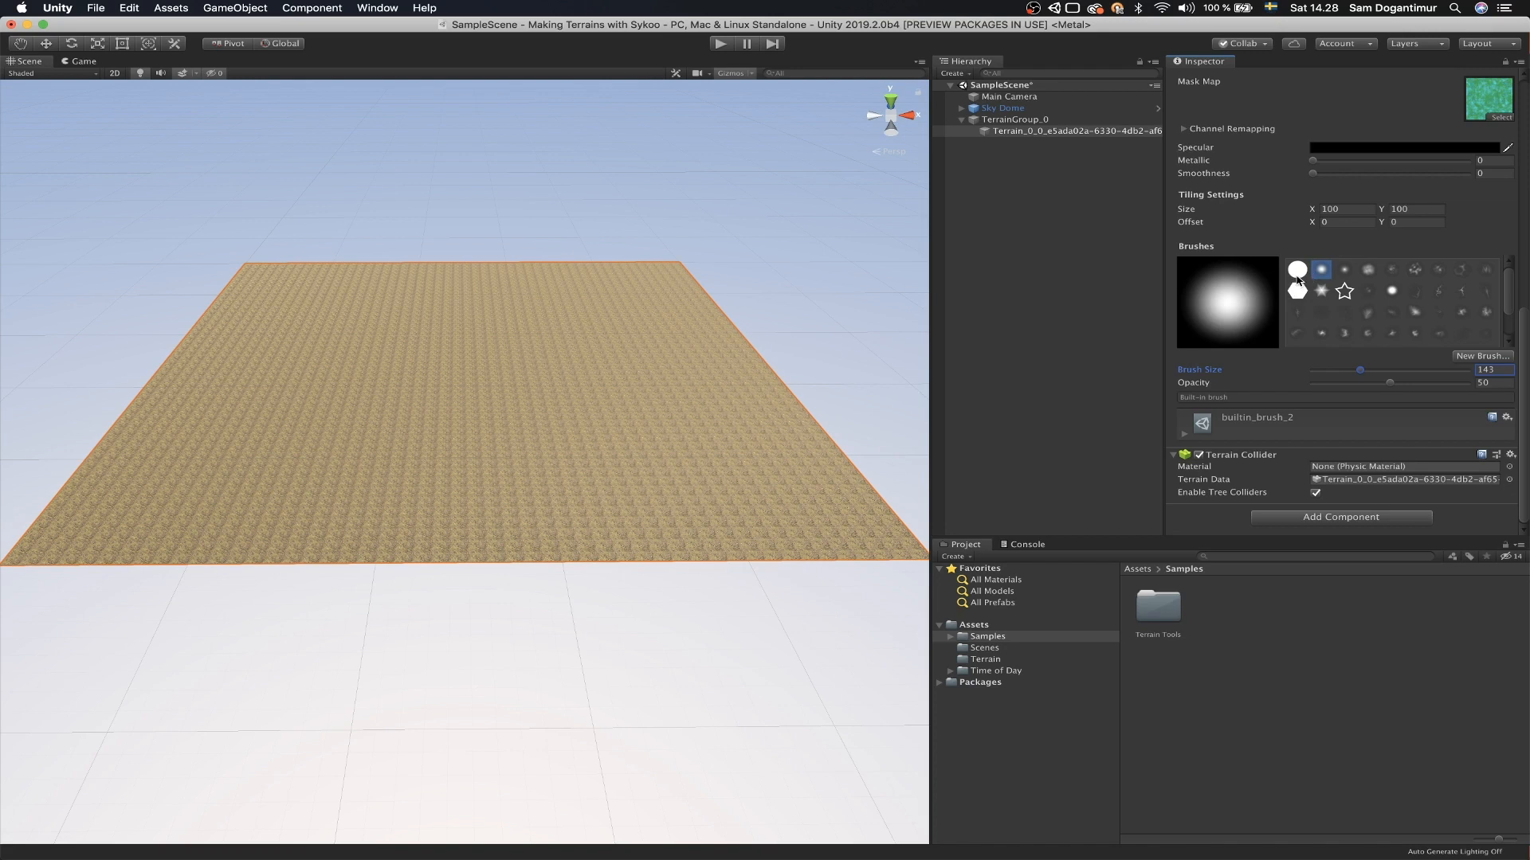
left_click(1297, 270)
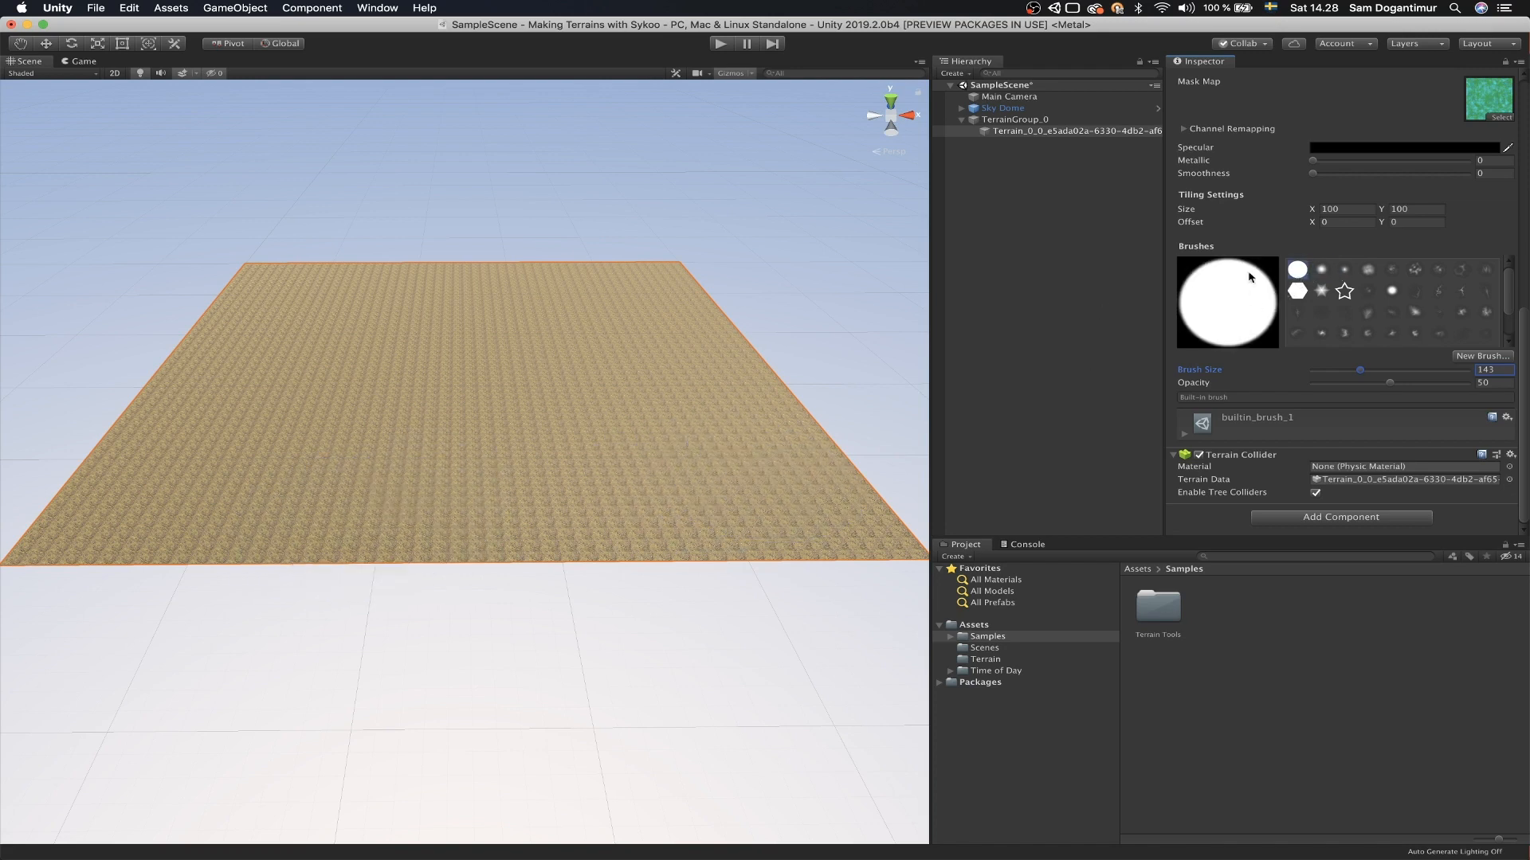
left_click(1320, 271)
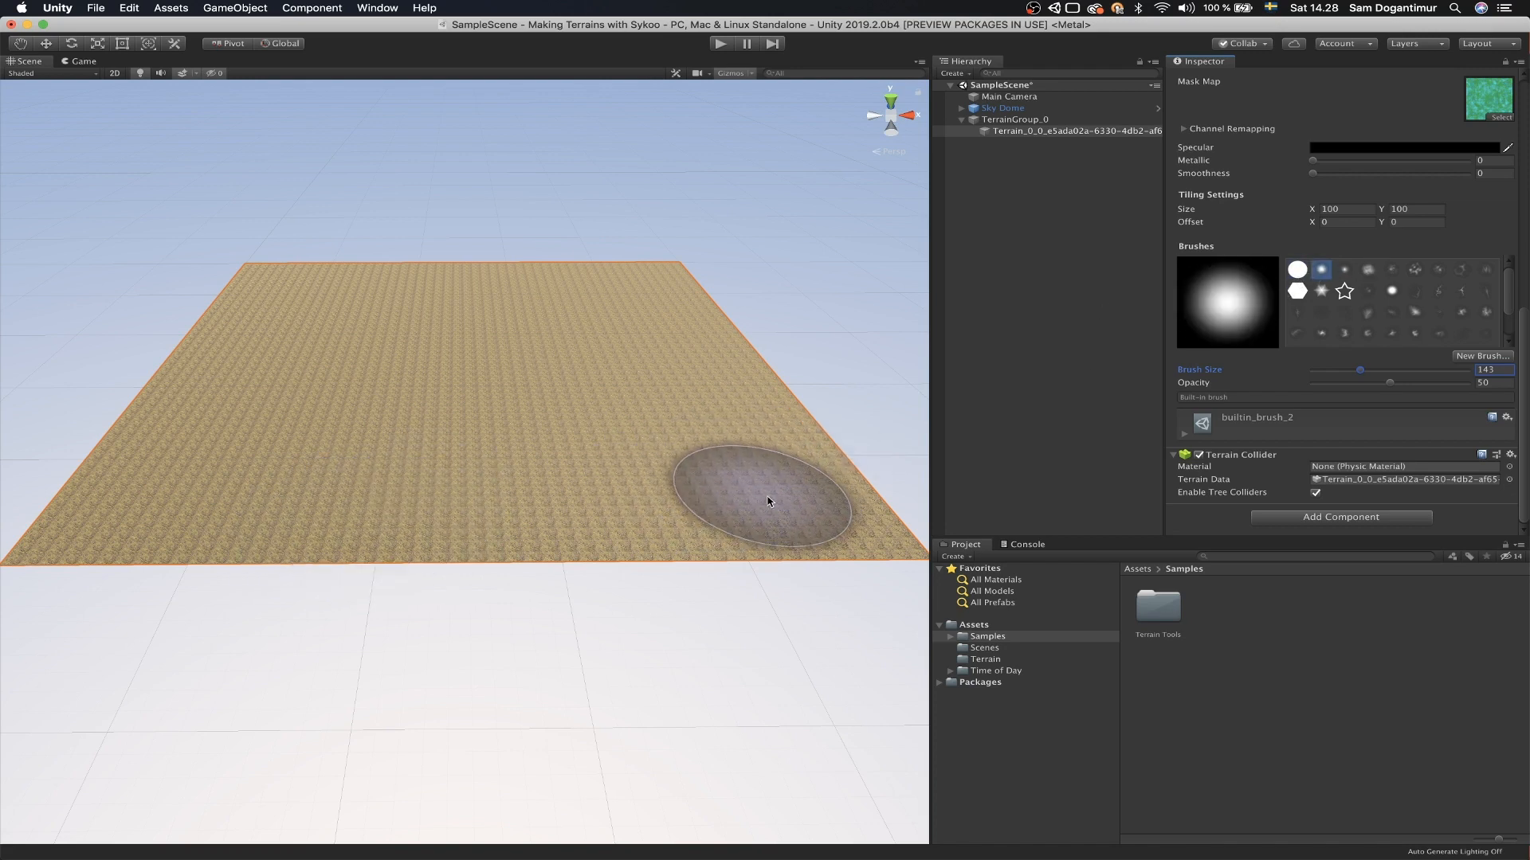
Step: Paint dirt across the lower right and spread it over more of the terrain
left_click_drag(768, 501, 784, 559)
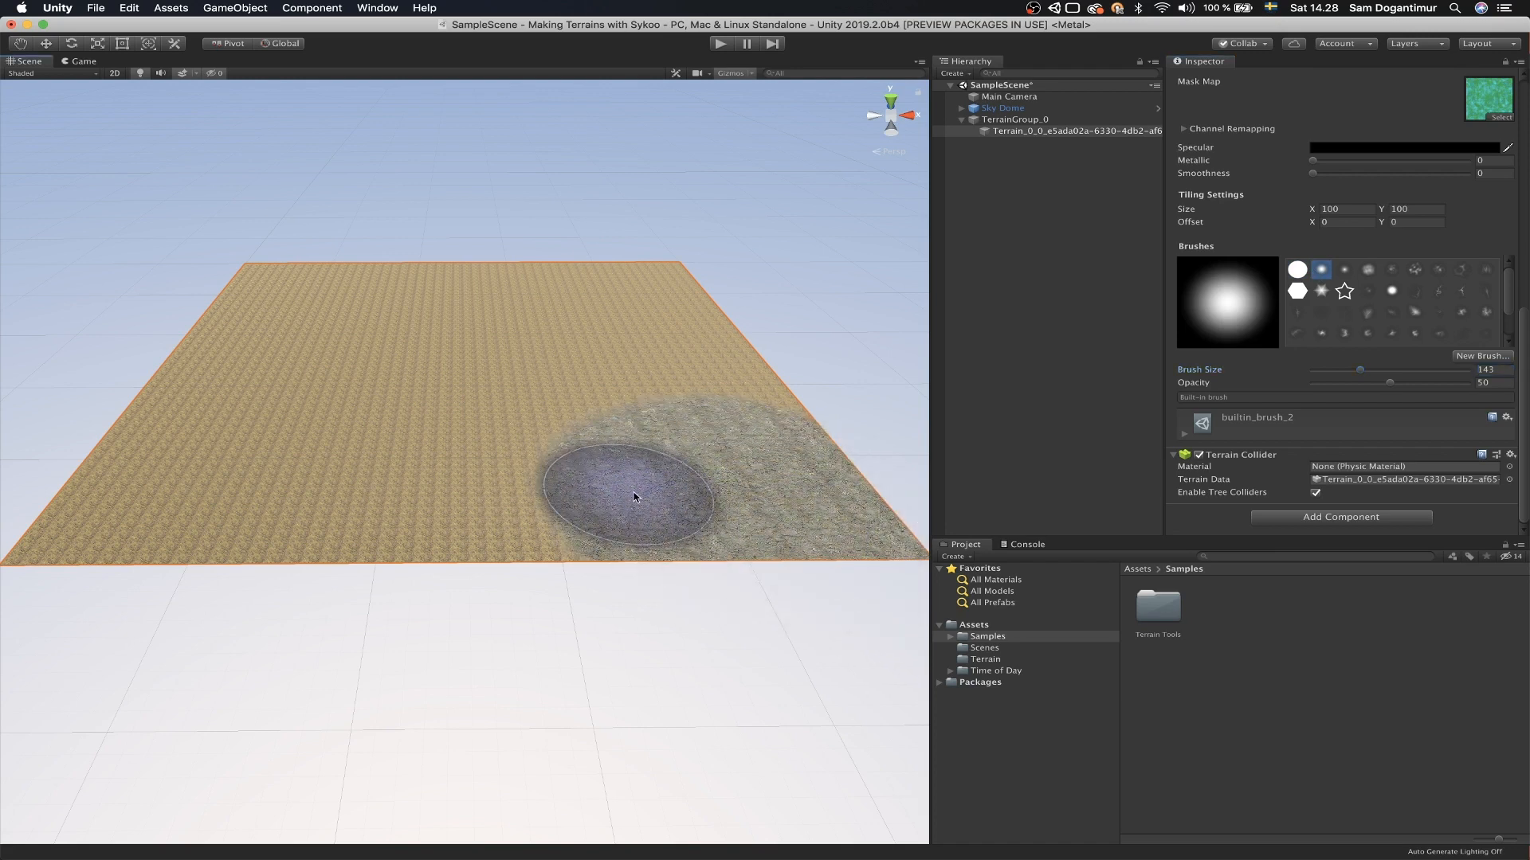
left_click_drag(632, 496, 410, 372)
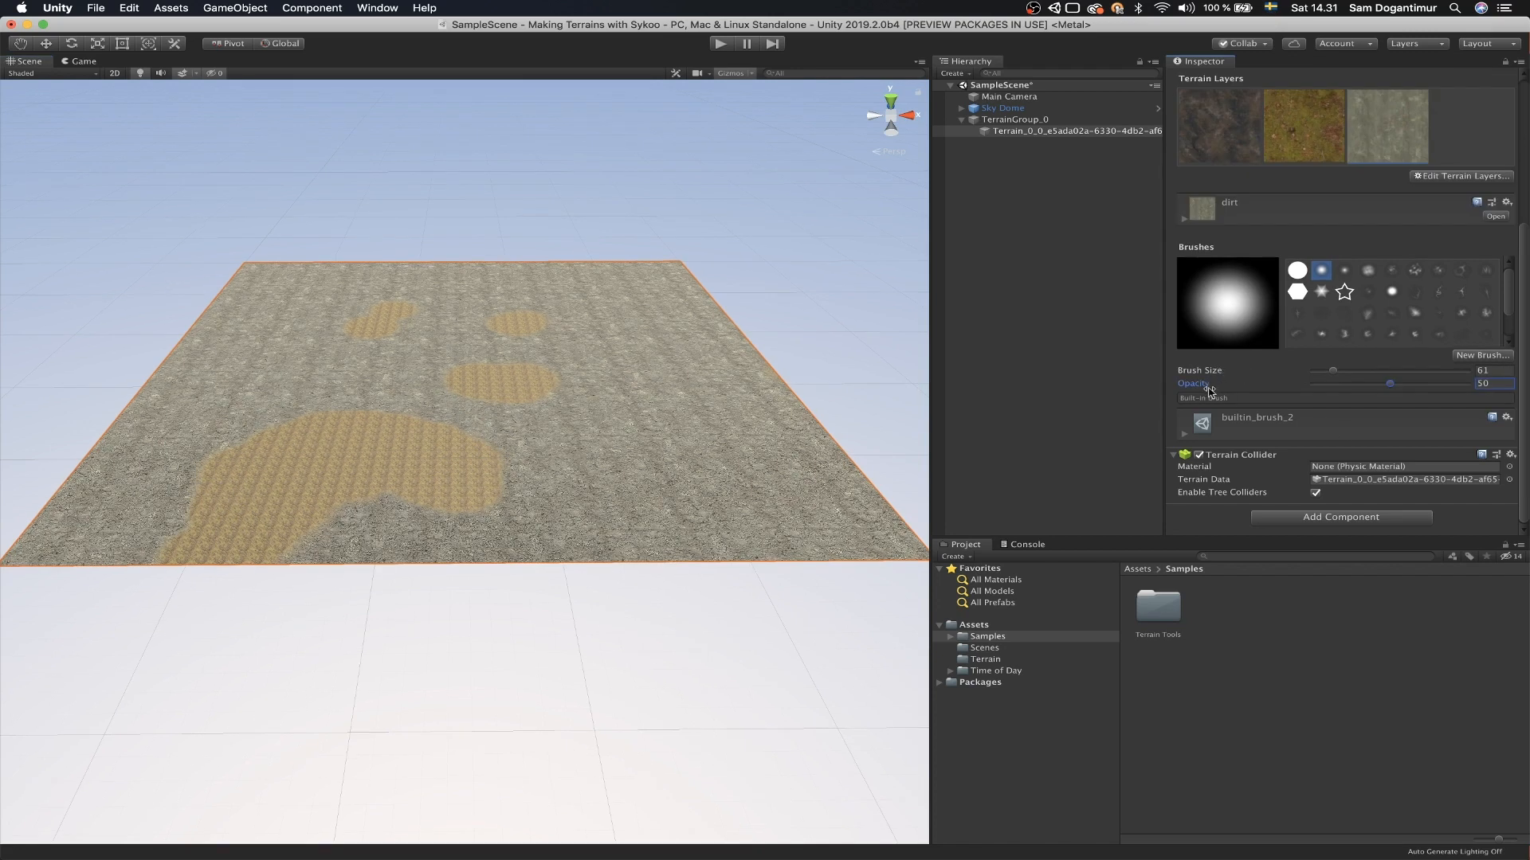
mouse_move(1306, 394)
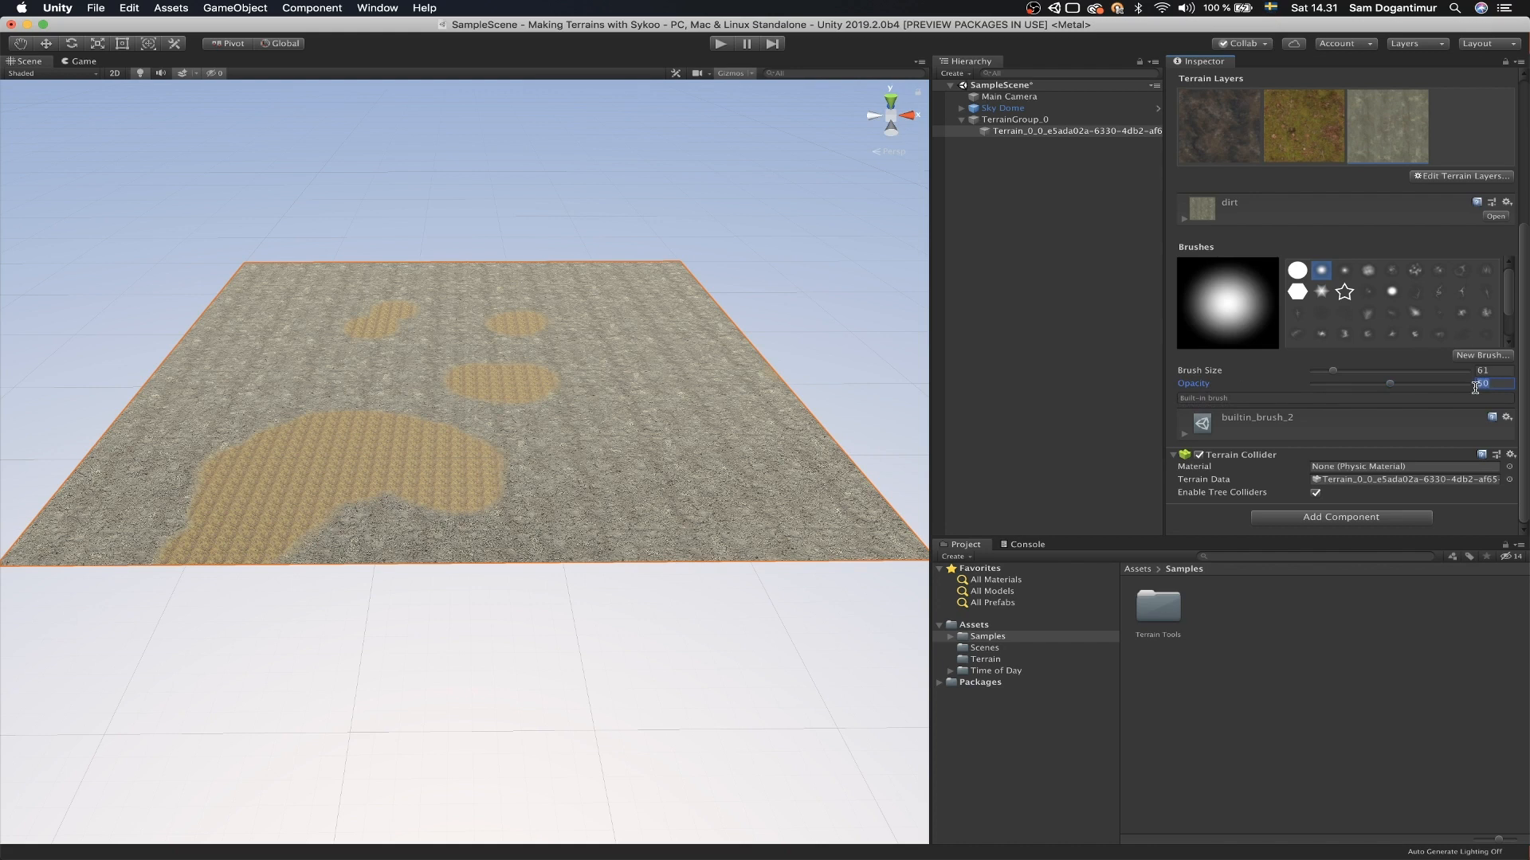
Step: Lower Opacity to 25 and softly blend dirt over the large lower-left tan patch
left_click_drag(1389, 384, 1351, 384)
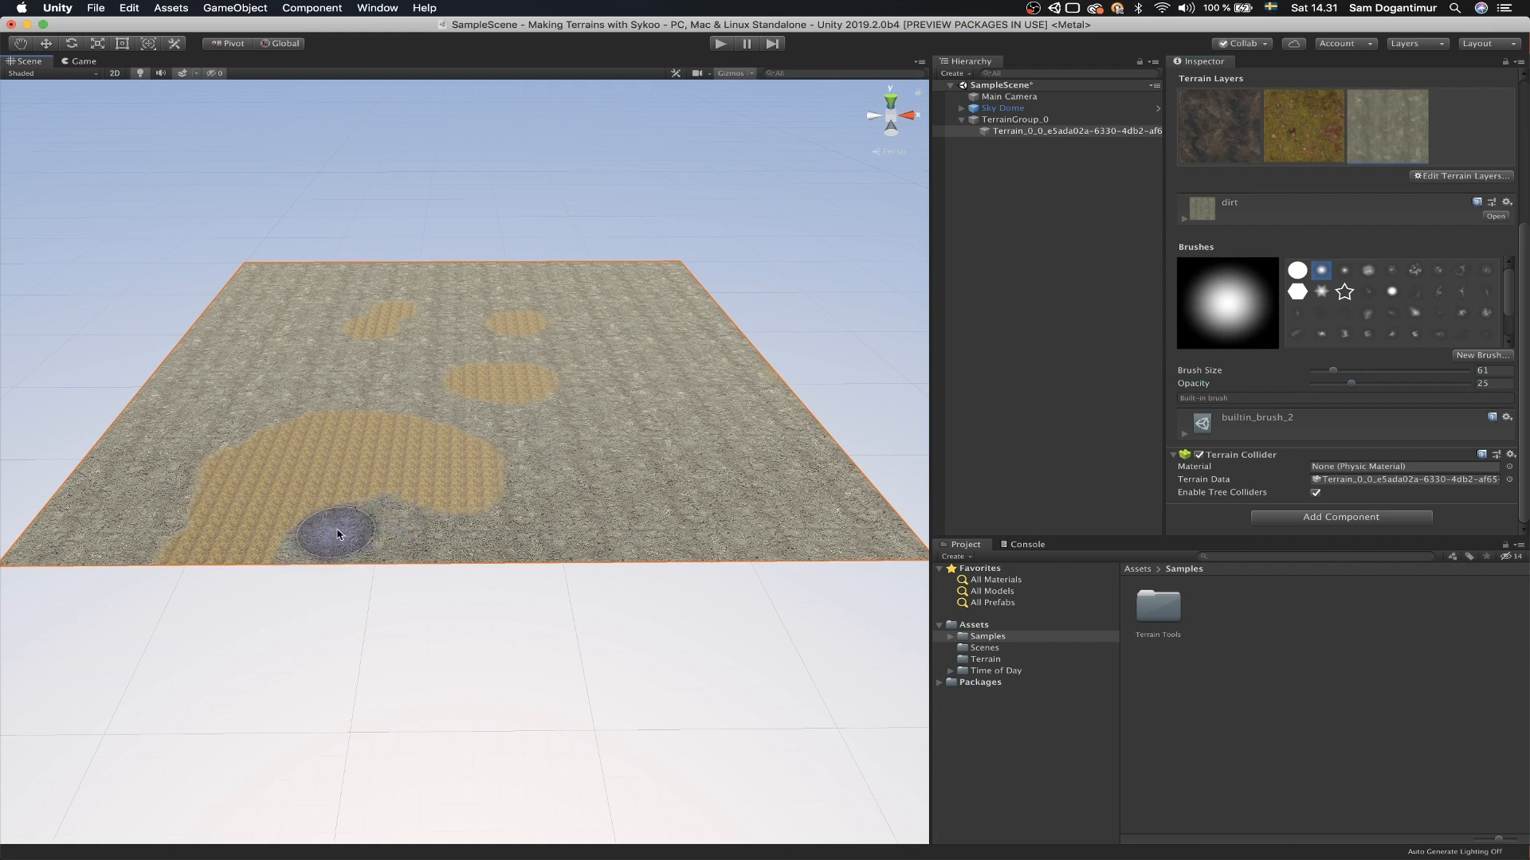
left_click_drag(338, 536, 421, 485)
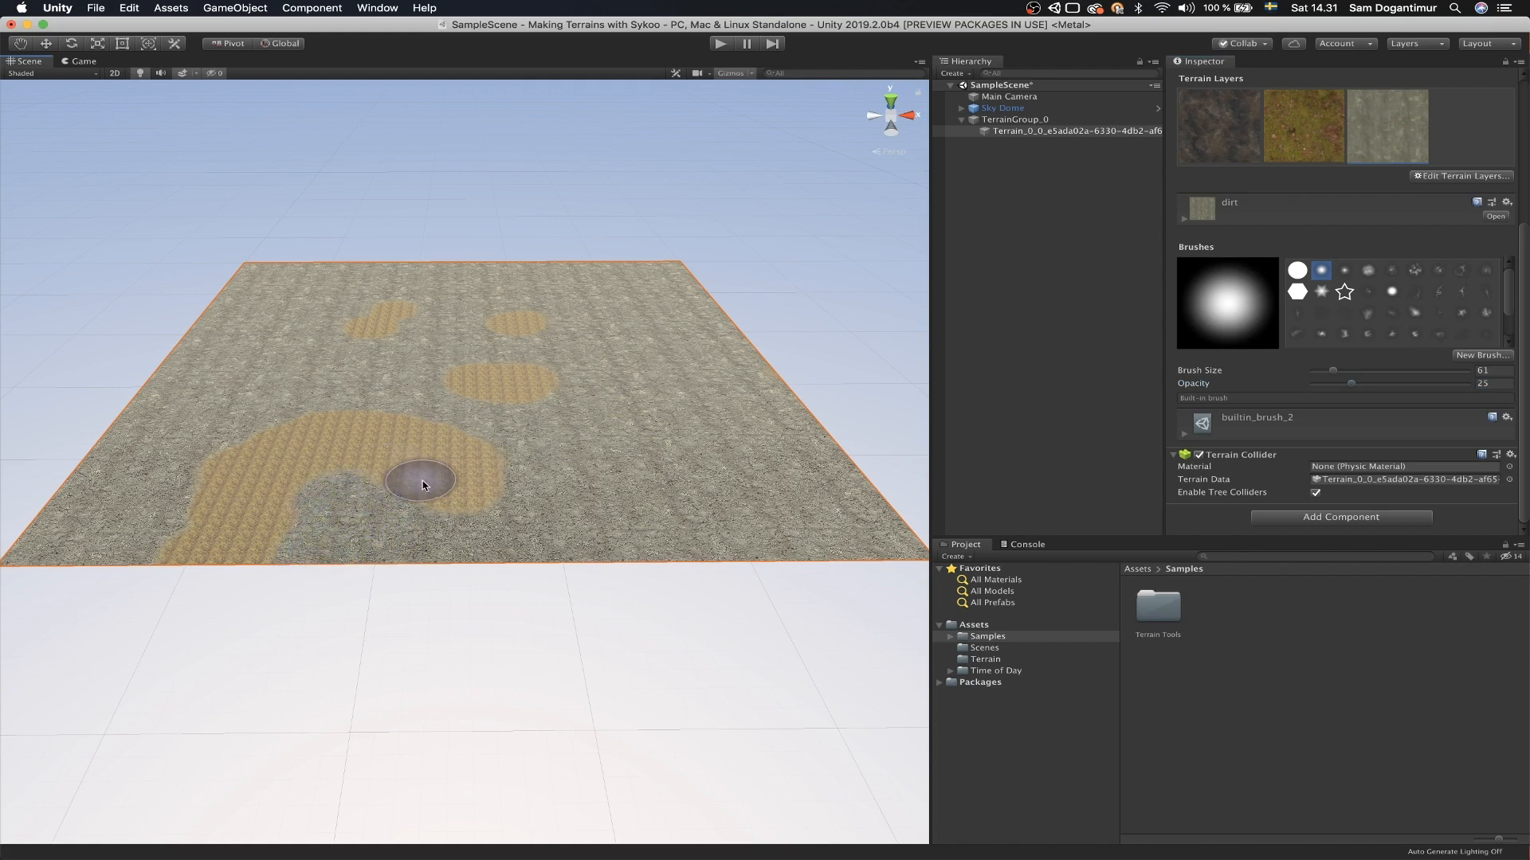
left_click_drag(421, 485, 421, 459)
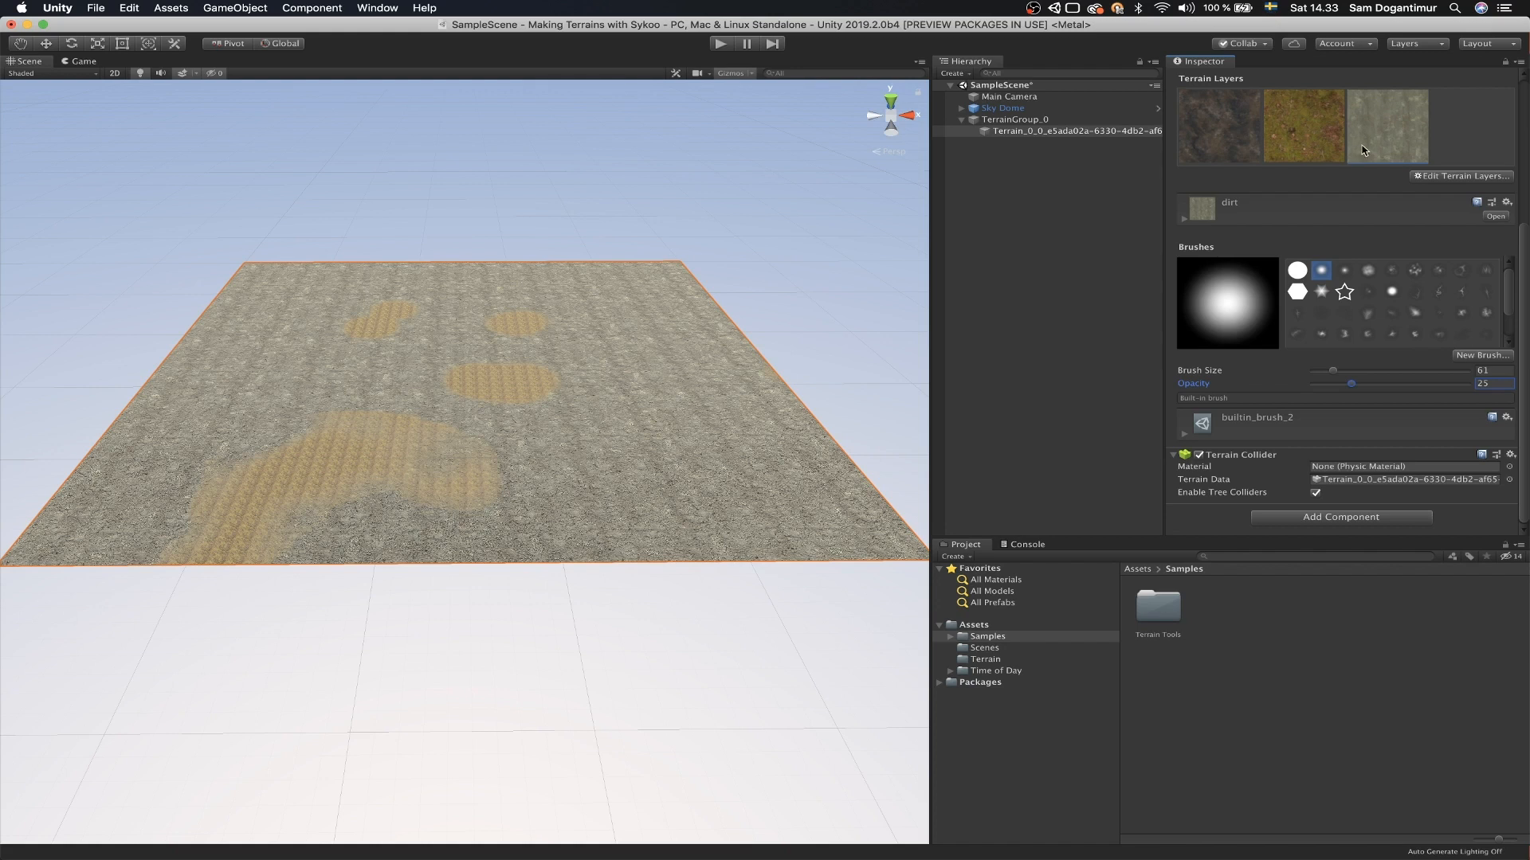
Step: Drop brush Opacity down to about 2.5 for faint moss painting
left_click_drag(1351, 384, 1315, 384)
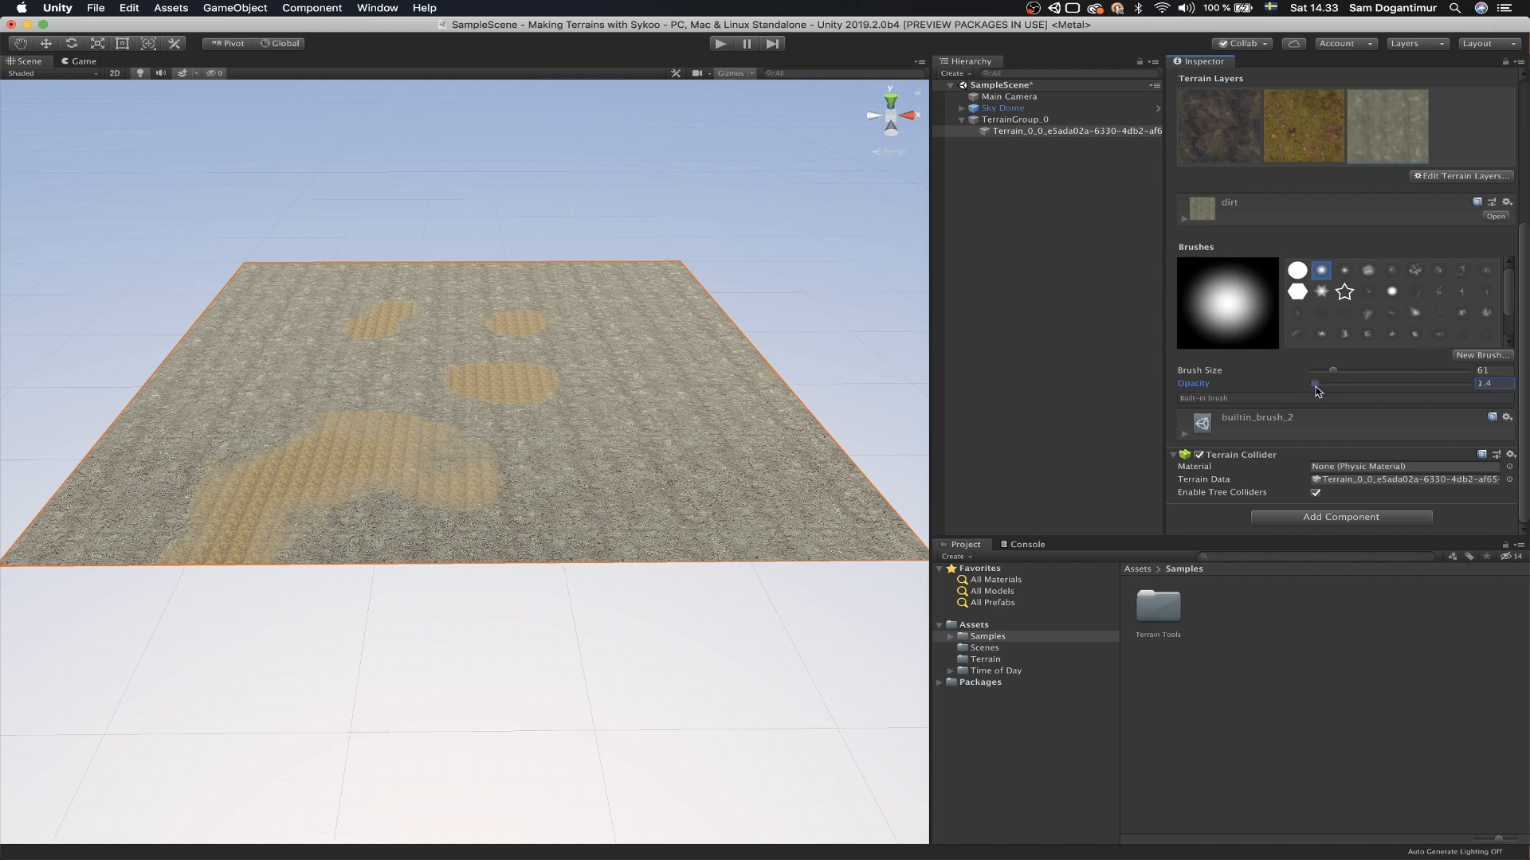
left_click_drag(1329, 384, 1320, 384)
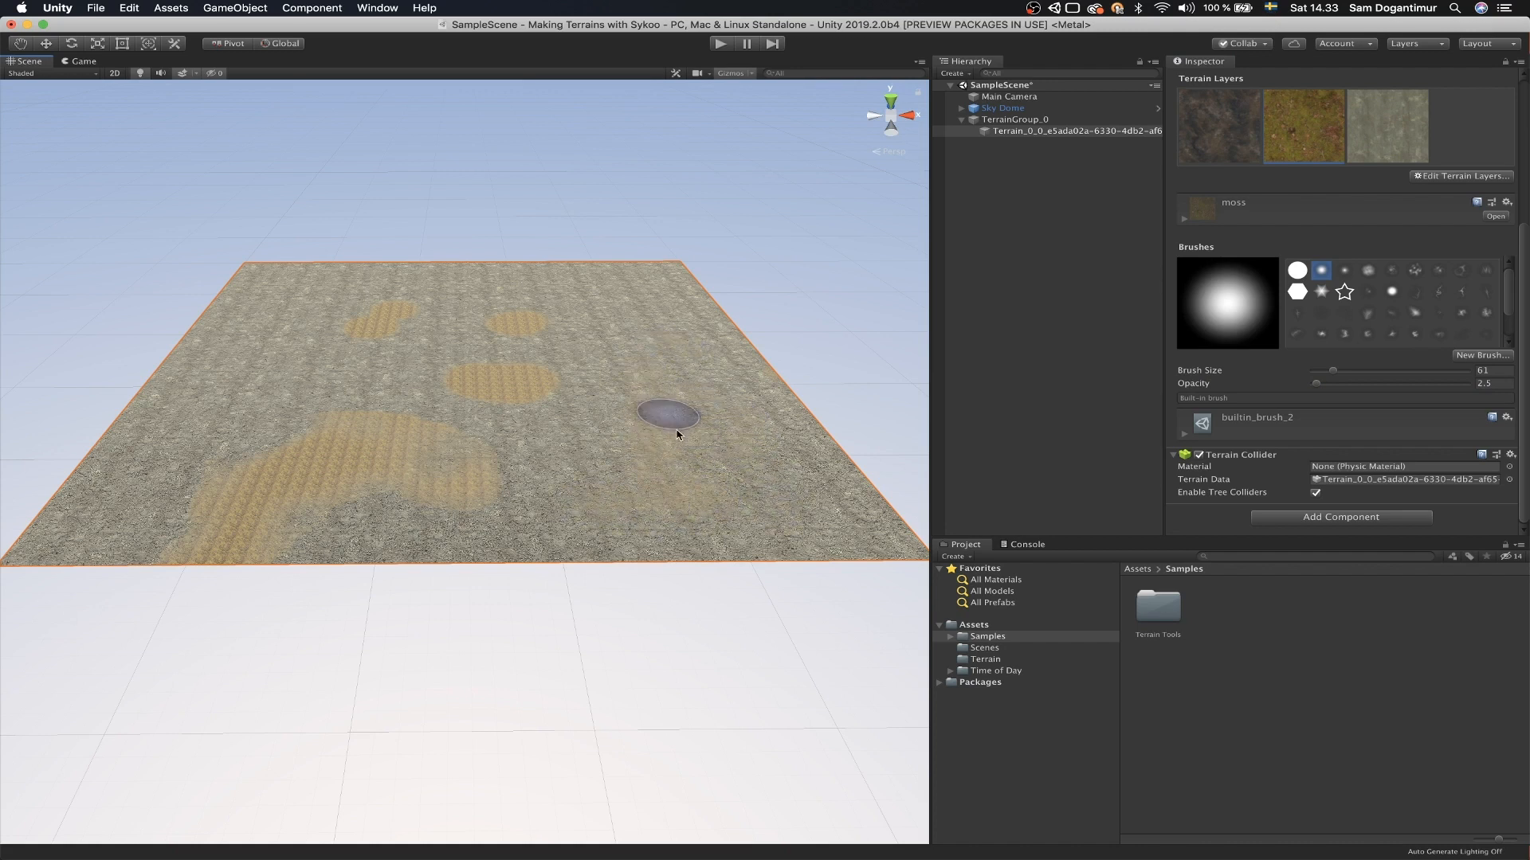
mouse_move(658, 451)
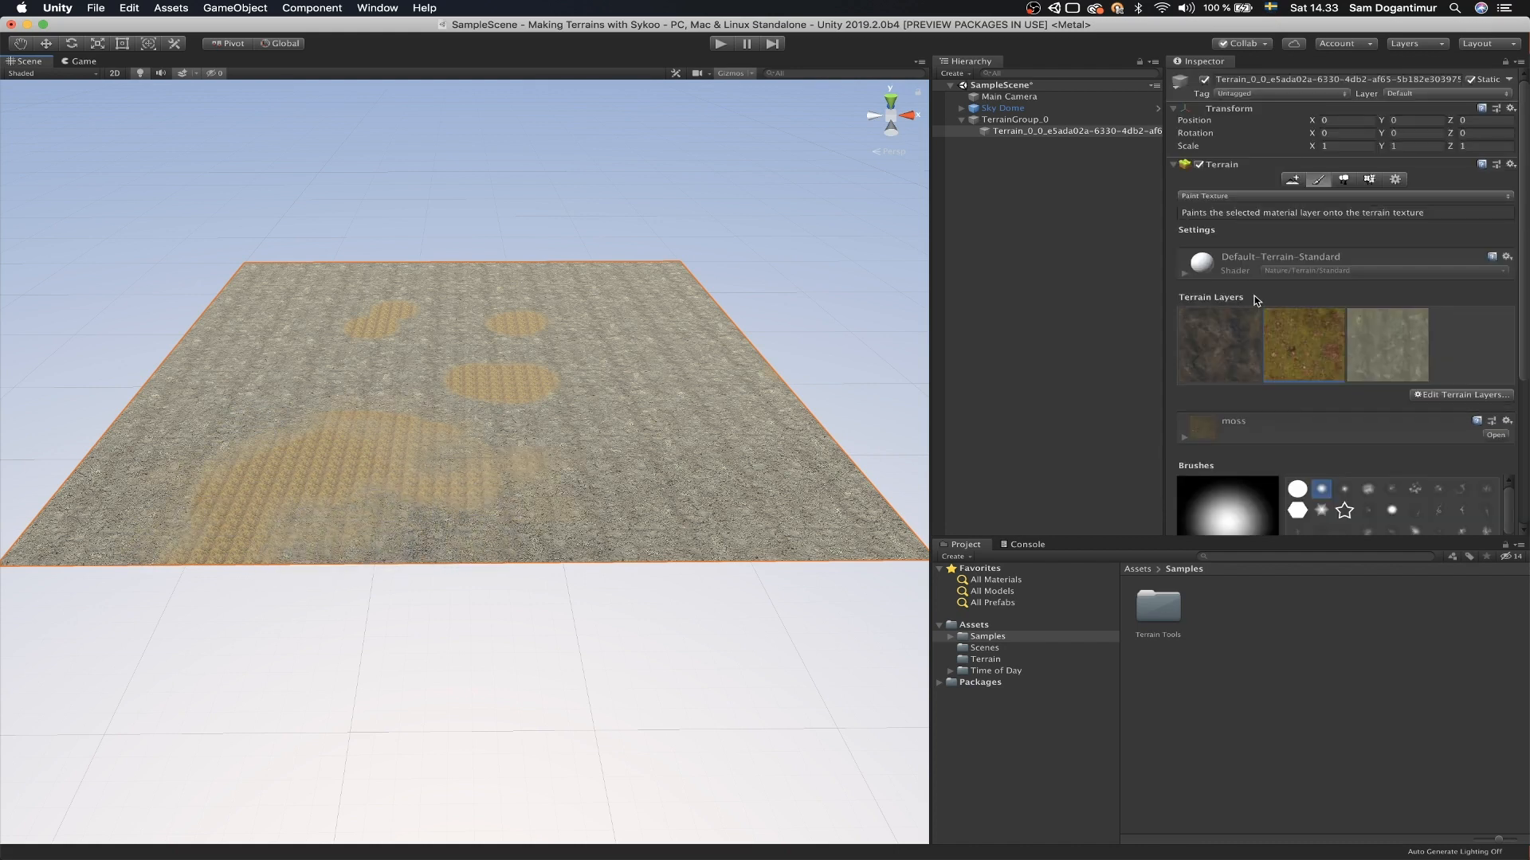
mouse_move(1285, 244)
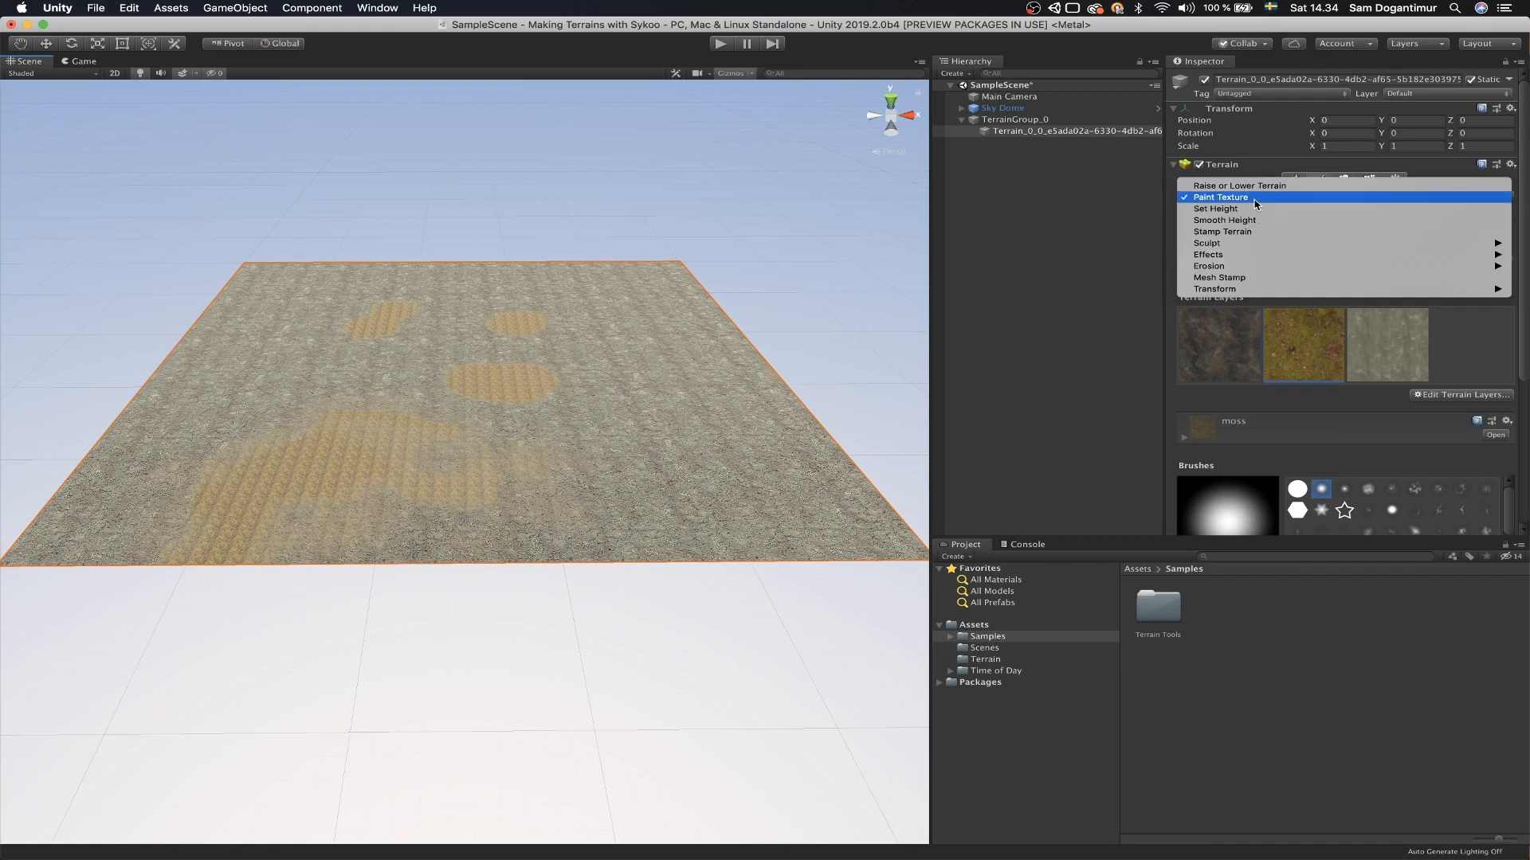
Step: With the Set Height tool, enter Height 15 and Flatten All to level the terrain
left_click(1215, 207)
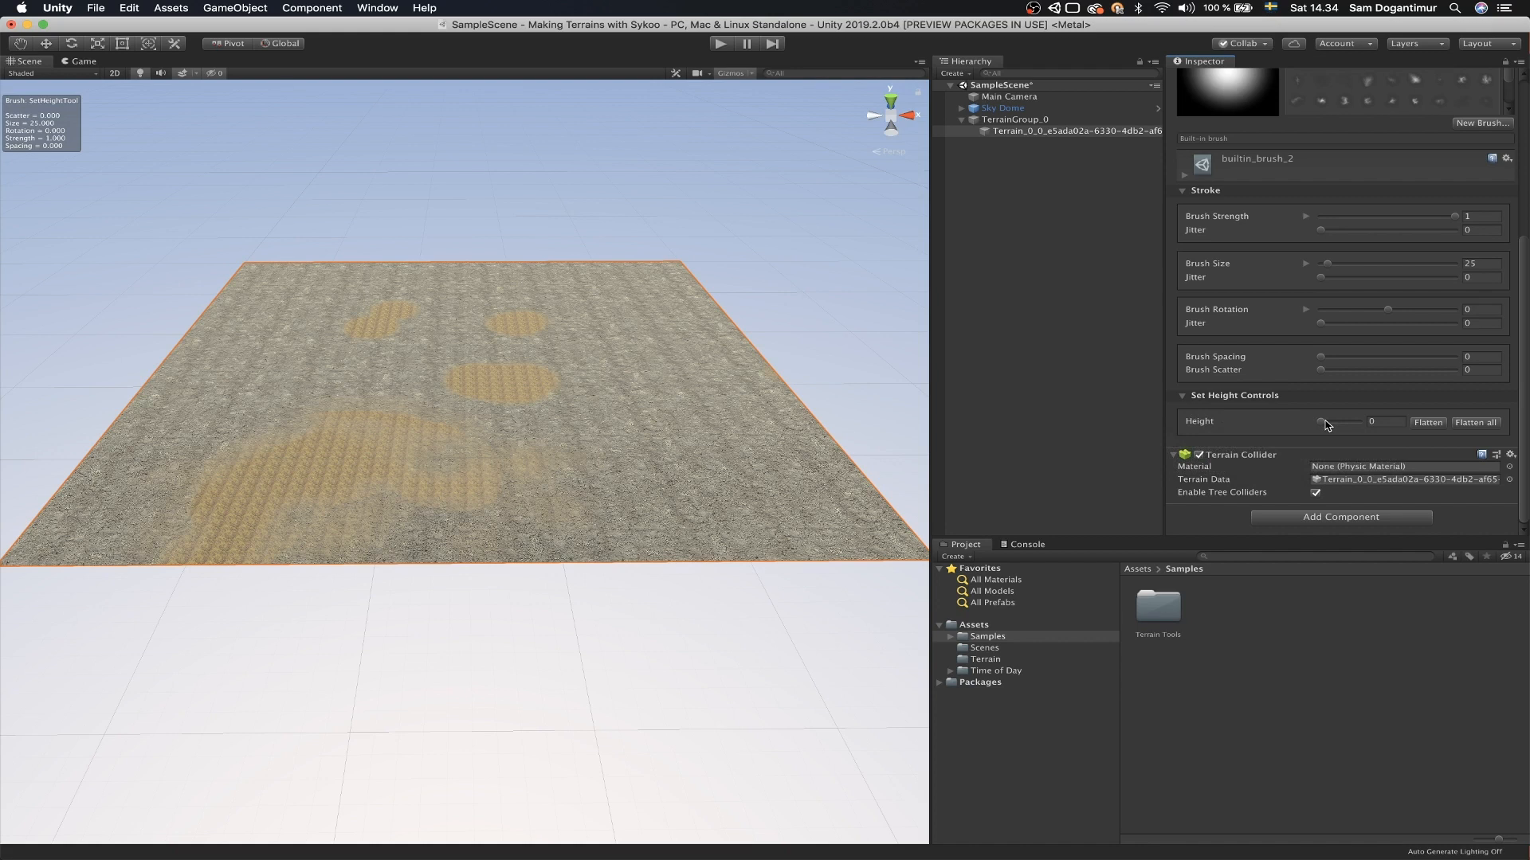
left_click(1385, 421)
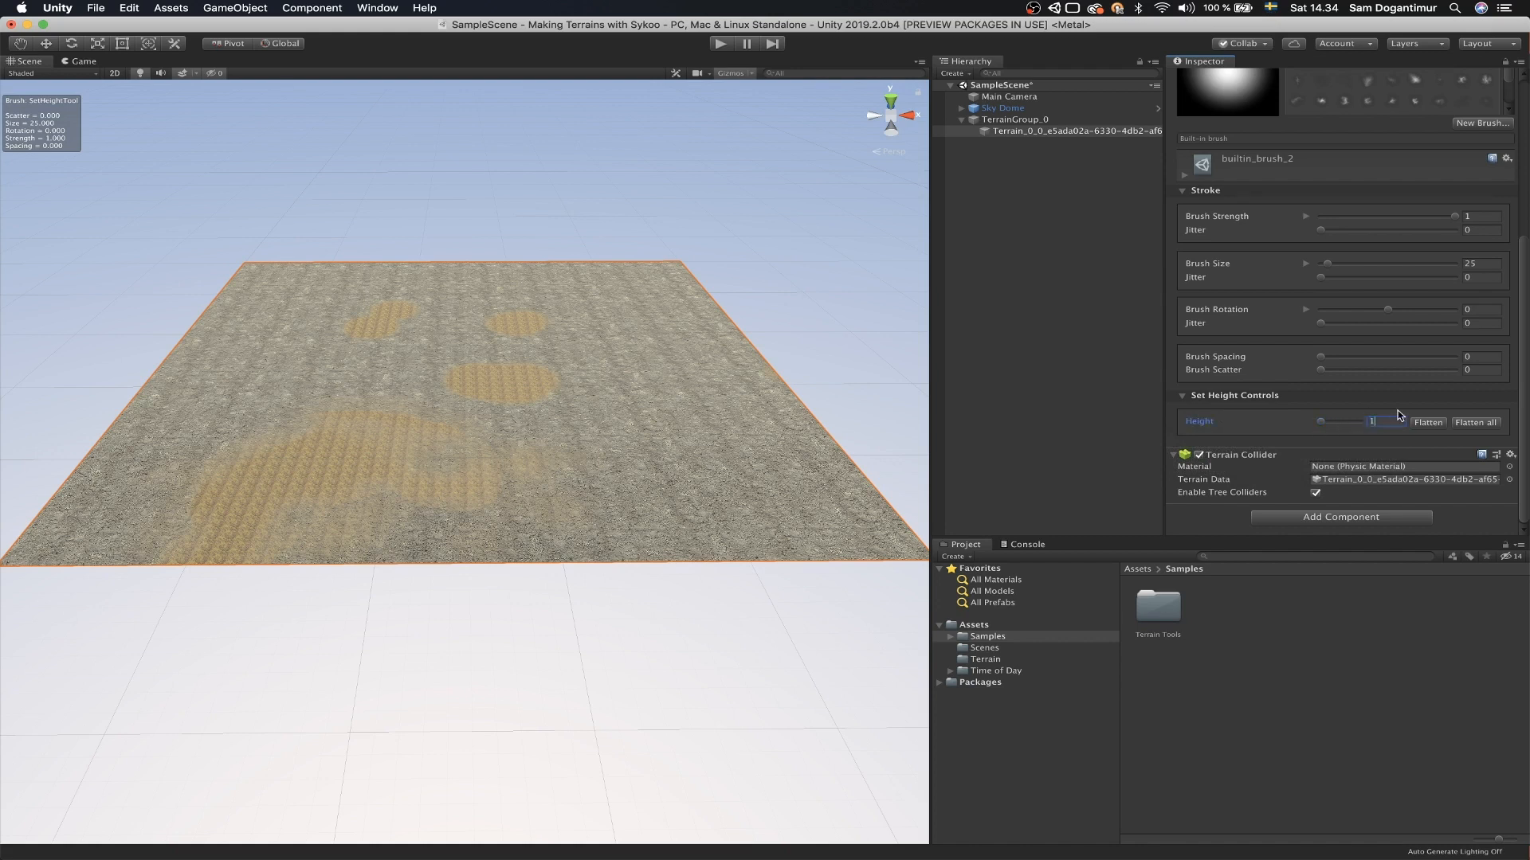
type("15")
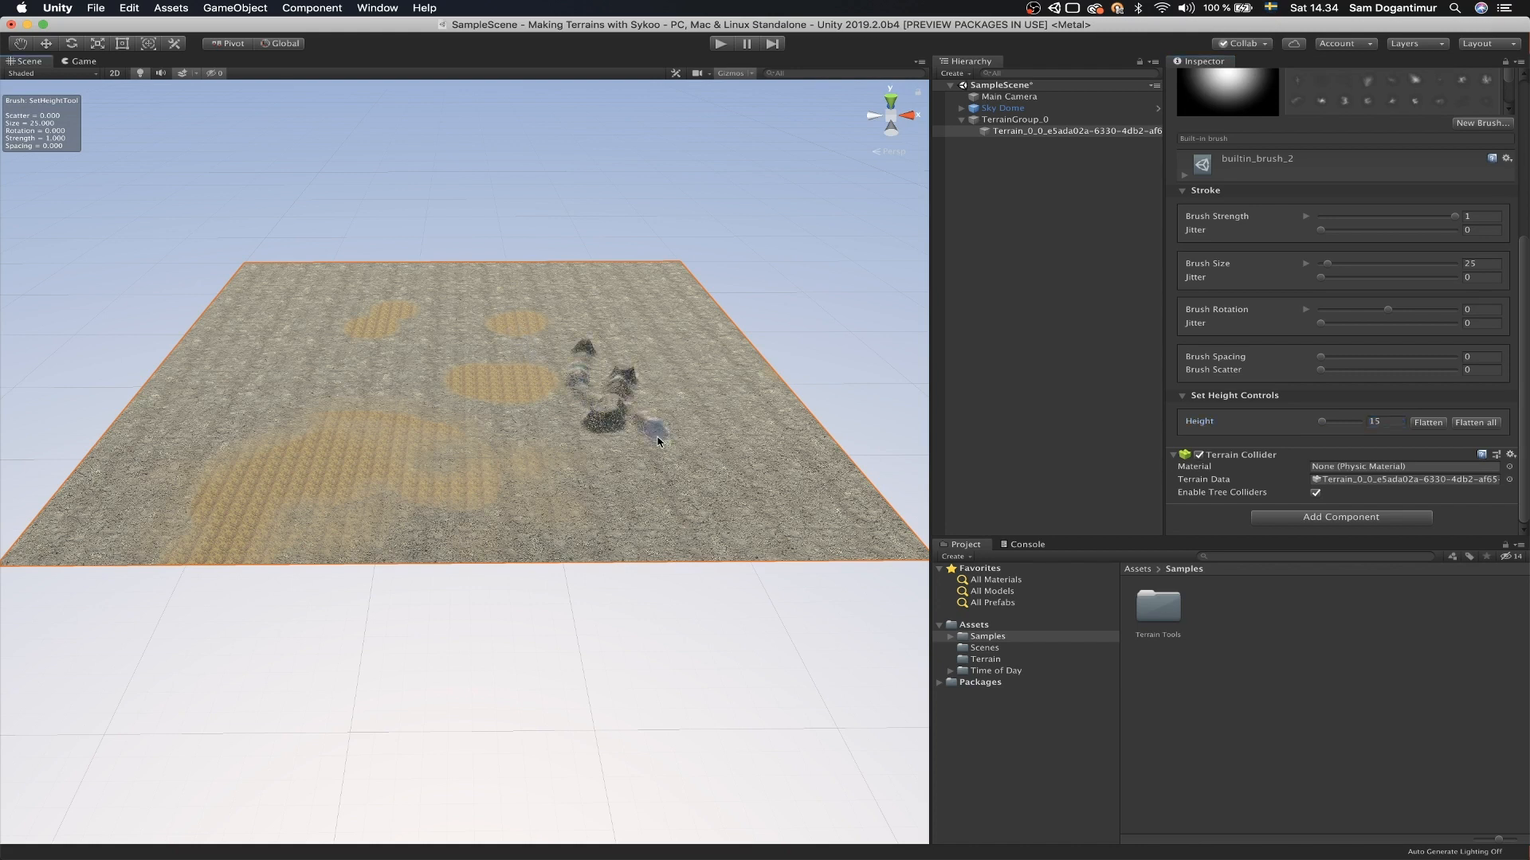
left_click(1476, 421)
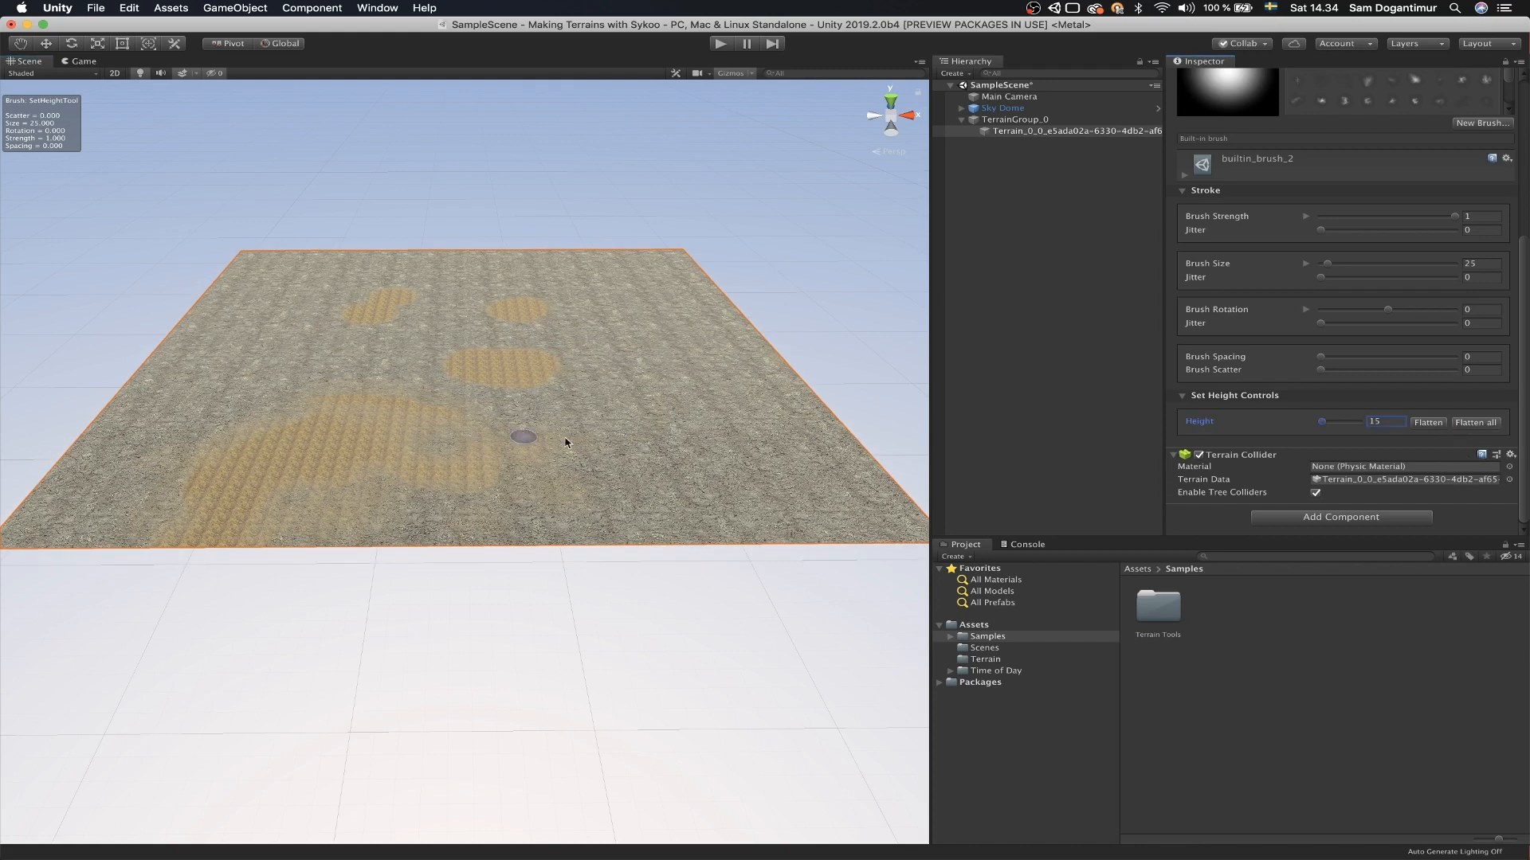
left_click(556, 437)
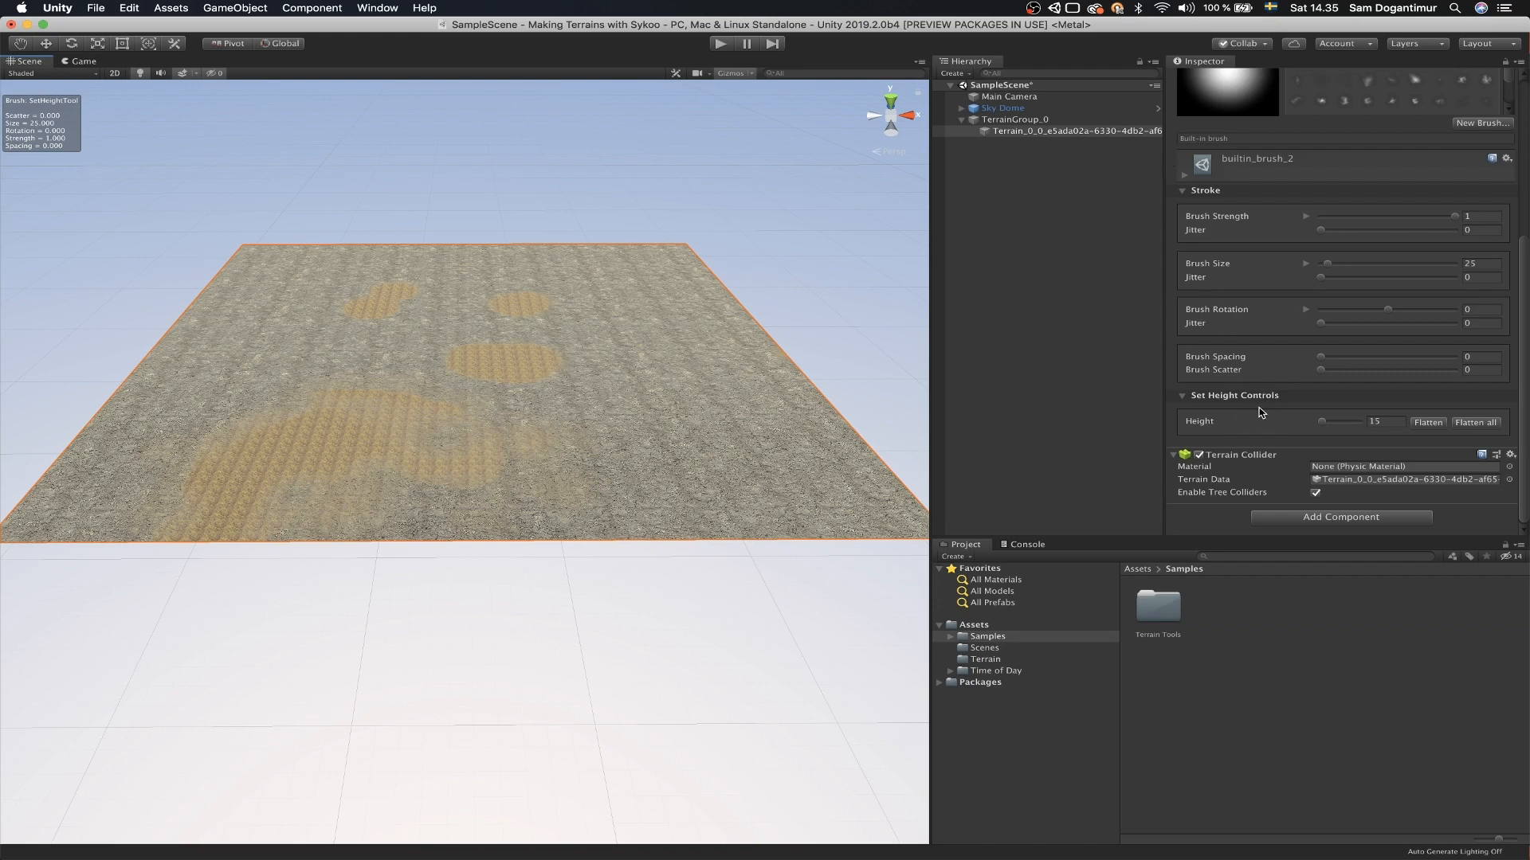
Step: Switch to Raise or Lower Terrain with an erosion stamp brush at size 185
left_click(1214, 171)
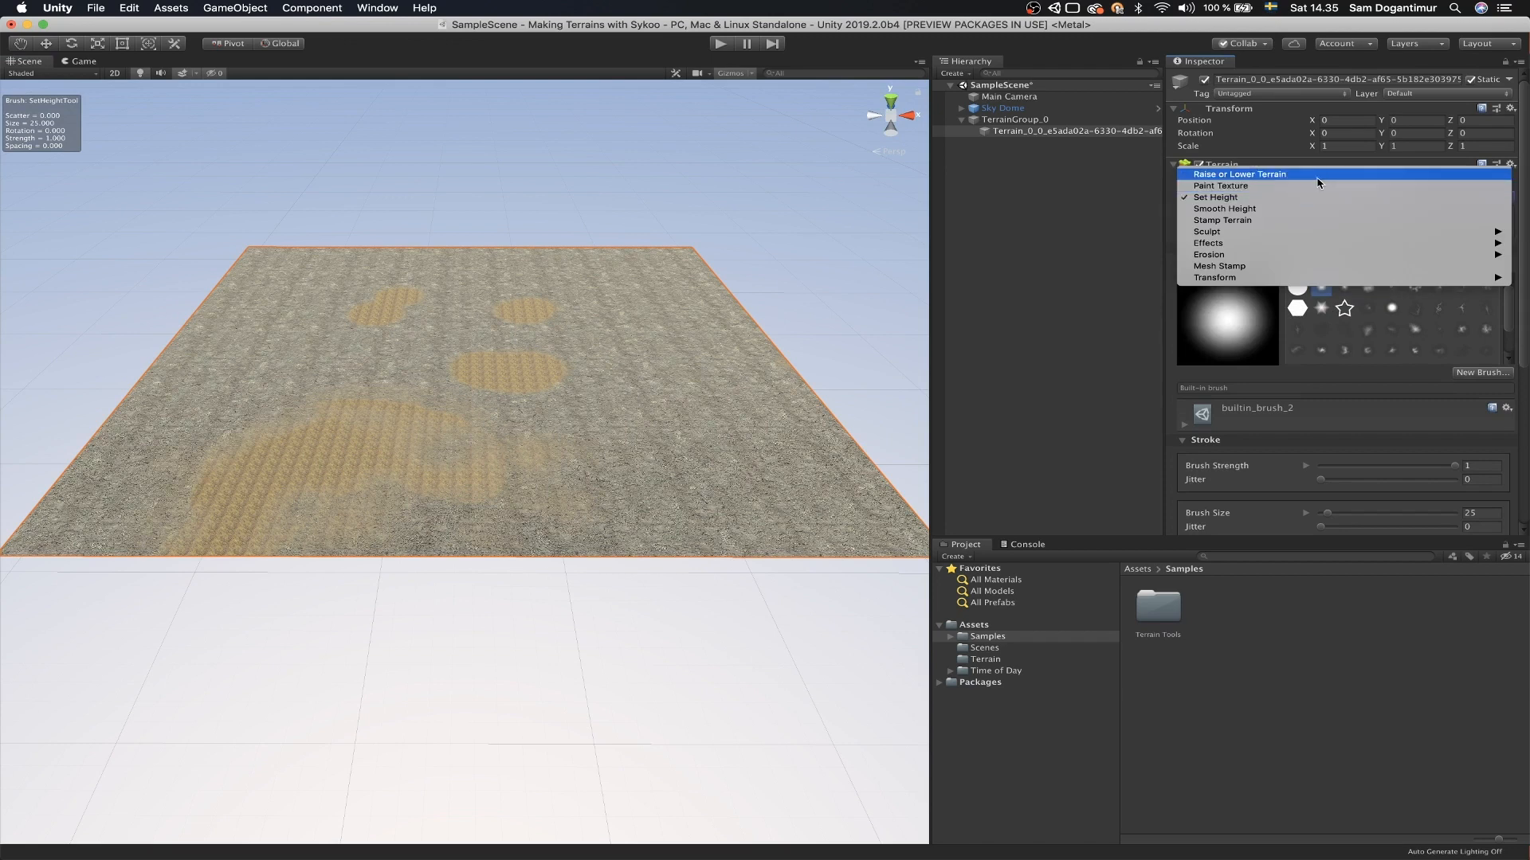
left_click(1240, 174)
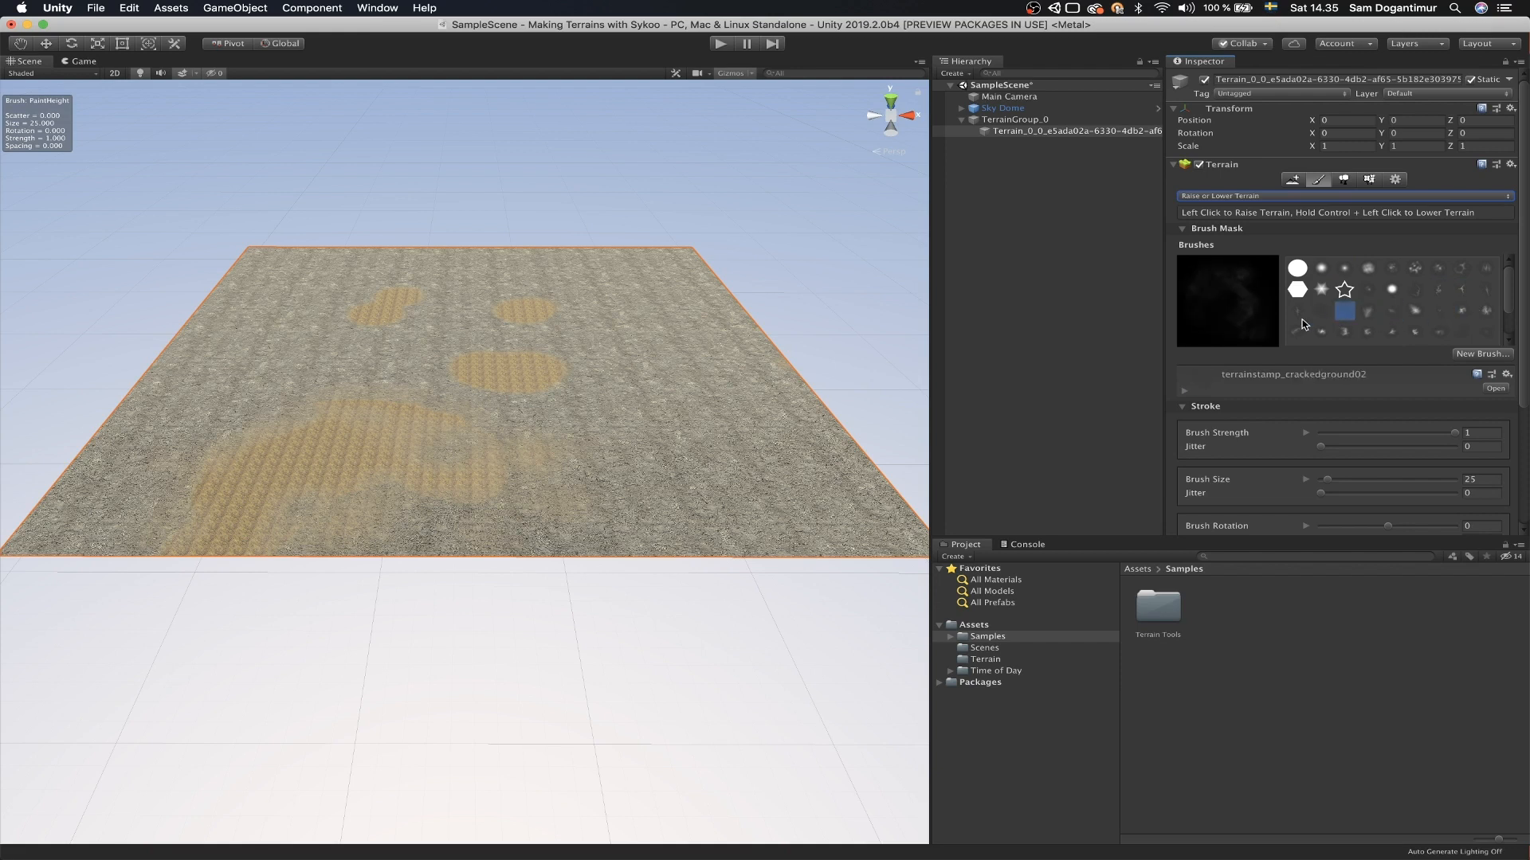
left_click(1297, 311)
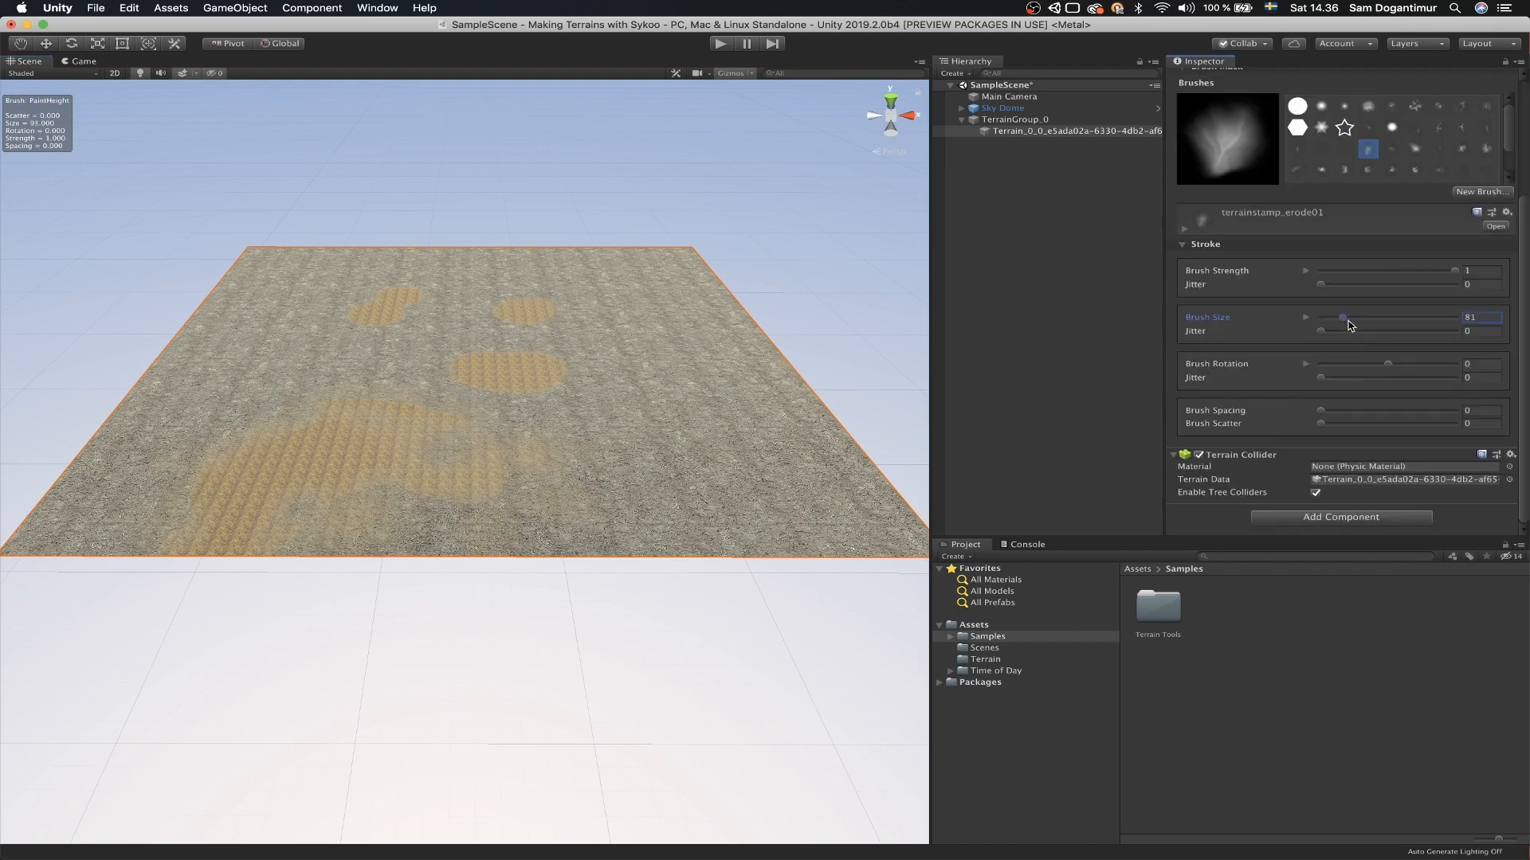
left_click_drag(1342, 317, 1368, 317)
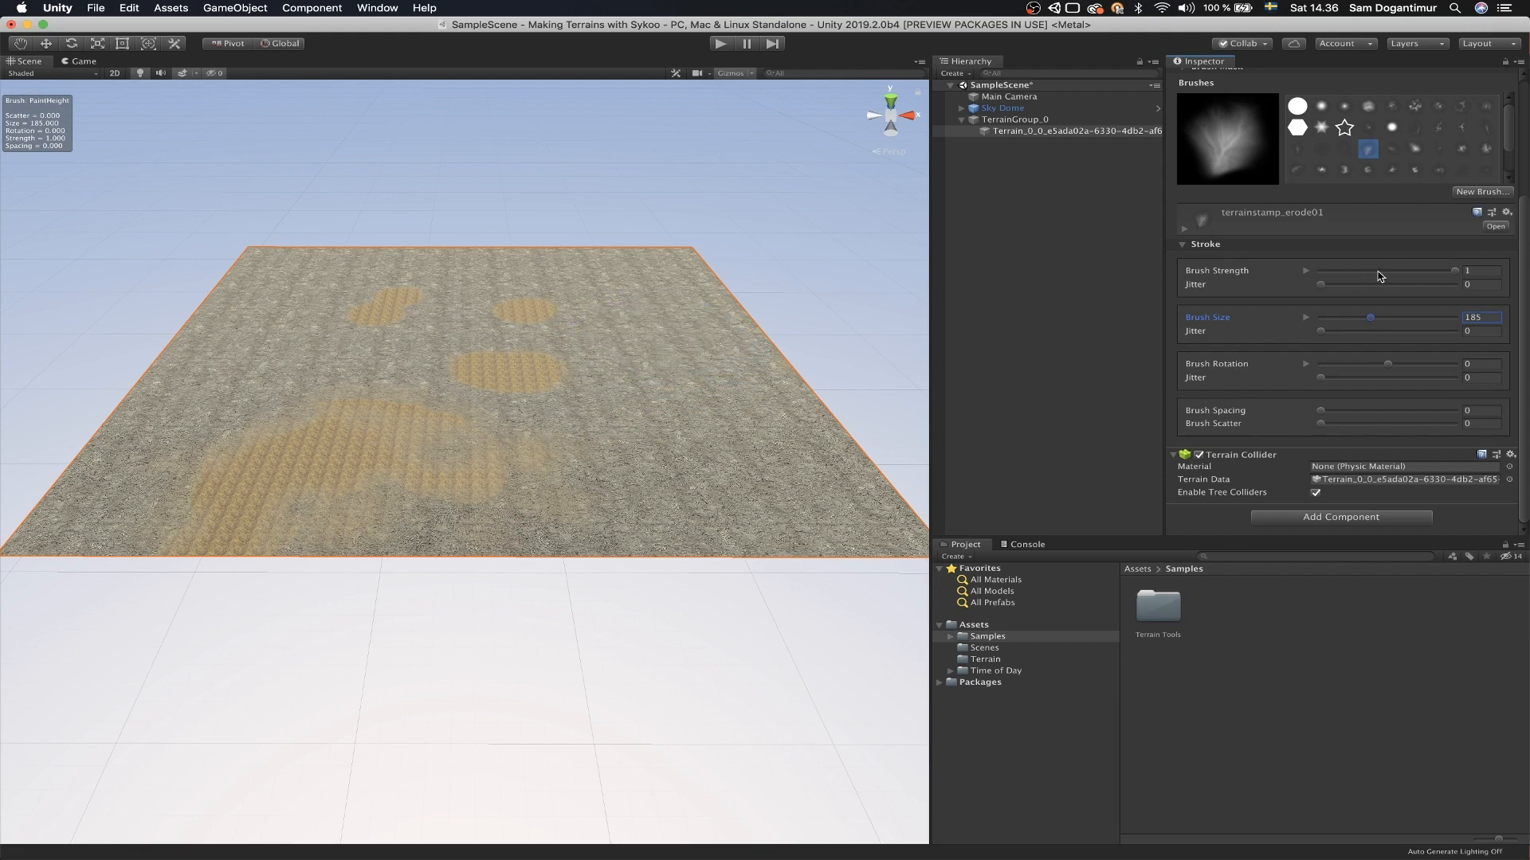
Step: Lower Brush Strength to about 0.42 and stamp a first eroded mound on the right
left_click_drag(1453, 278, 1412, 278)
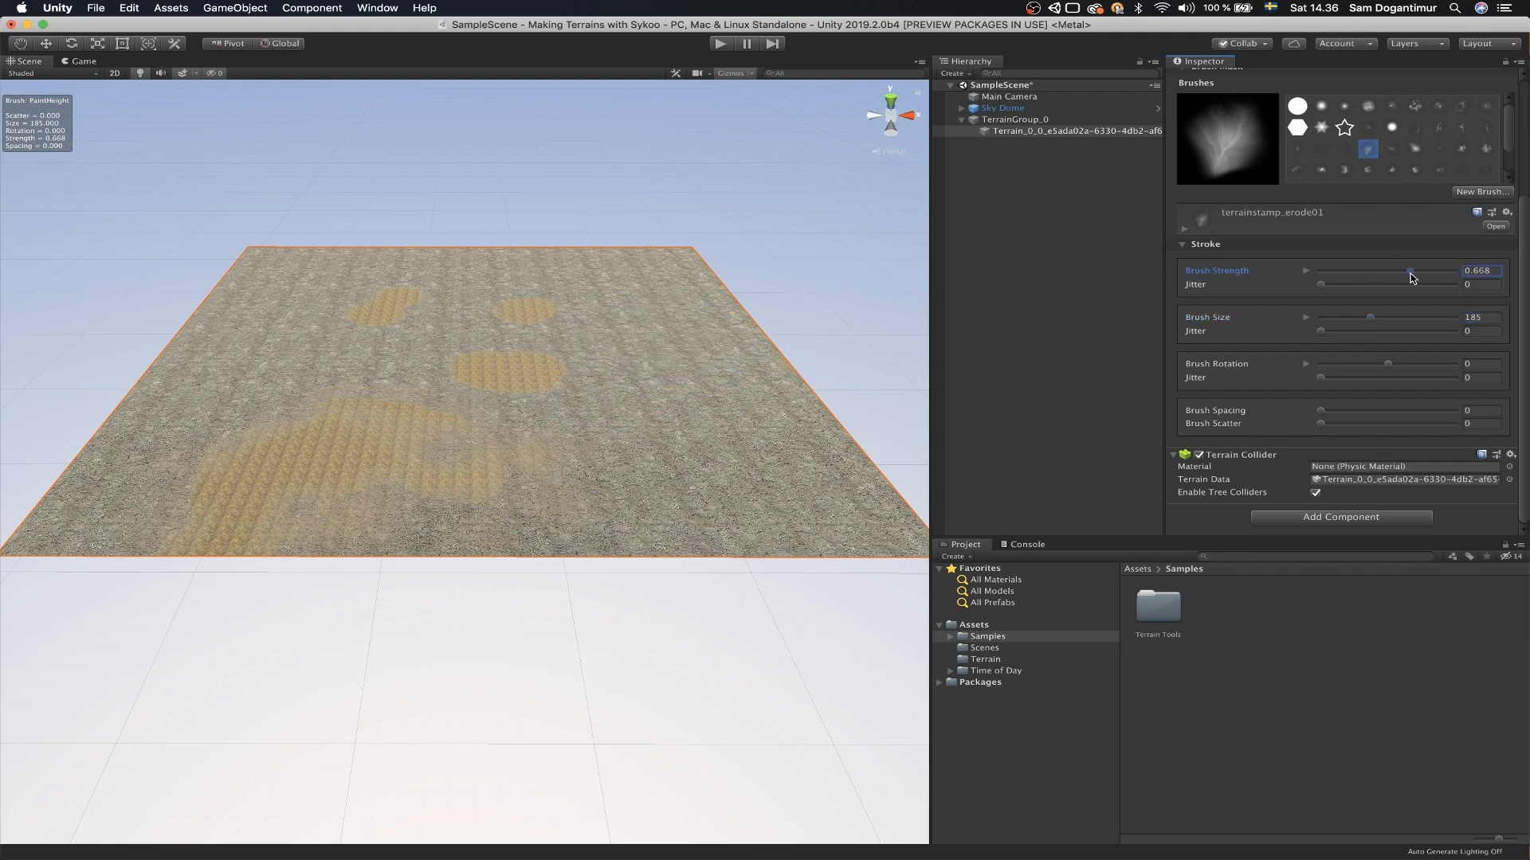
left_click_drag(1409, 277, 1376, 278)
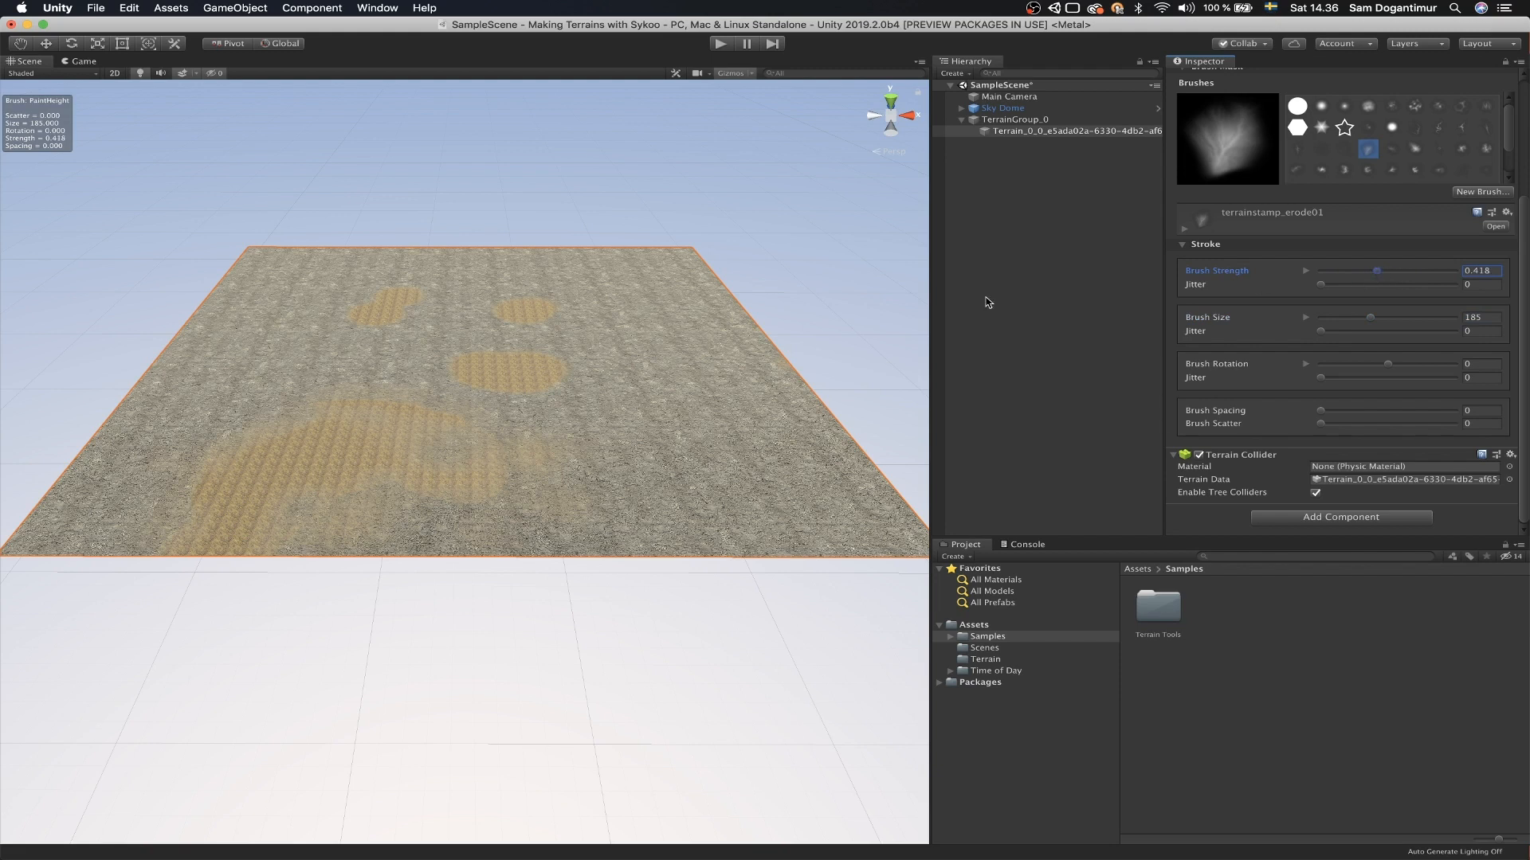
left_click(661, 333)
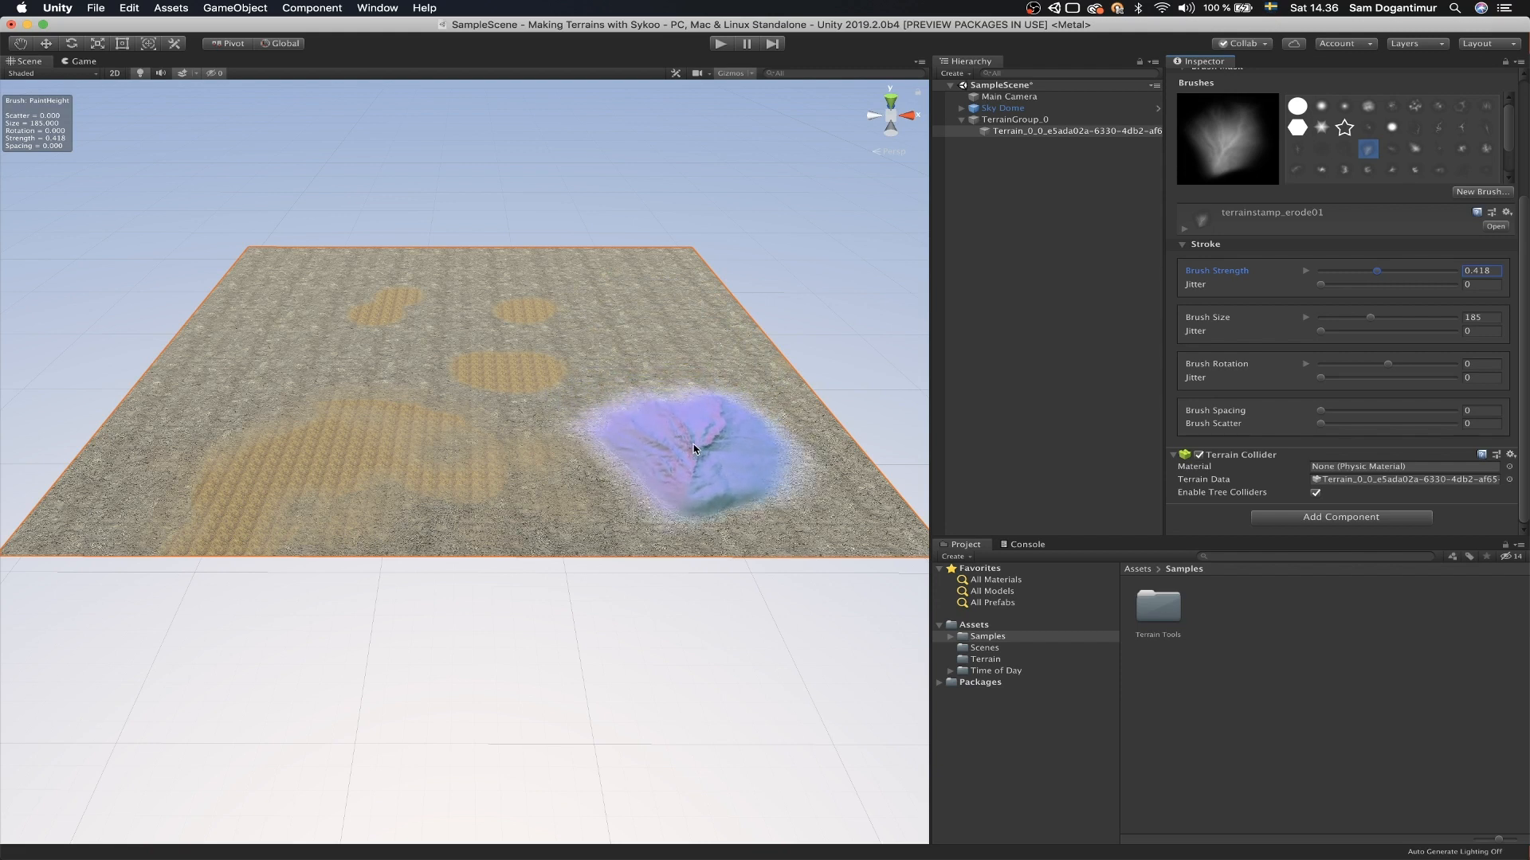
Step: Enlarge the stamp to 372 and build up an eroded mountain at the far right
left_click_drag(1375, 317, 1420, 317)
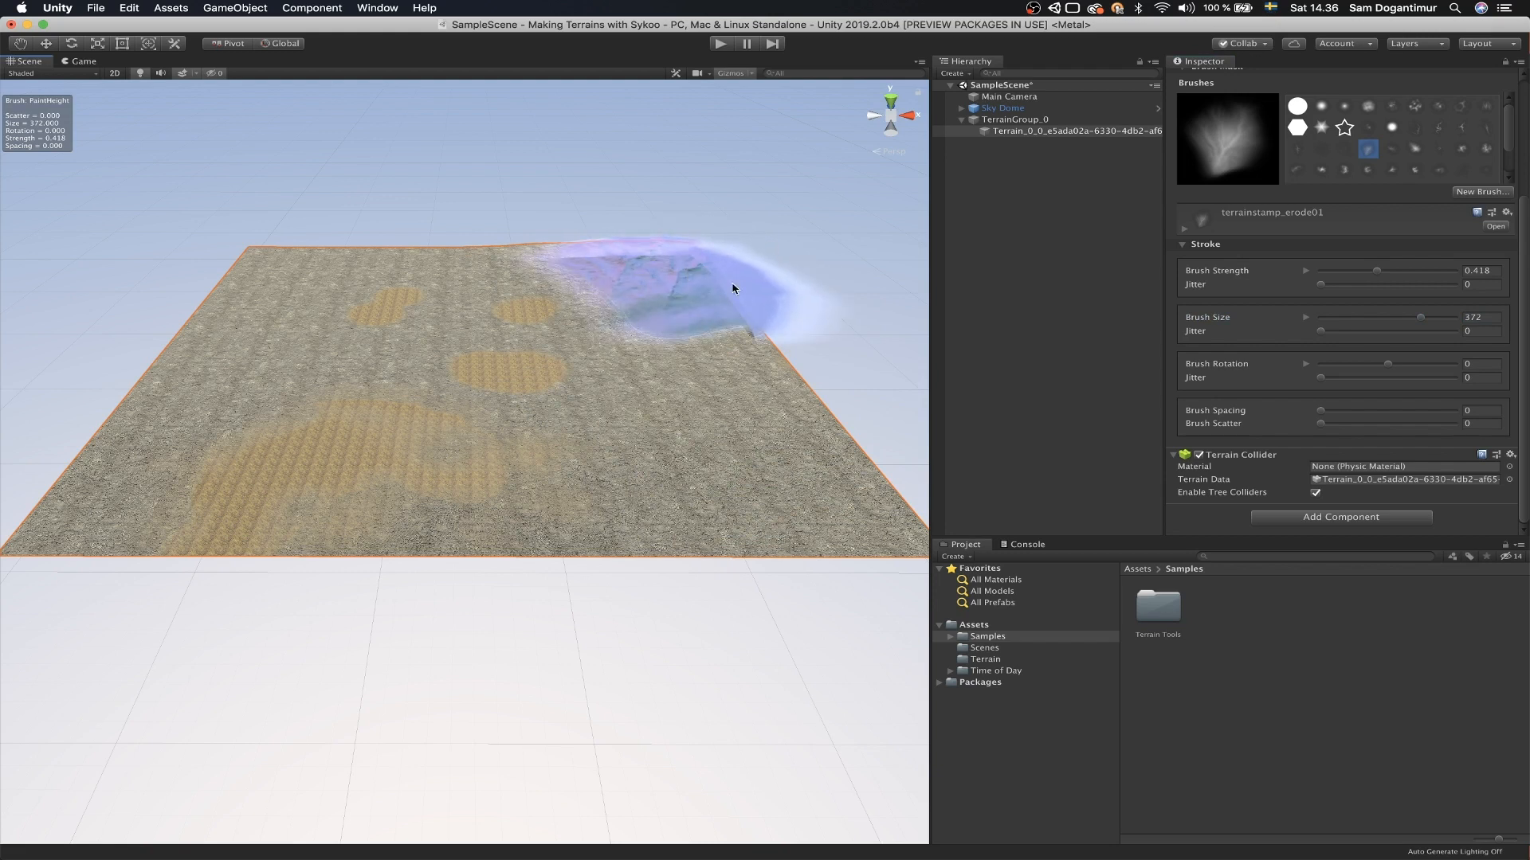
left_click(653, 274)
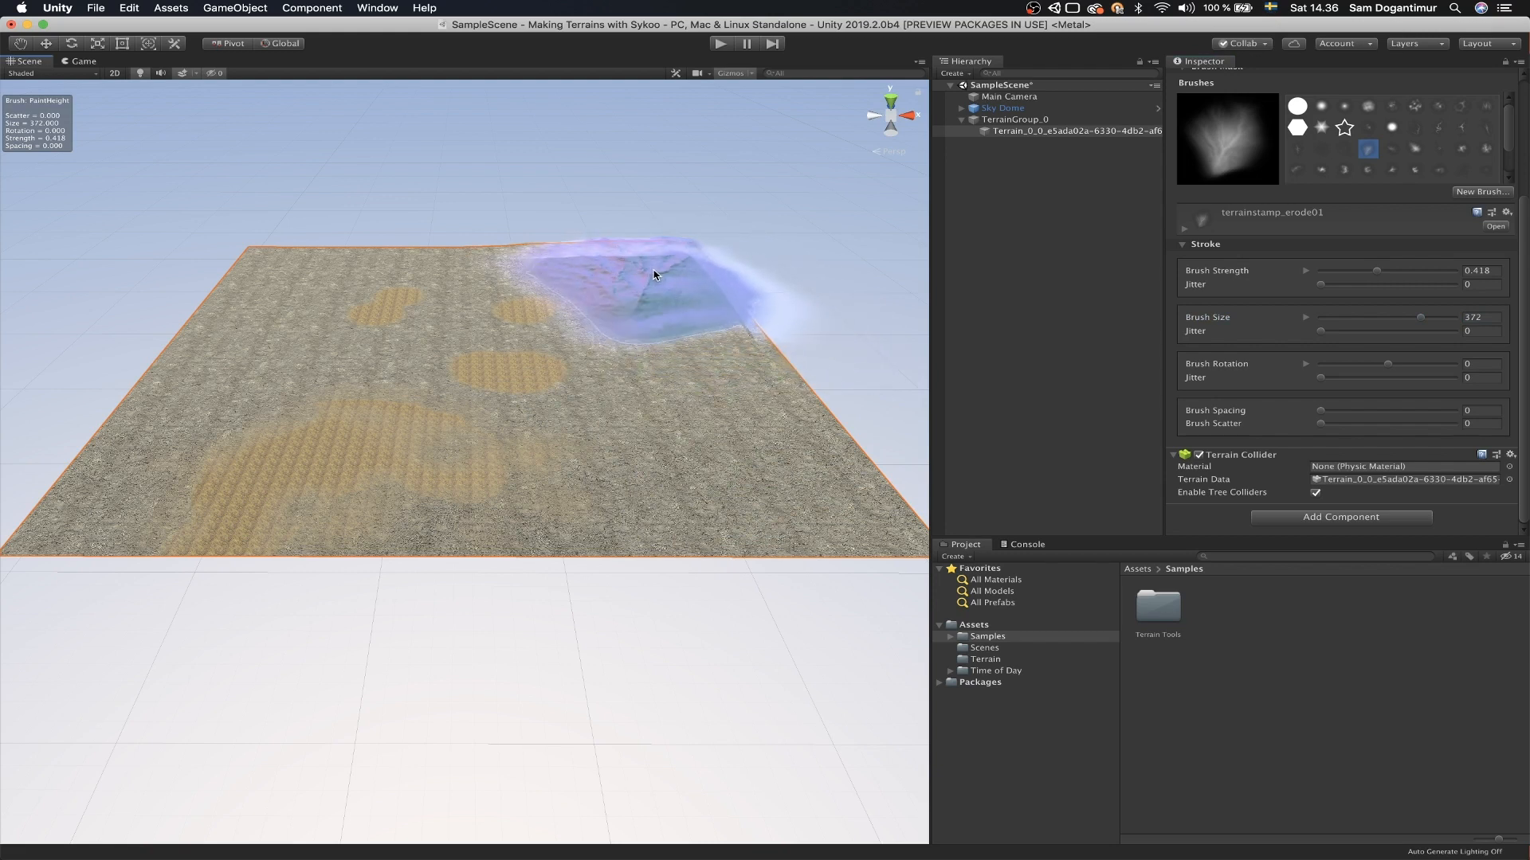
left_click(631, 277)
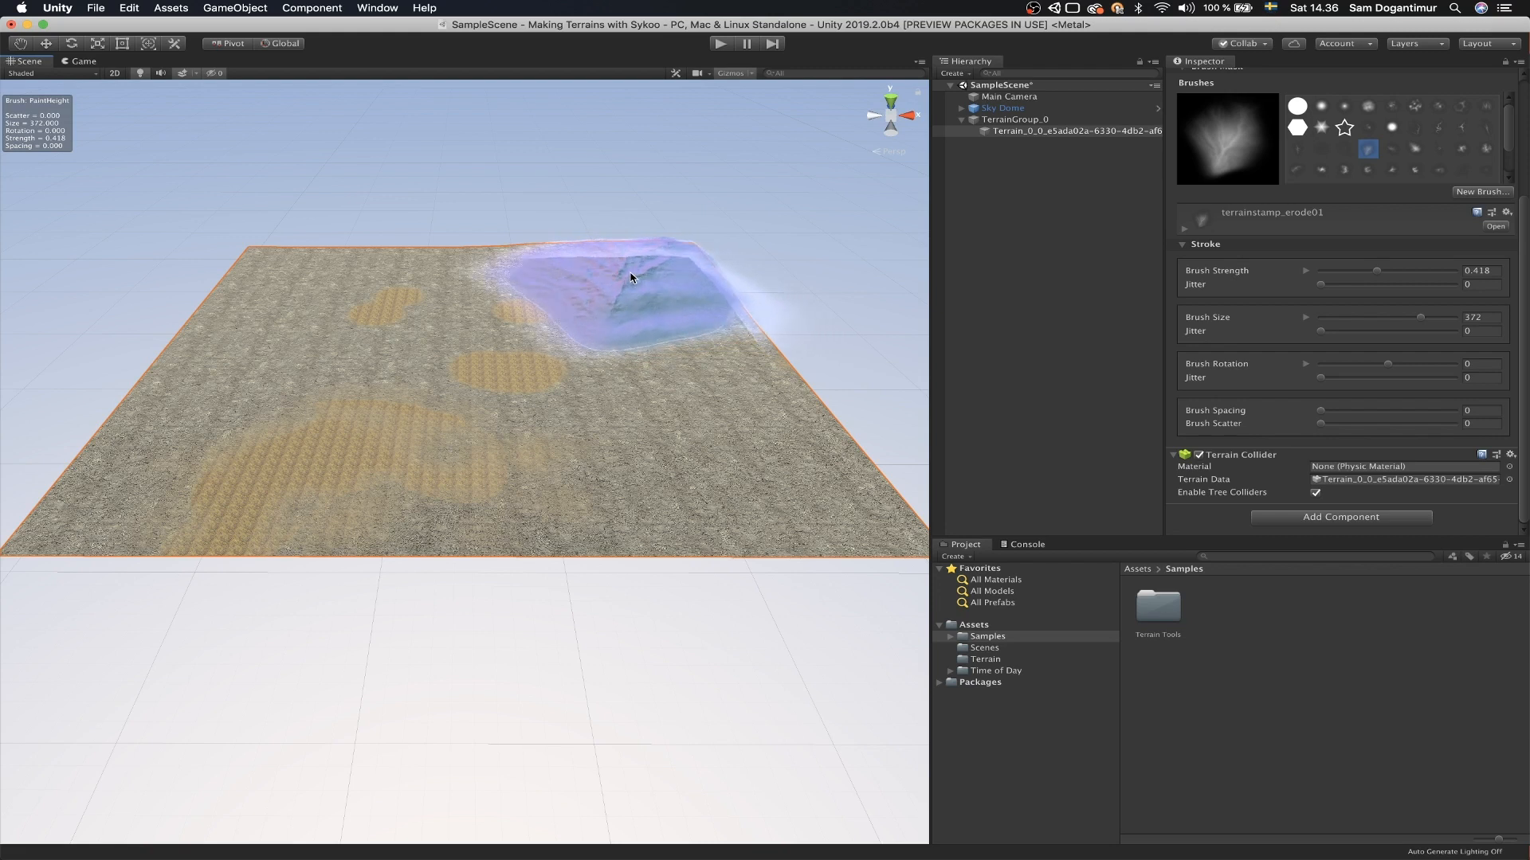
left_click(633, 275)
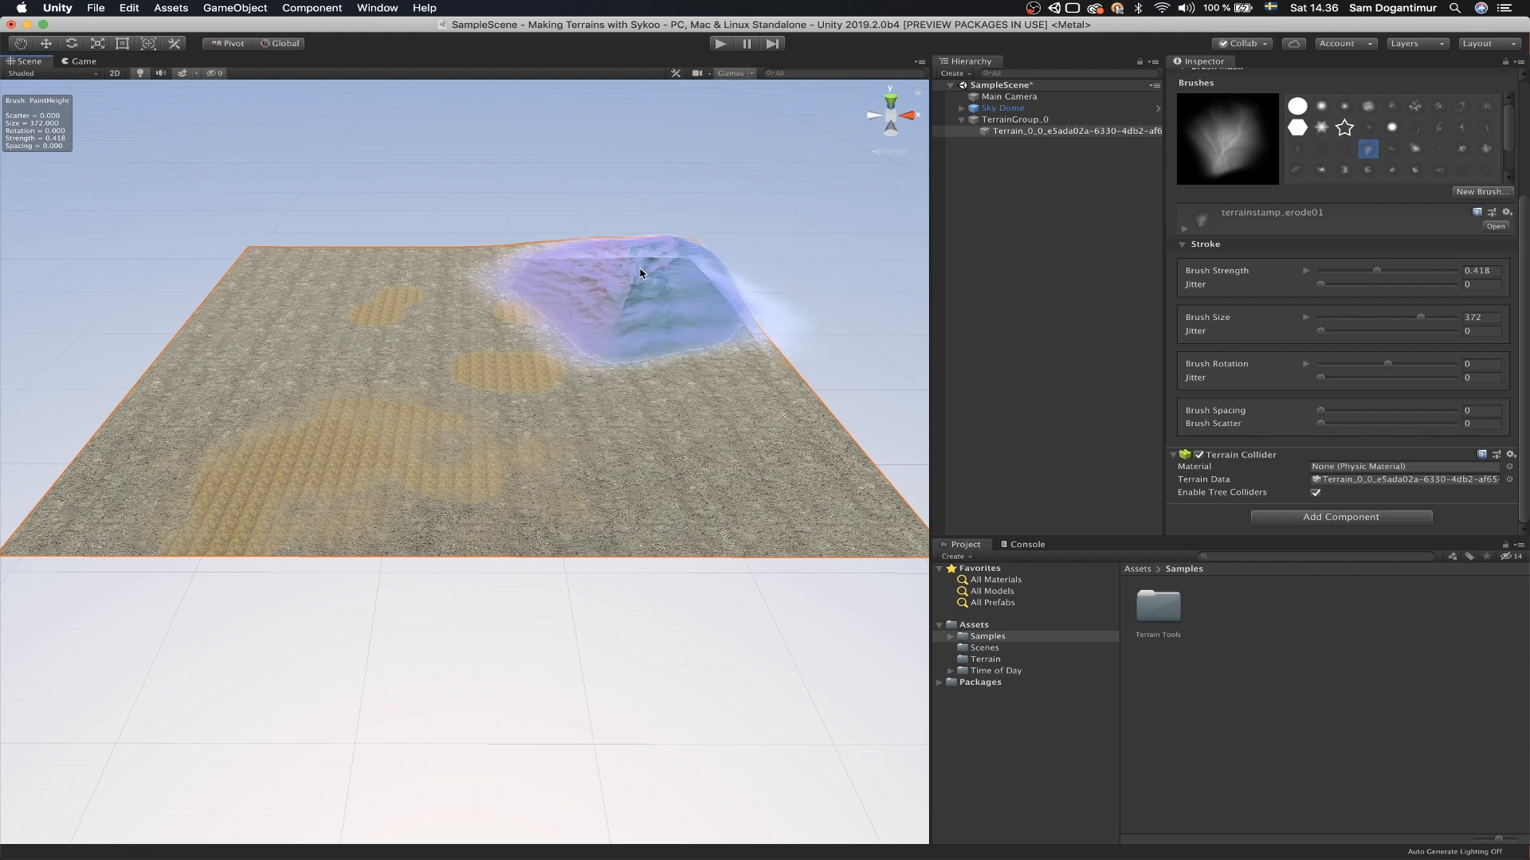
left_click(639, 273)
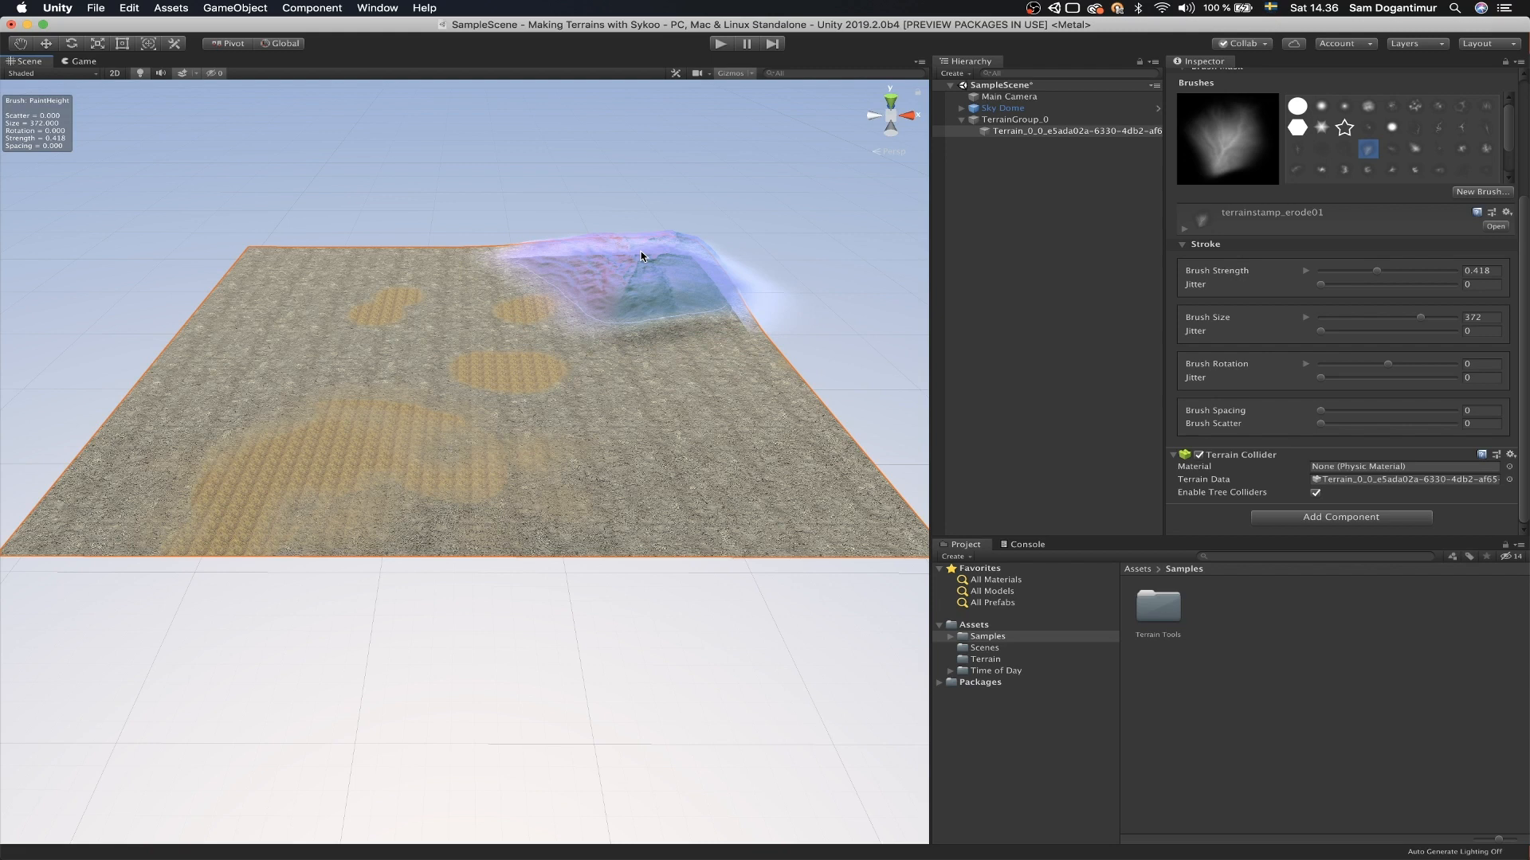
left_click(642, 256)
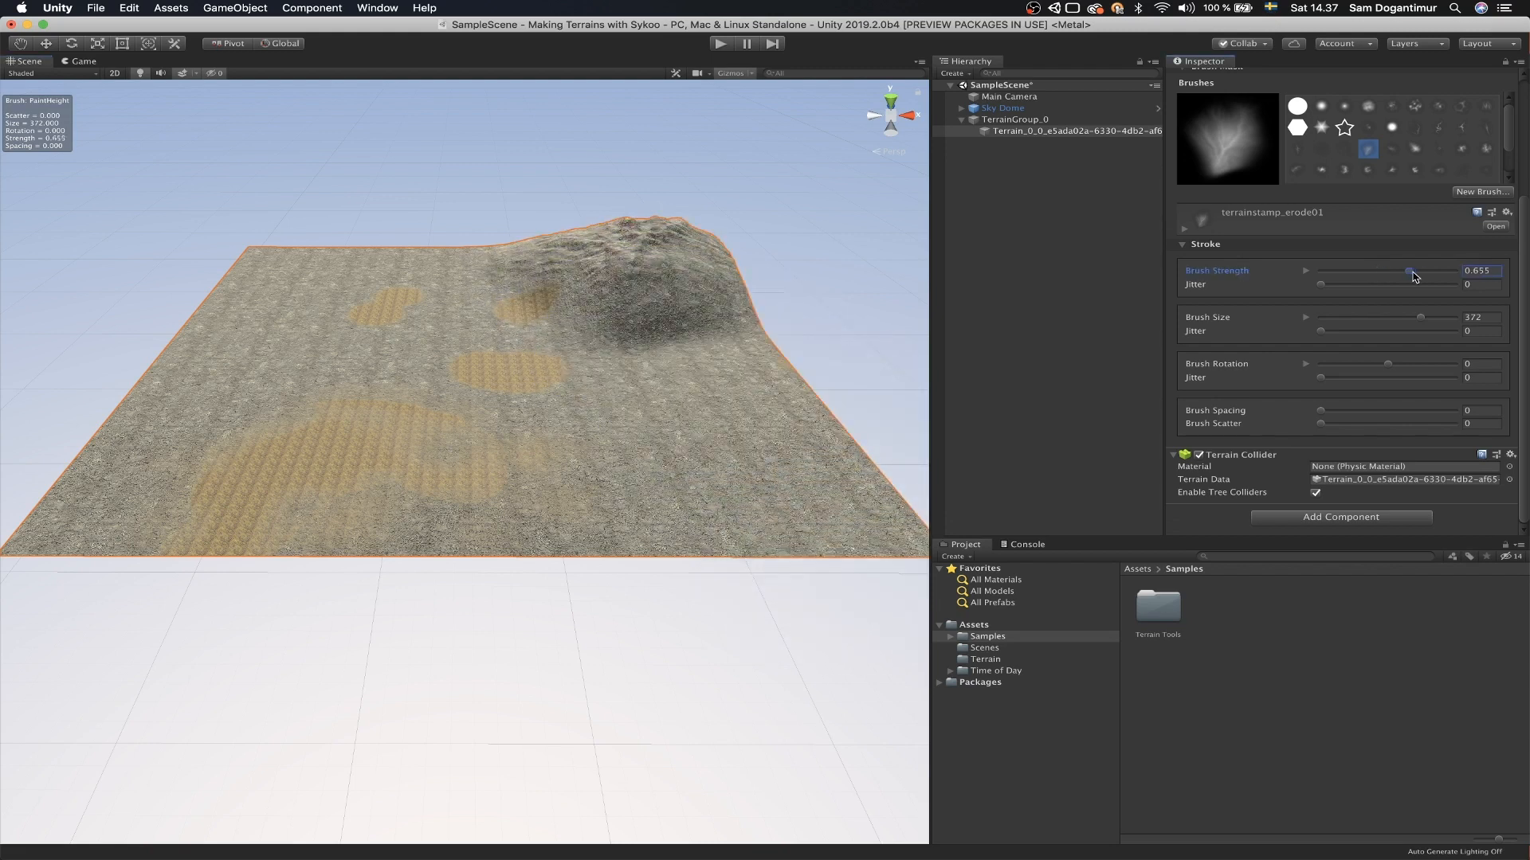
Step: Raise Brush Strength to 1 and shrink Brush Size to 135
left_click_drag(1412, 276, 1458, 276)
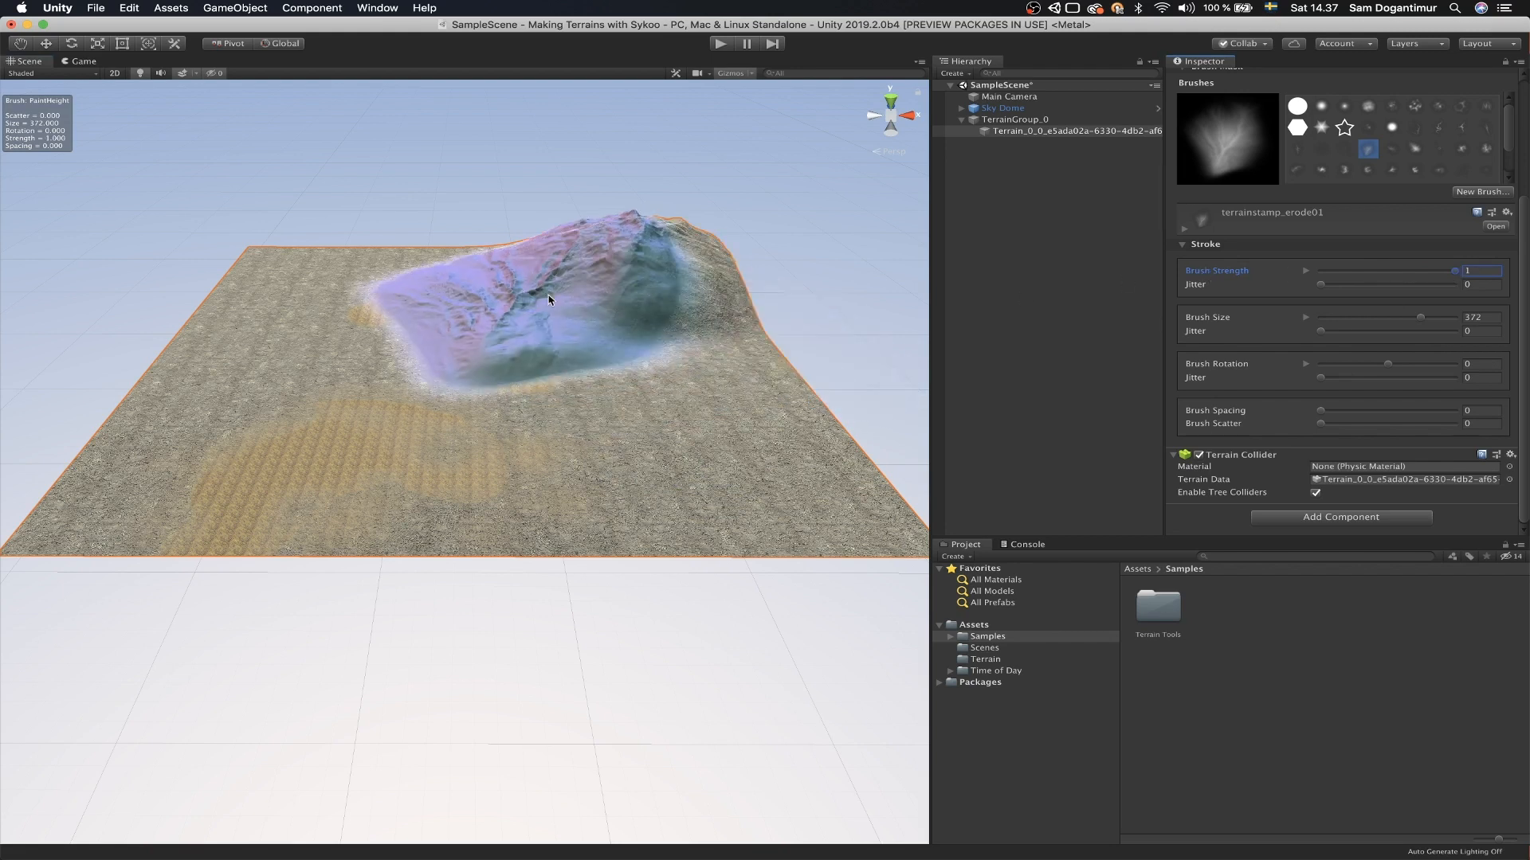
left_click_drag(1406, 315, 1356, 316)
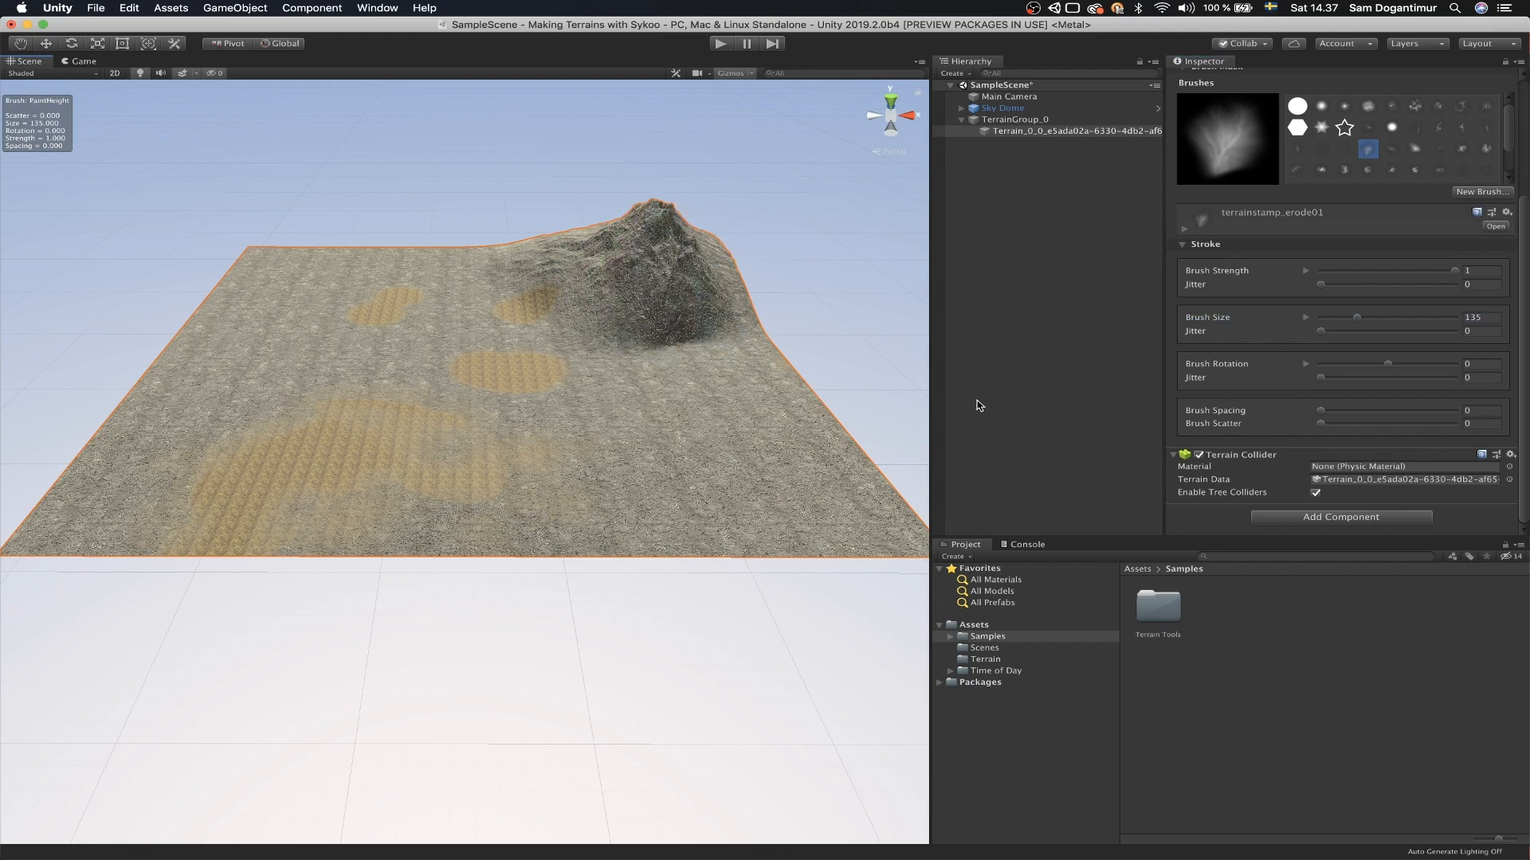
Step: Set Brush Rotation to about 92 and stamp a rocky ridge in front of the right mountain
left_click(1480, 364)
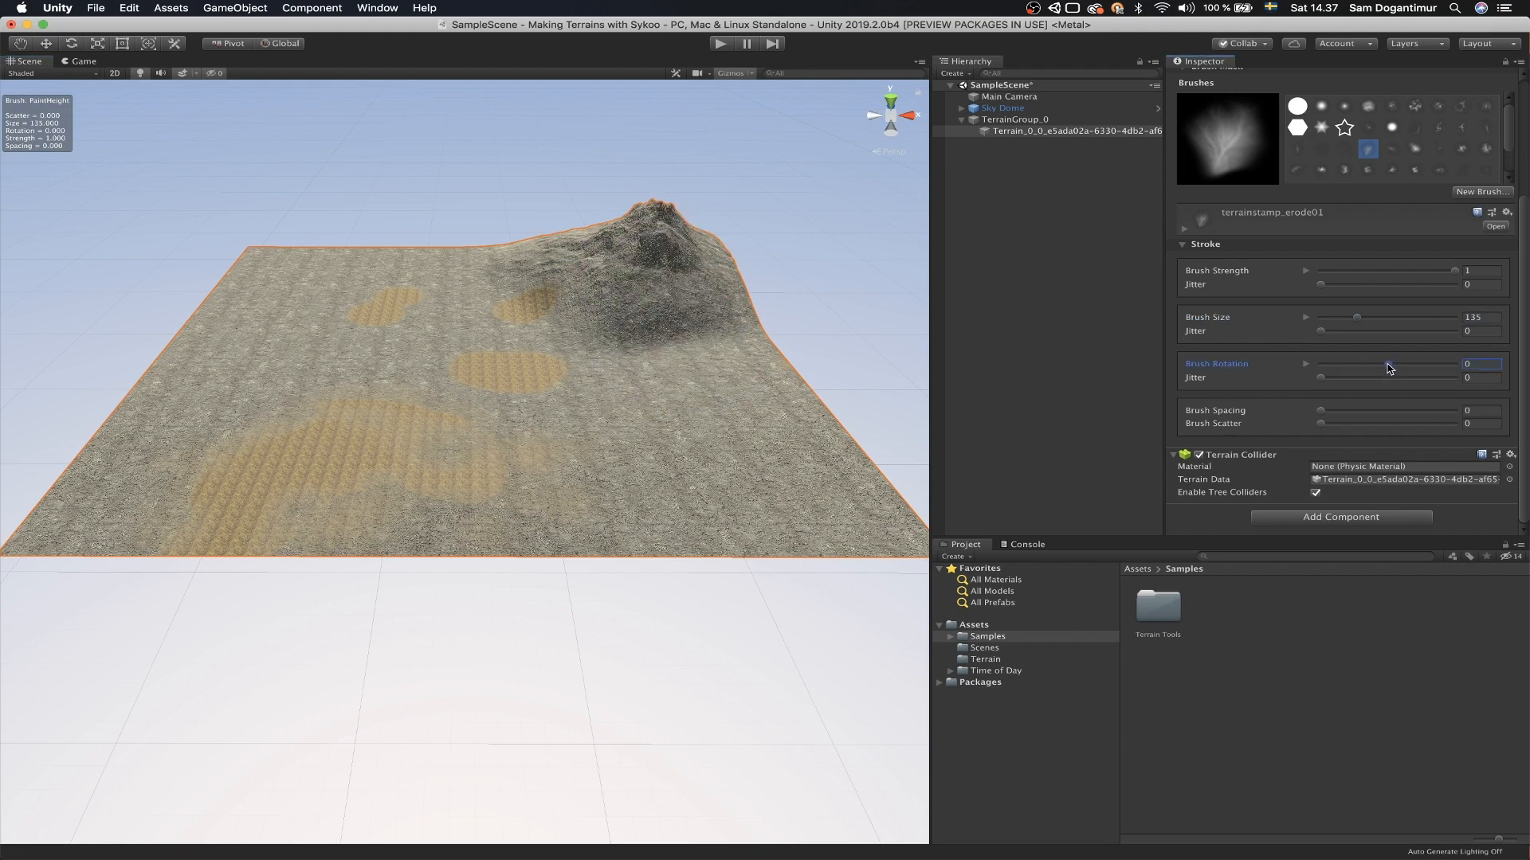
left_click_drag(1346, 363, 1419, 363)
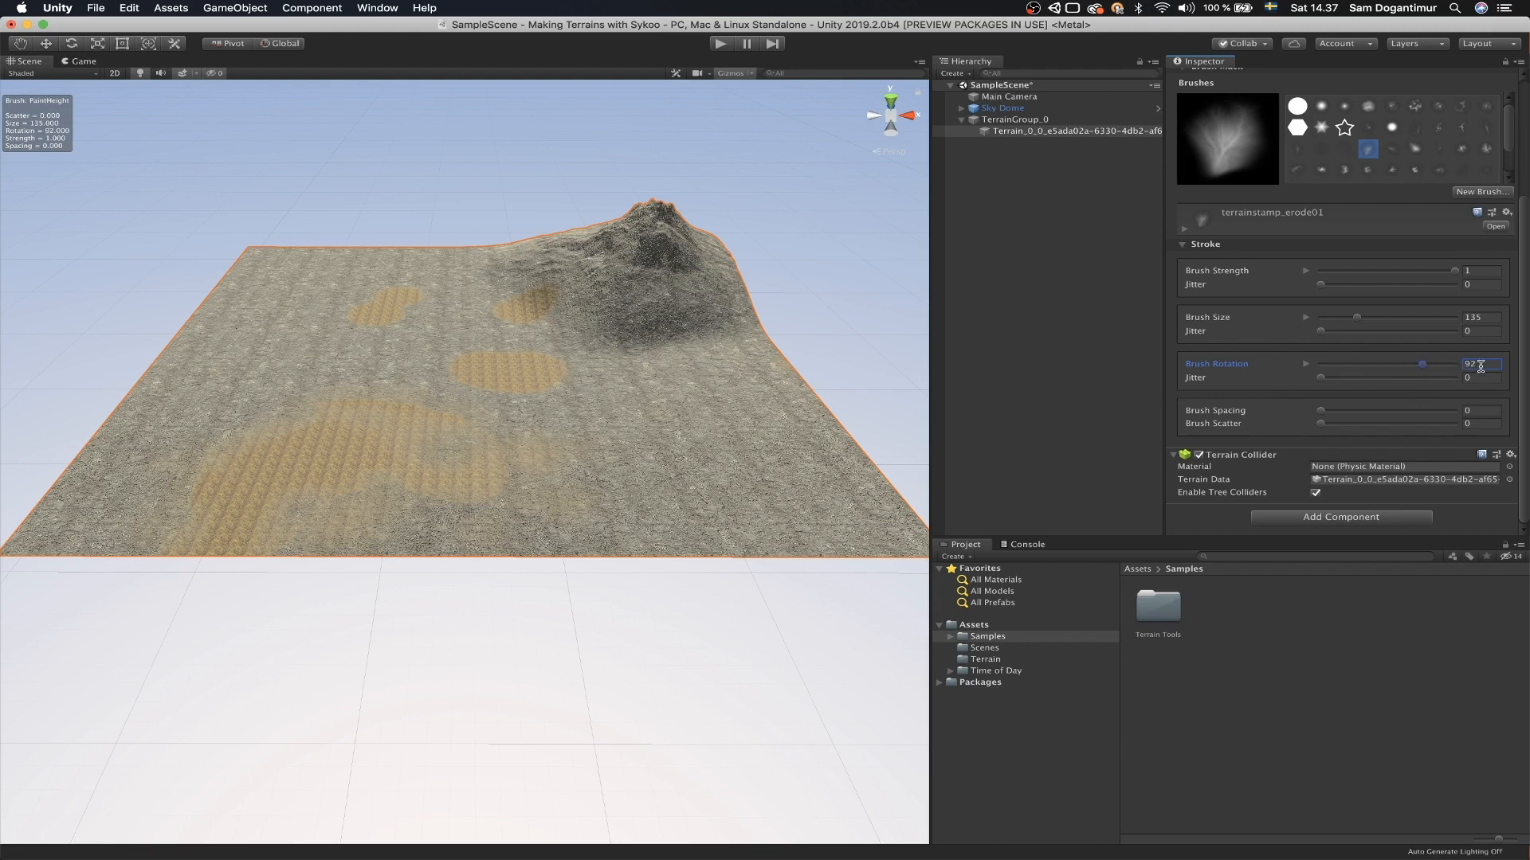
left_click(693, 403)
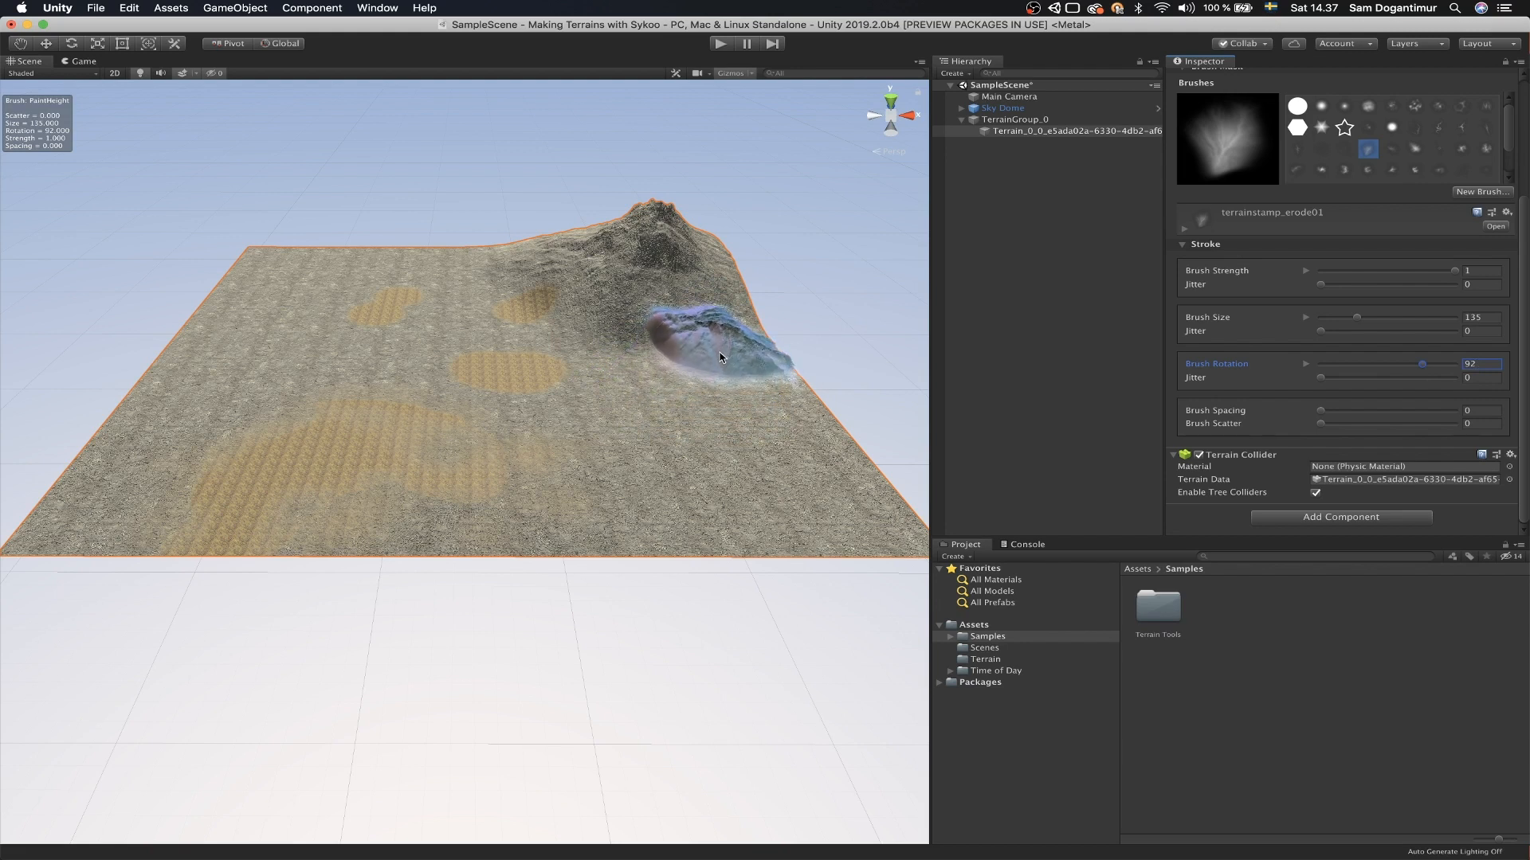
left_click(722, 312)
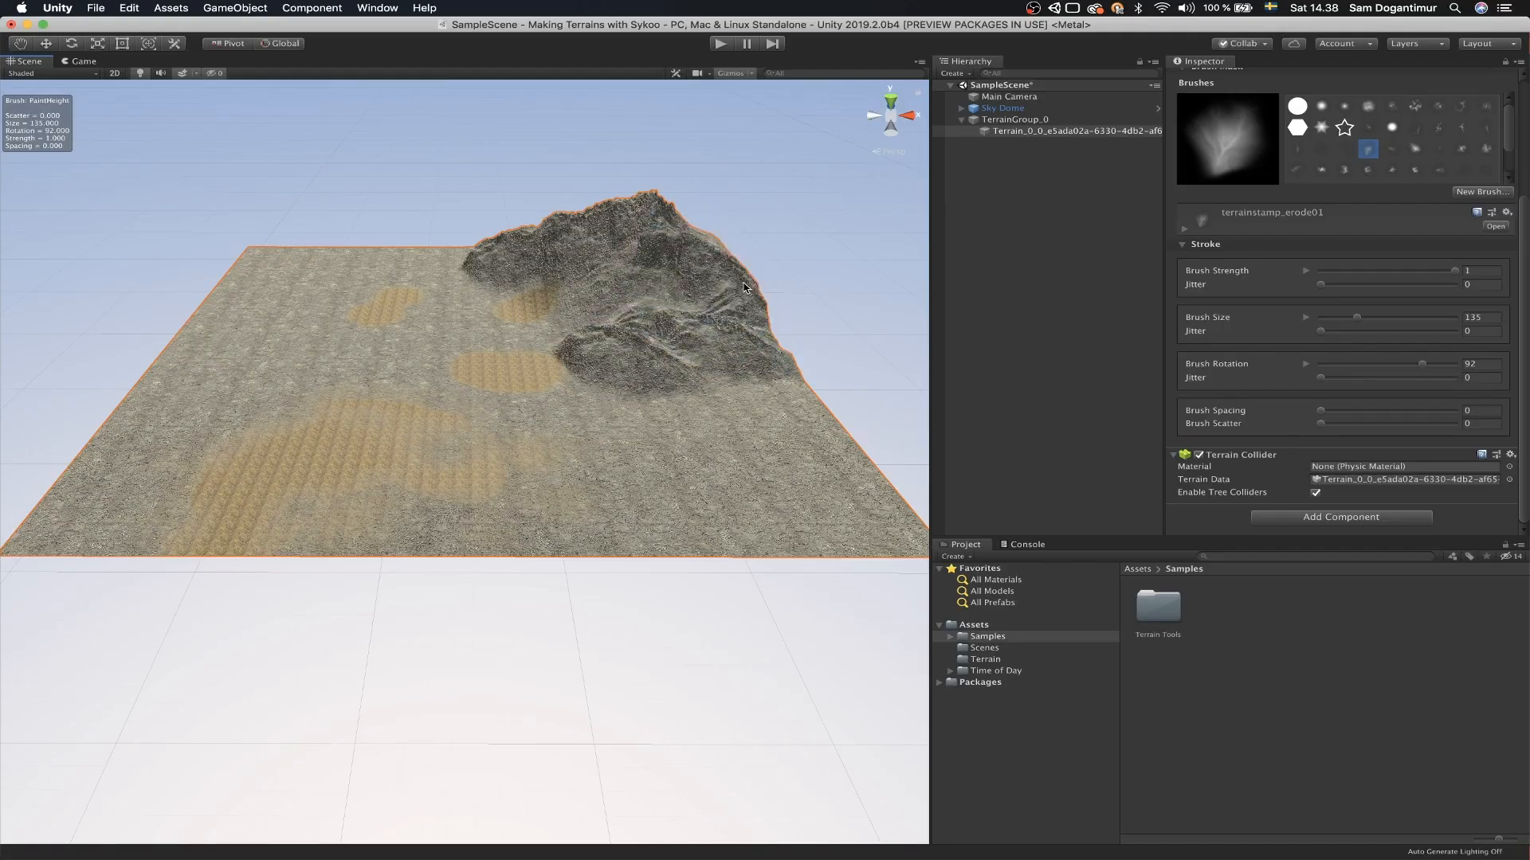
left_click(1343, 170)
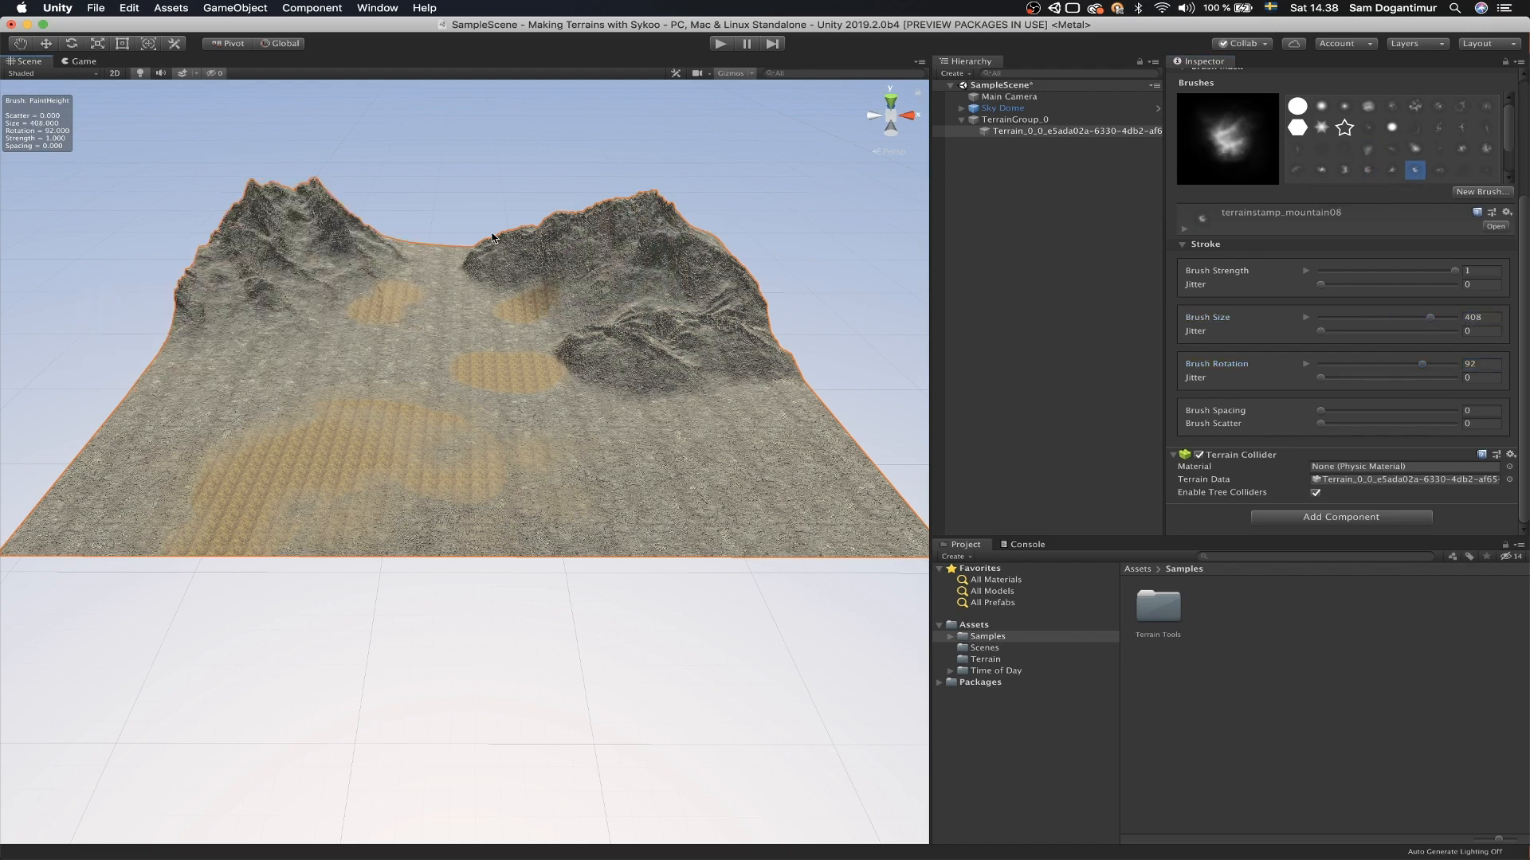
Step: Stamp mountain08 along the left and back, then pick canyon03 at strength about 0.39
left_click(617, 301)
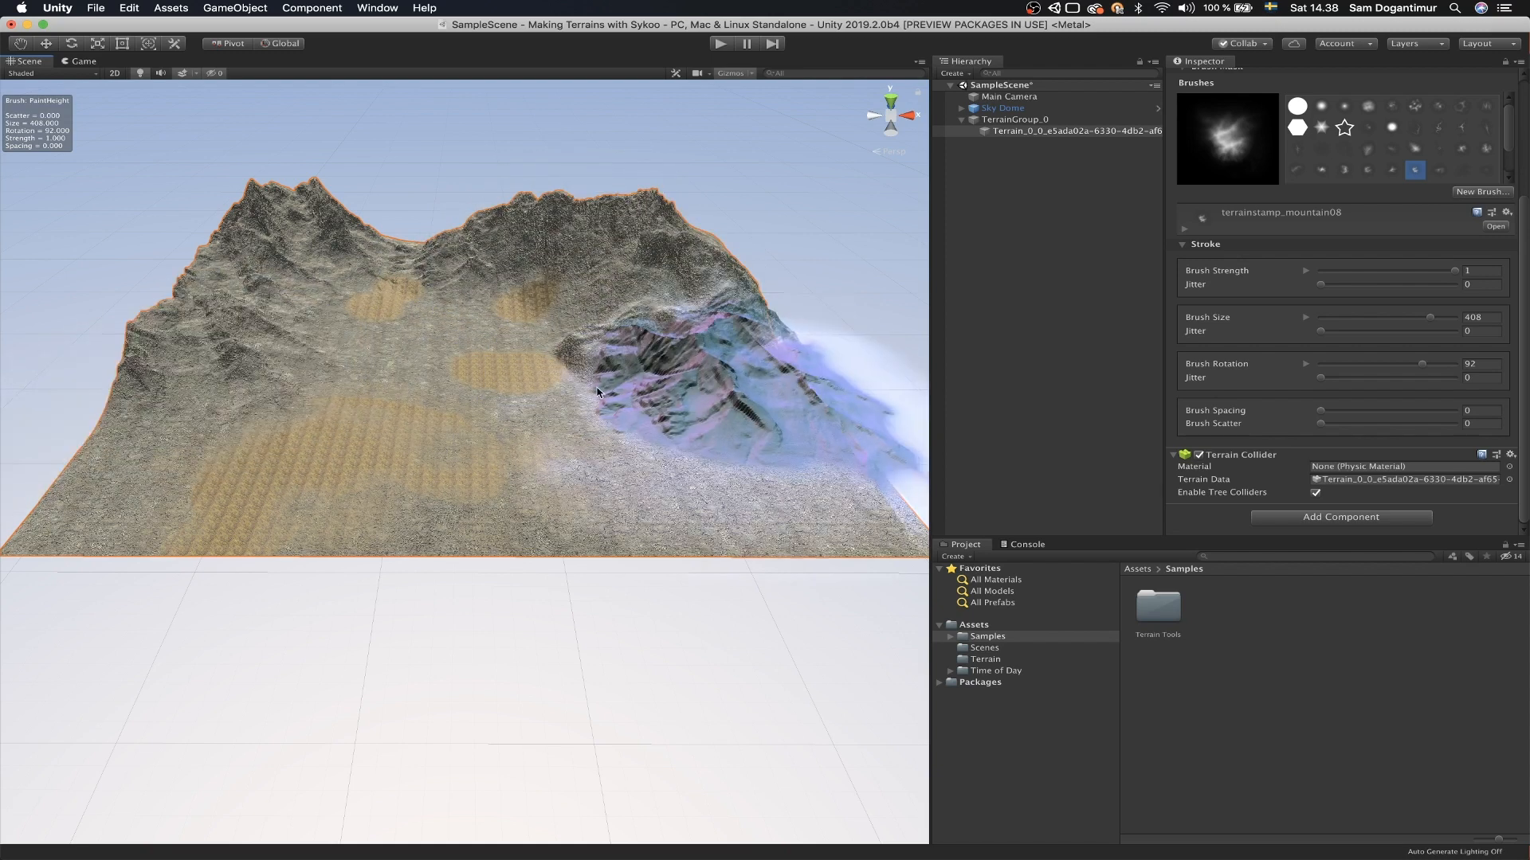
left_click(1461, 127)
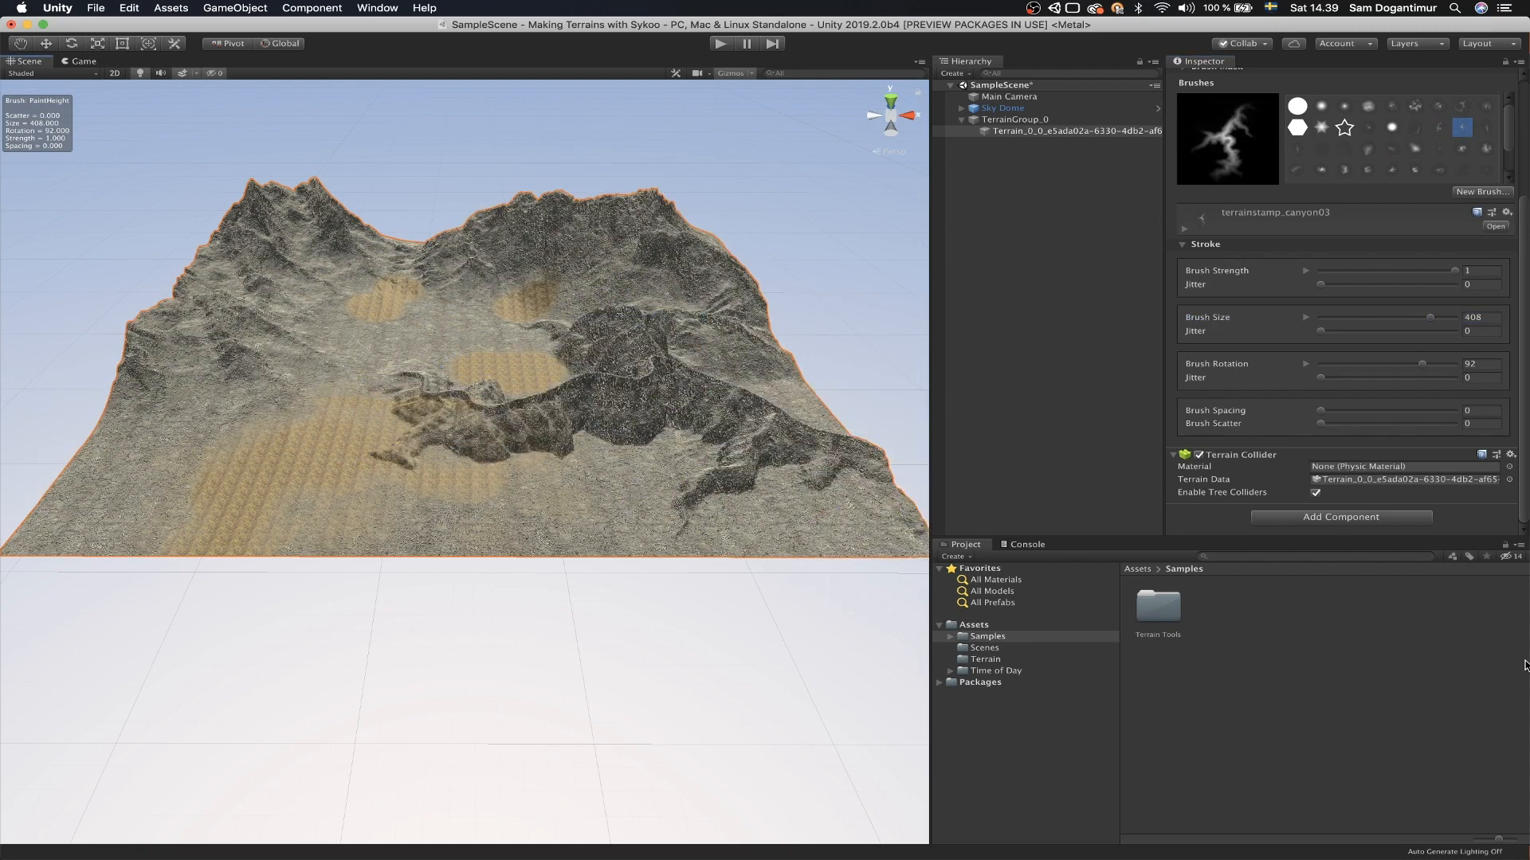
left_click_drag(1453, 278, 1372, 278)
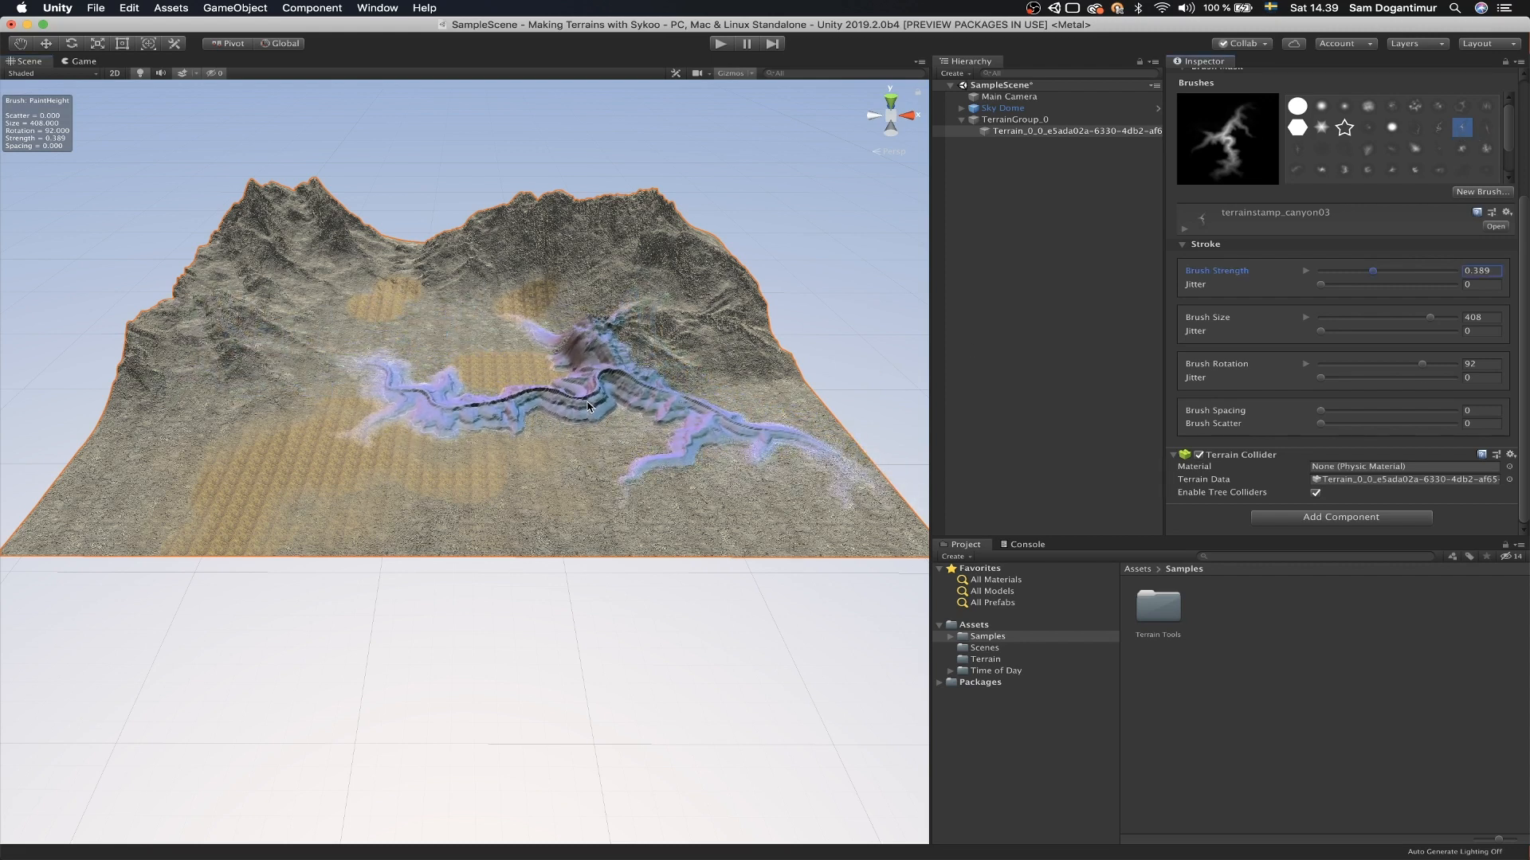
Step: Carve winding canyons through the middle, toward the right edge and the back
left_click(588, 405)
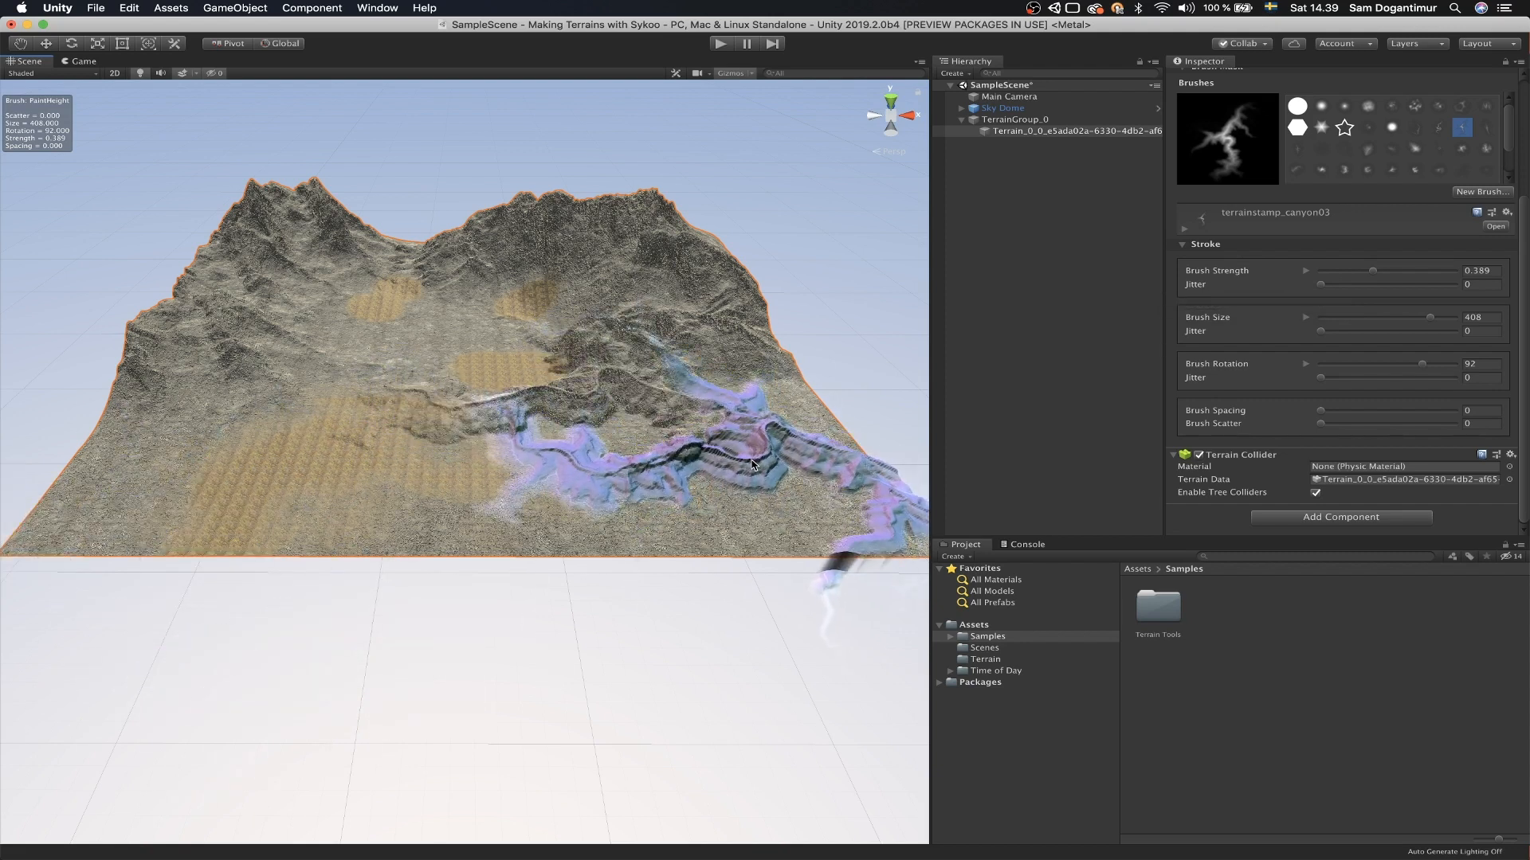
left_click(750, 465)
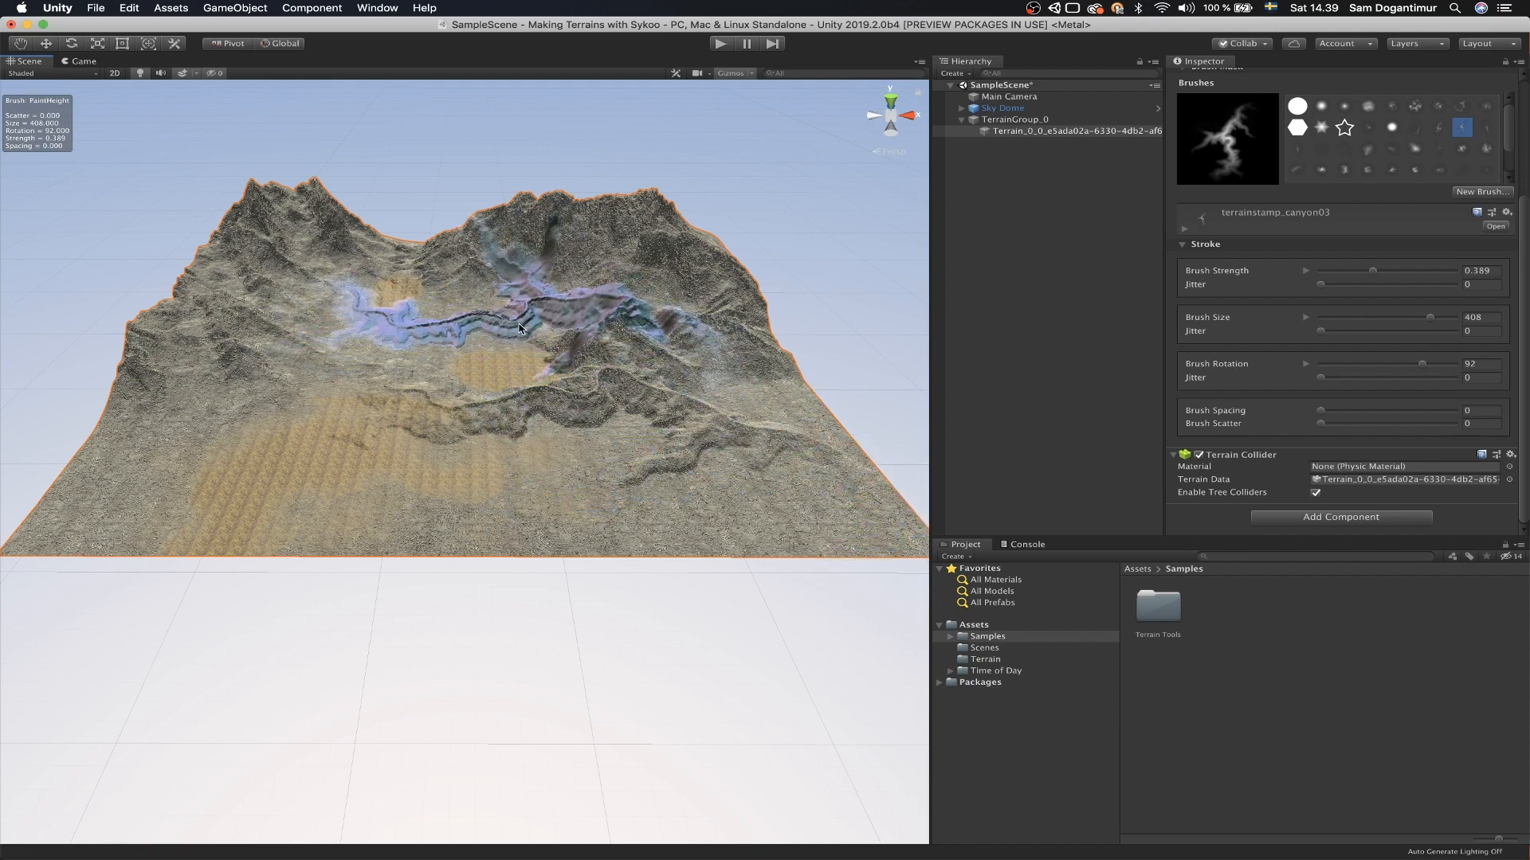
left_click_drag(519, 328, 289, 341)
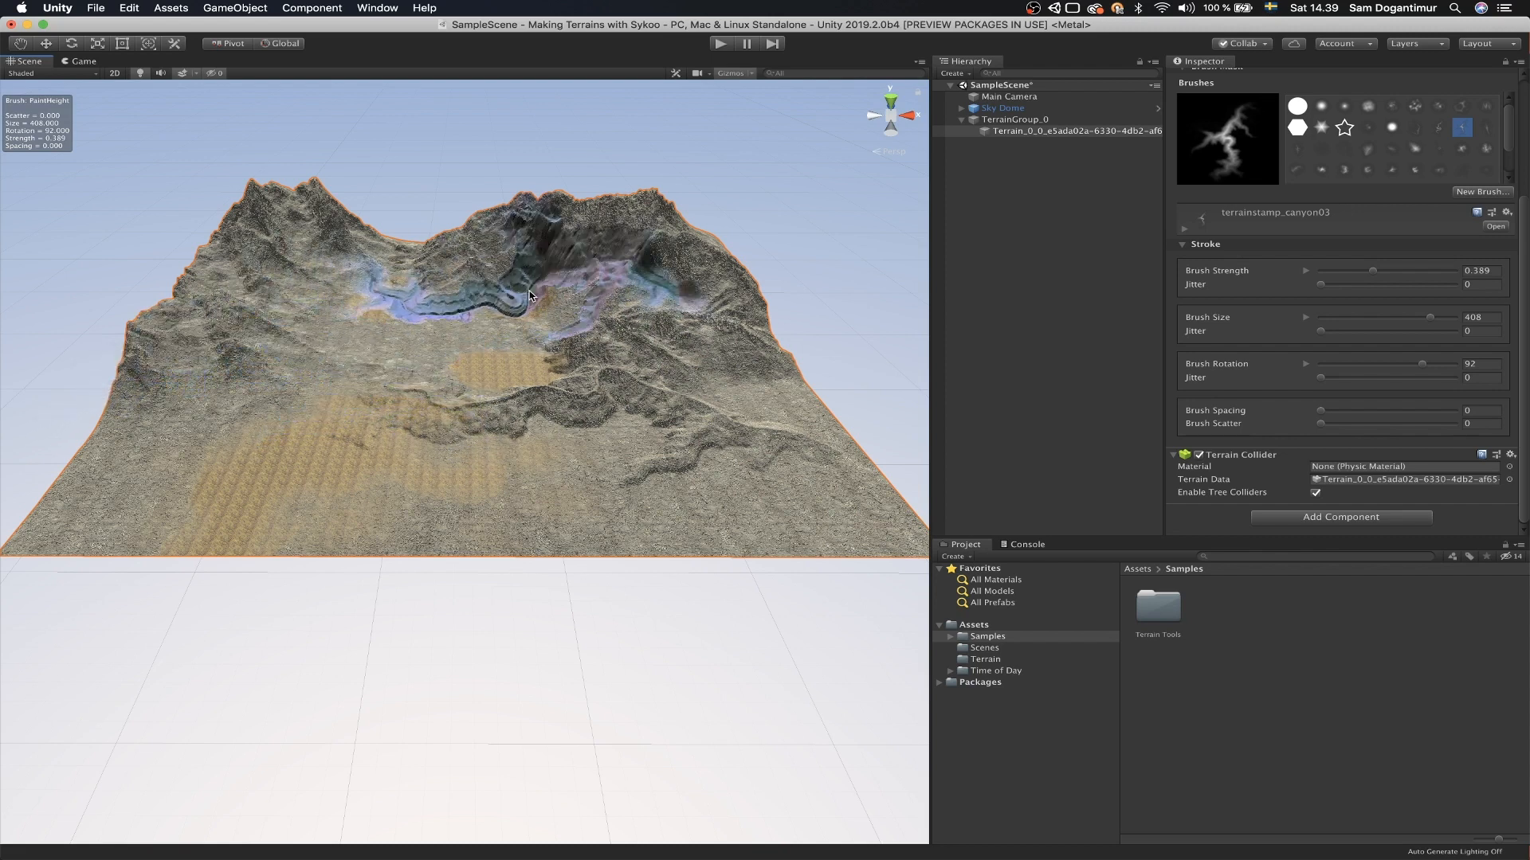
left_click(726, 379)
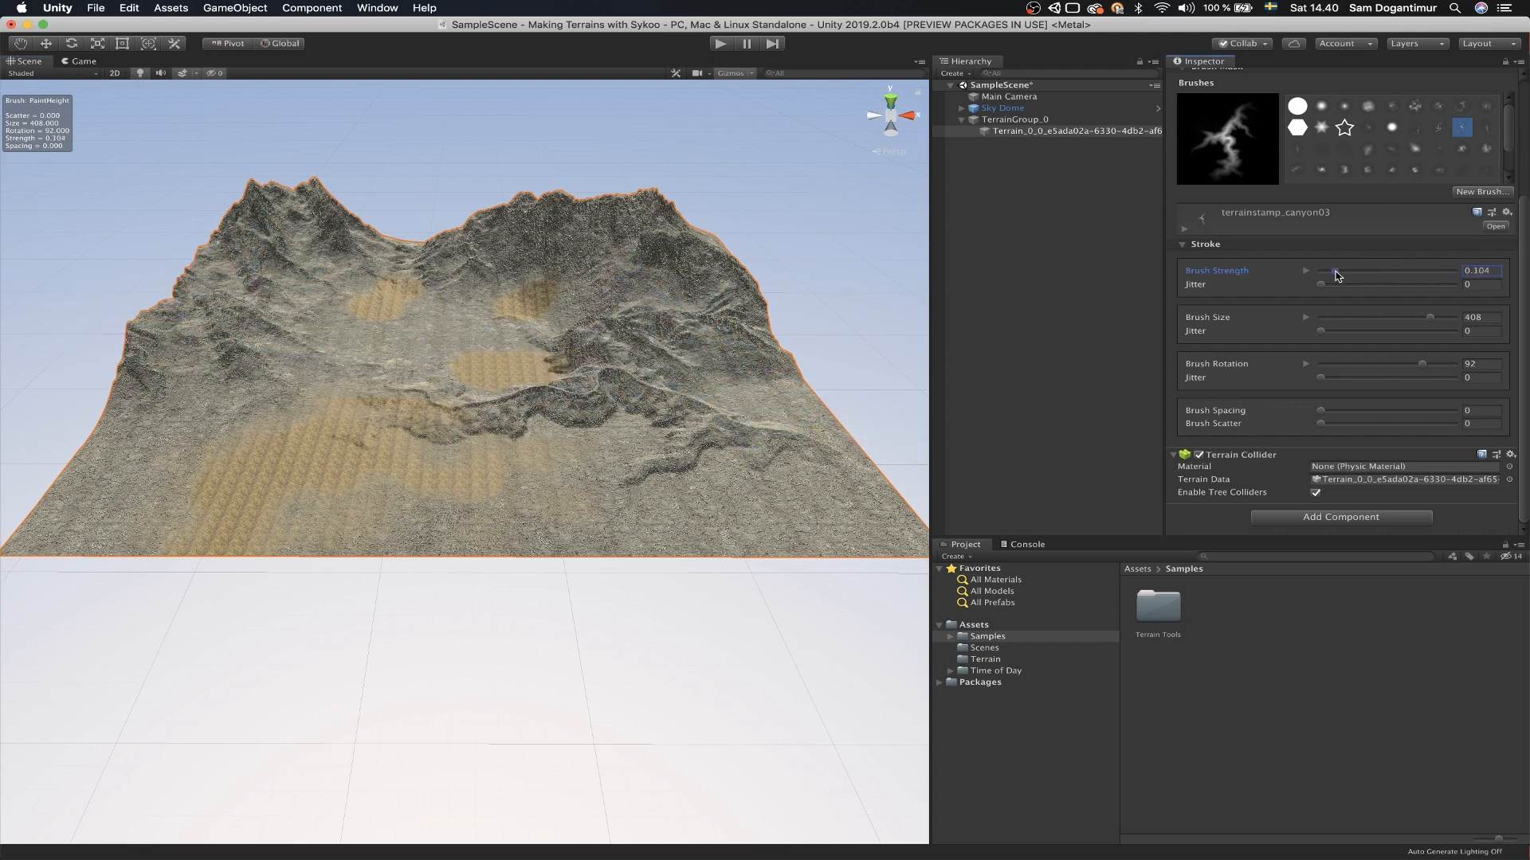
left_click(288, 327)
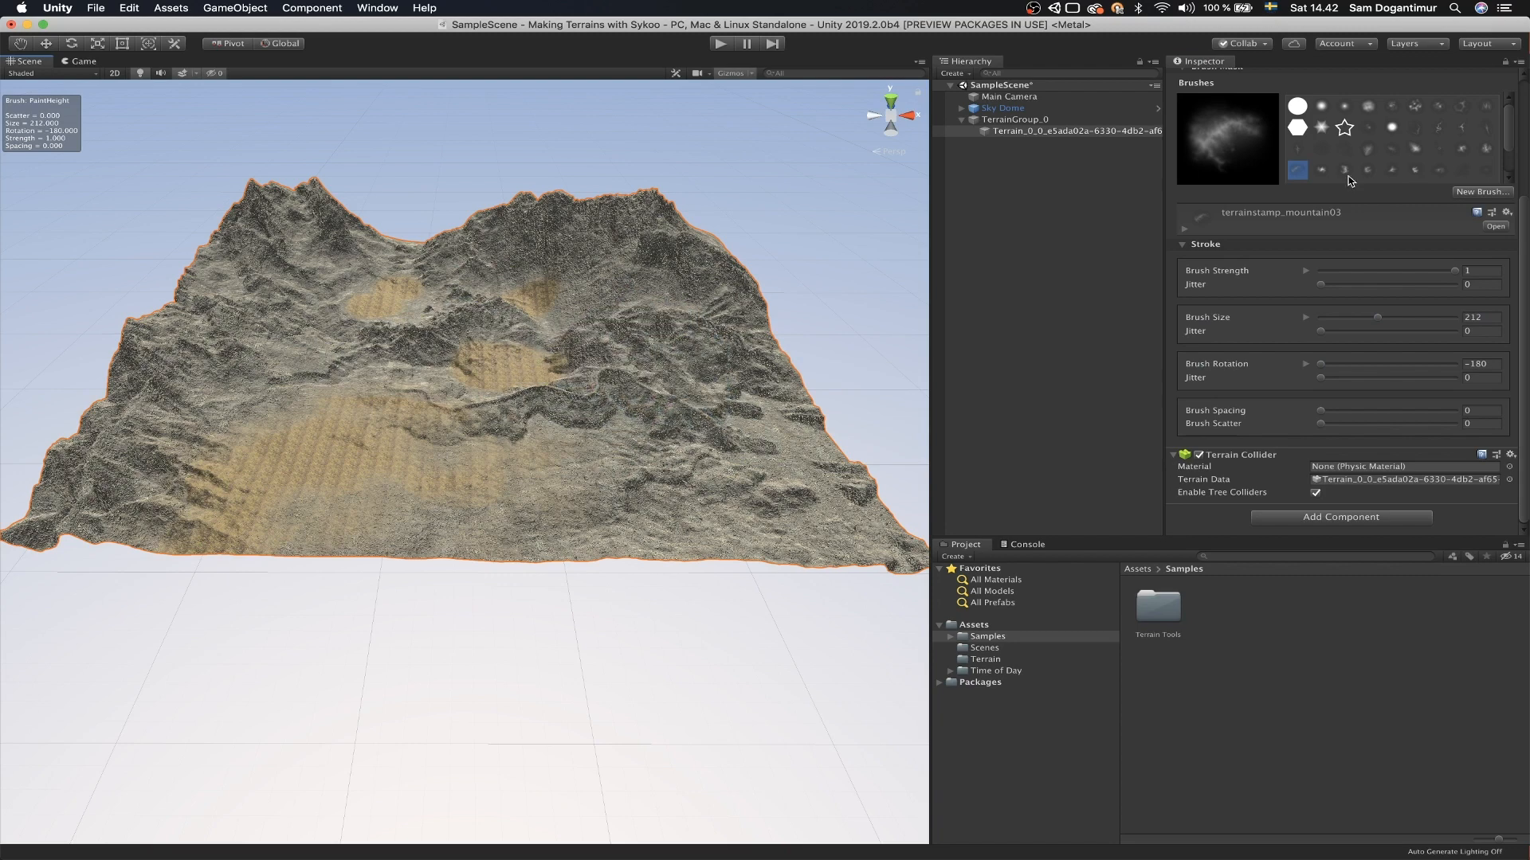
Step: Stamp flatmountain01 and mountain04 peaks around the terrain edges
left_click(1415, 148)
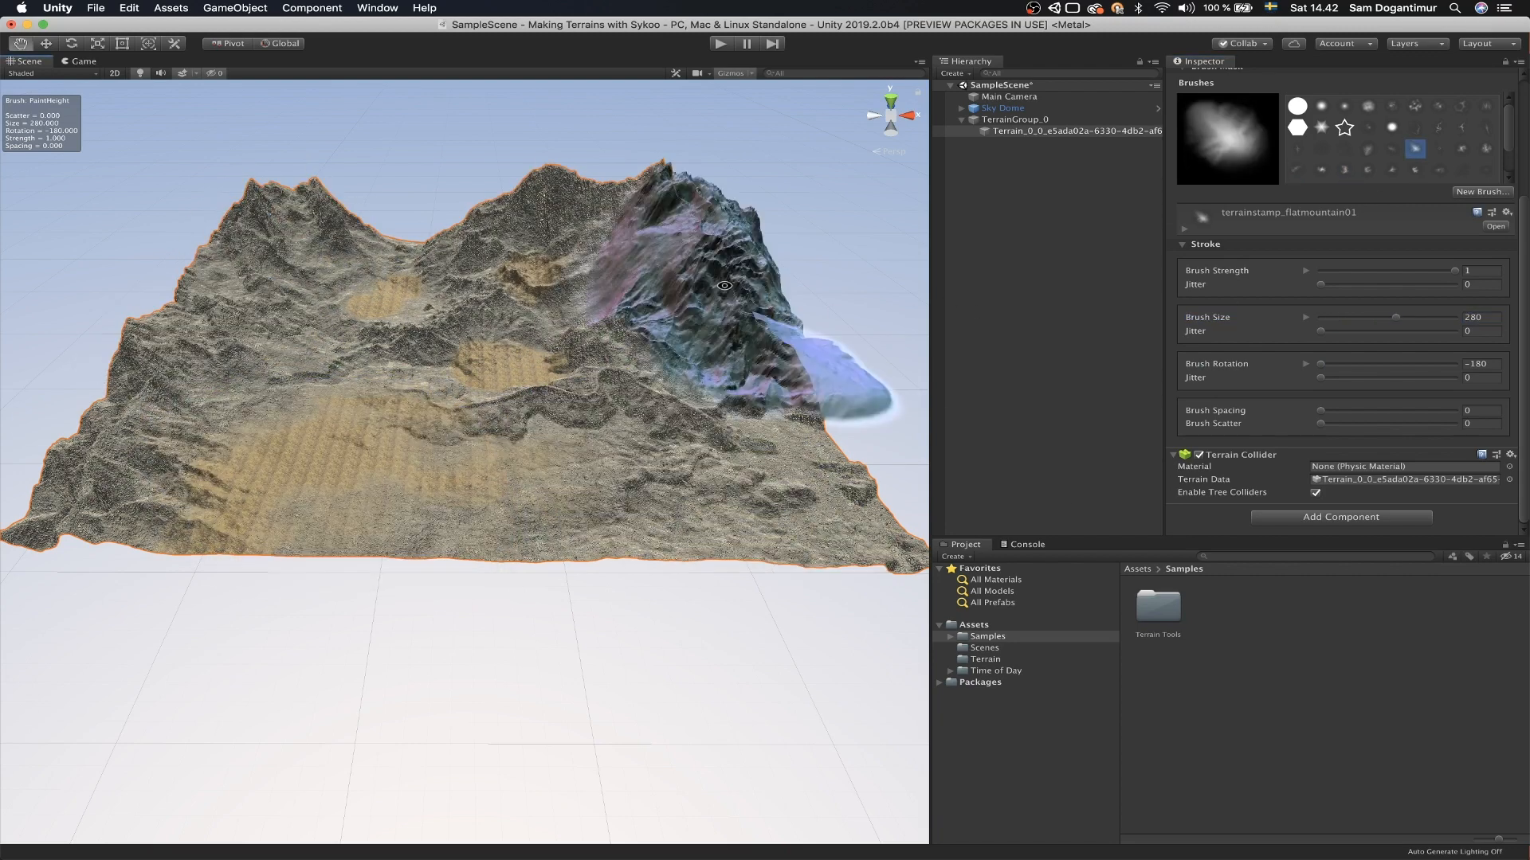
left_click(1414, 128)
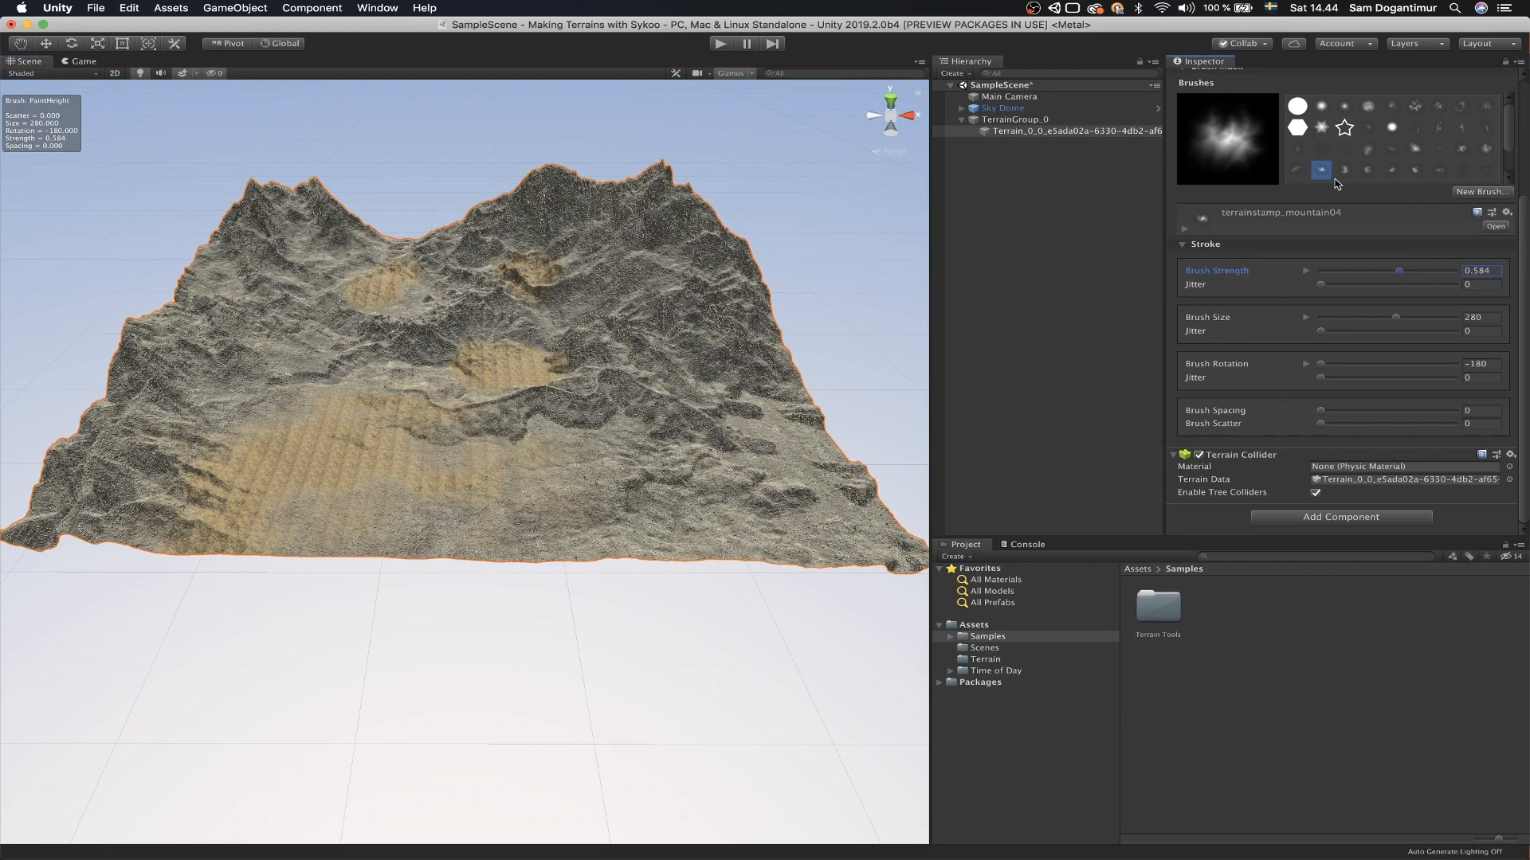
left_click(1485, 128)
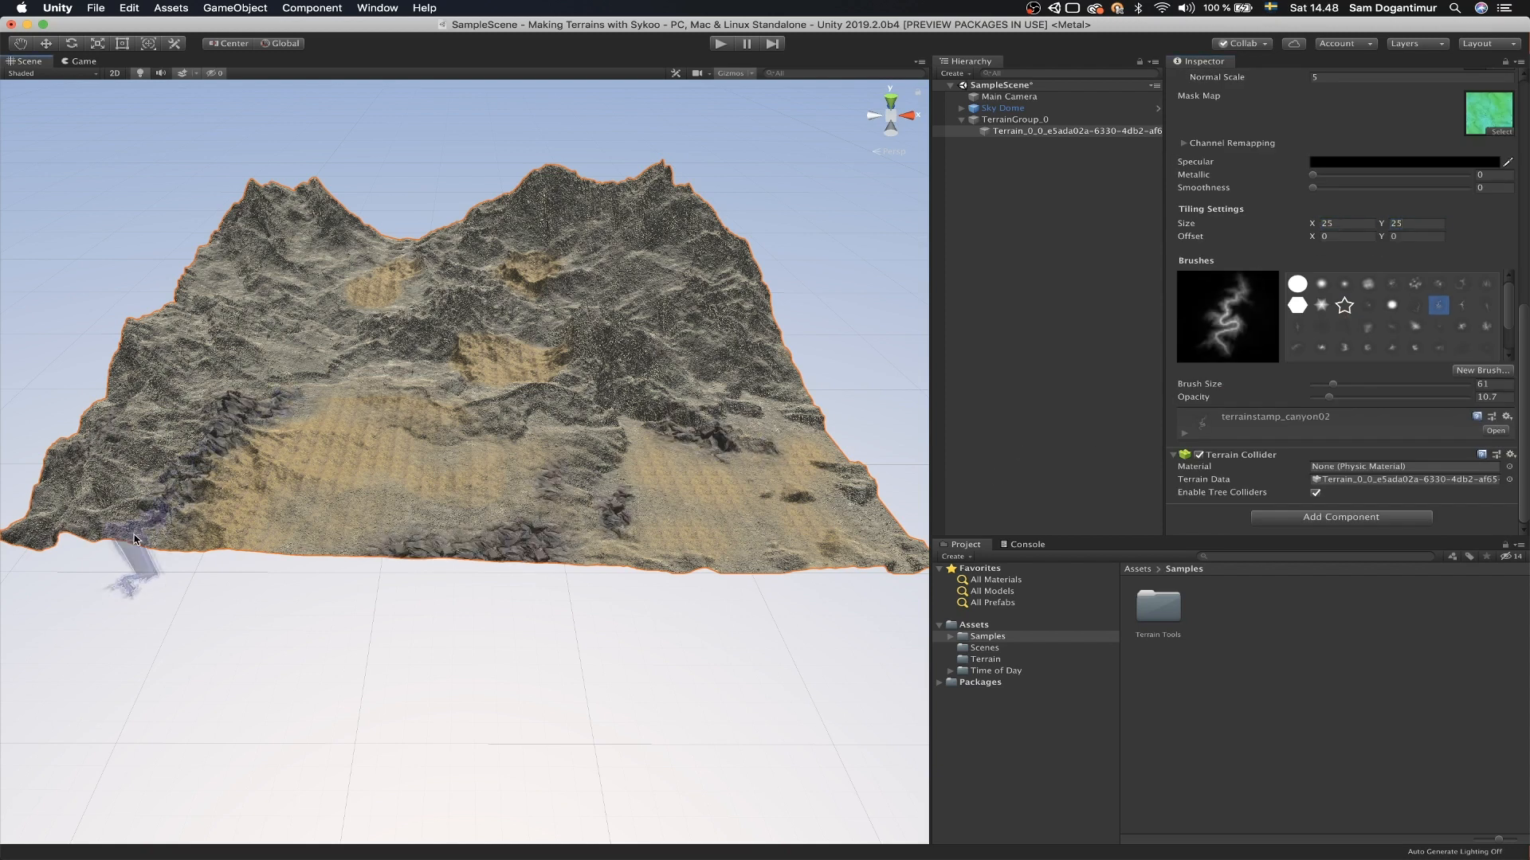
Step: Set Tiling Size to 100 and paint scree with a canyon brush into the lower canyon
left_click(1413, 284)
type("100")
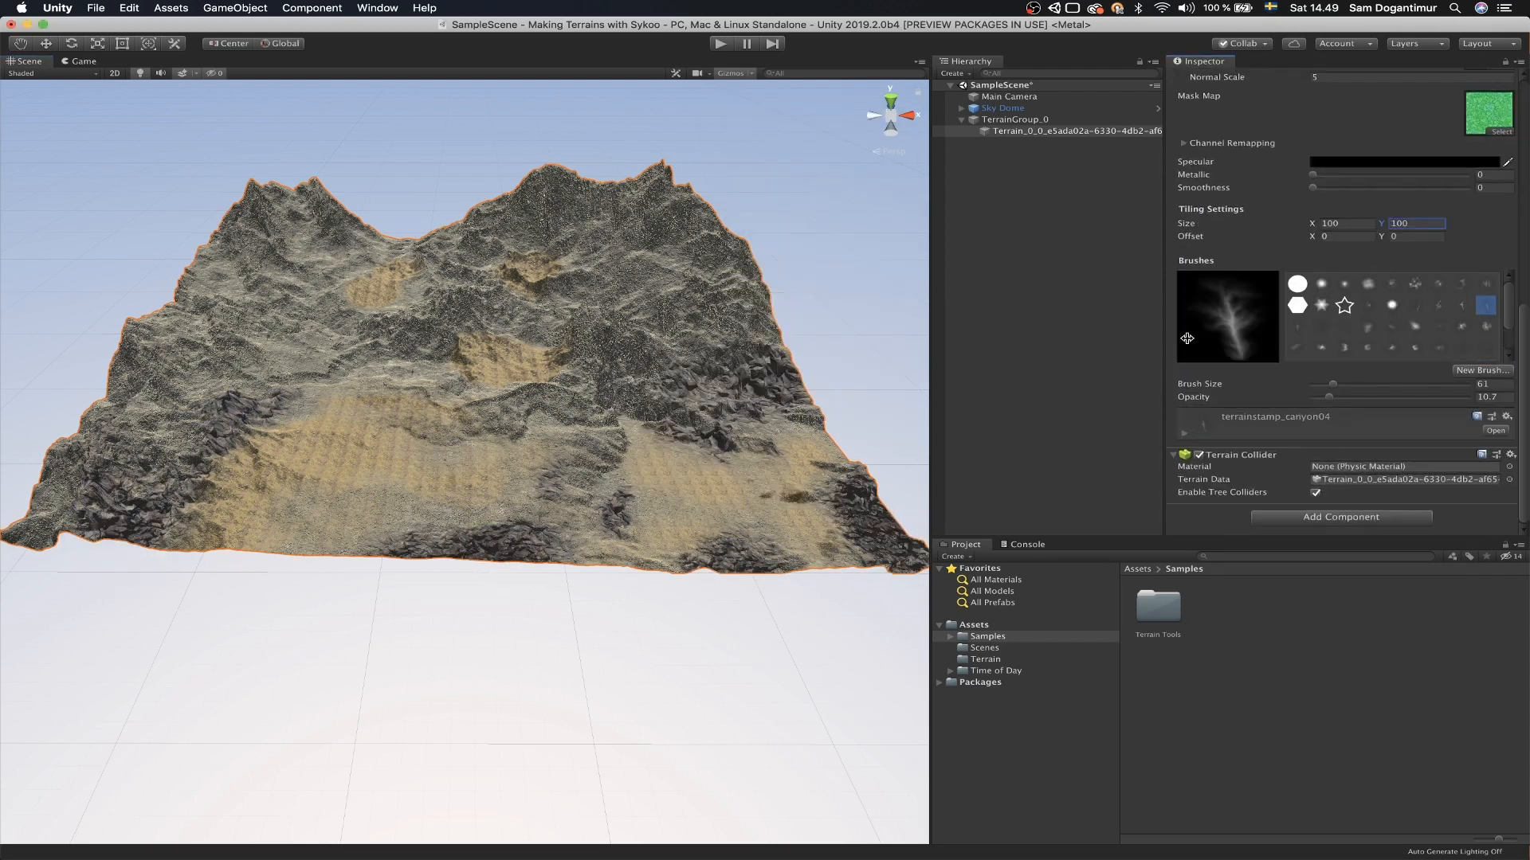
left_click(1461, 305)
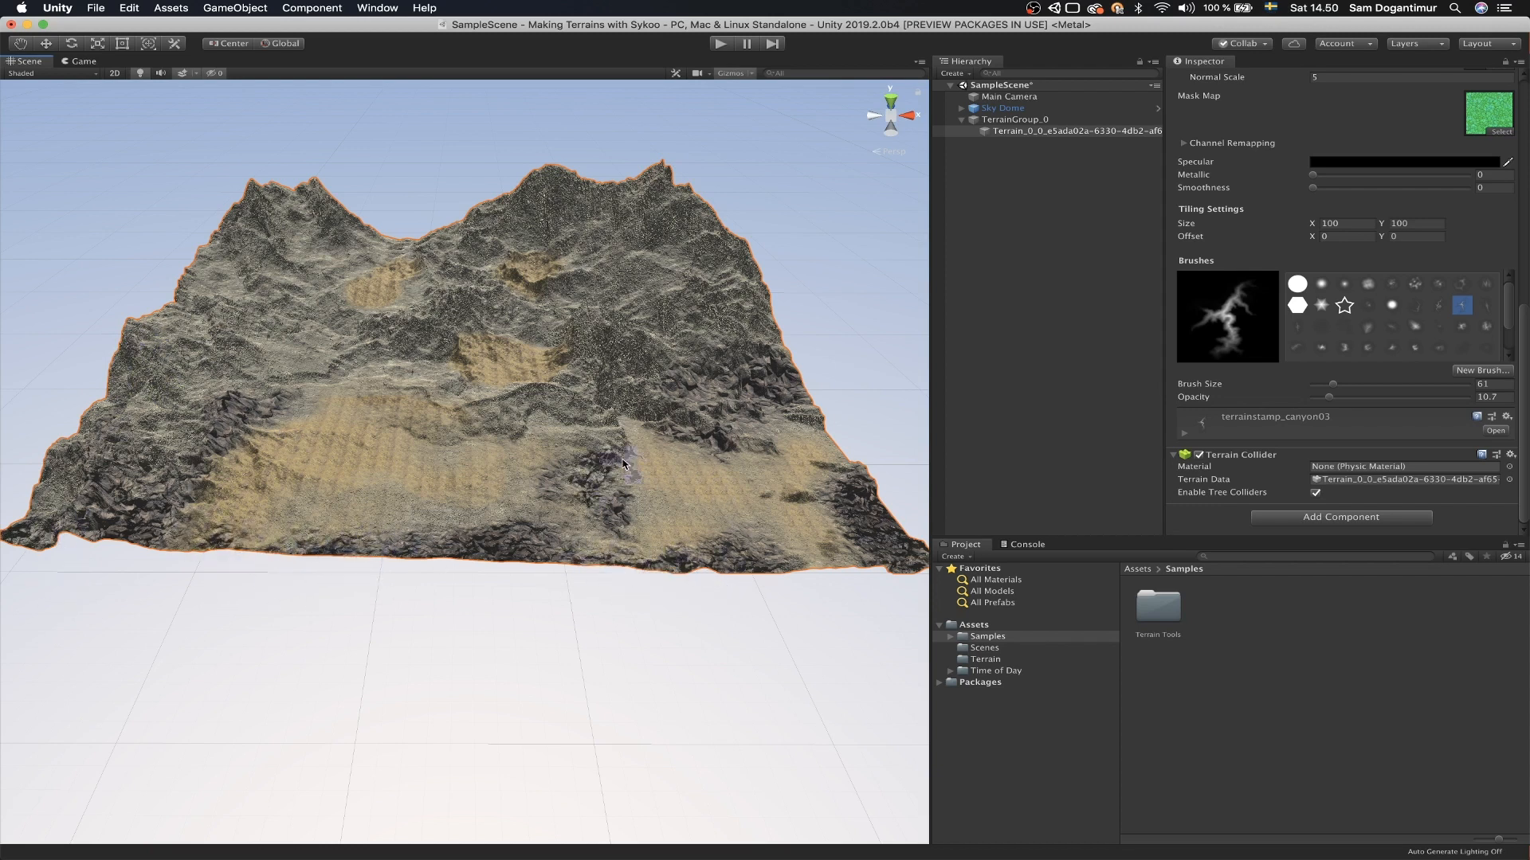
left_click(556, 410)
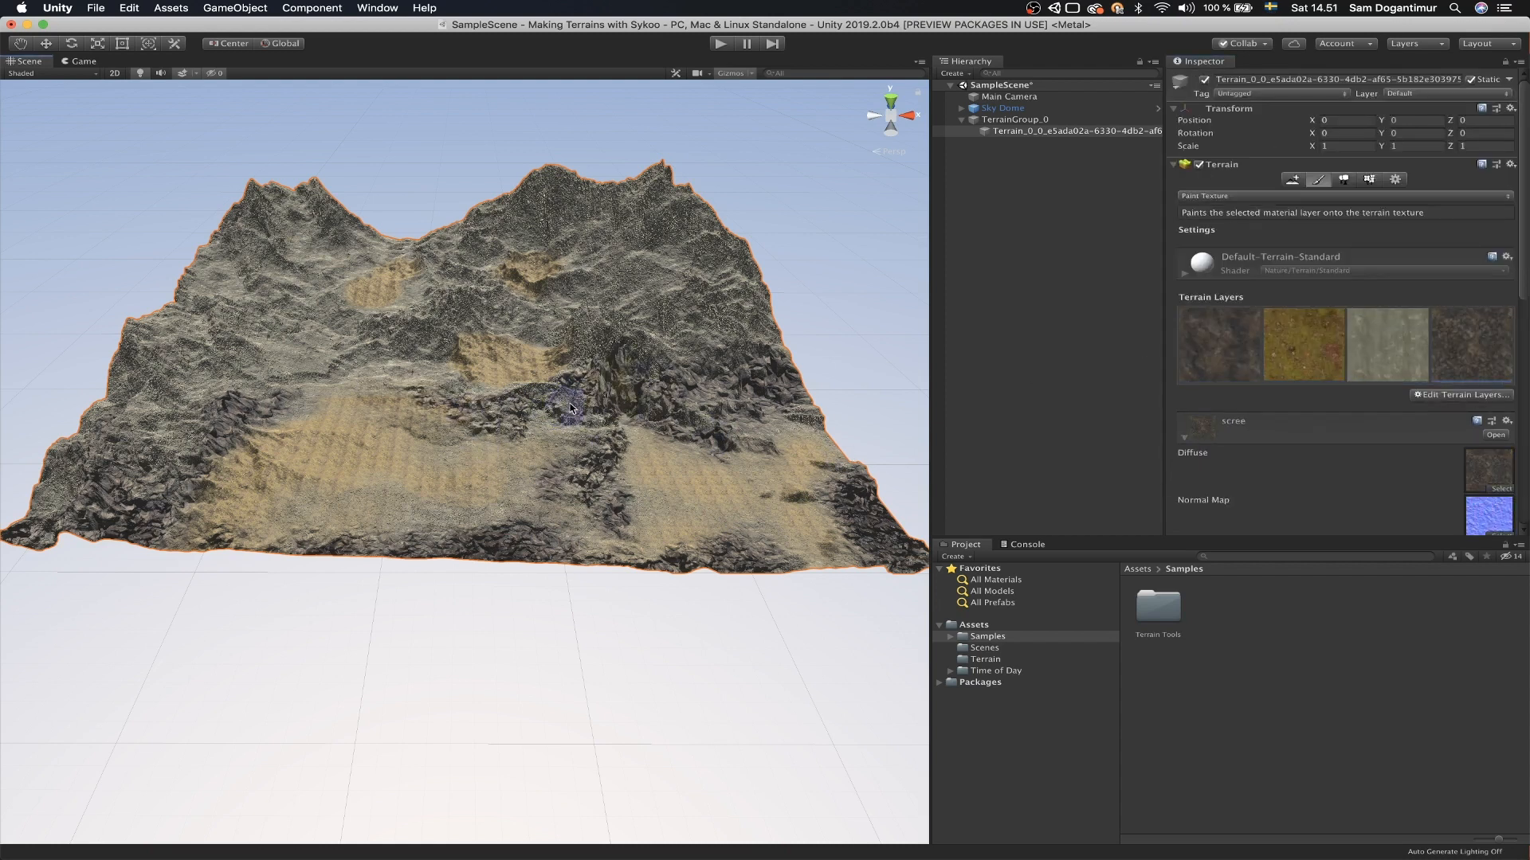
left_click(1387, 346)
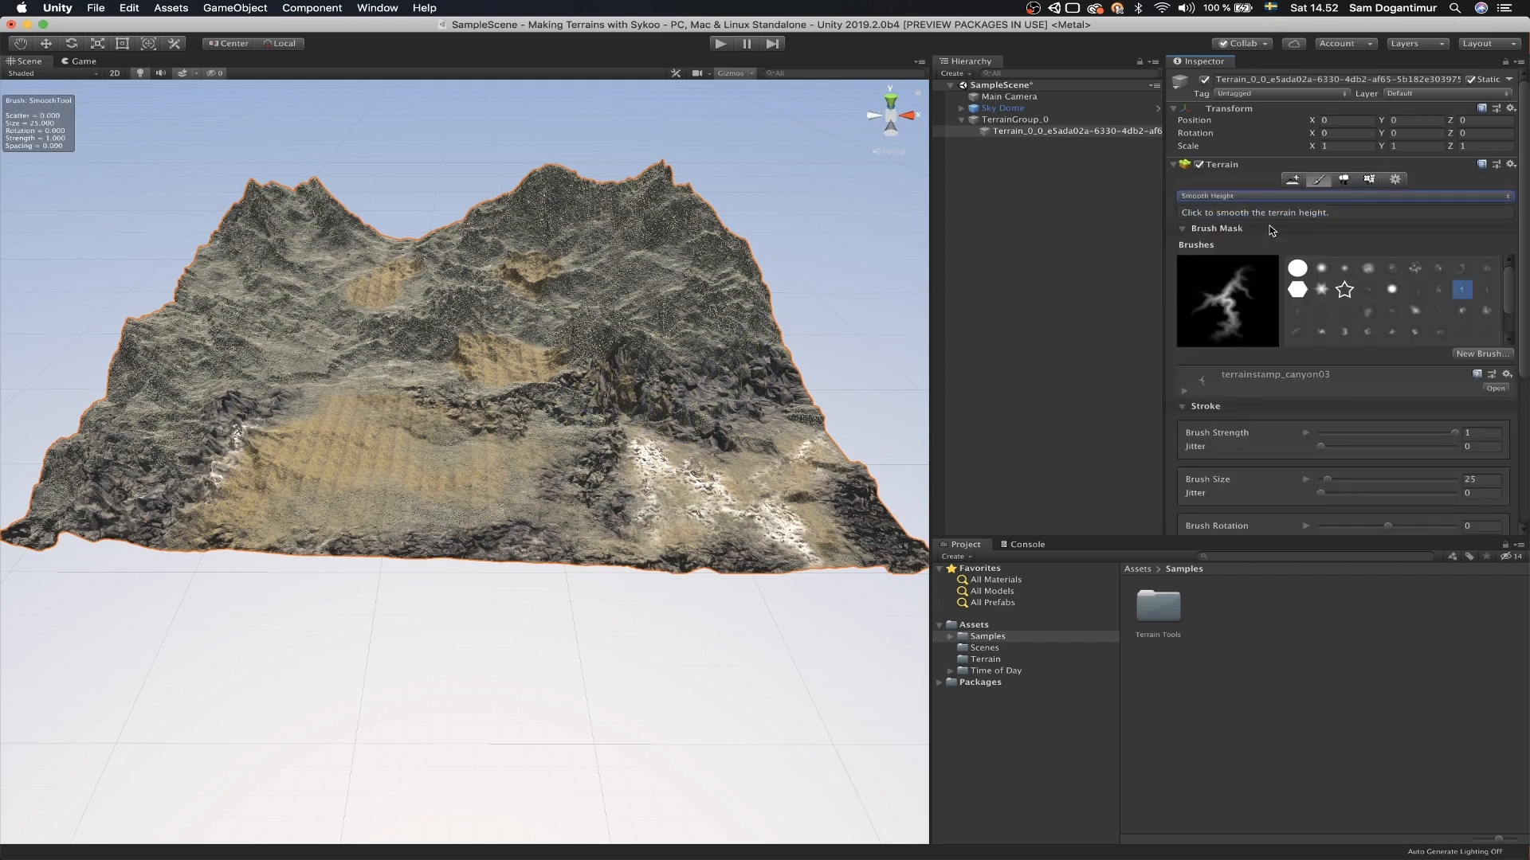
Step: Smooth the terrain height near the centre, then switch to the hydraulic erosion tool
left_click(605, 379)
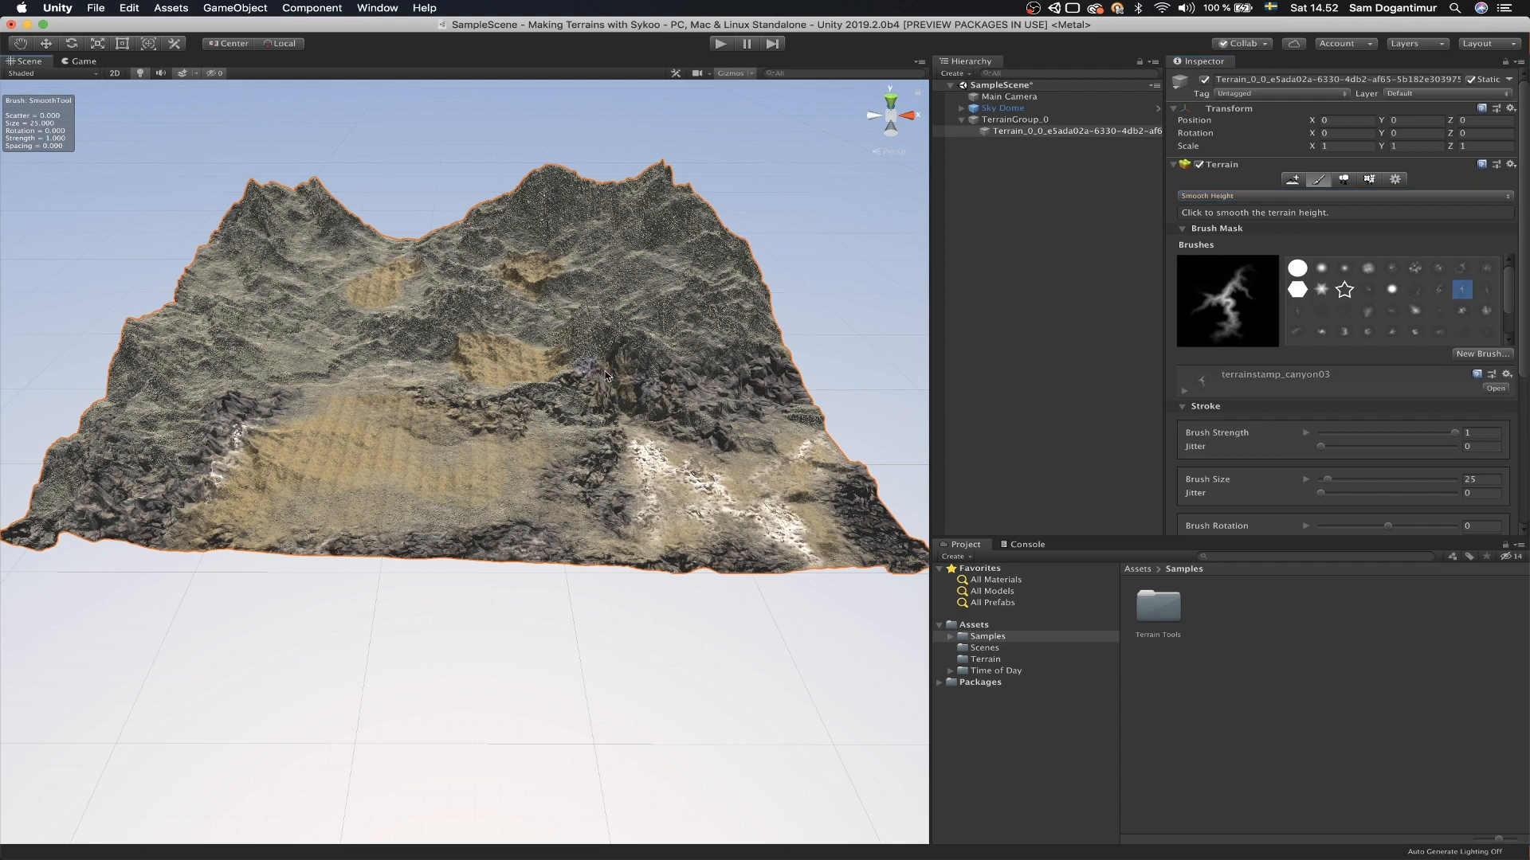
left_click(1206, 196)
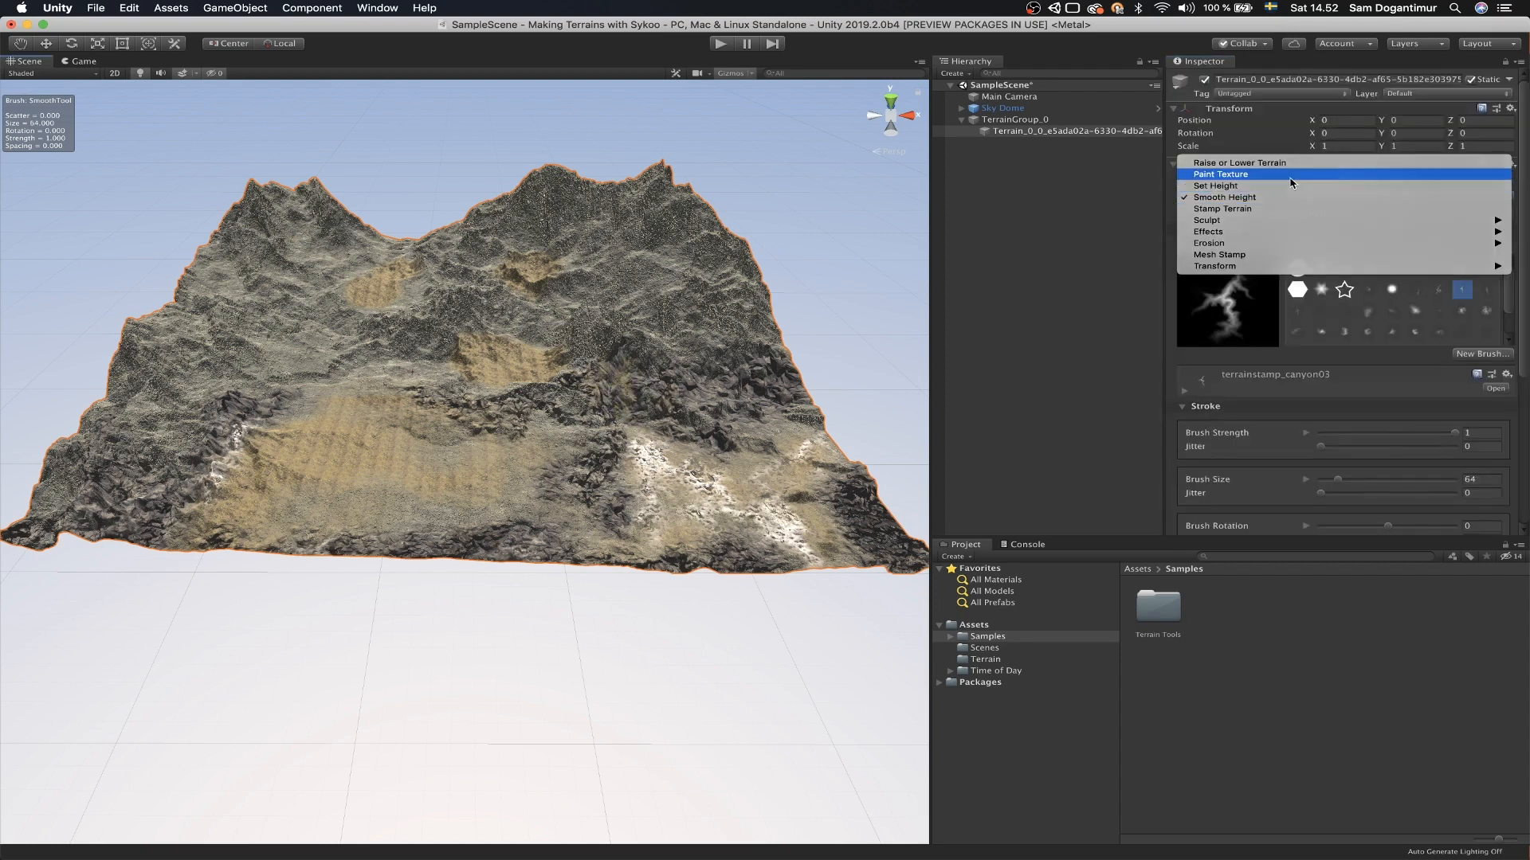
left_click(1220, 174)
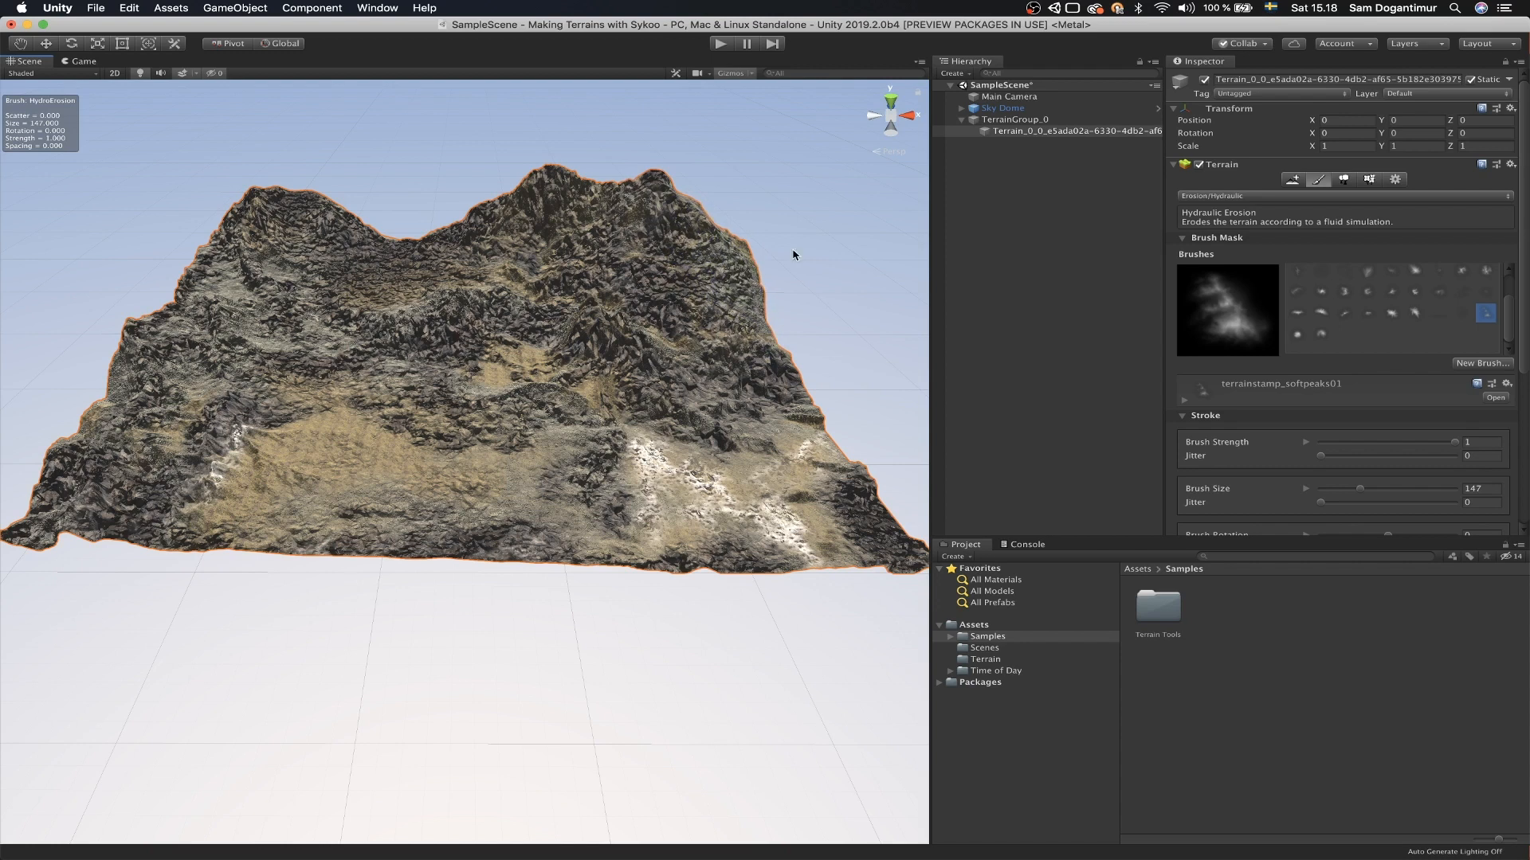
Step: Erode the terrain's front edge with Hydraulic erosion, then return to Paint Texture with the rock layer
left_click(694, 561)
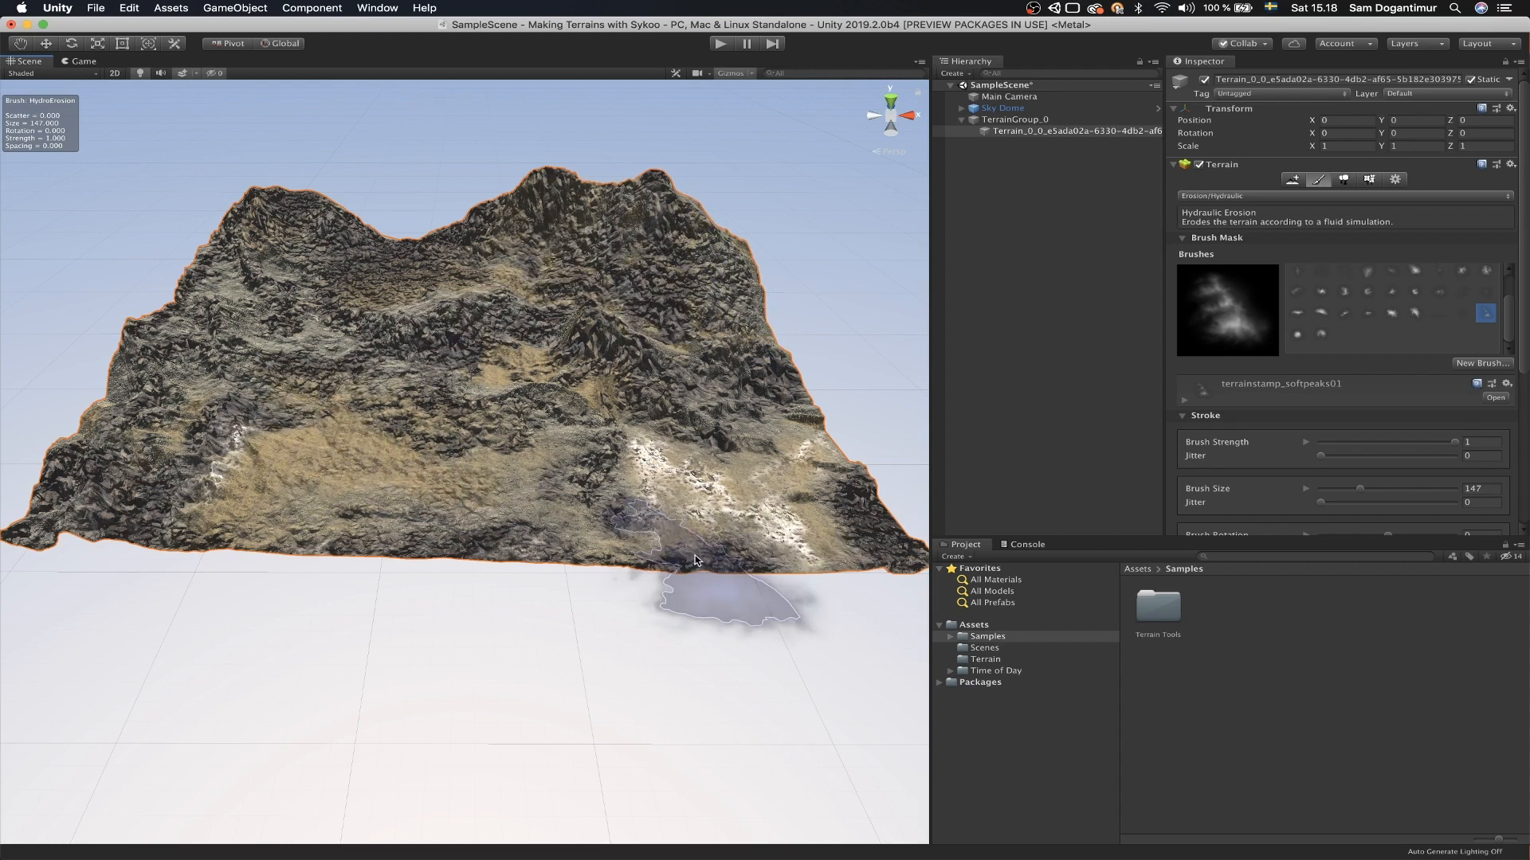
mouse_move(1317, 290)
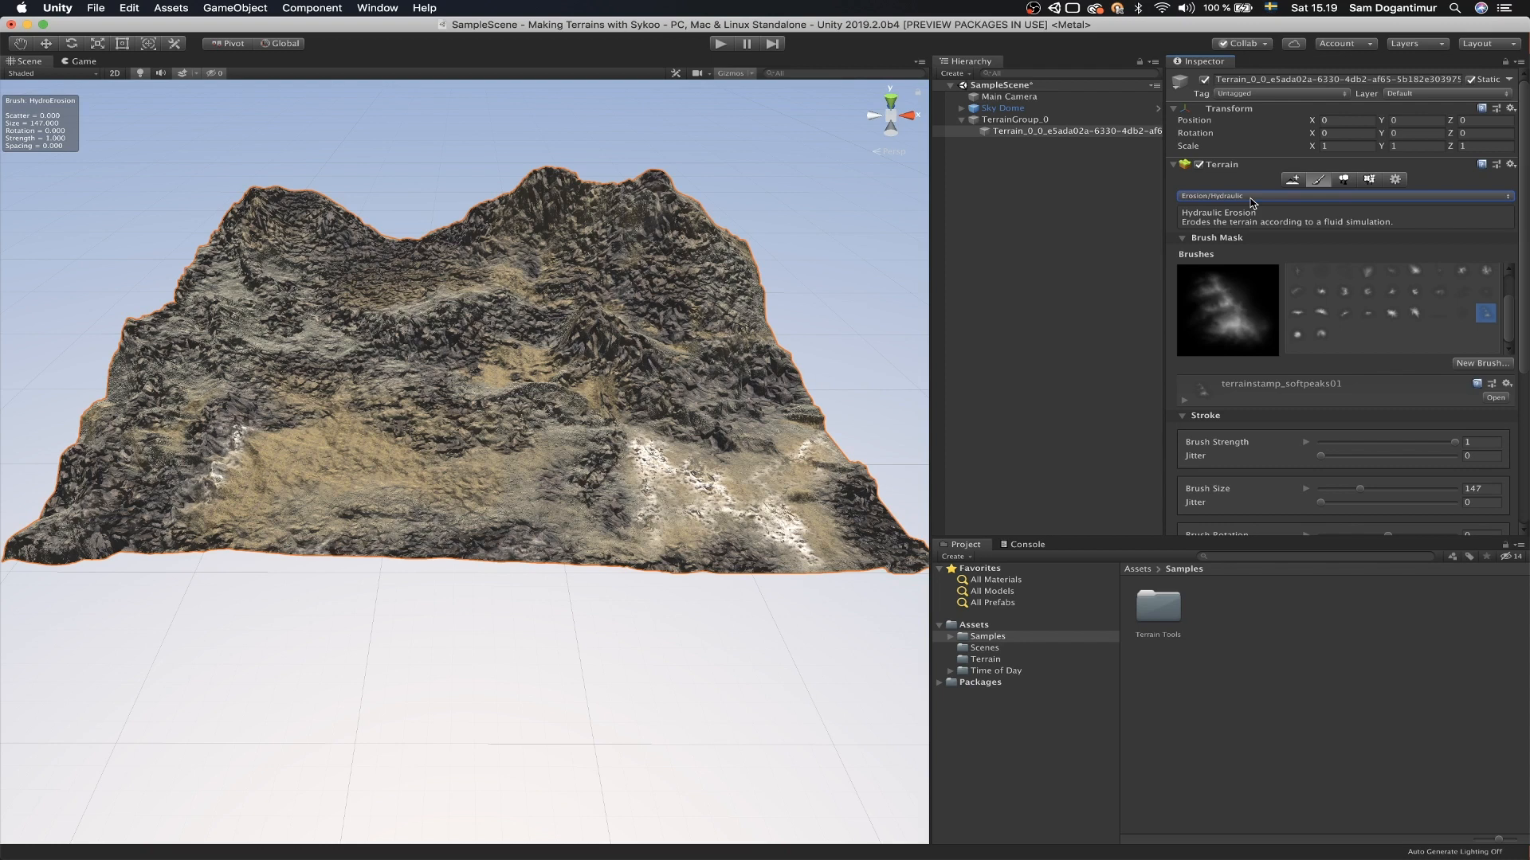
left_click(1316, 180)
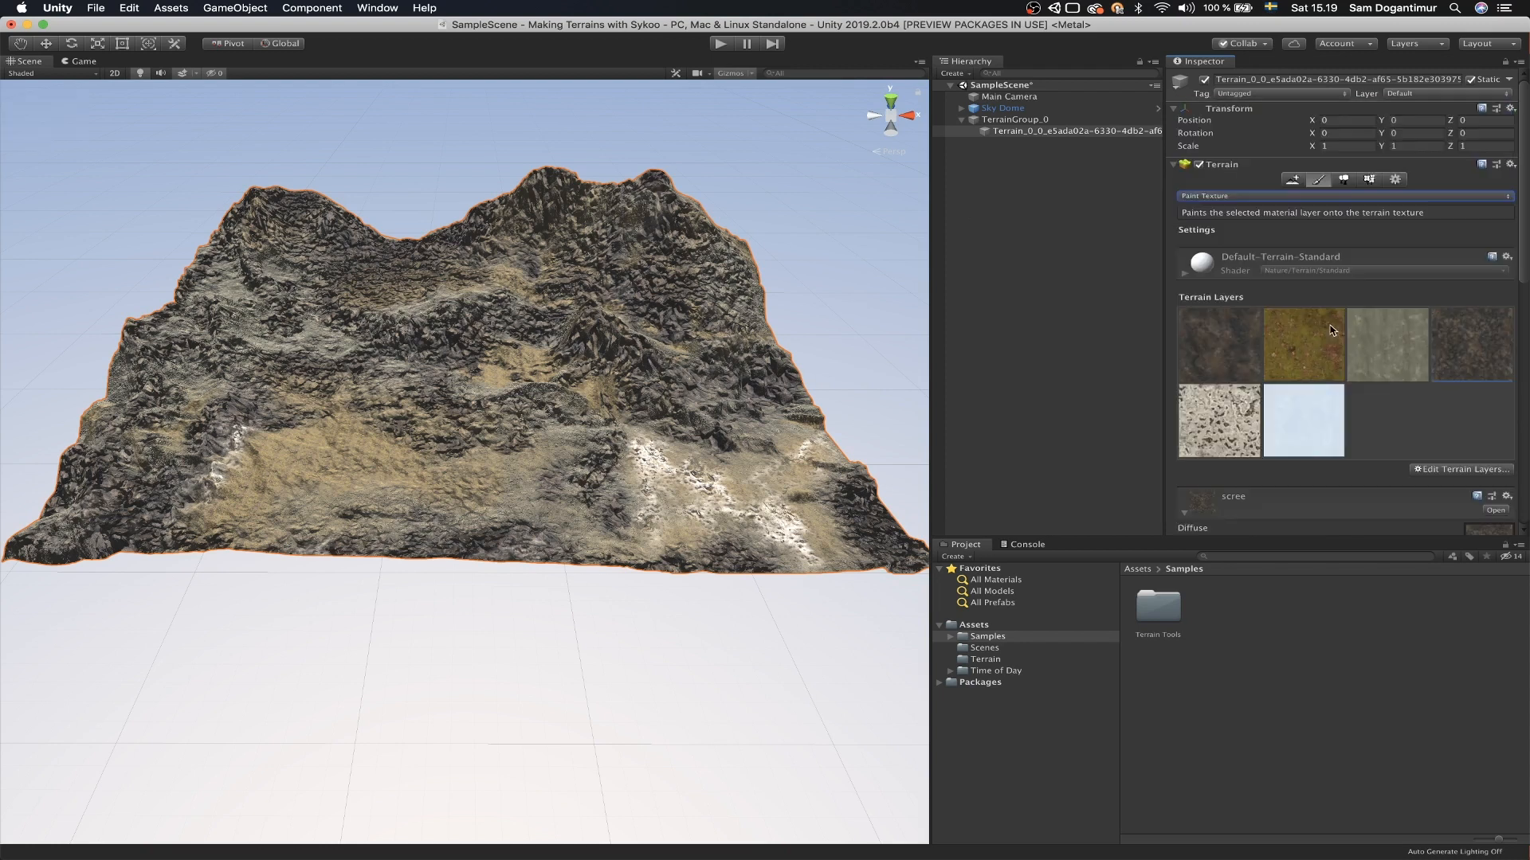
left_click(1302, 344)
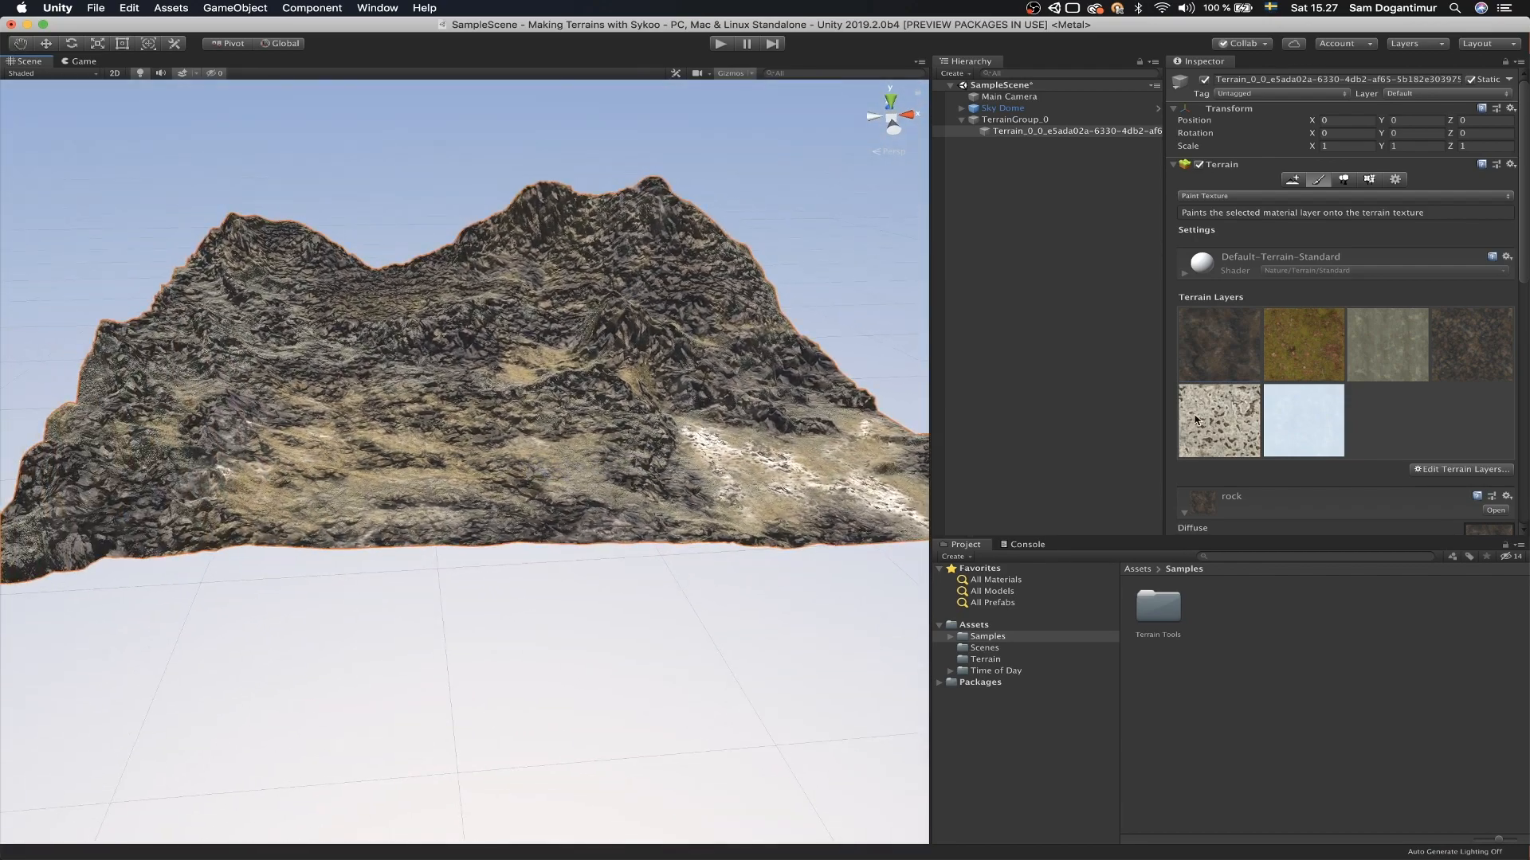
Step: Paint rock, moss and scree patches with brush size 23 and opacity about 10
left_click(1216, 421)
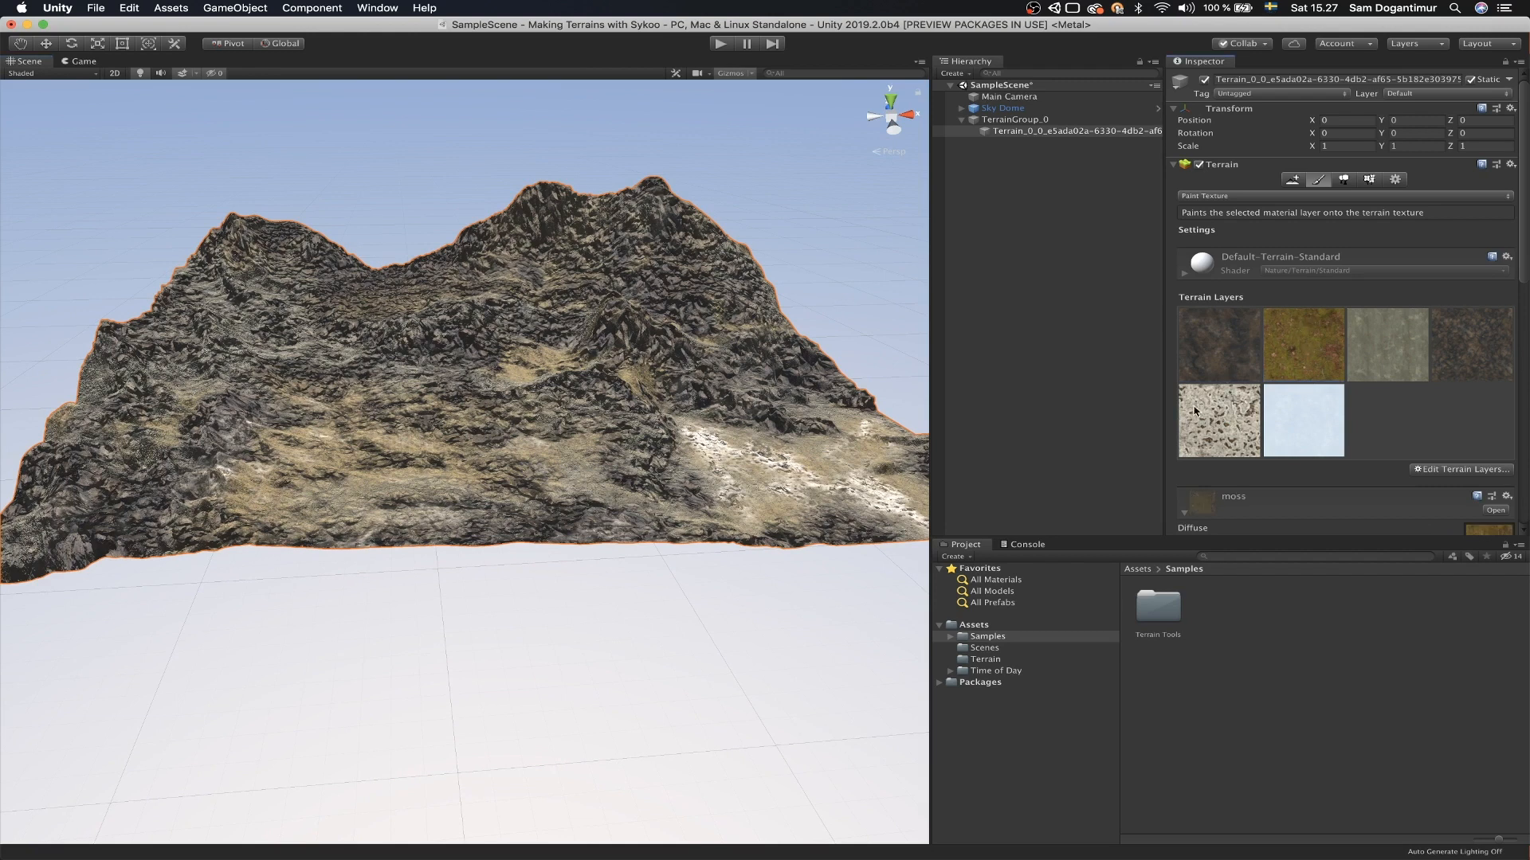
left_click(771, 473)
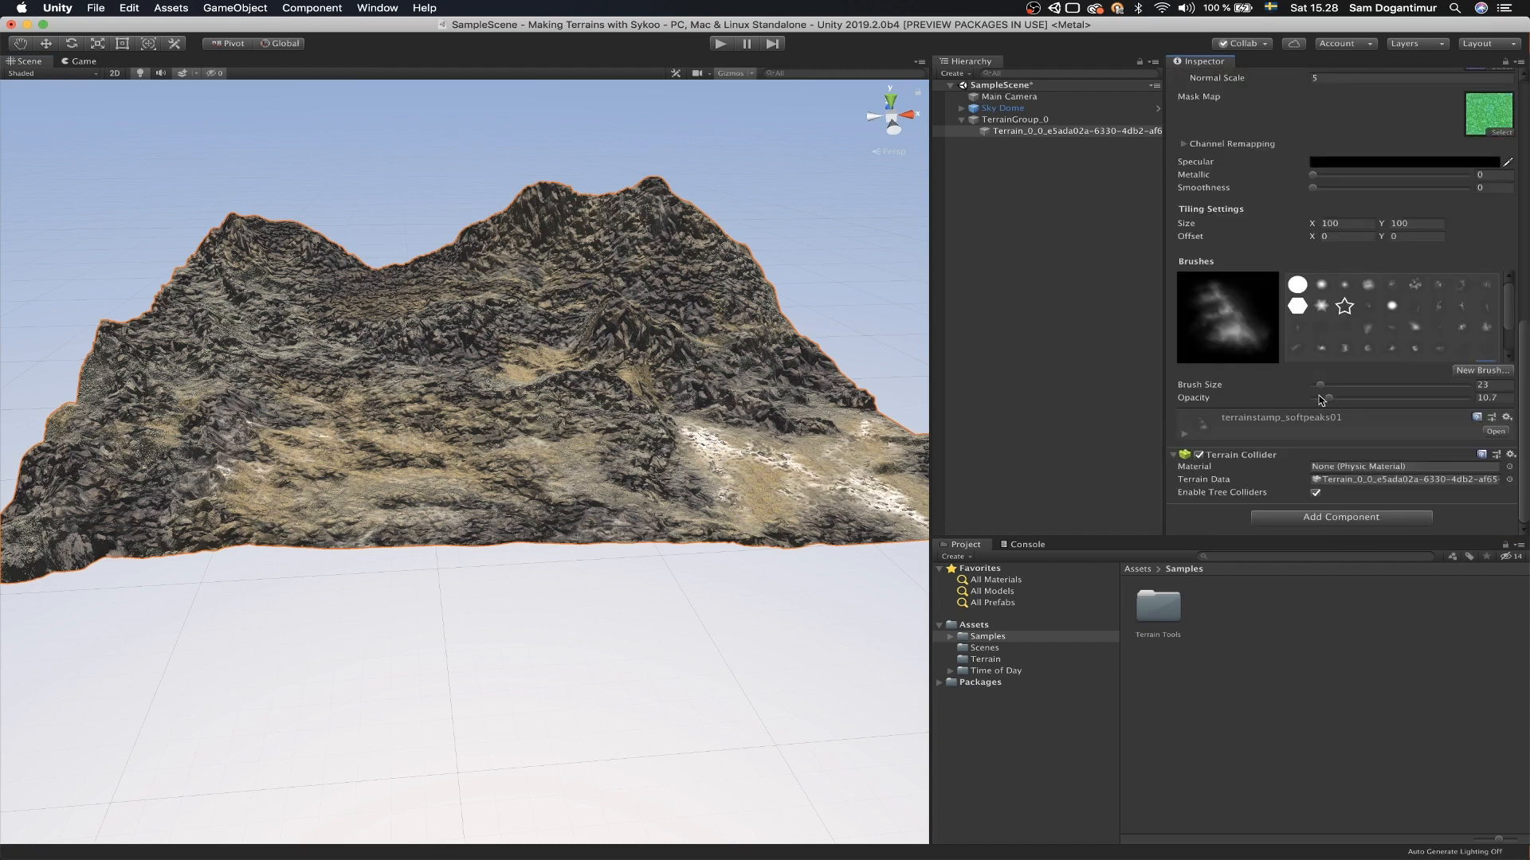
mouse_move(1347, 274)
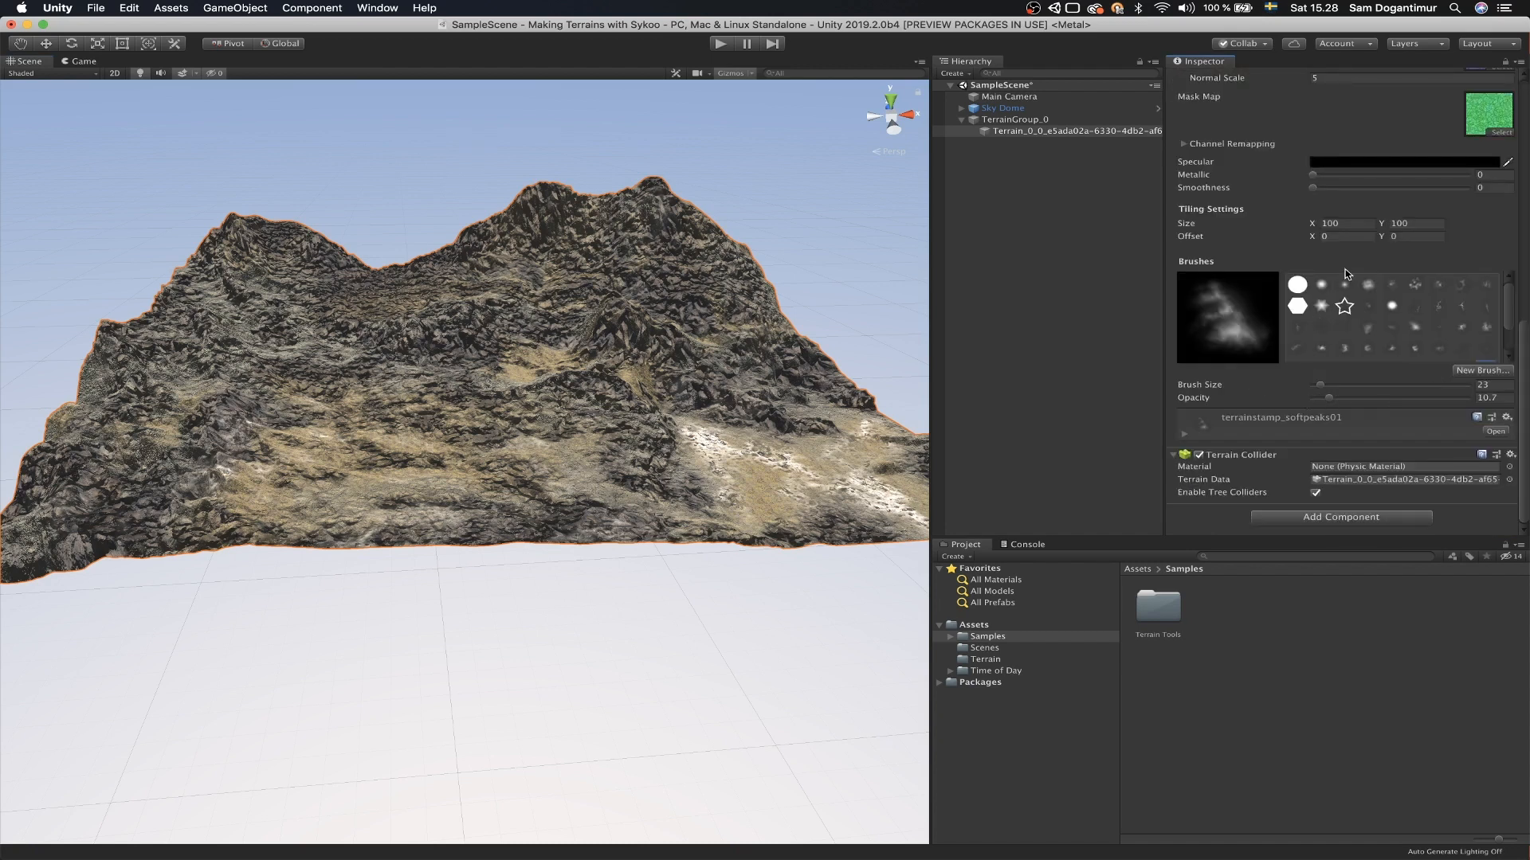
left_click(1318, 180)
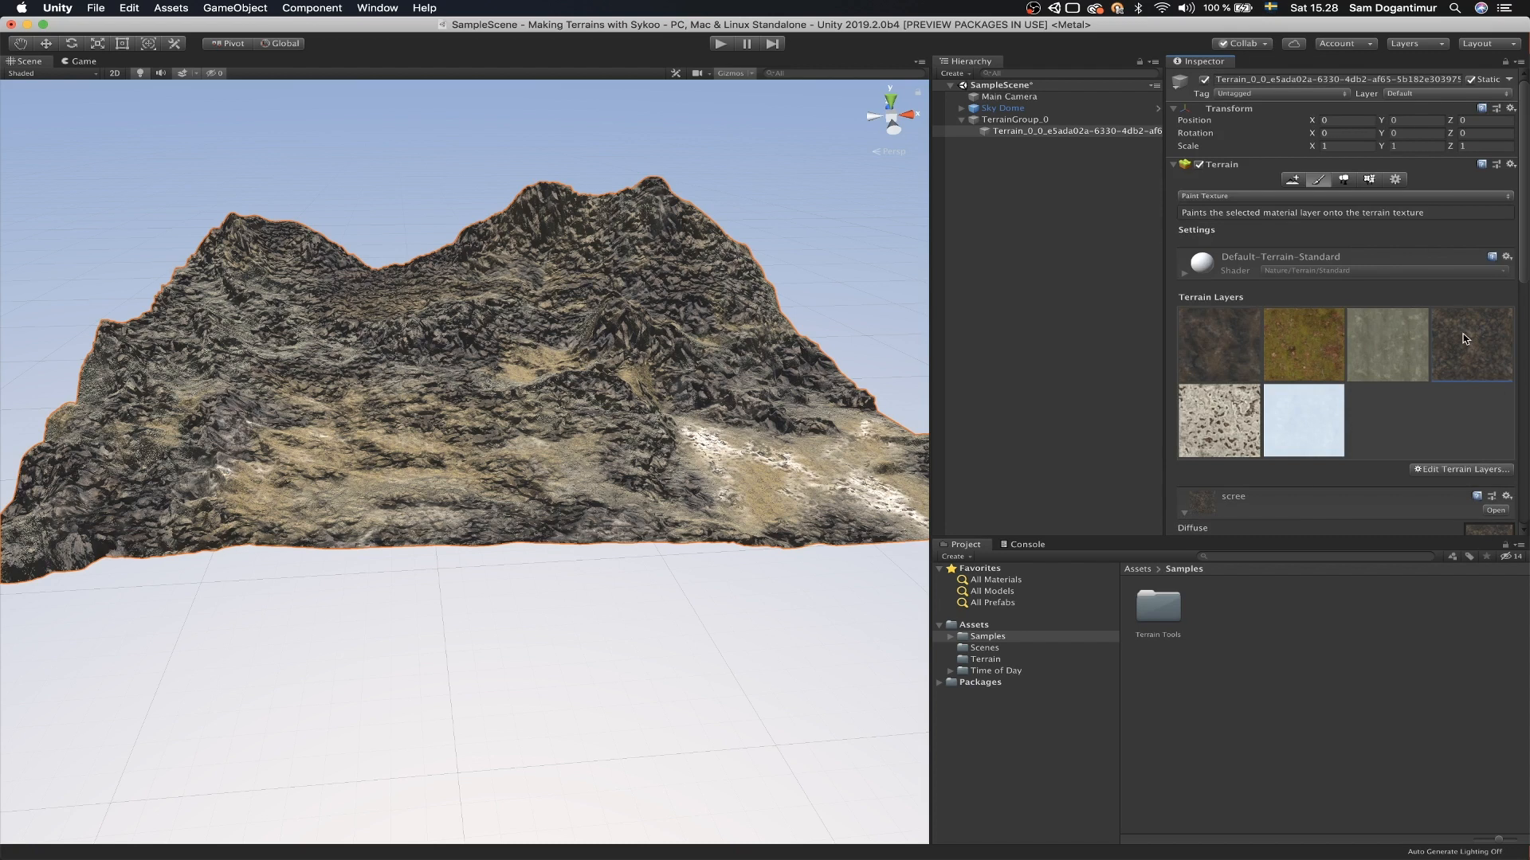
mouse_move(1446, 397)
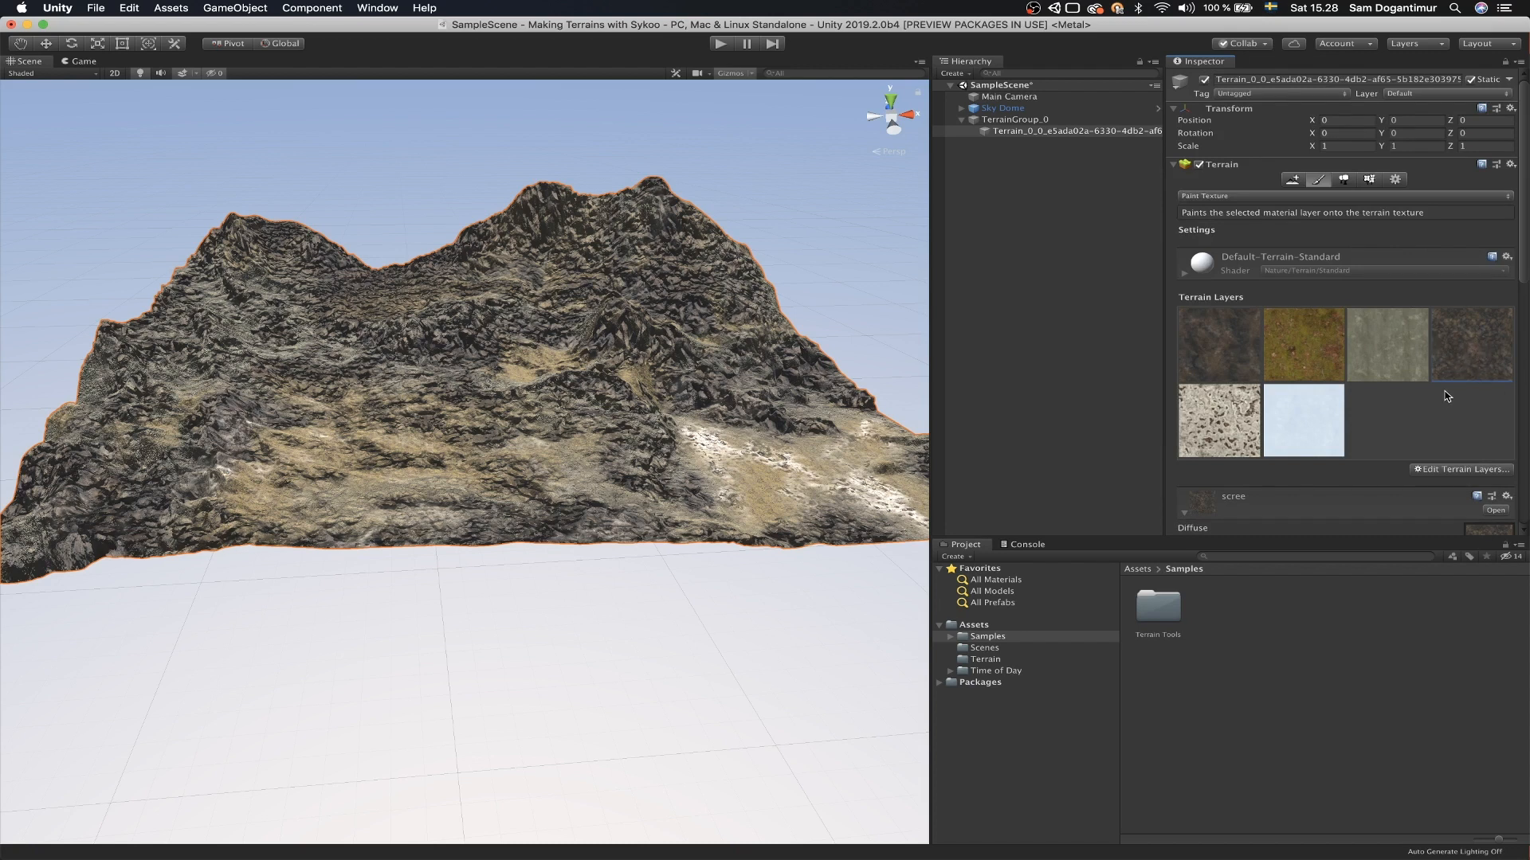
mouse_move(379, 365)
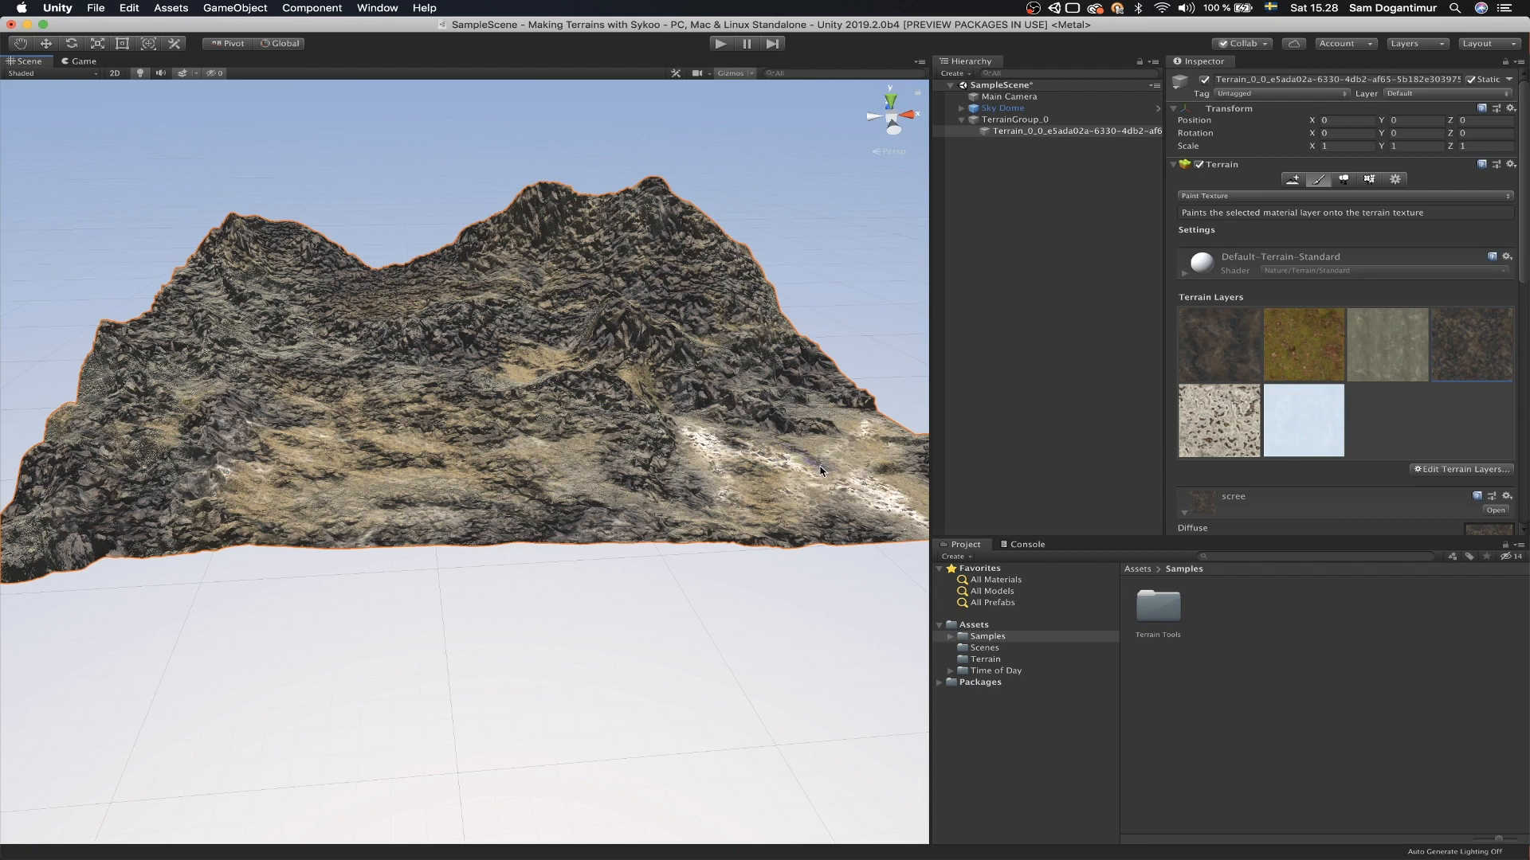
mouse_move(830, 478)
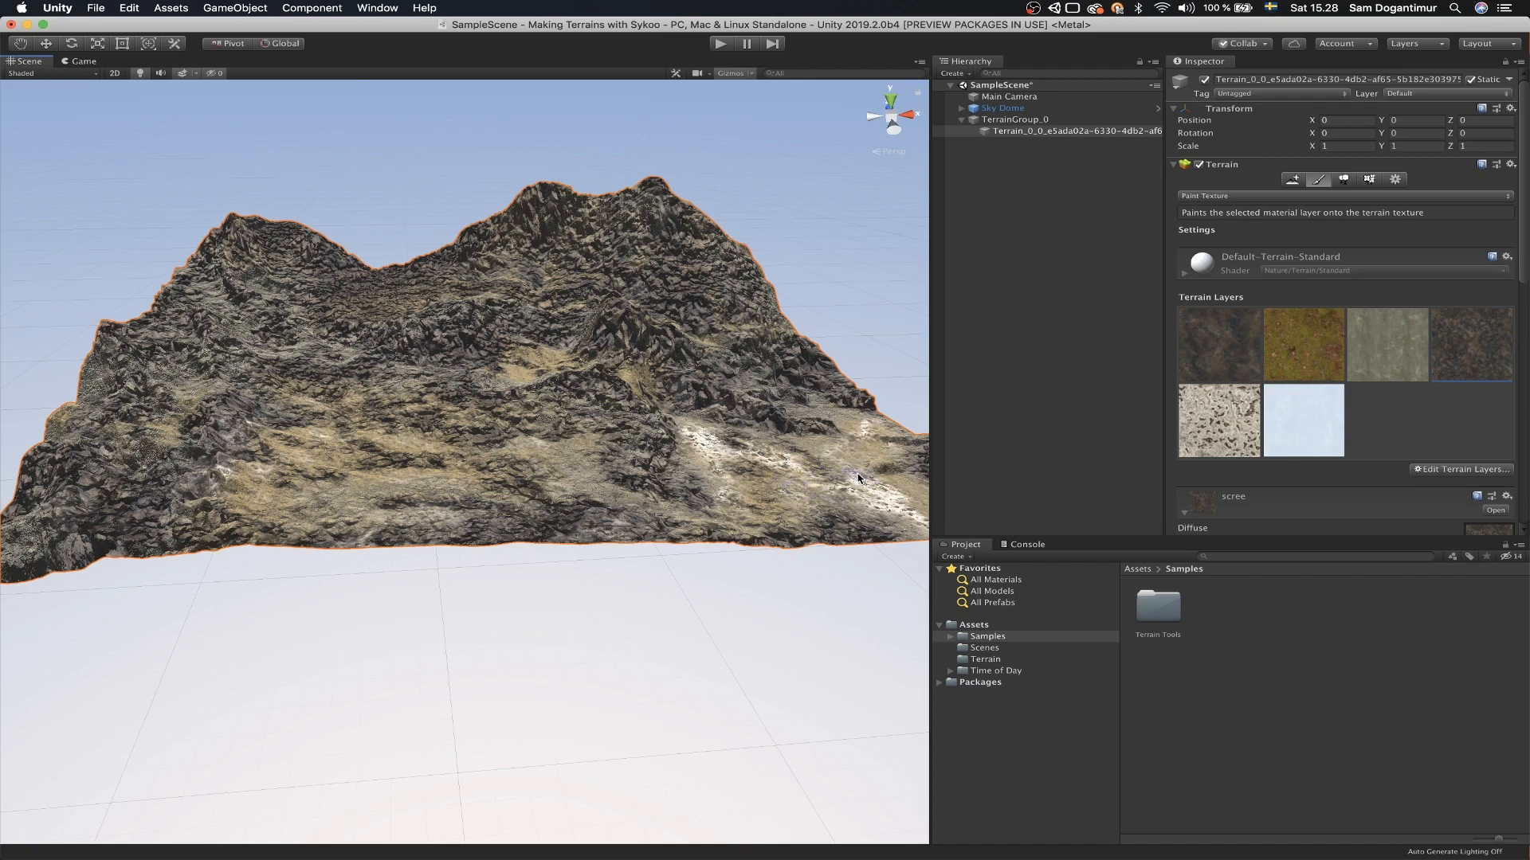
mouse_move(763, 502)
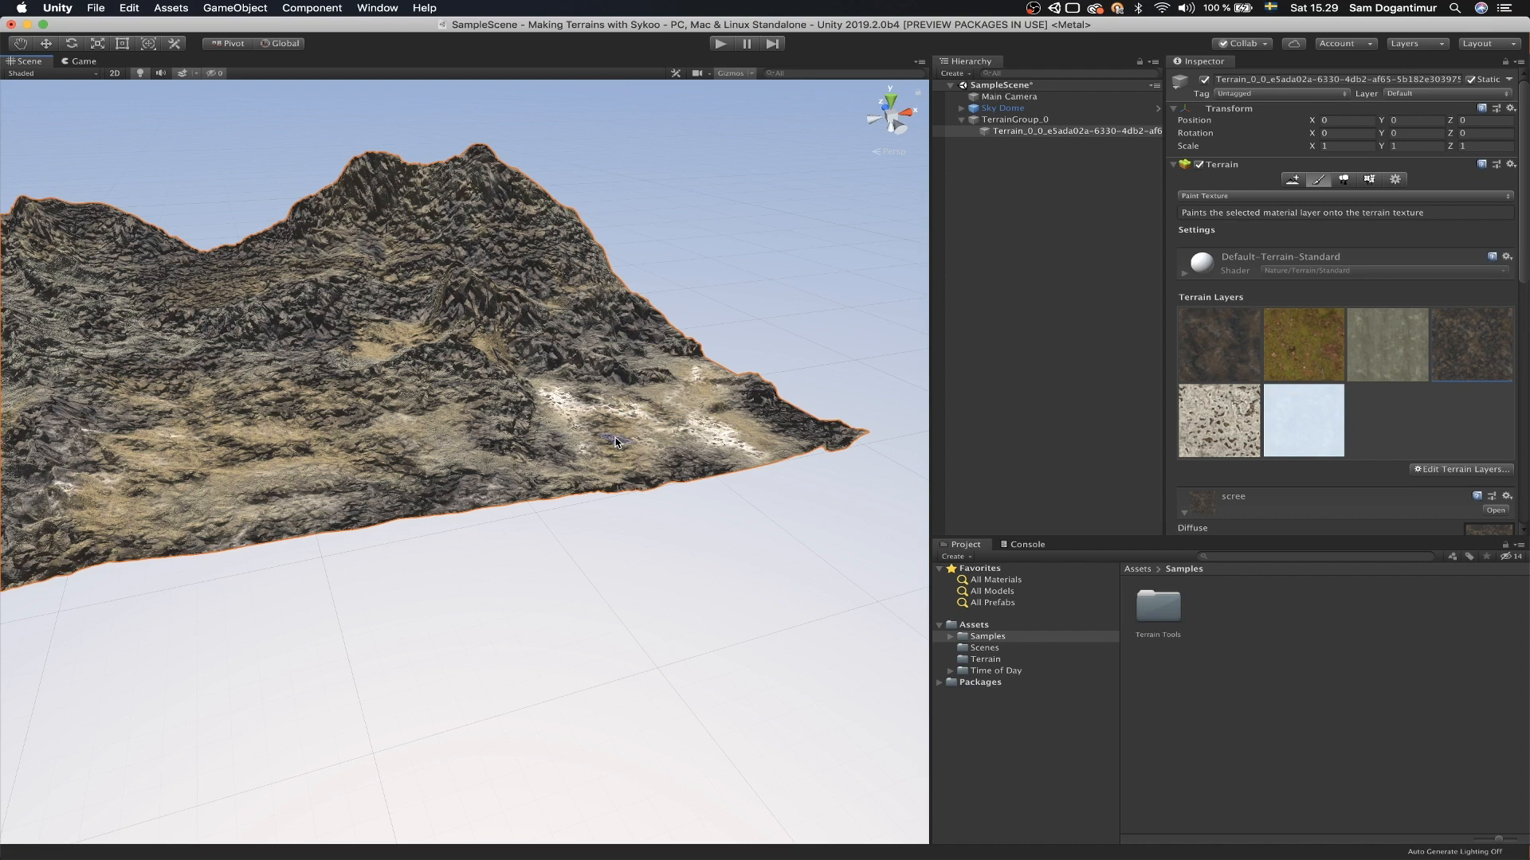
mouse_move(573, 427)
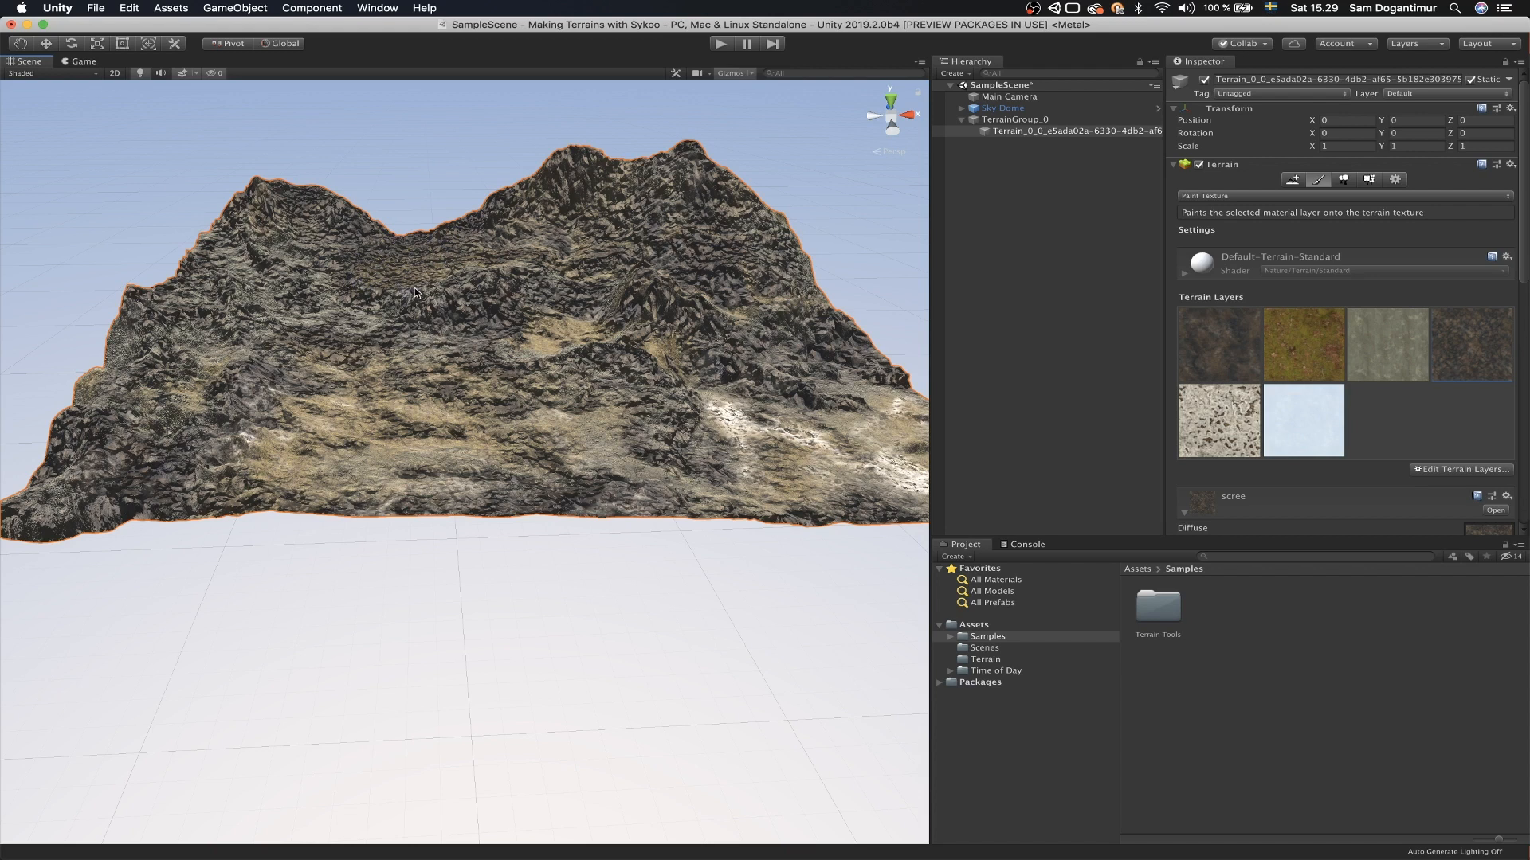
mouse_move(442, 293)
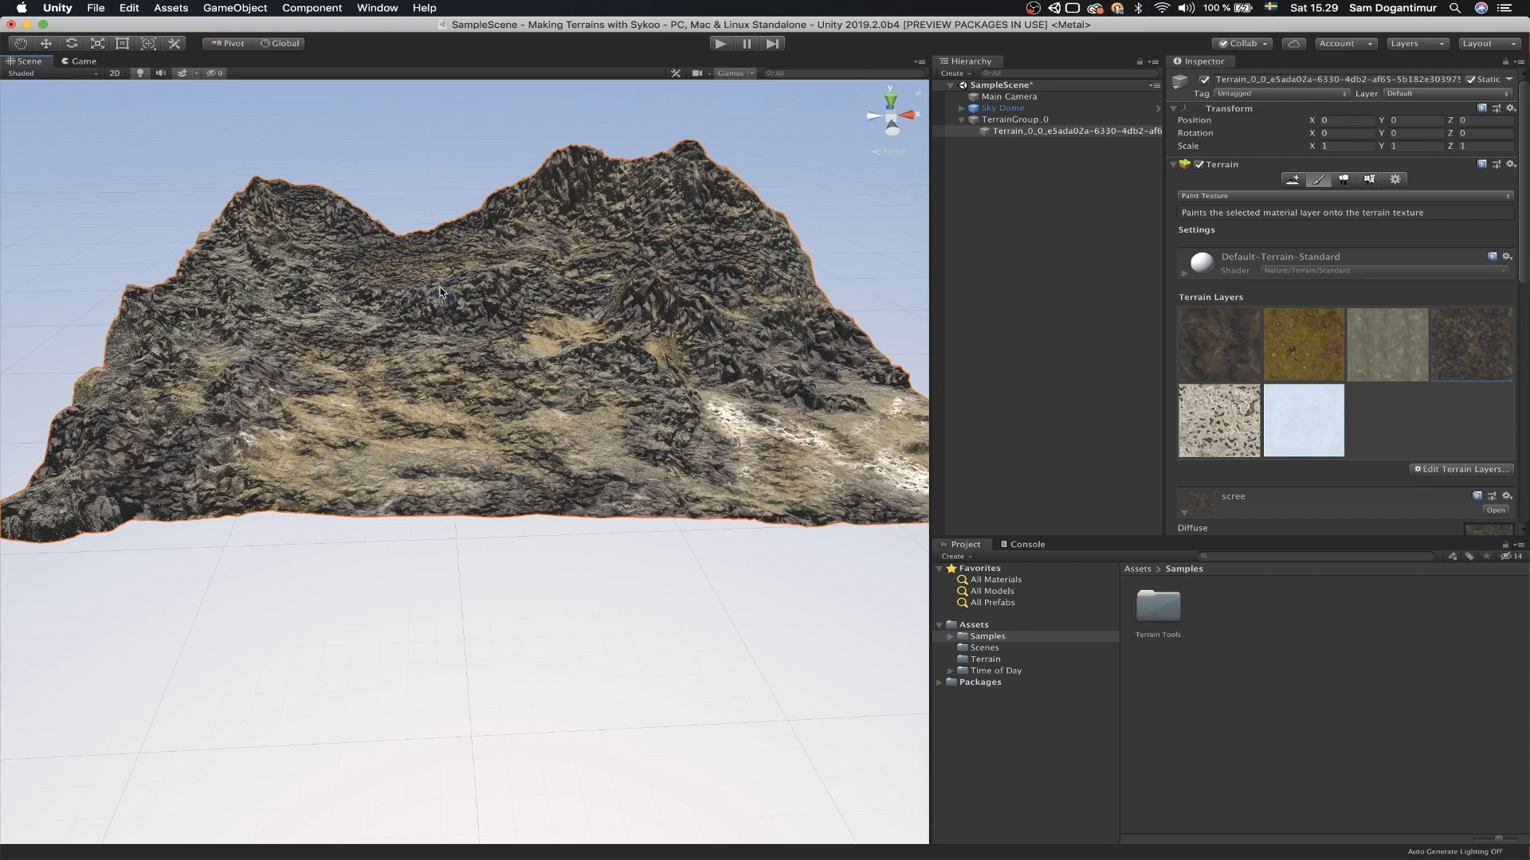
mouse_move(416, 253)
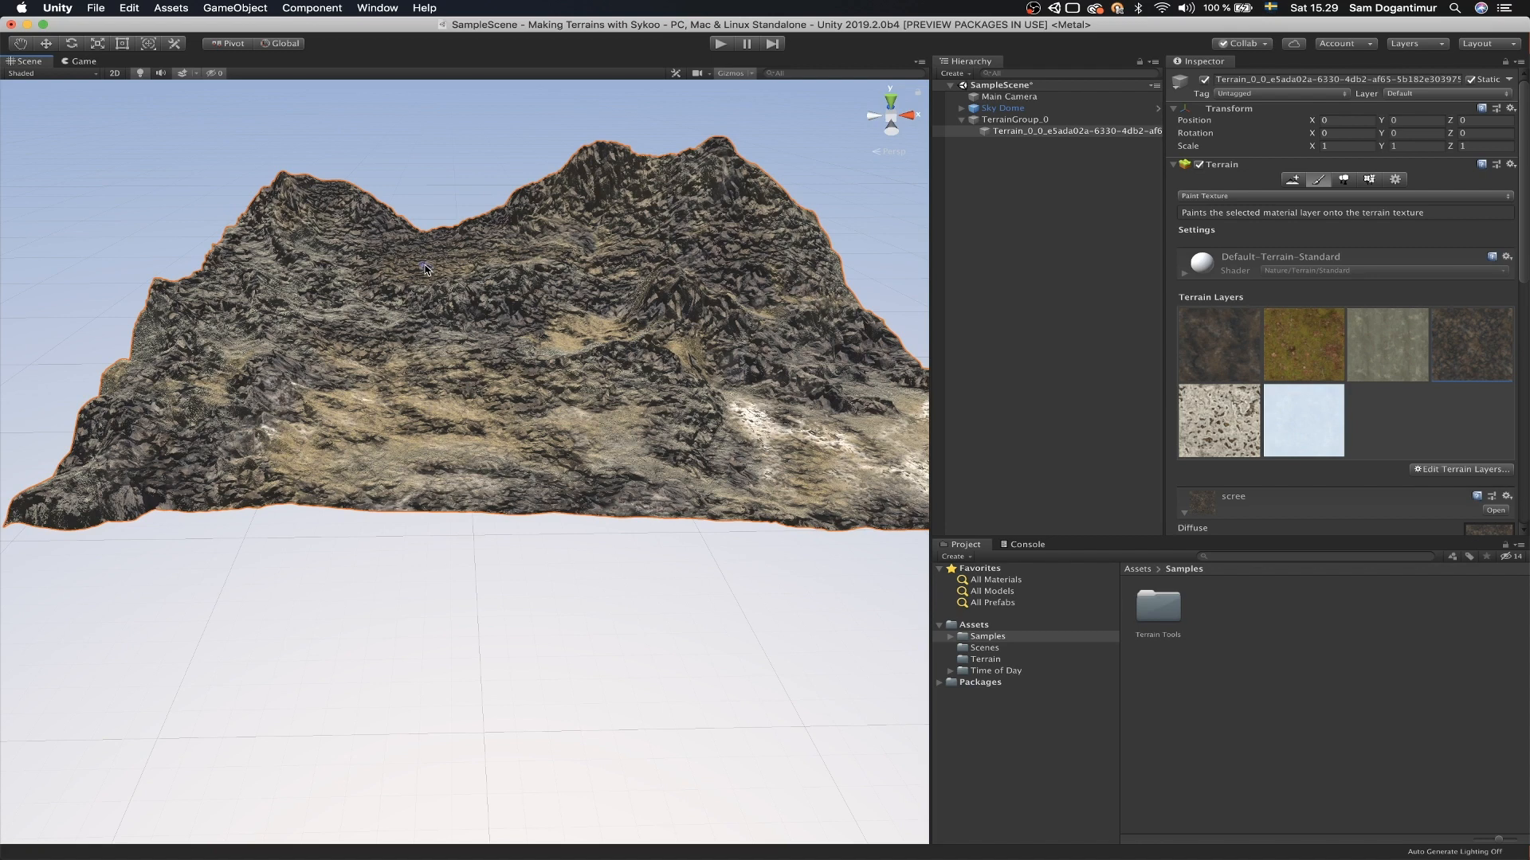
mouse_move(553, 189)
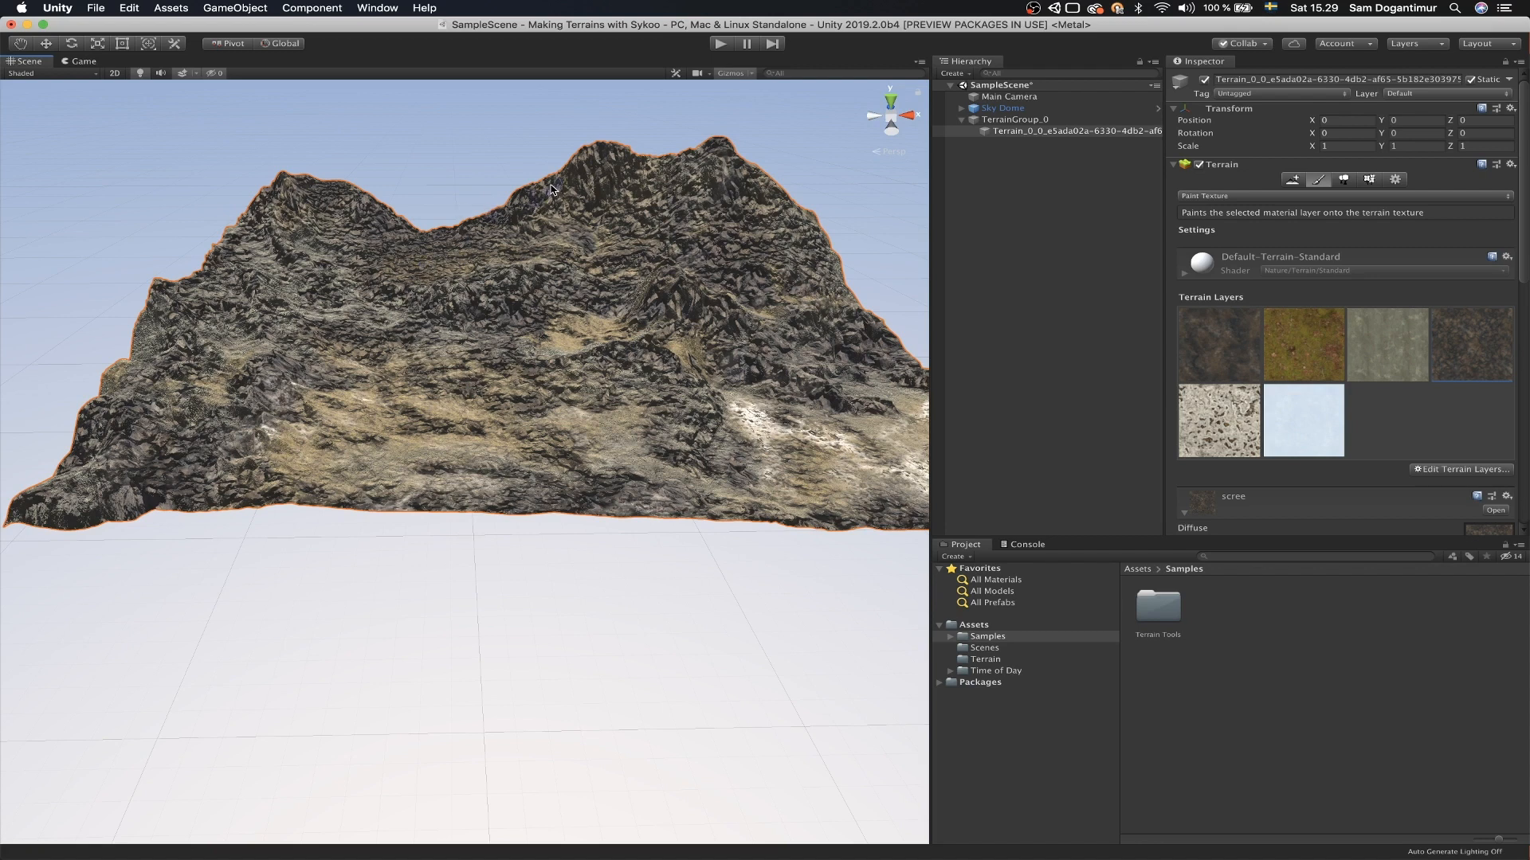
mouse_move(680, 175)
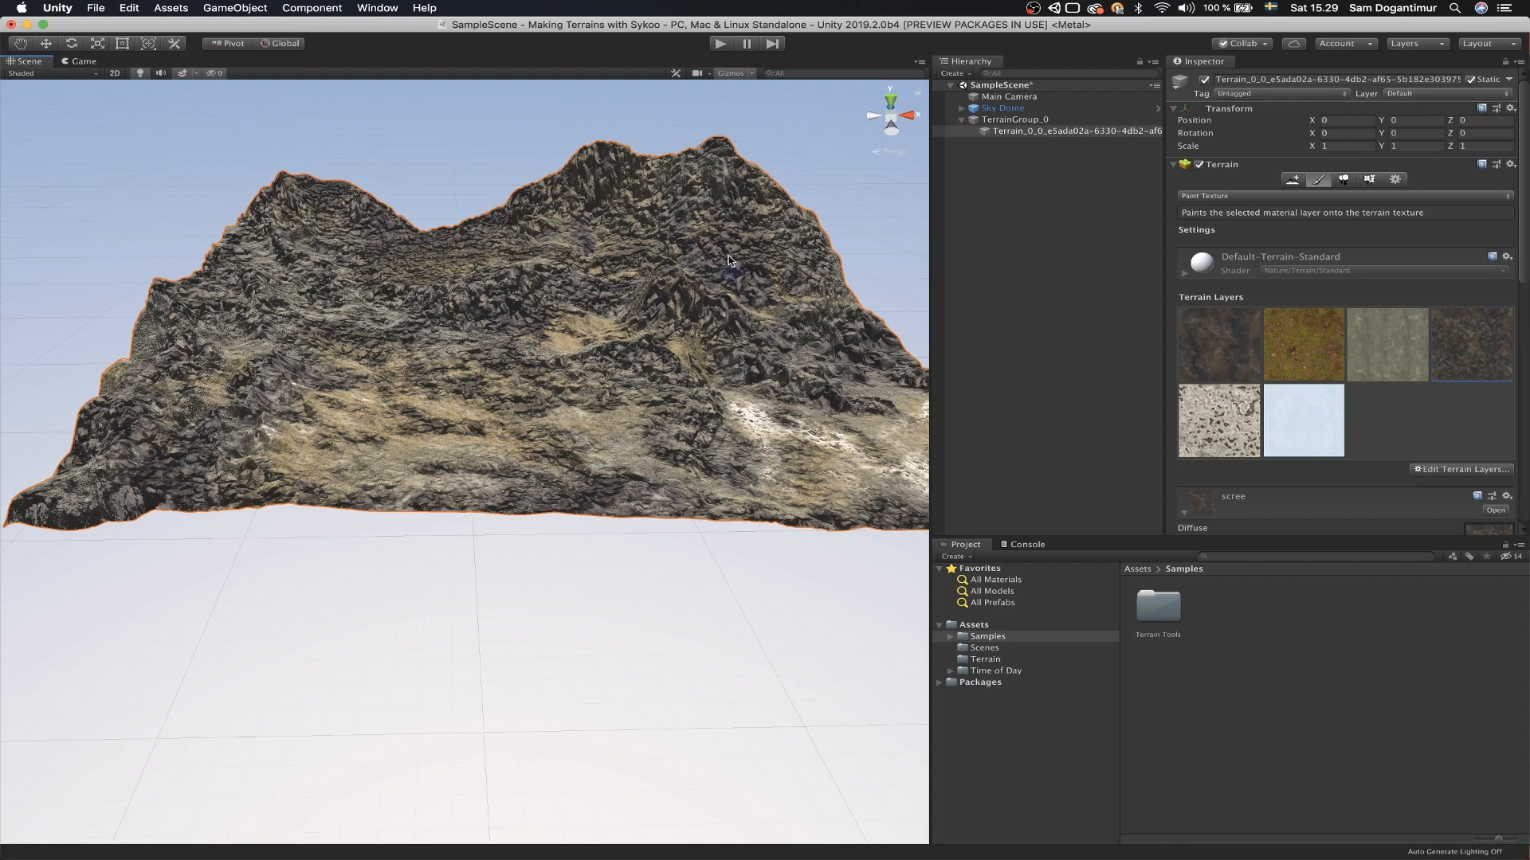
mouse_move(726, 262)
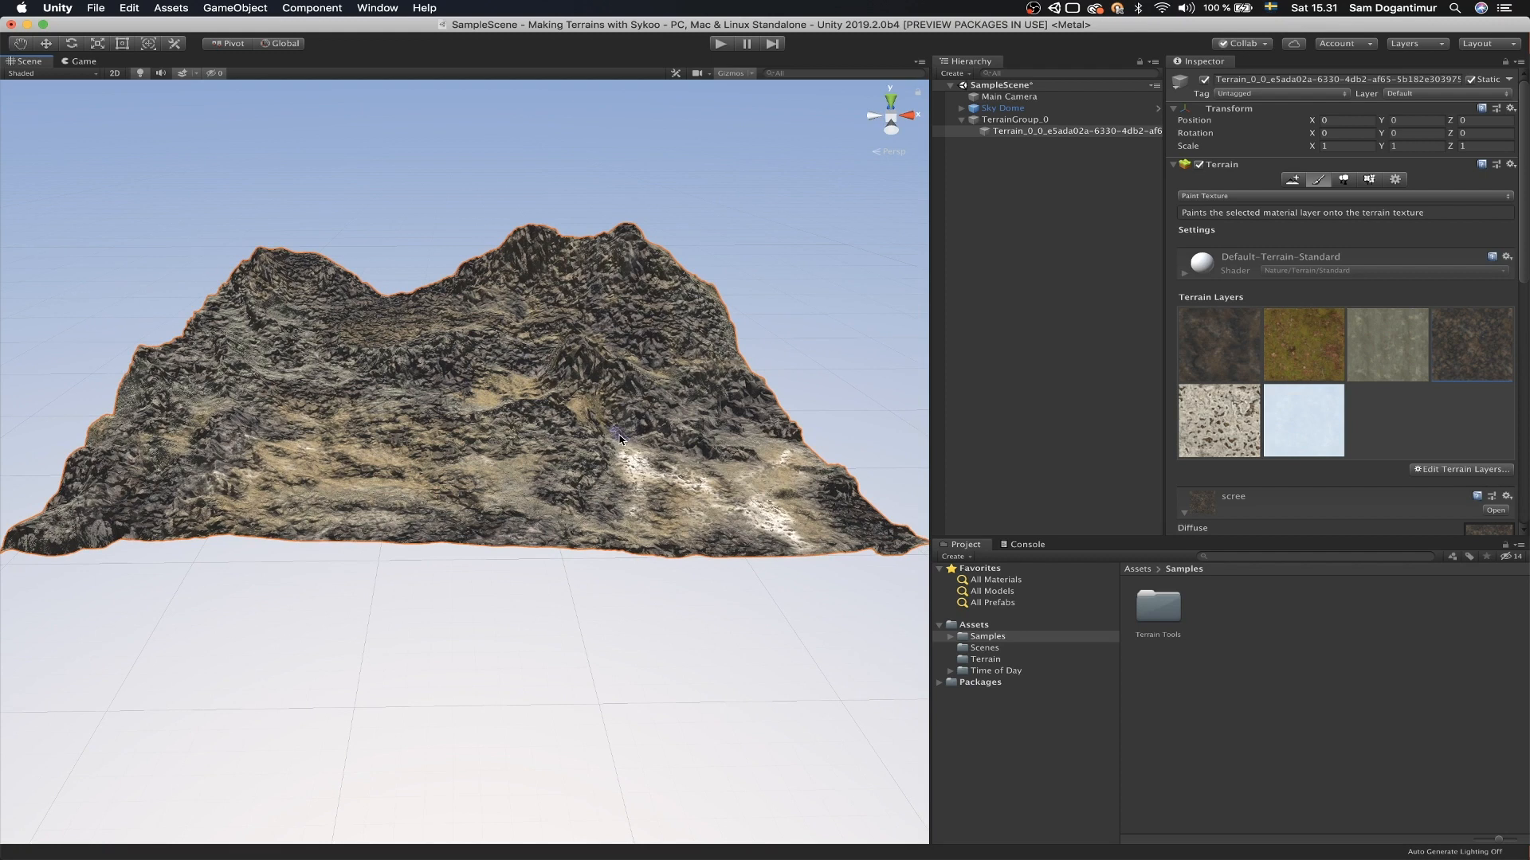
mouse_move(658, 444)
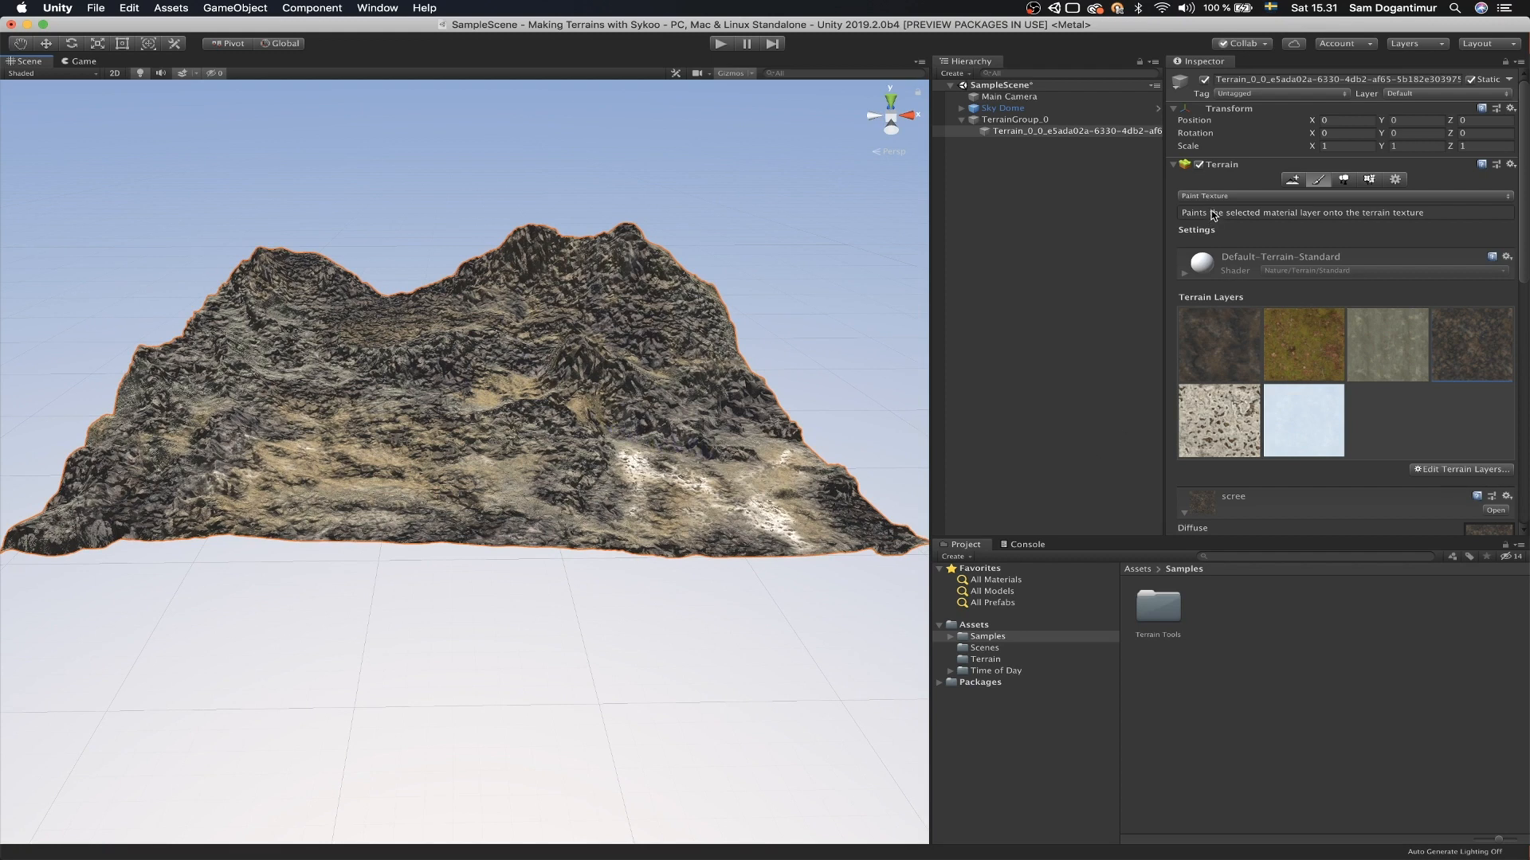
Step: Browse the Effects tools (Contrast, Sharpen Peaks, Slope Flatten) and select Smooth Height
left_click(1346, 196)
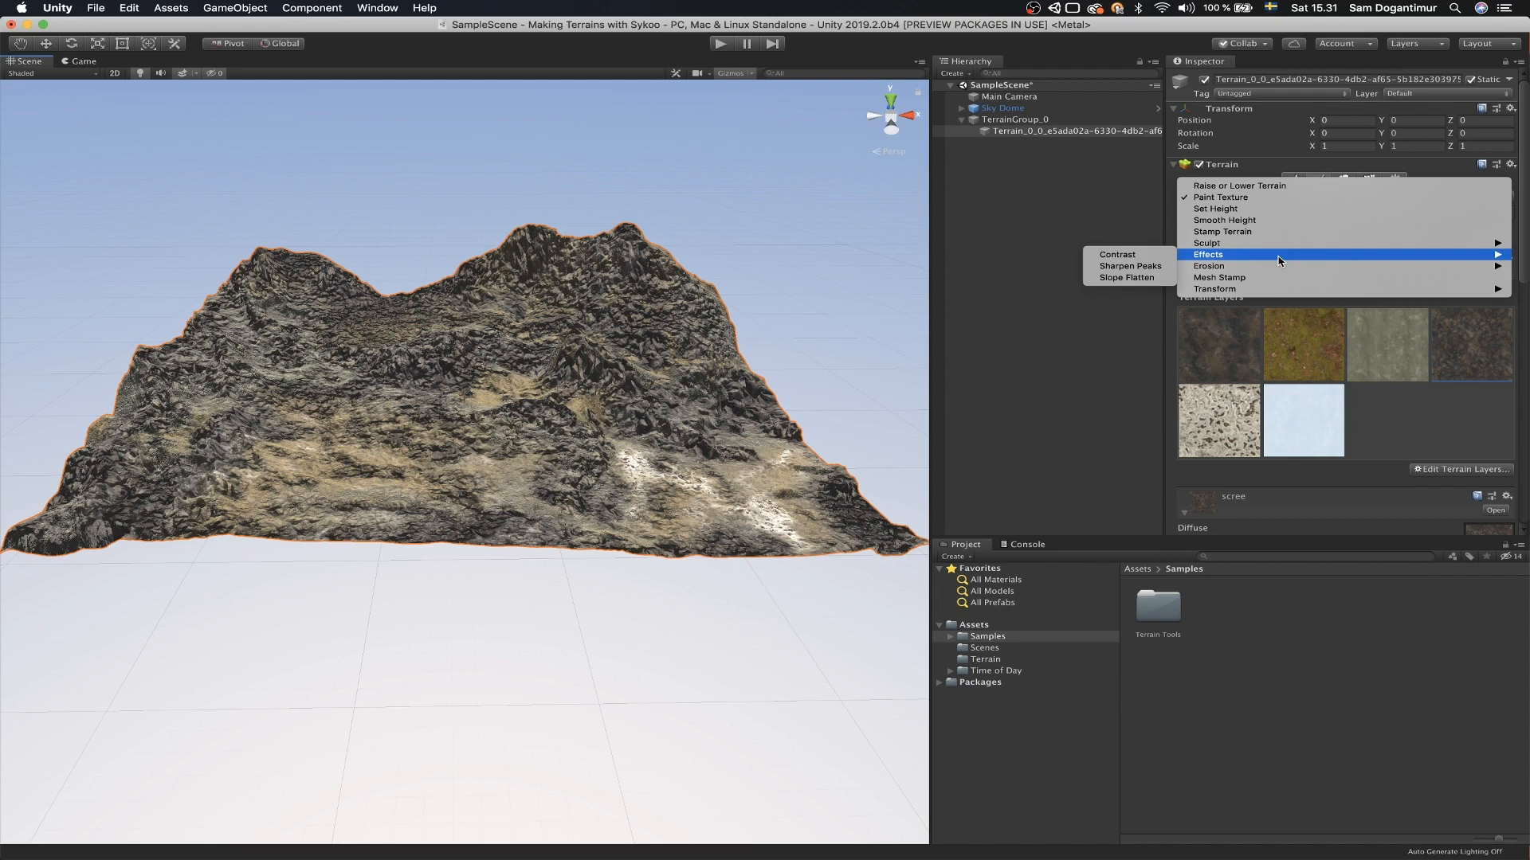
mouse_move(1281, 258)
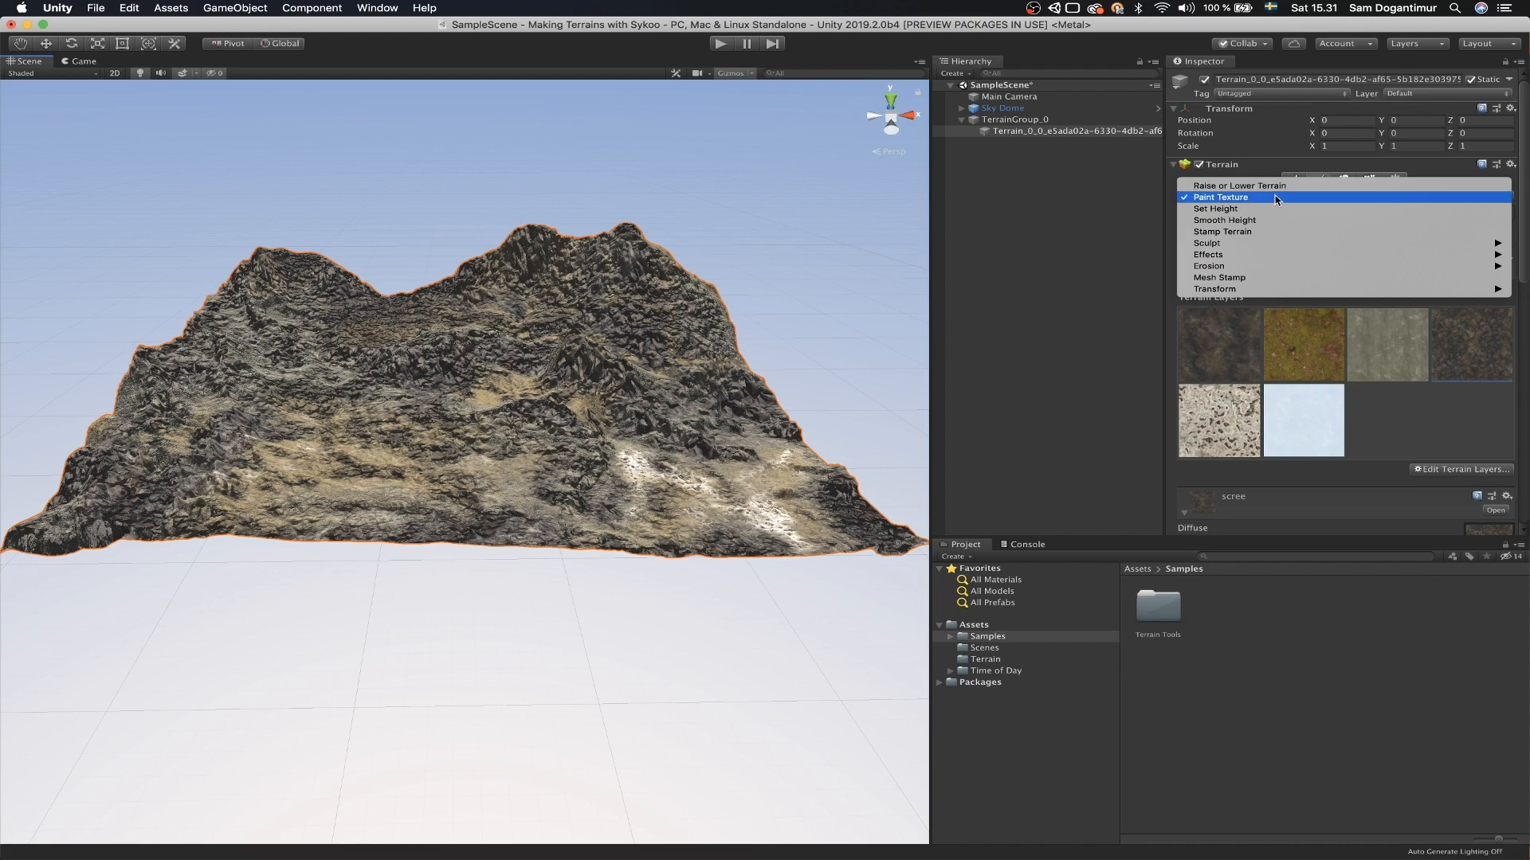
mouse_move(1337, 255)
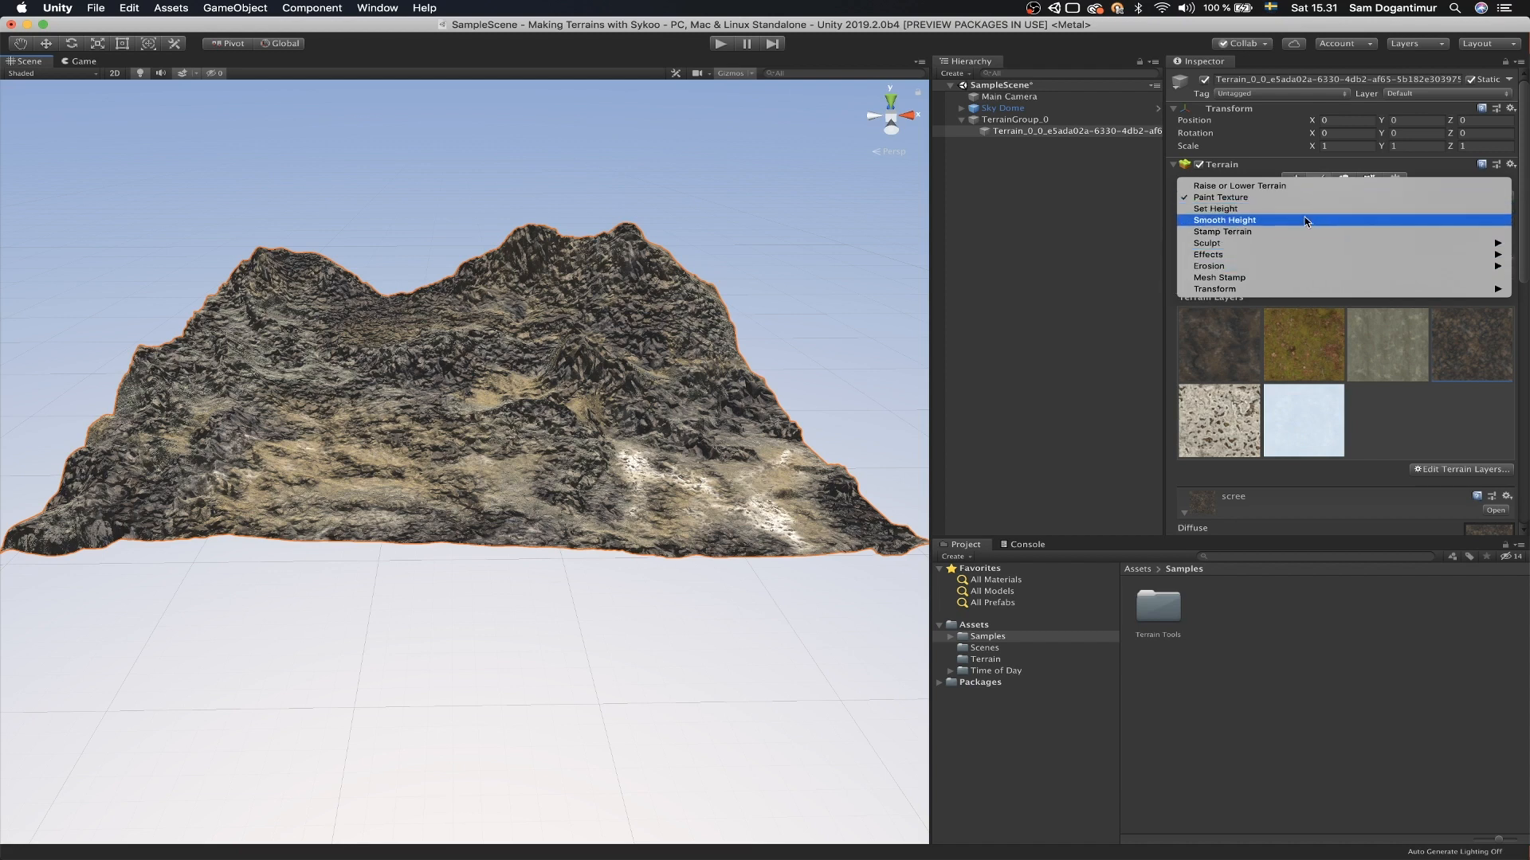
left_click(1220, 198)
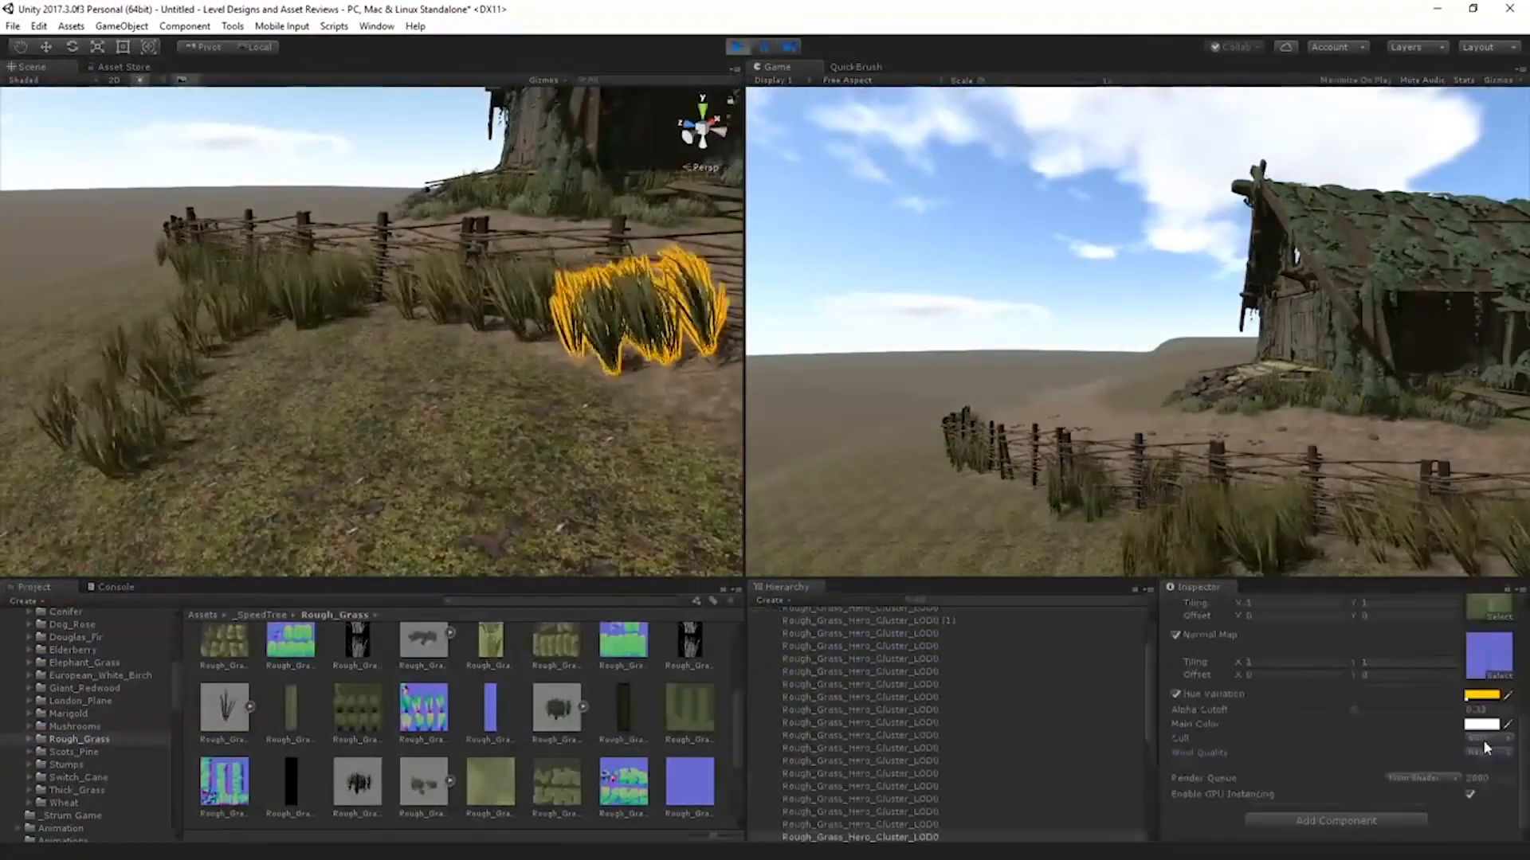
Step: View the finished grassy hut level with flowering grass, fence and mossy cabin
left_click(736, 47)
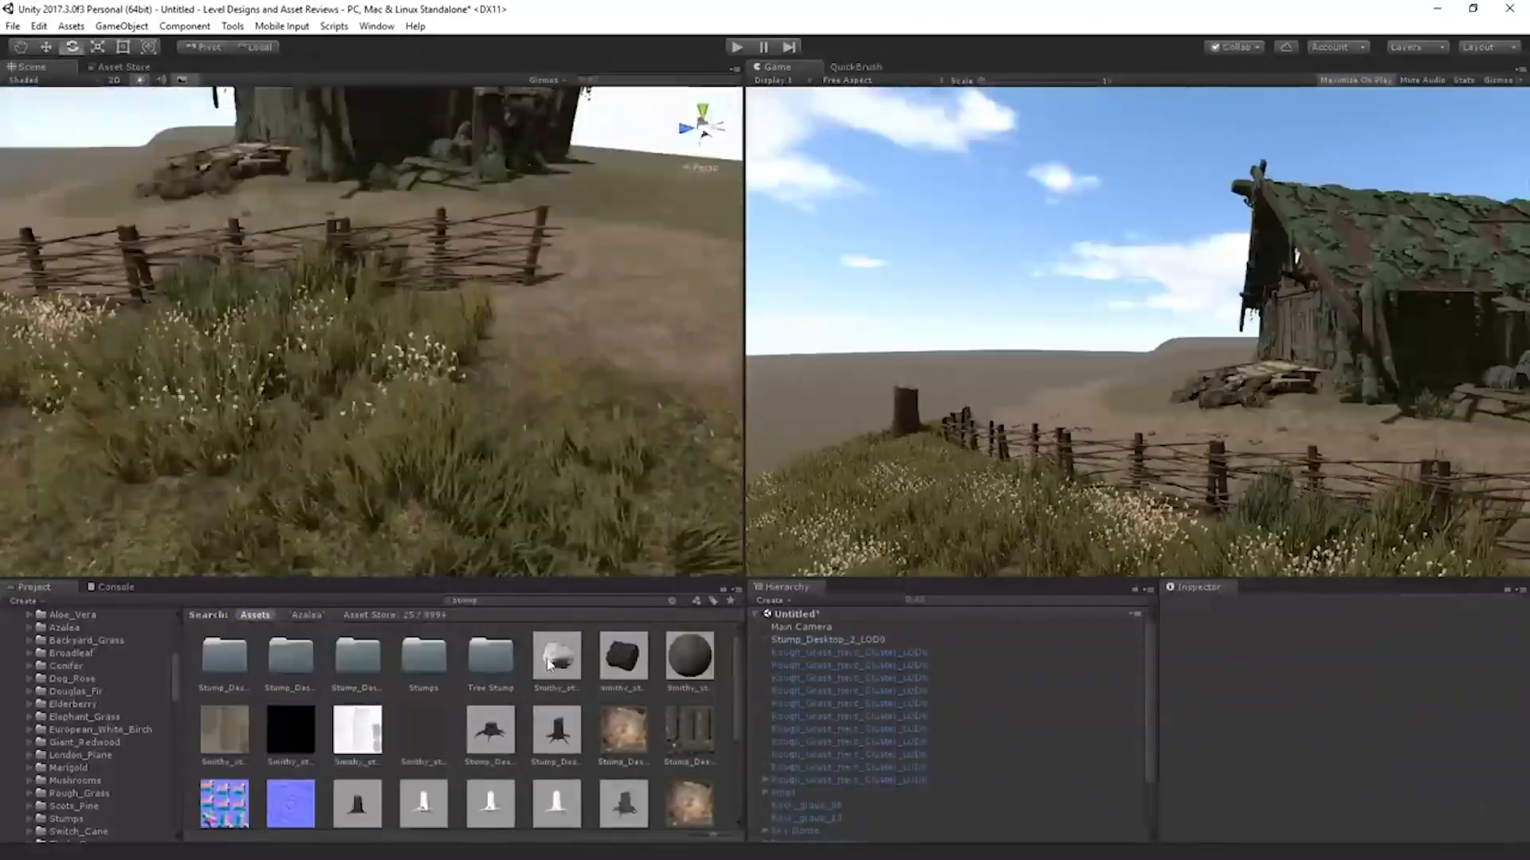